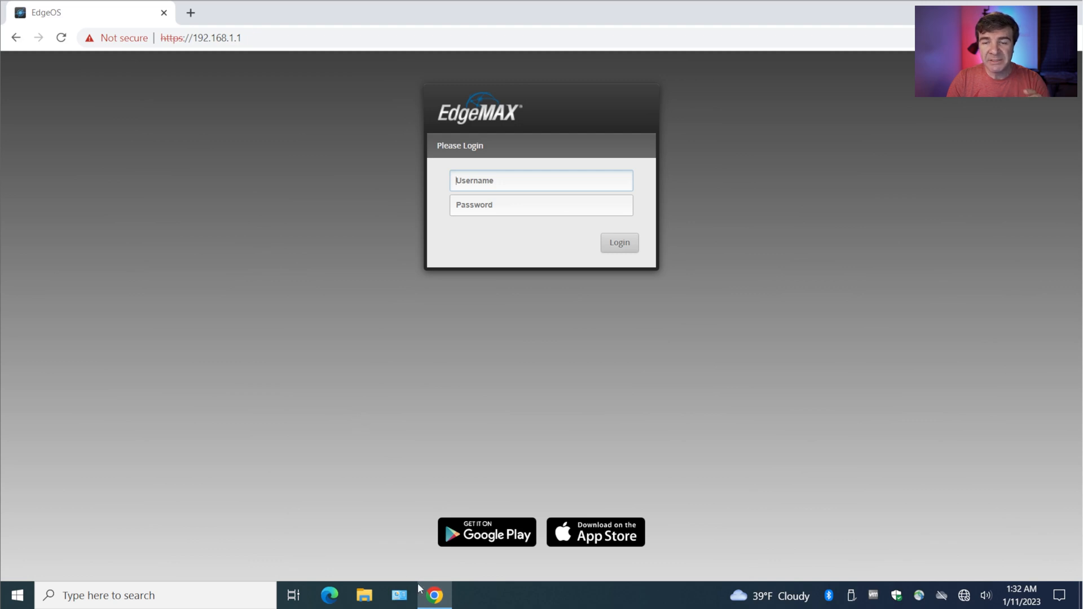
Check that the Ethernet1 adapter's details show IPv4 address 192.168.1.2 with no gateway.
{"action": "right_click", "coordinate": [397, 595]}
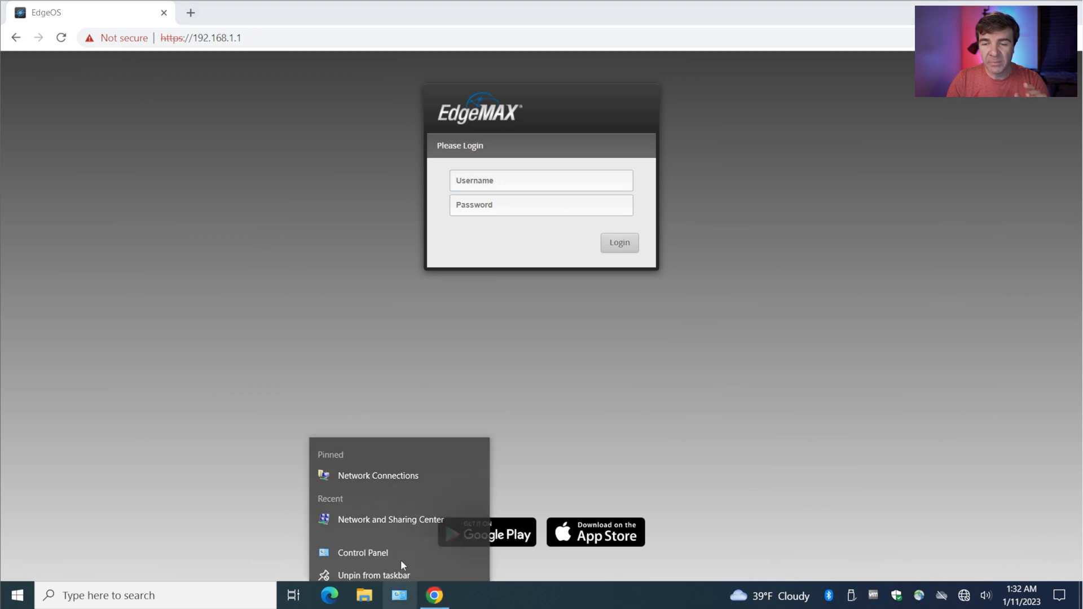
{"action": "left_click", "coordinate": [308, 407]}
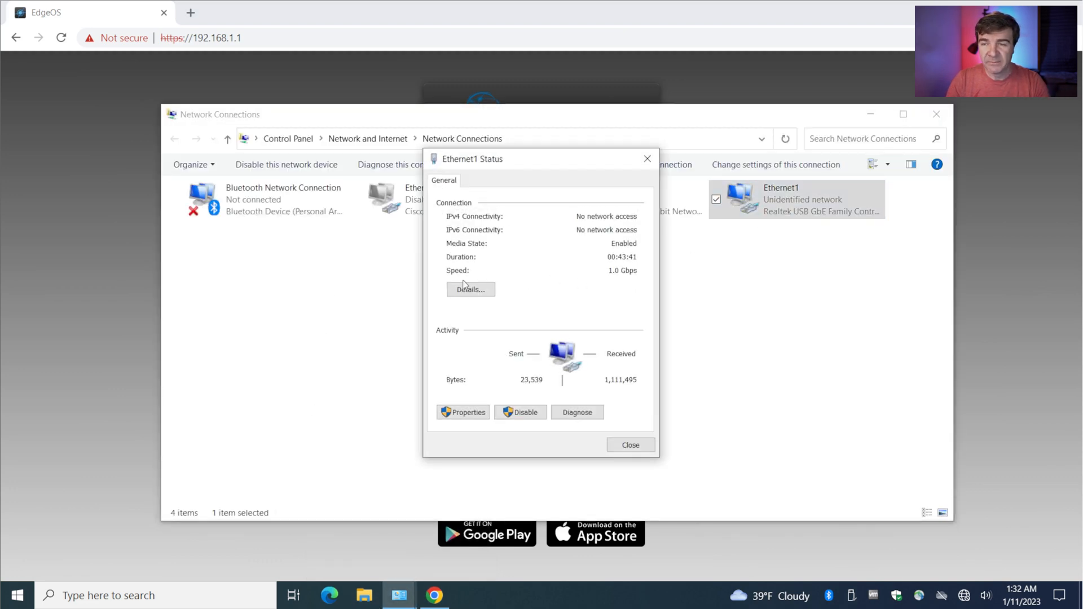
{"action": "left_click", "coordinate": [470, 289]}
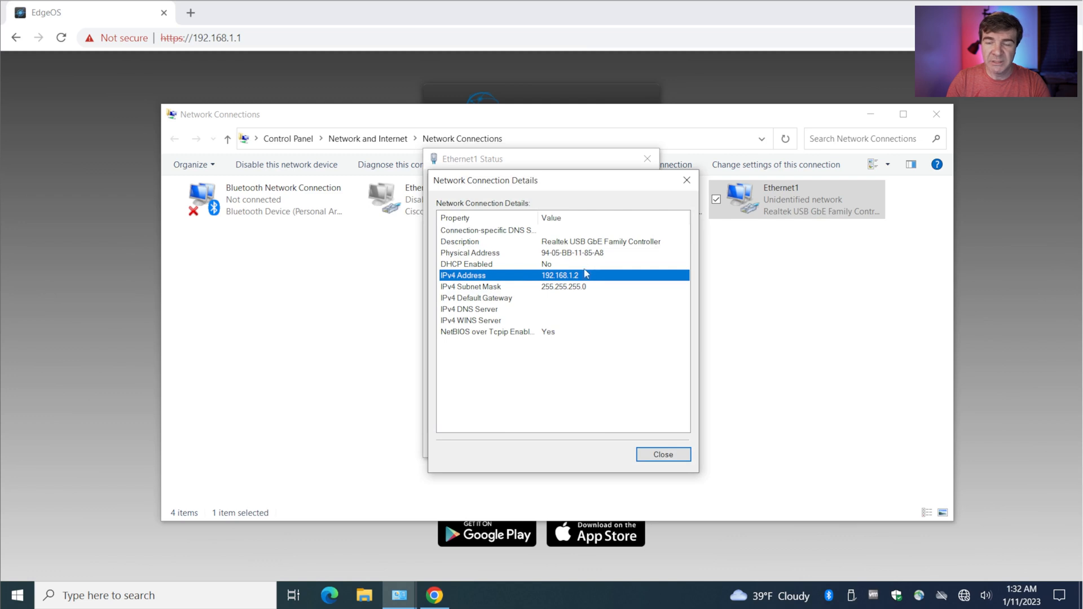
{"action": "left_click", "coordinate": [663, 455]}
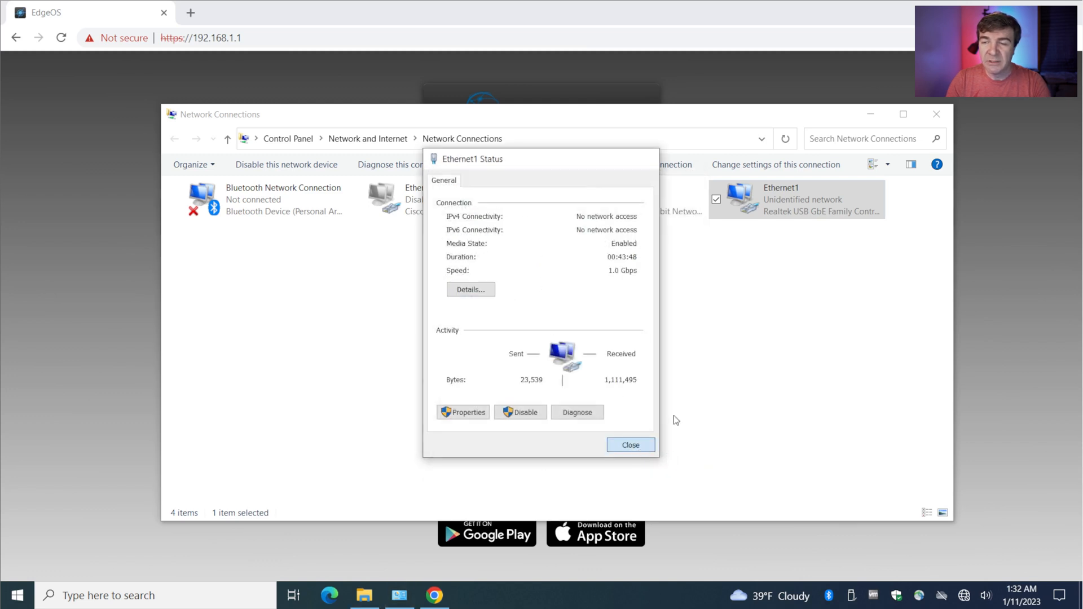
{"action": "left_click", "coordinate": [631, 444]}
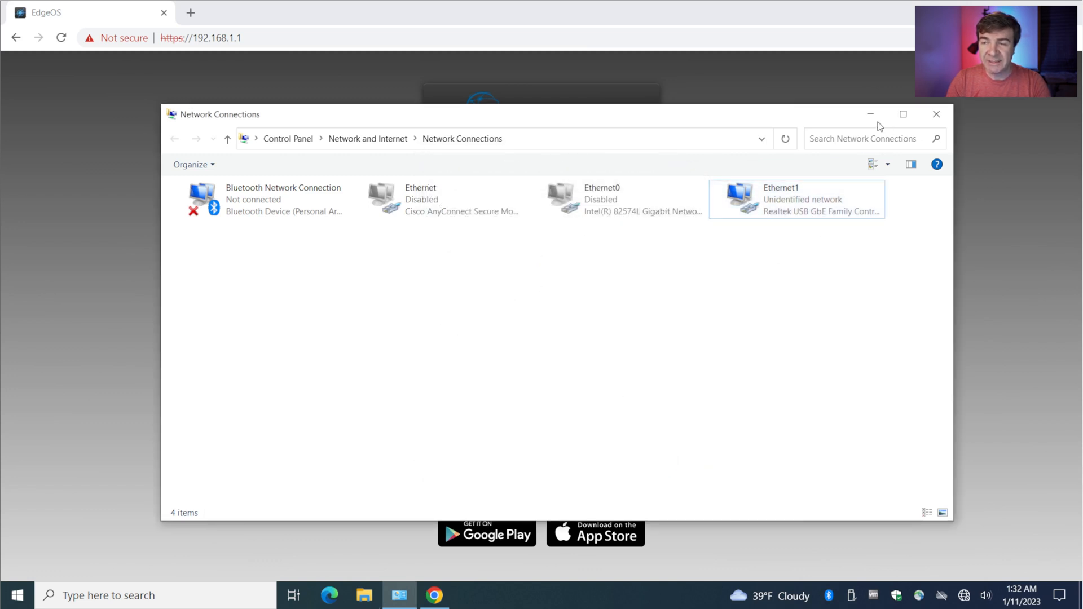
{"action": "left_click", "coordinate": [797, 199]}
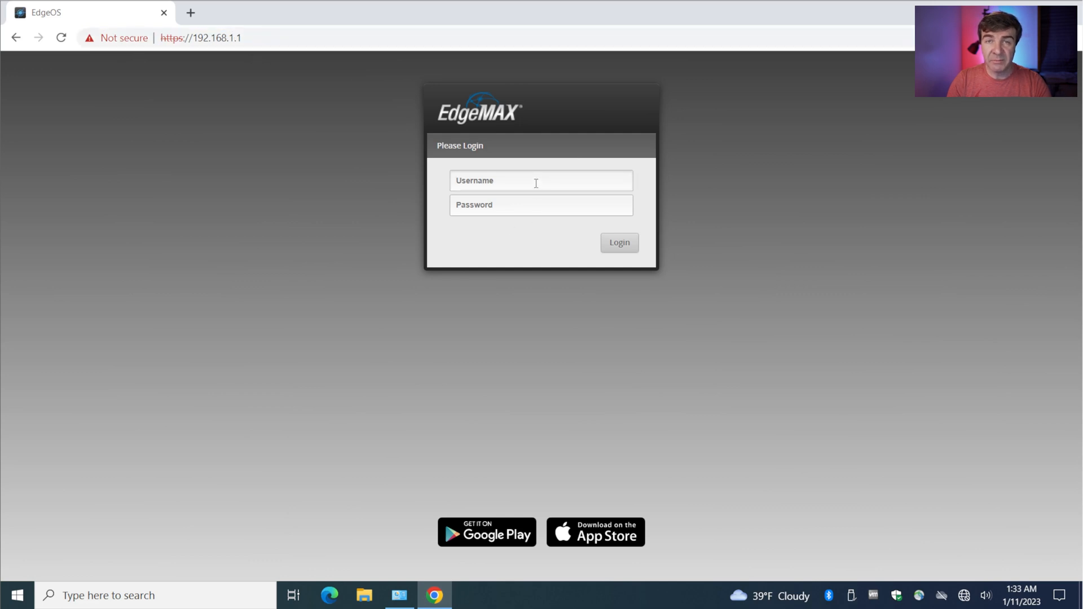
{"action": "type", "text": "ubnt"}
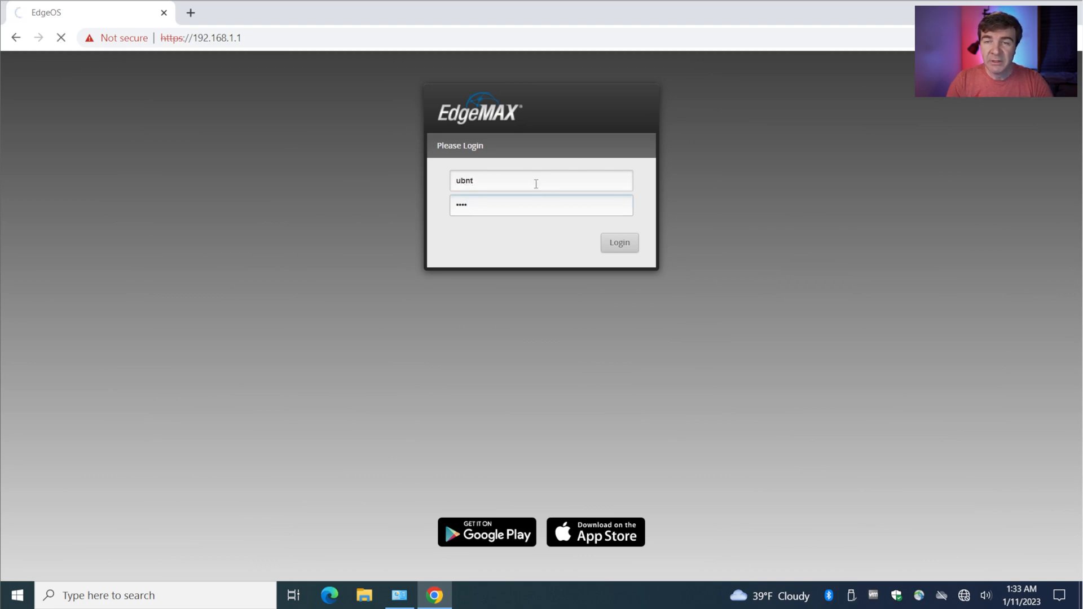
{"action": "left_click", "coordinate": [619, 242]}
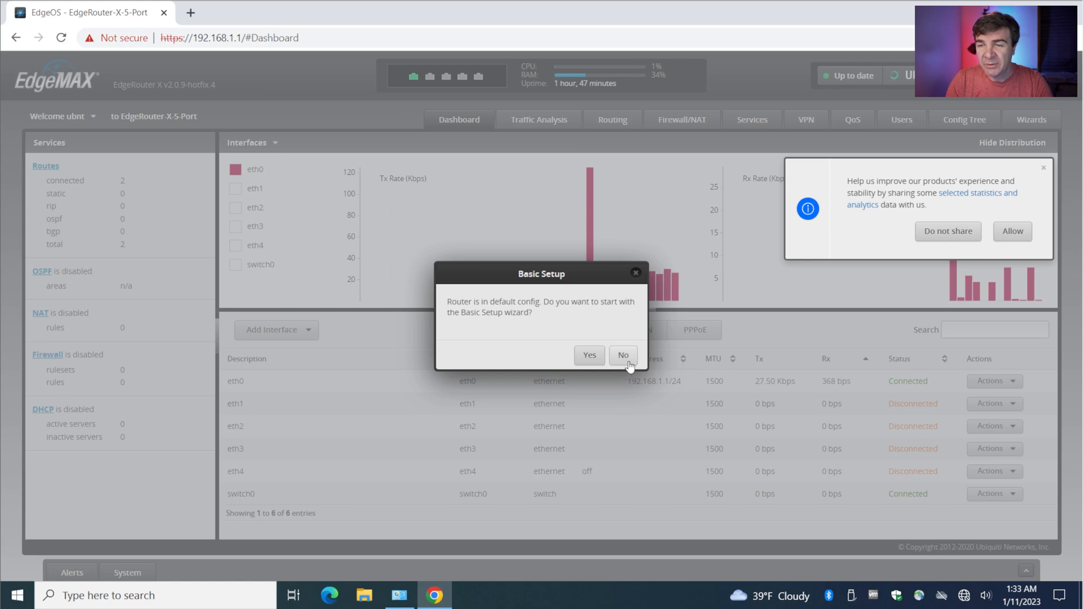
Decline the Basic Setup wizard and usage sharing, then bring up eth1's Actions menu.
{"action": "left_click", "coordinate": [623, 355]}
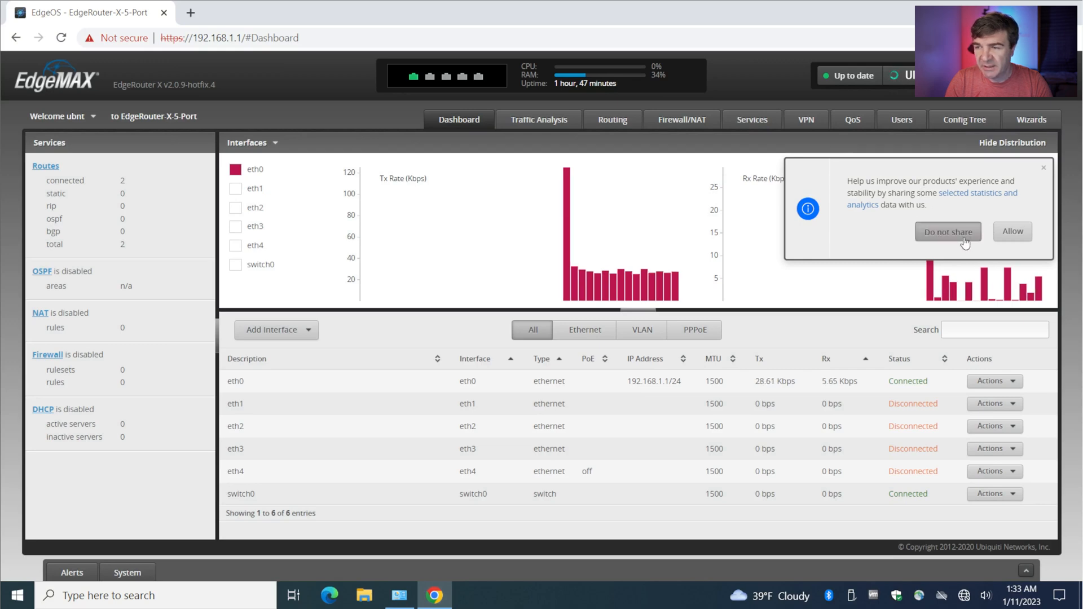
{"action": "left_click", "coordinate": [948, 232]}
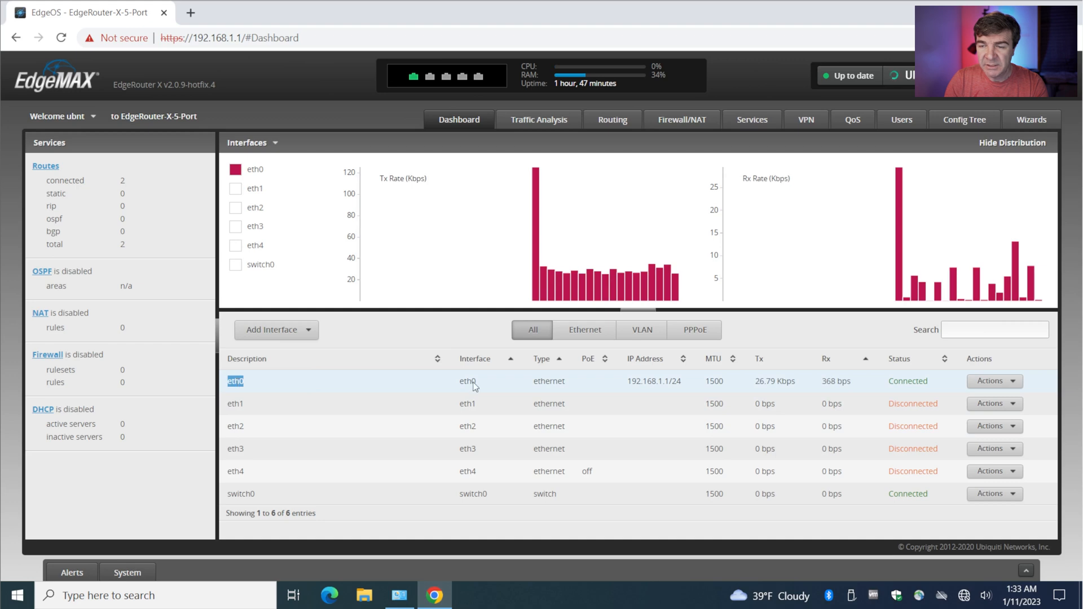
{"action": "double_click", "coordinate": [653, 381]}
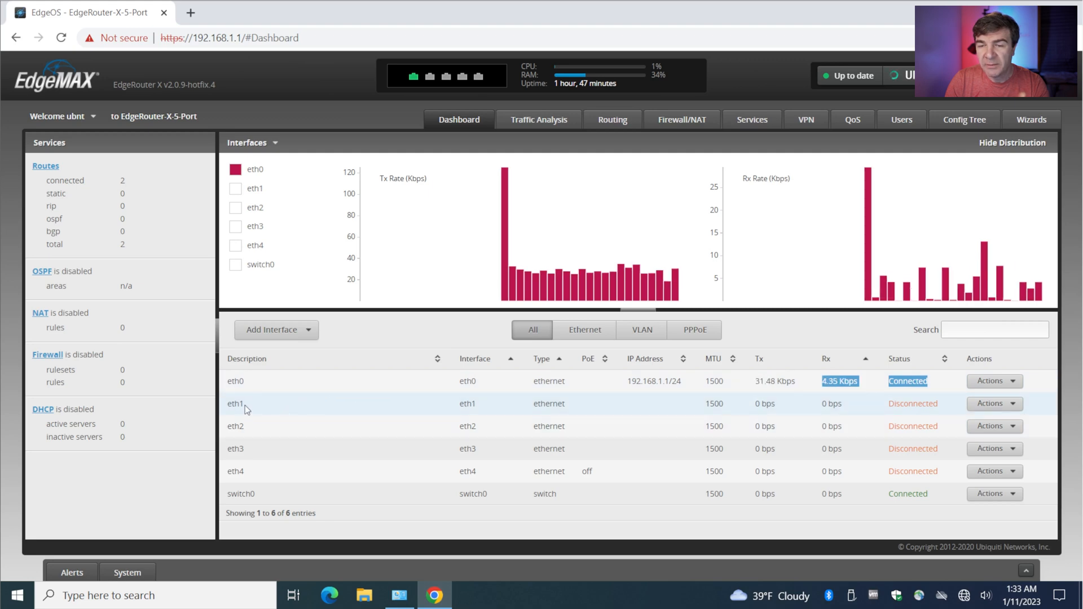
{"action": "double_click", "coordinate": [235, 403]}
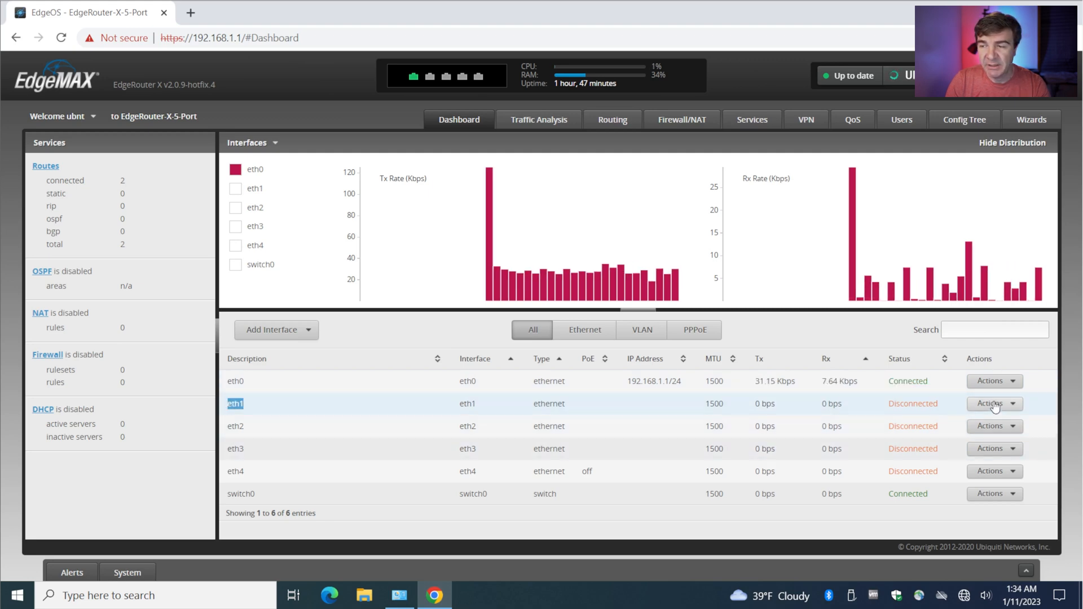
{"action": "left_click", "coordinate": [994, 404]}
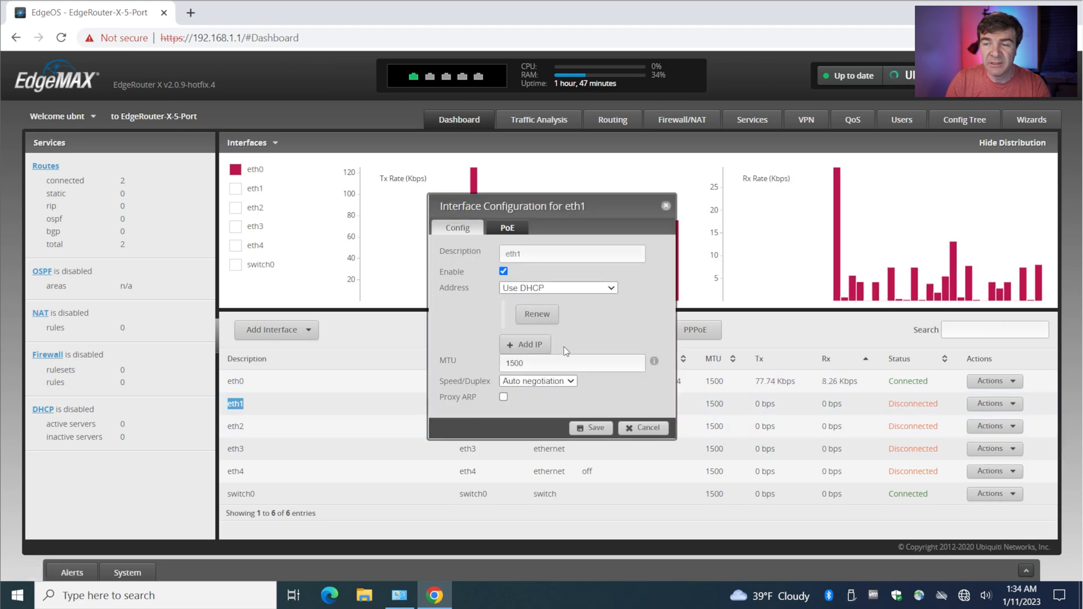
Inspect the eth1 and eth0 interface configurations (eth0 at 192.168.1.1/24) and cancel without changes.
{"action": "left_click", "coordinate": [643, 428]}
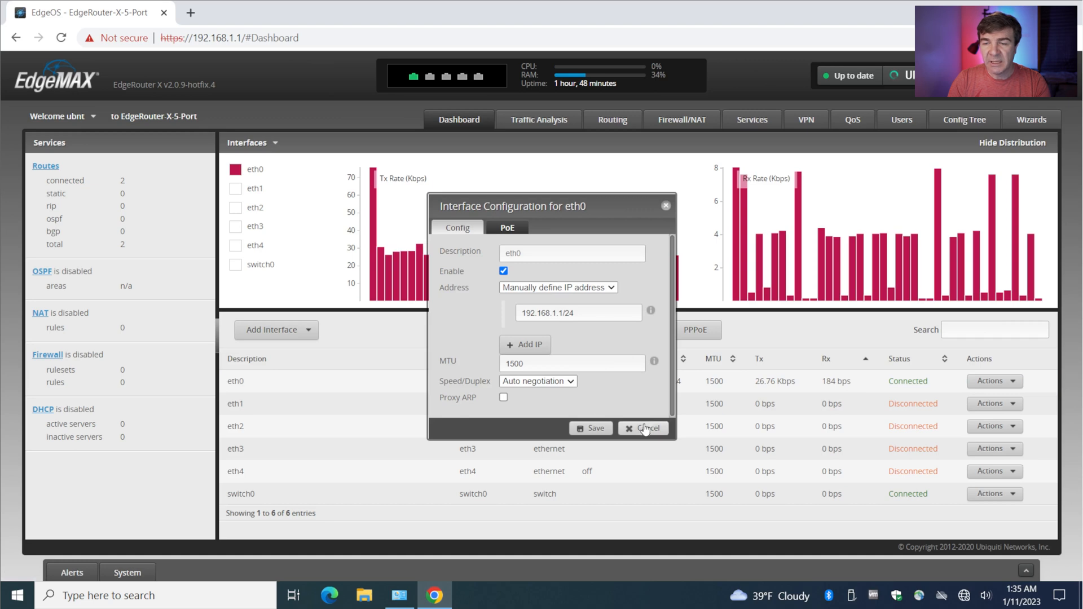
{"action": "left_click", "coordinate": [643, 428]}
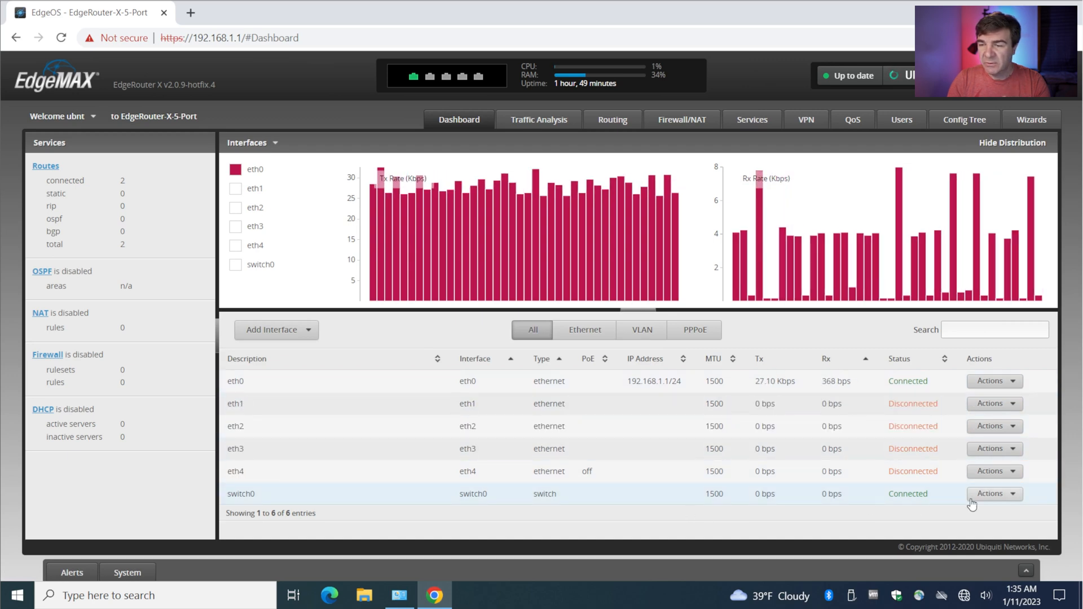
Add eth1 to switch0's switch ports and save.
{"action": "left_click", "coordinate": [995, 493]}
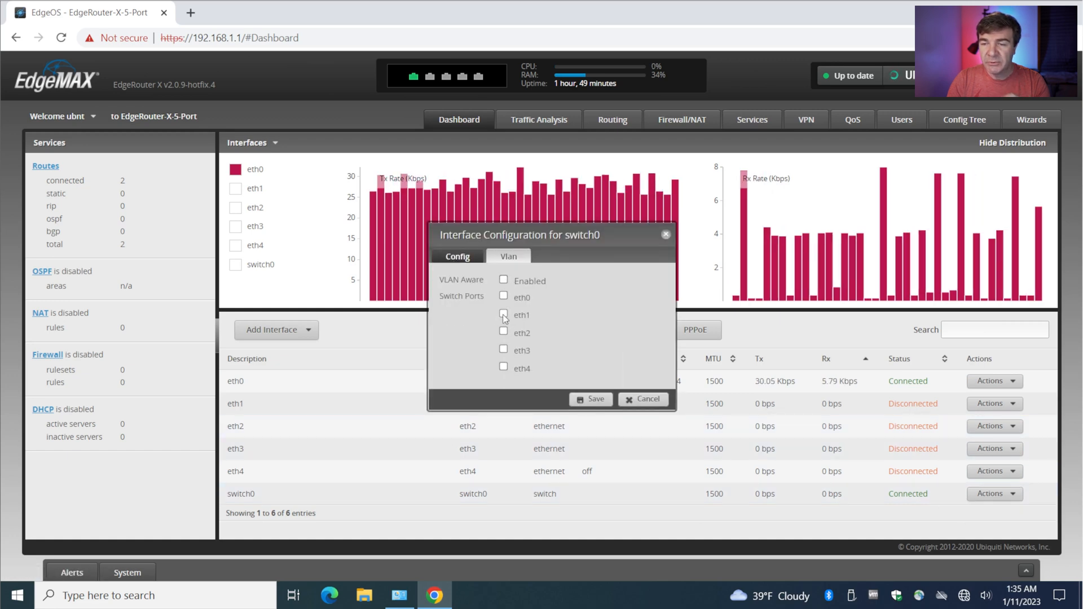
{"action": "left_click", "coordinate": [503, 315]}
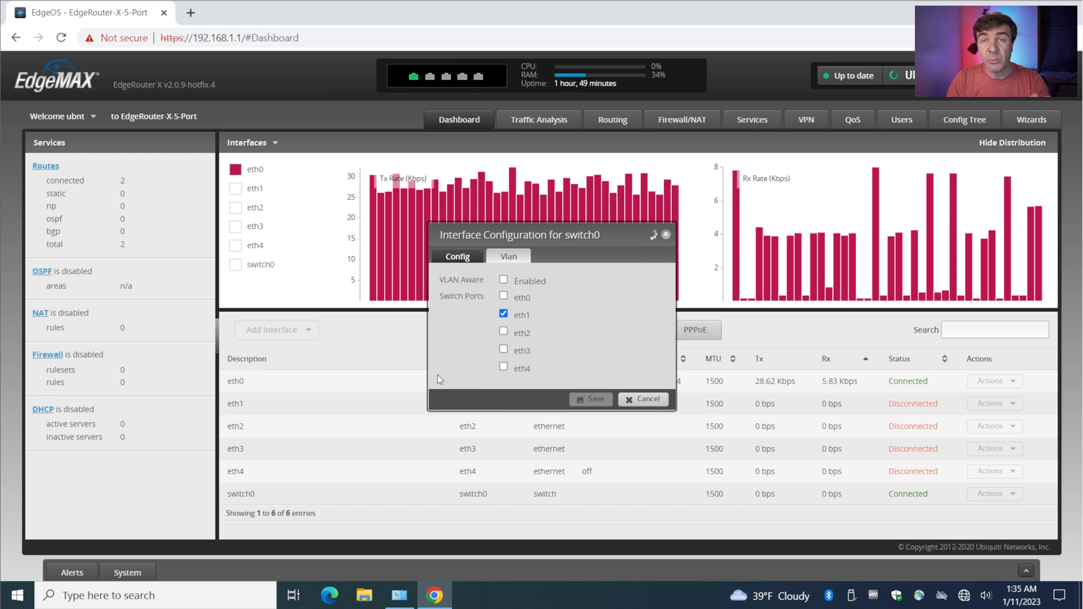
{"action": "left_click", "coordinate": [590, 399]}
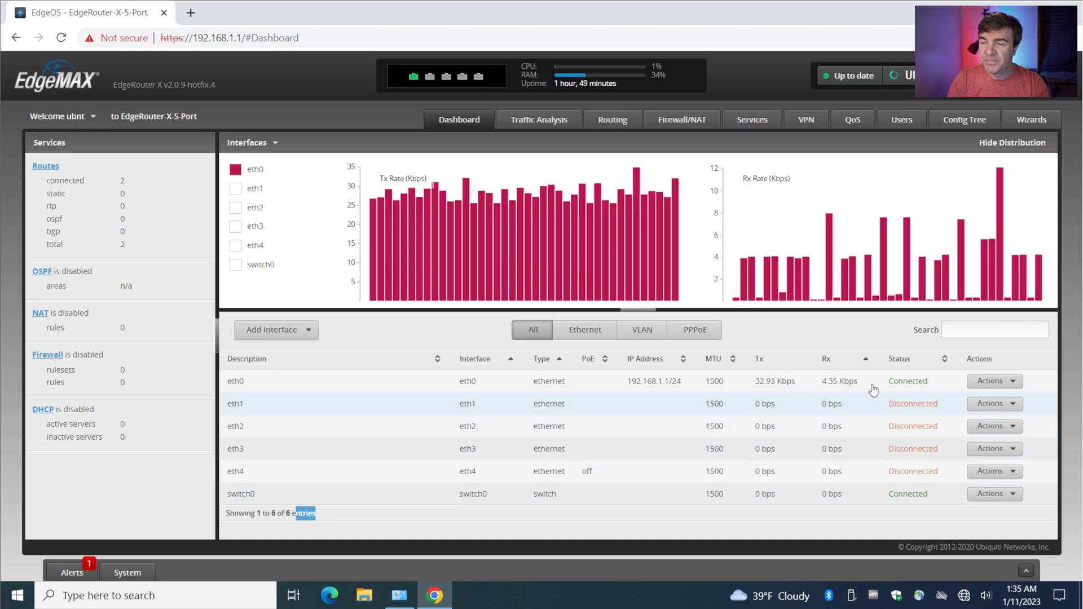
Set eth1's address to No address and save.
{"action": "left_click", "coordinate": [994, 404]}
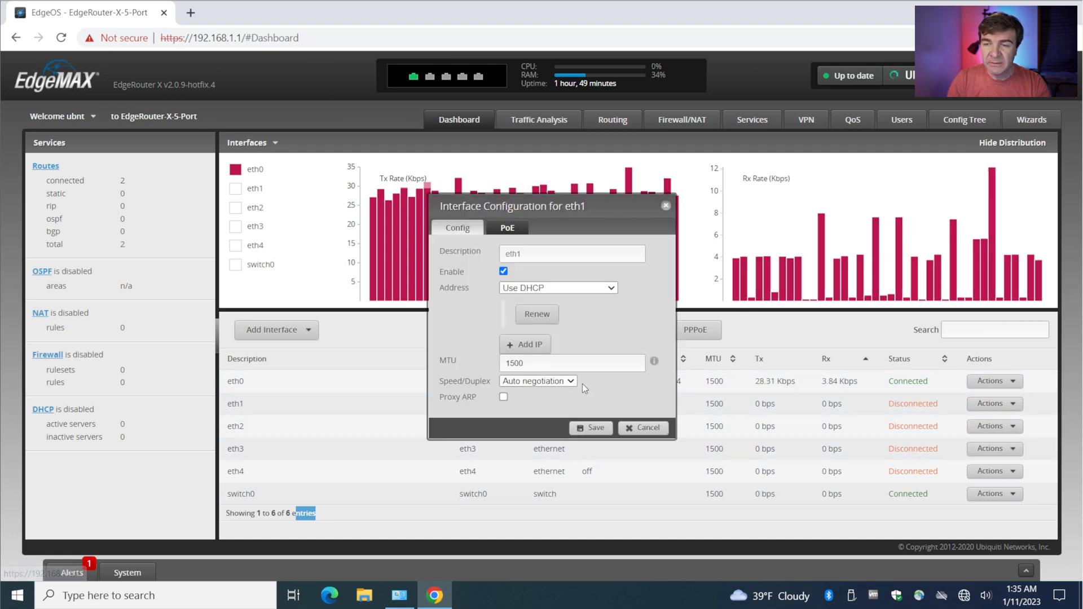
{"action": "left_click", "coordinate": [558, 288]}
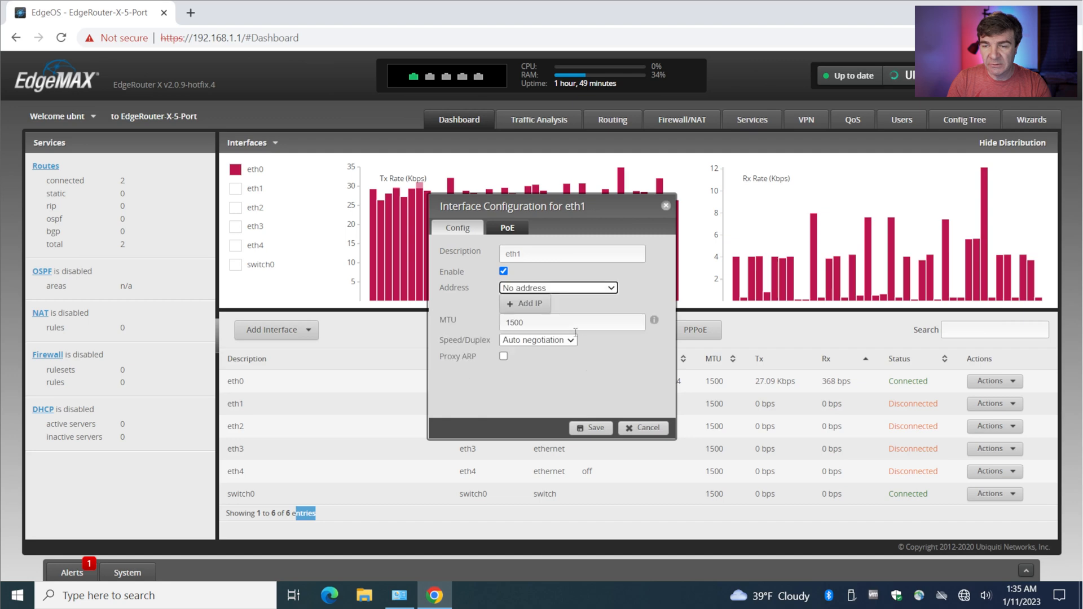
{"action": "left_click", "coordinate": [590, 428]}
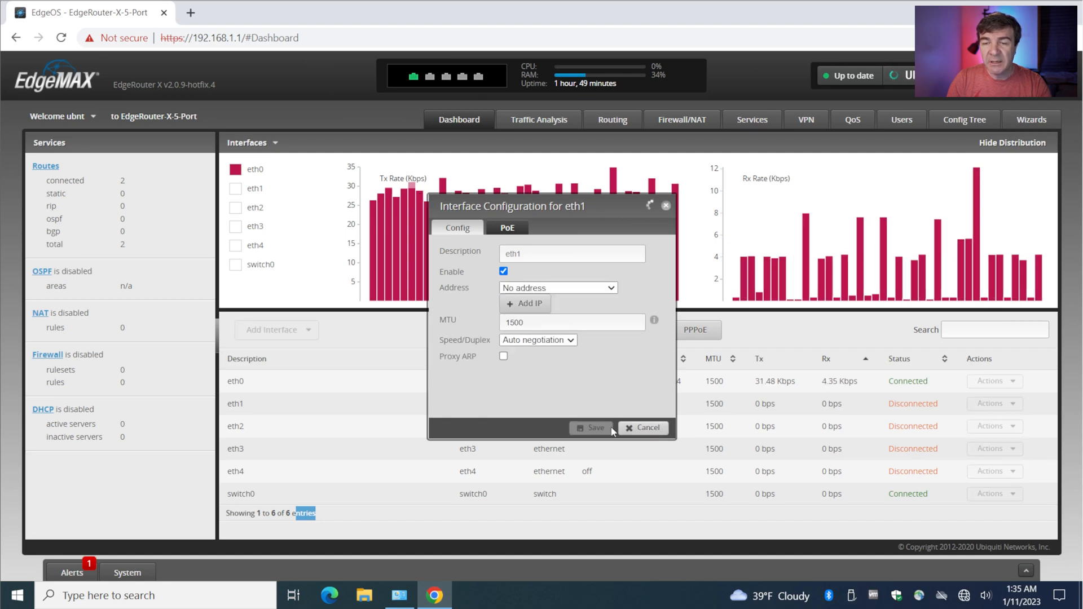
{"action": "left_click", "coordinate": [648, 427]}
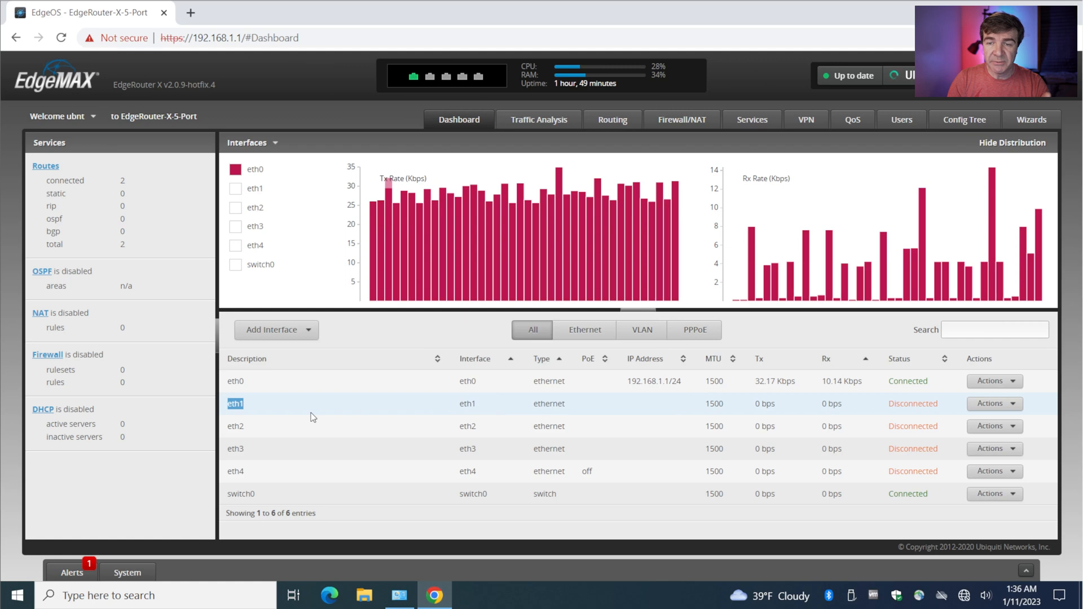
{"action": "mouse_move", "coordinate": [388, 452]}
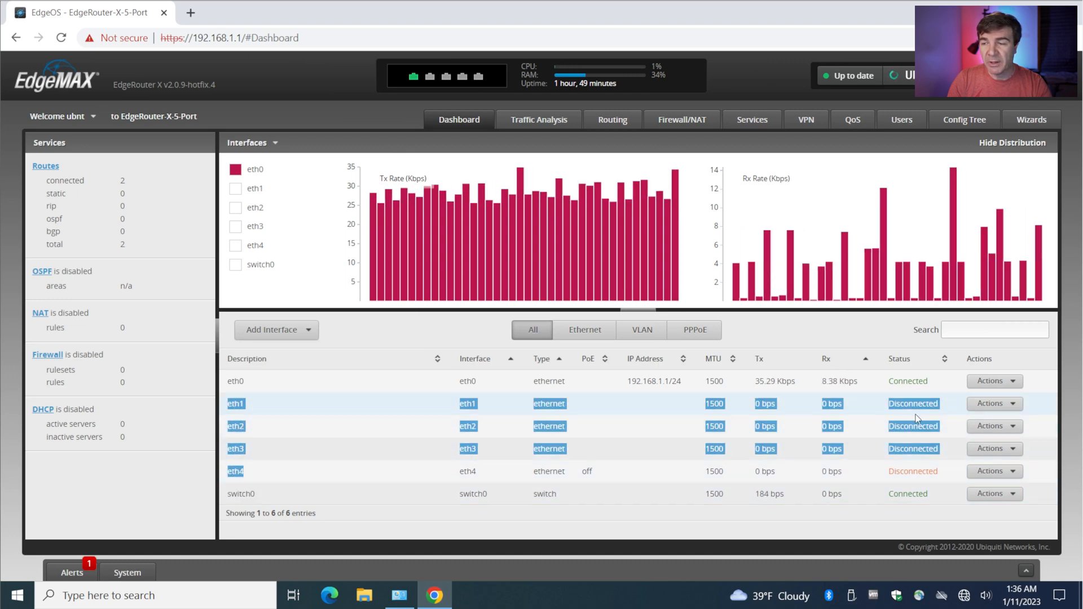
Manually define switch0's address as 10.0.0.1/24 and save.
{"action": "left_click", "coordinate": [994, 493]}
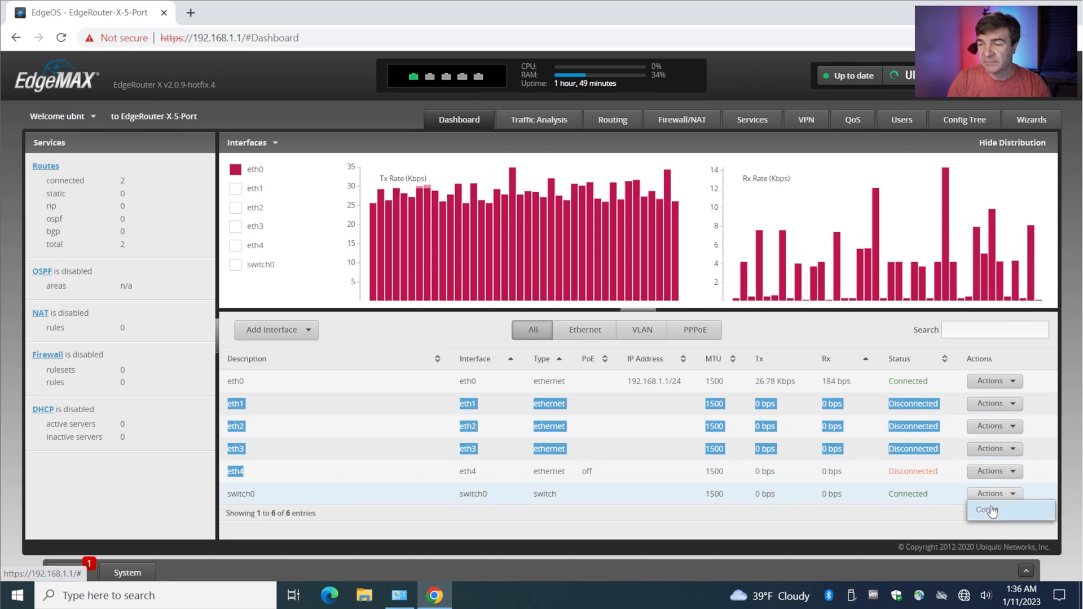
{"action": "left_click", "coordinate": [990, 511]}
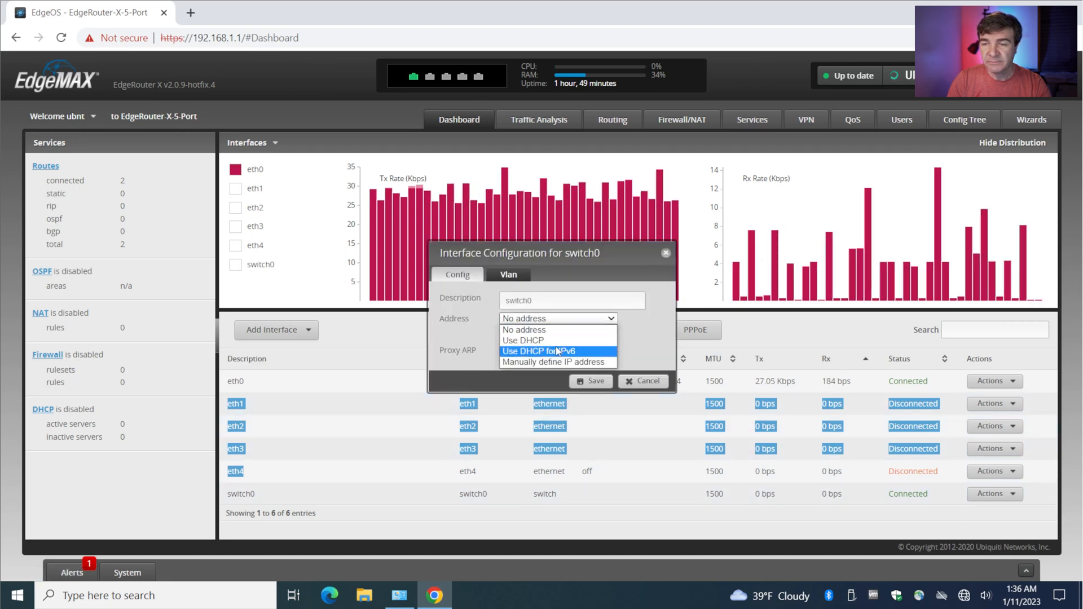
{"action": "left_click", "coordinate": [555, 362]}
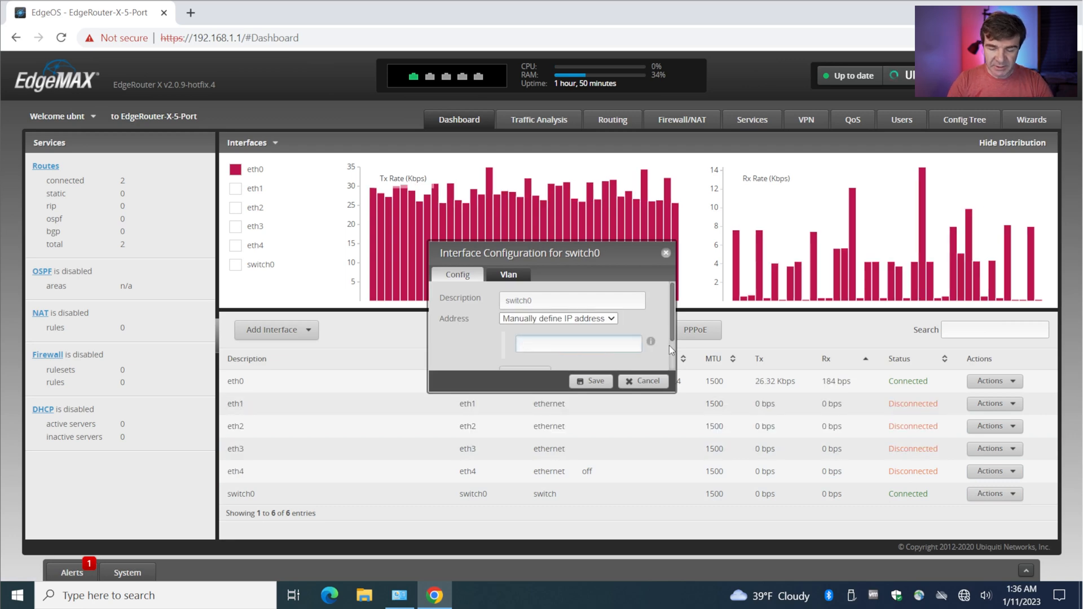
{"action": "type", "text": "10.0.0.1"}
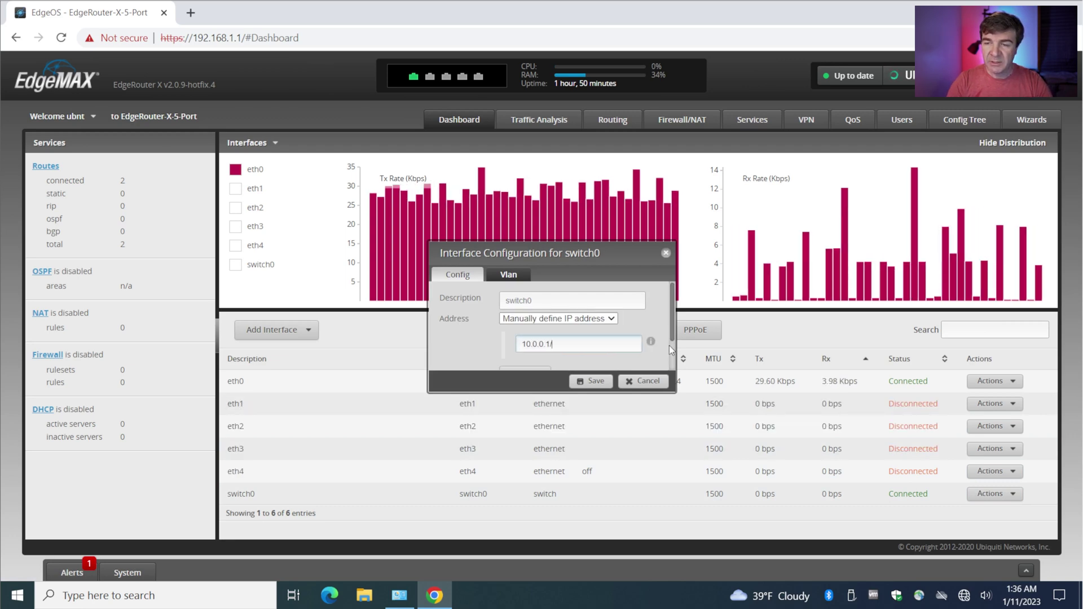
{"action": "type", "text": "/24"}
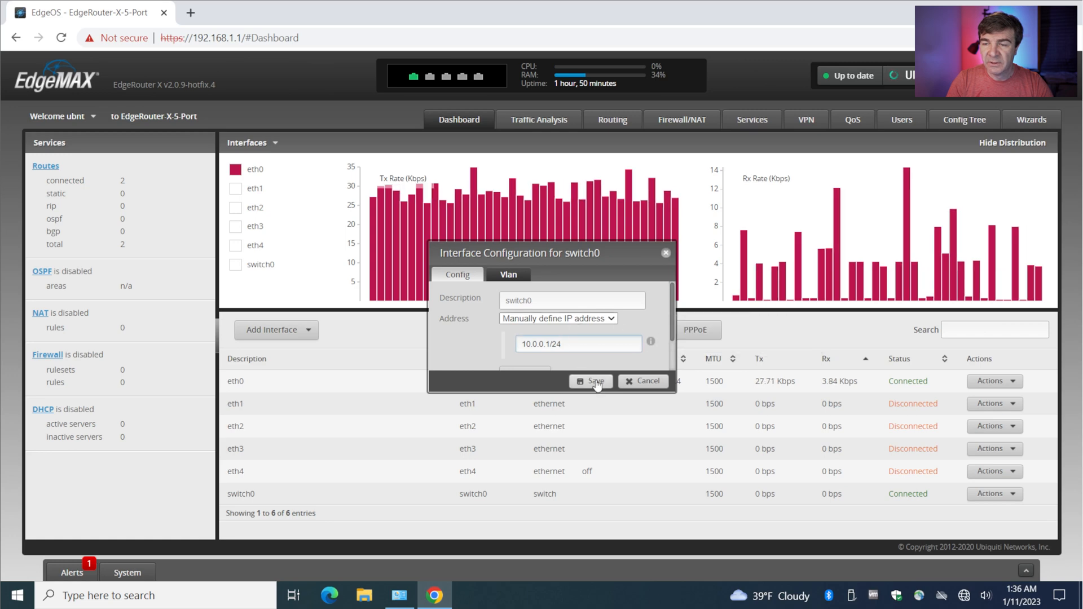
{"action": "left_click", "coordinate": [591, 381]}
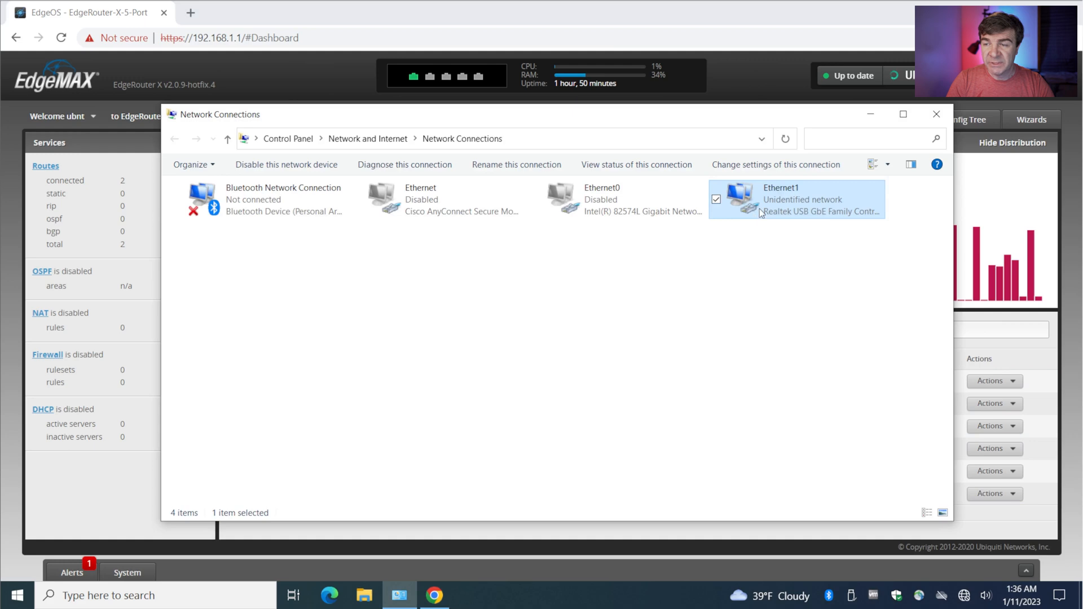
Add 10.0.0.2 / 255.255.255.0 as an extra IPv4 address on Ethernet1 and verify it in Details.
{"action": "double_click", "coordinate": [803, 200]}
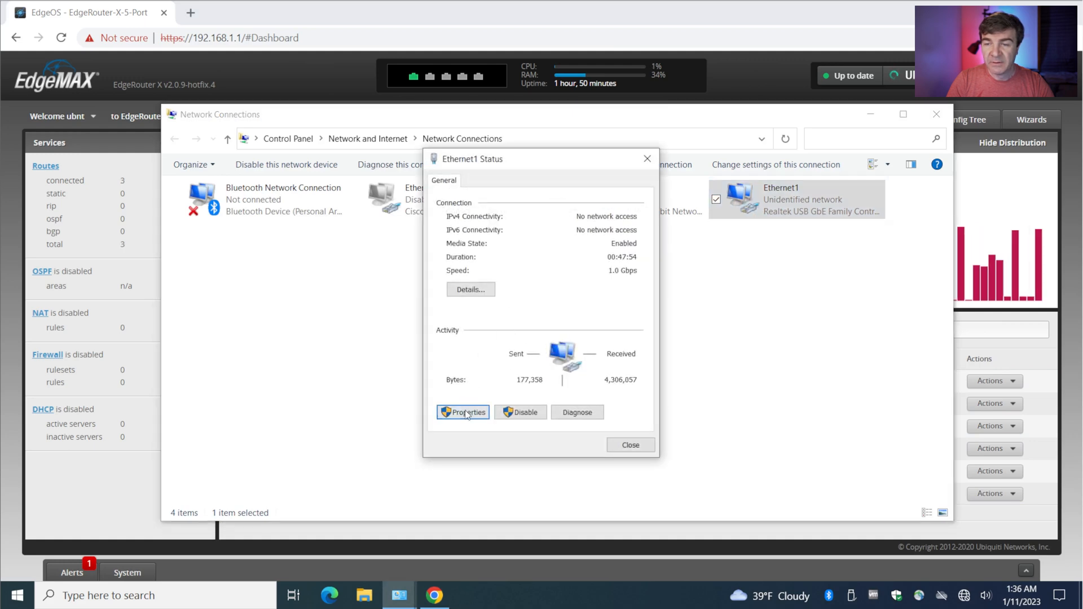
{"action": "left_click", "coordinate": [462, 413]}
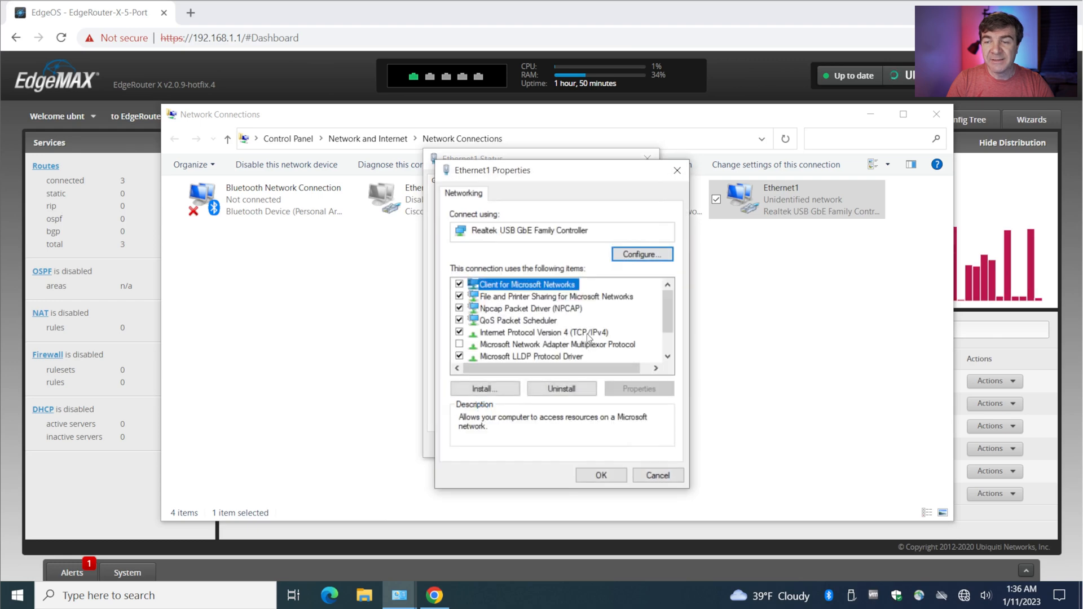
{"action": "double_click", "coordinate": [544, 332]}
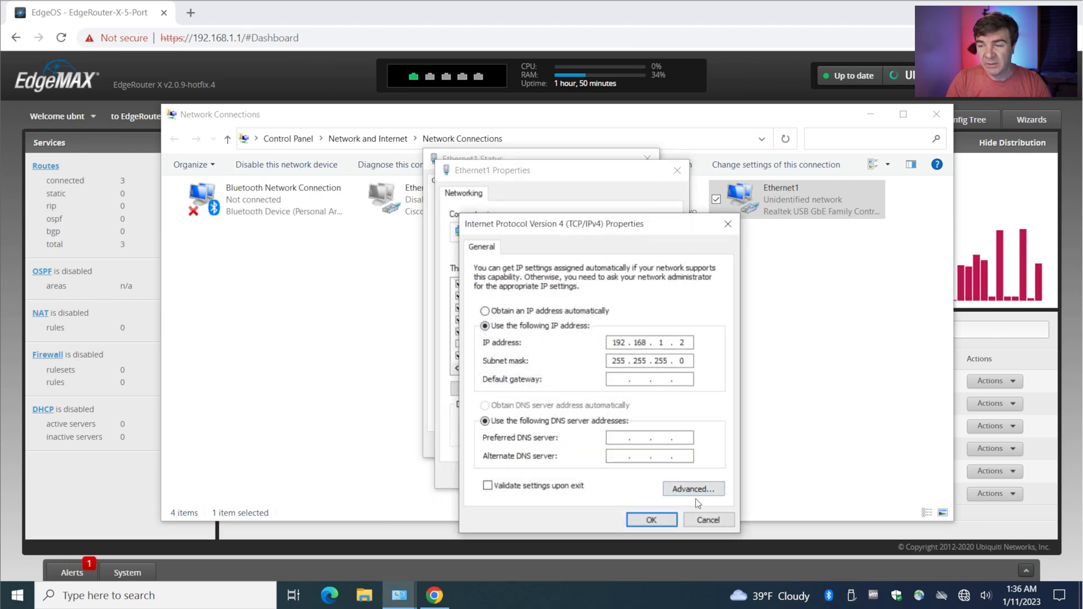
{"action": "left_click", "coordinate": [693, 488]}
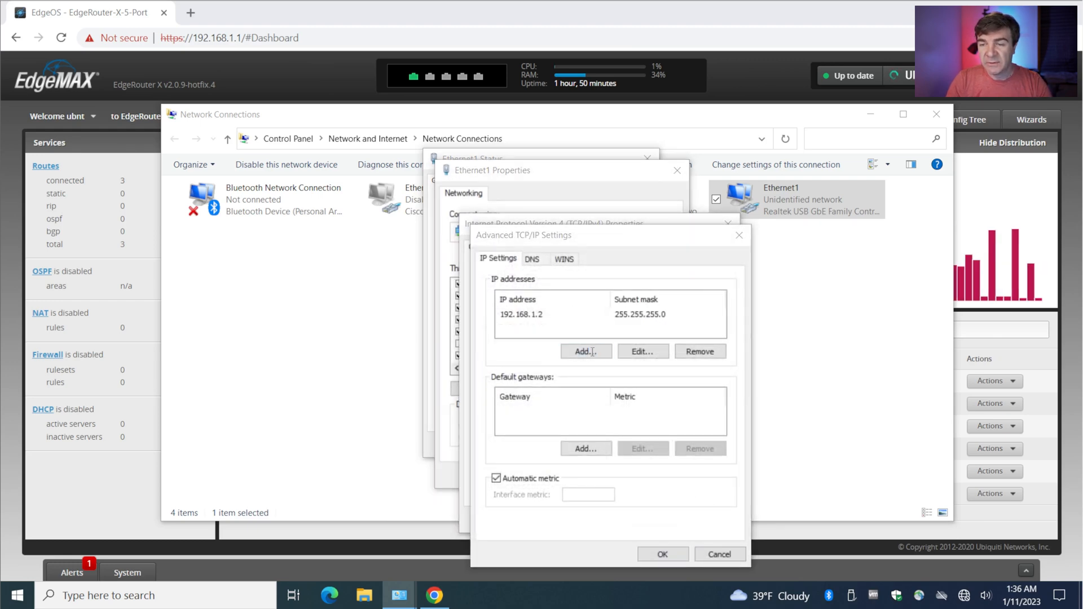
{"action": "type", "text": "10 . 0 . 0 . 2"}
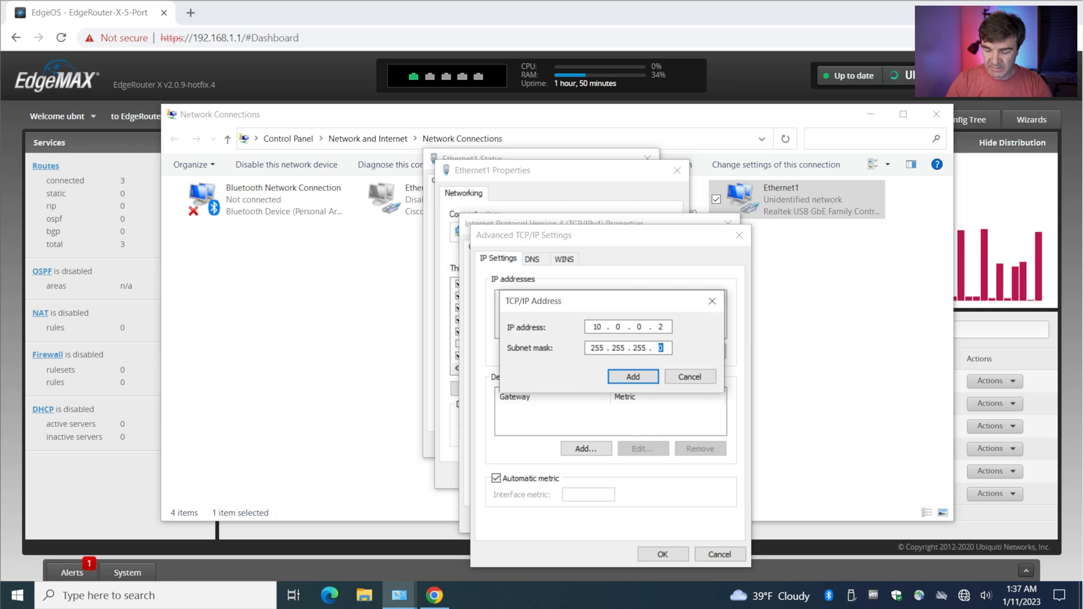
{"action": "left_click", "coordinate": [632, 376]}
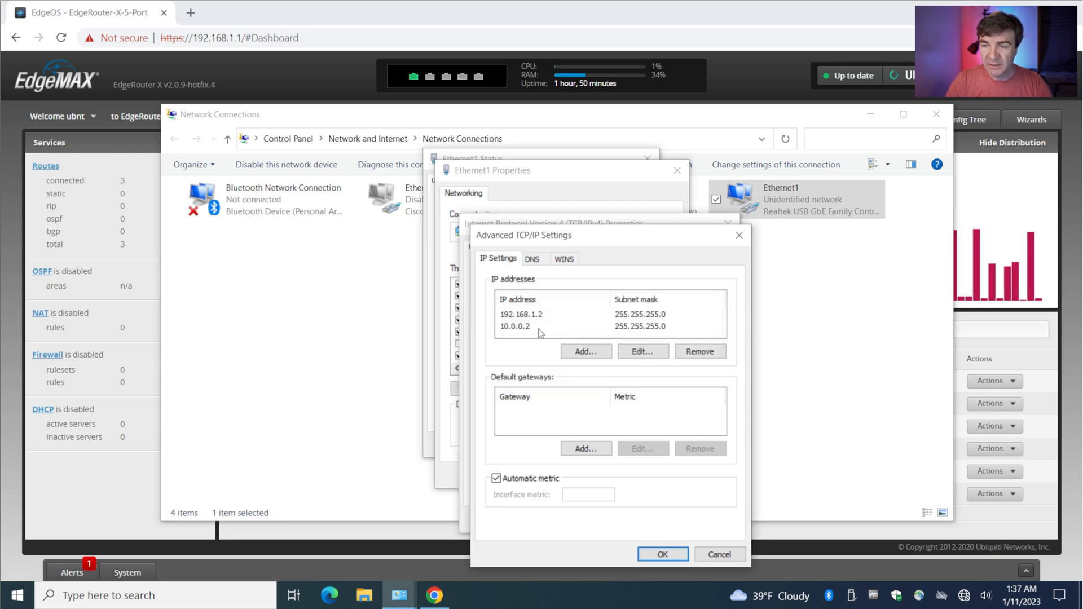
{"action": "left_click", "coordinate": [662, 553]}
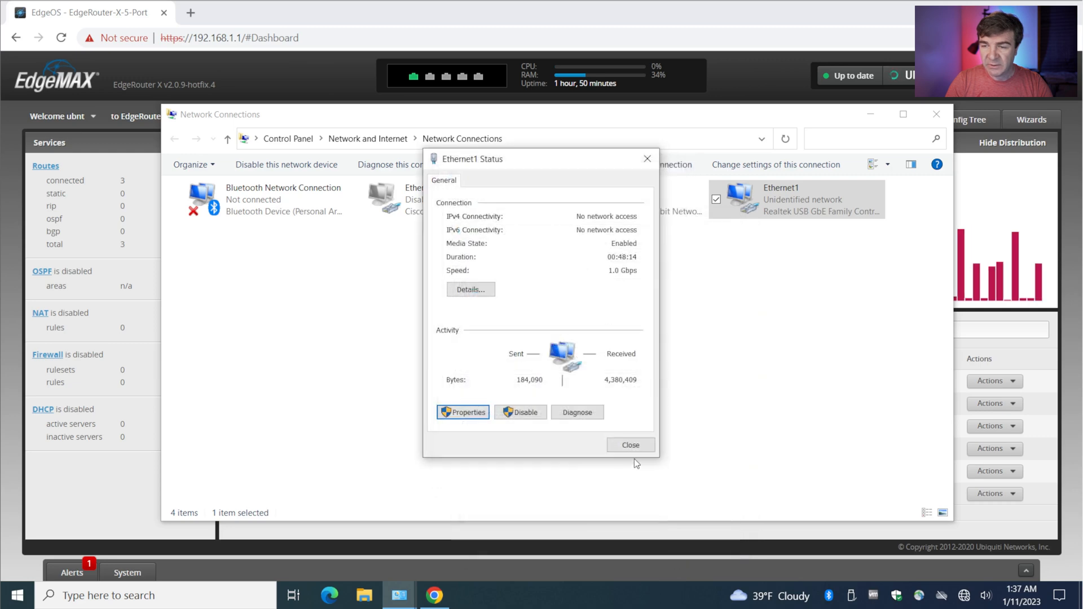
{"action": "left_click", "coordinate": [631, 444]}
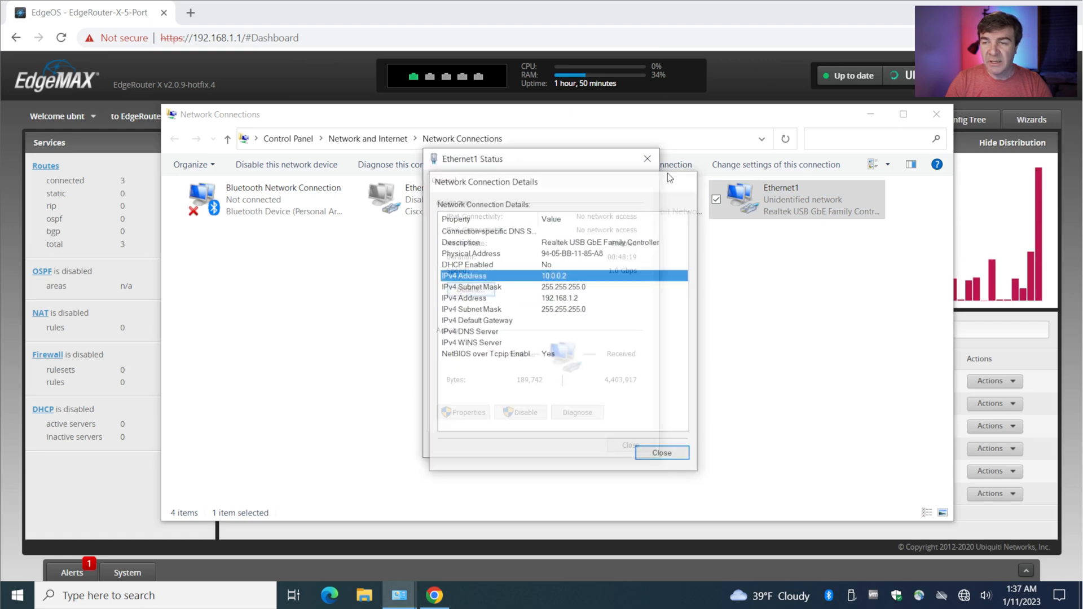
{"action": "left_click", "coordinate": [662, 452]}
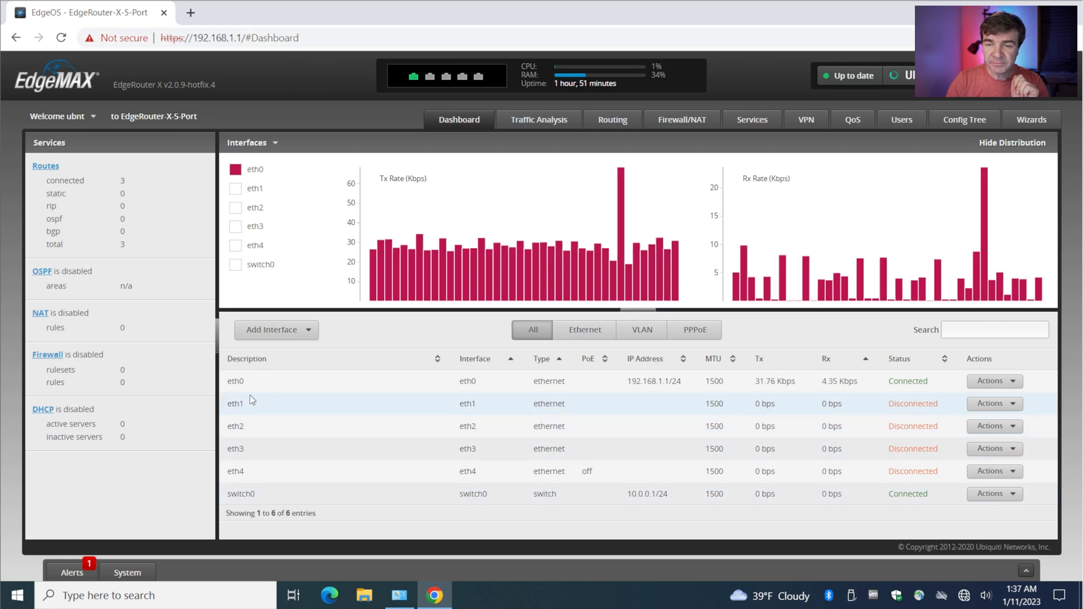
{"action": "double_click", "coordinate": [235, 403]}
{"action": "type", "text": "https://10."}
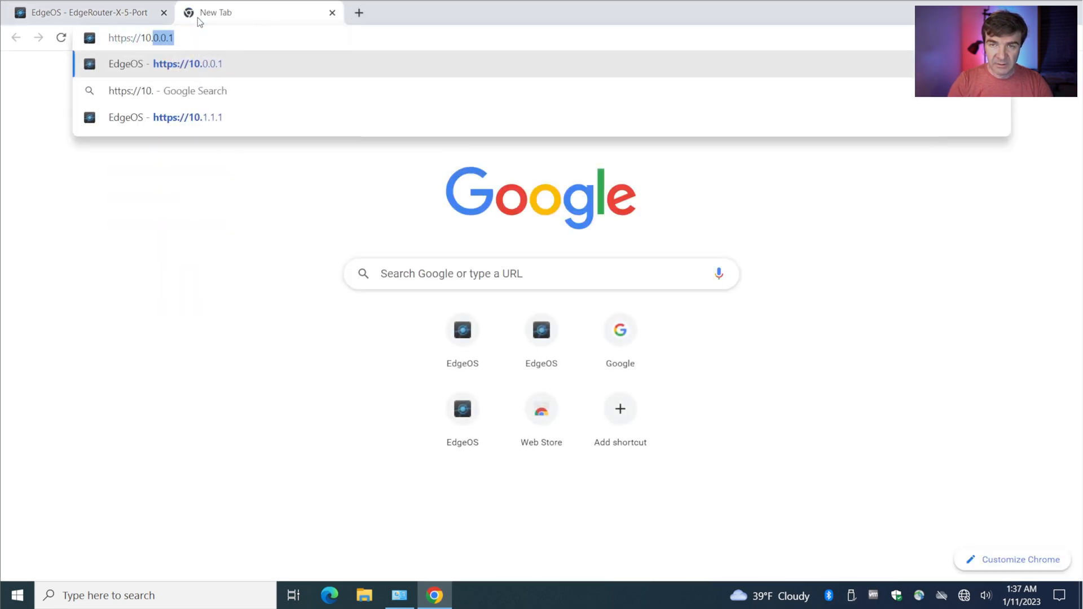
{"action": "key", "text": "Enter"}
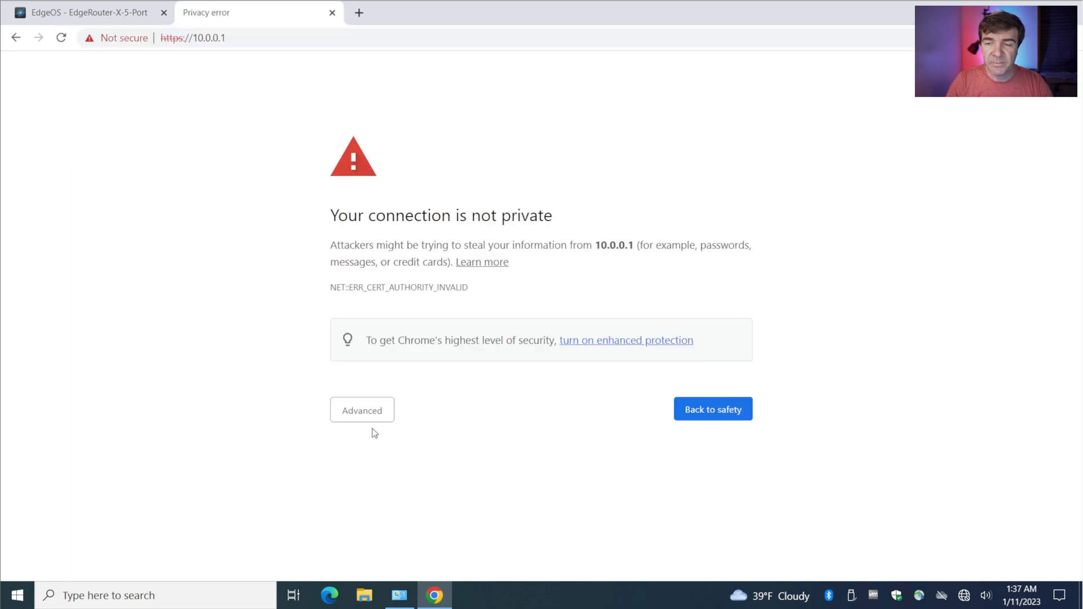
{"action": "left_click", "coordinate": [361, 410]}
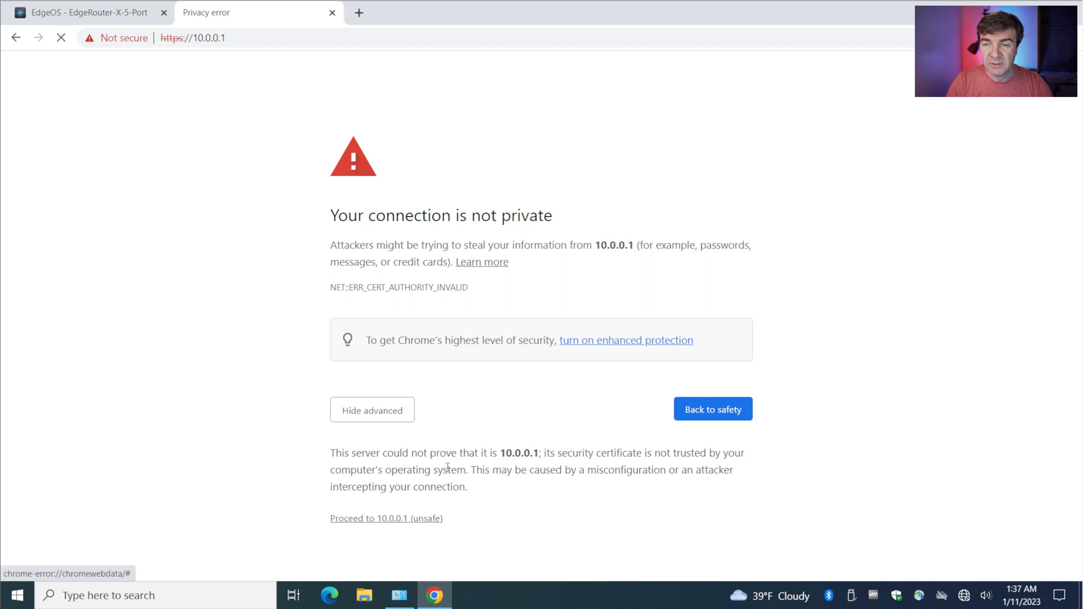
{"action": "left_click", "coordinate": [385, 518]}
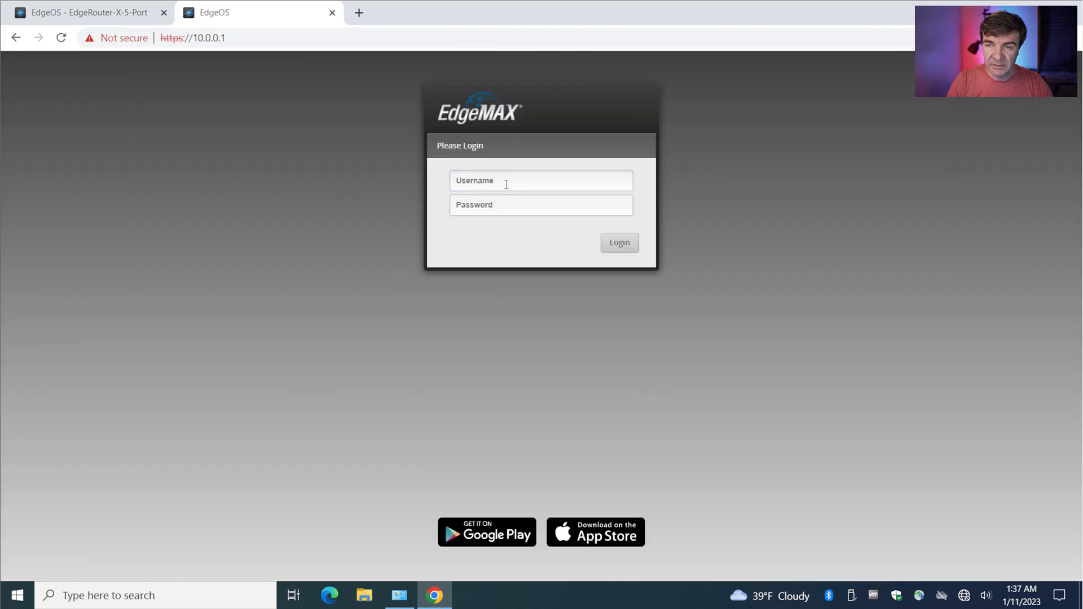
Sign in to the router at 10.0.0.1 with the ubnt credentials.
{"action": "type", "text": "ubnt"}
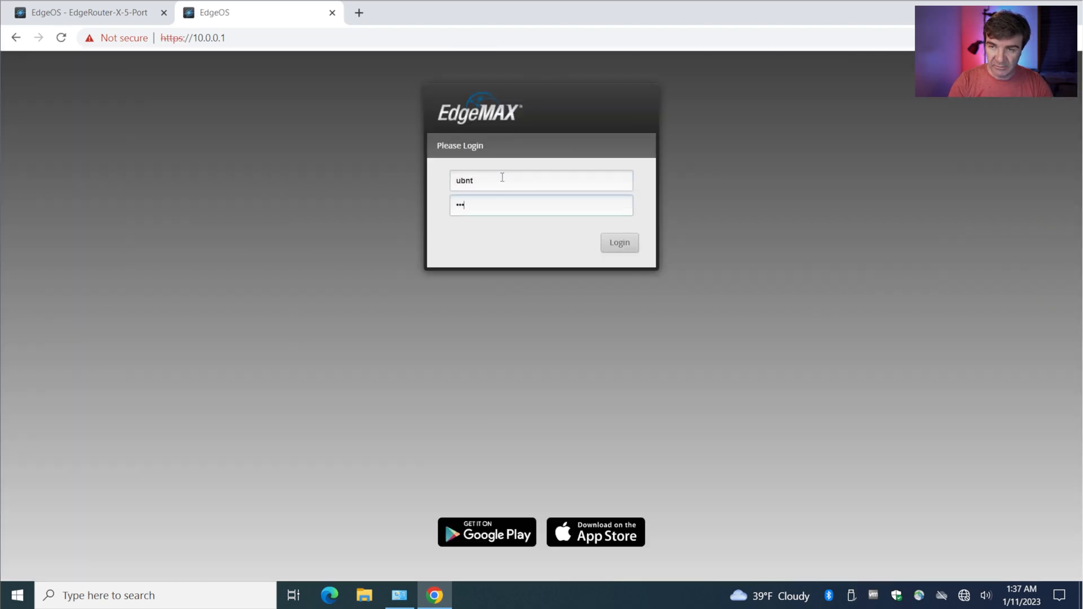
{"action": "left_click", "coordinate": [619, 242]}
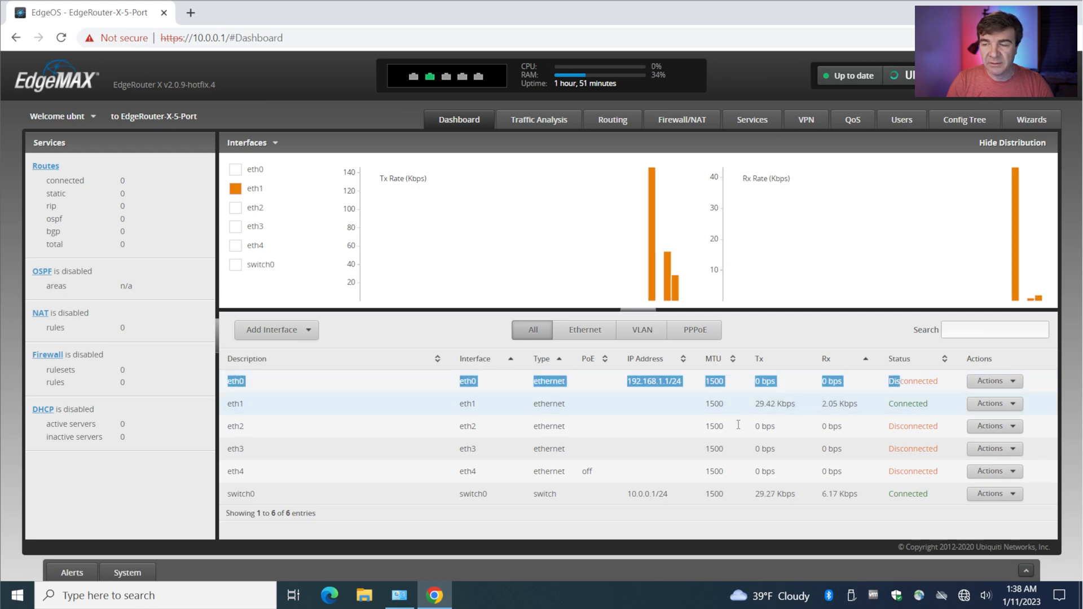
Switch eth0 from static 192.168.1.1/24 to Use DHCP and save.
{"action": "left_click", "coordinate": [994, 381]}
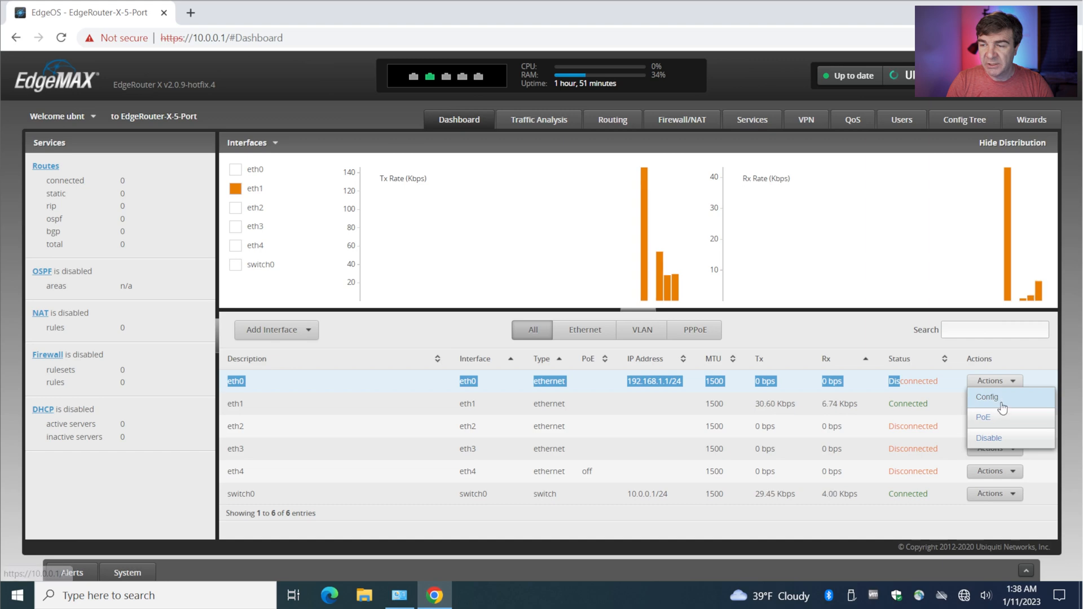
{"action": "left_click", "coordinate": [987, 397]}
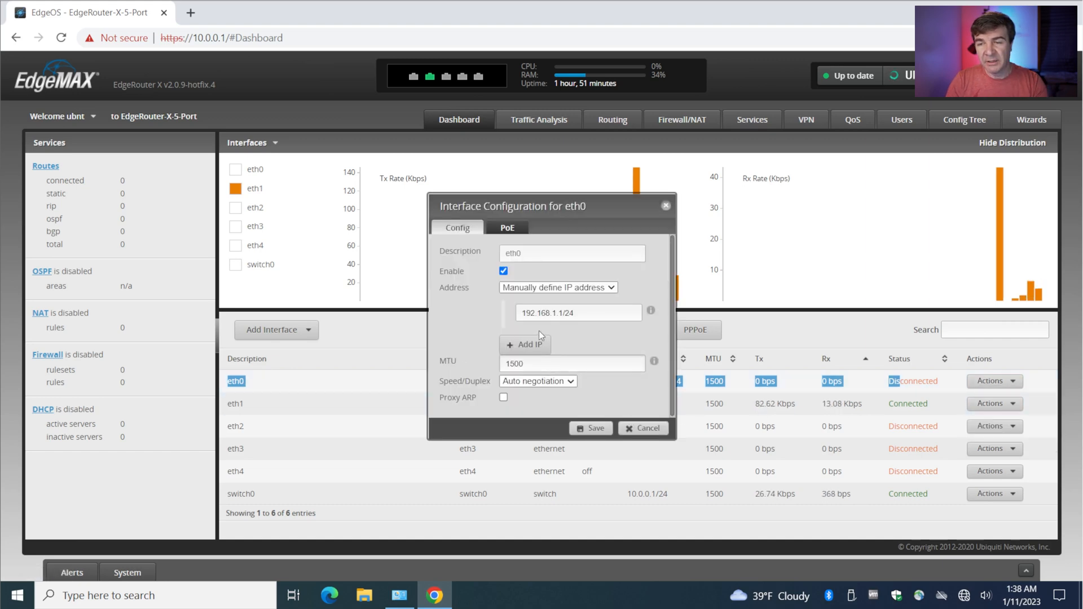
{"action": "triple_click", "coordinate": [578, 312]}
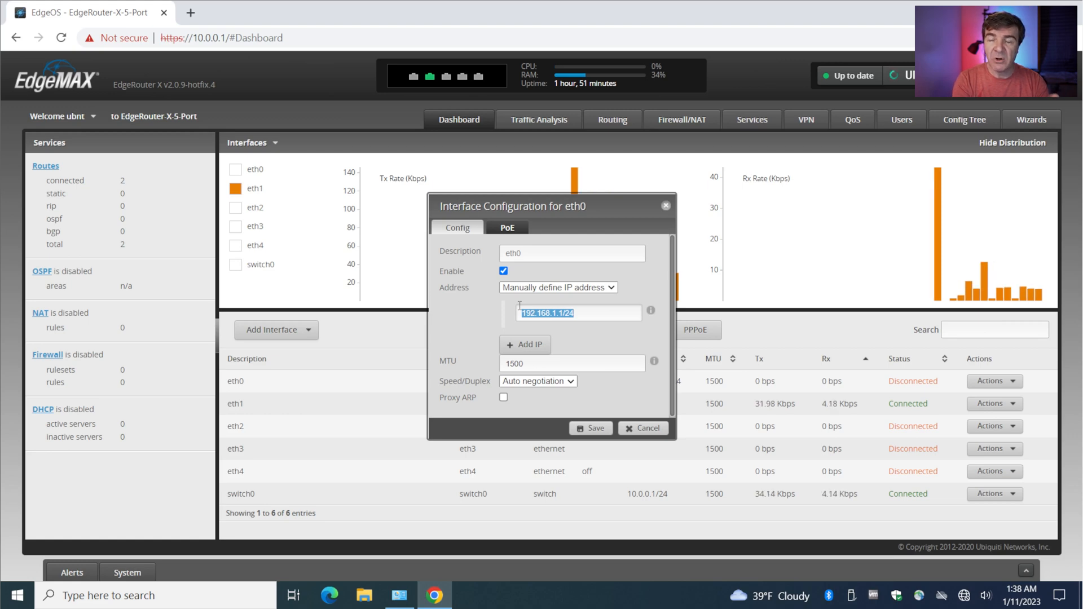
{"action": "left_click", "coordinate": [557, 287]}
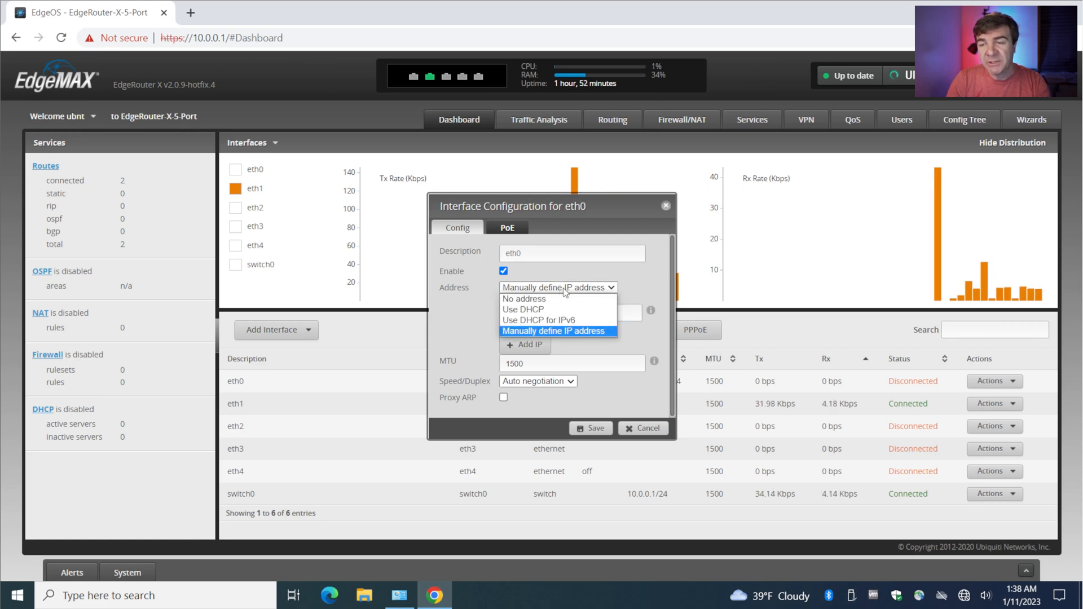
{"action": "left_click", "coordinate": [522, 309]}
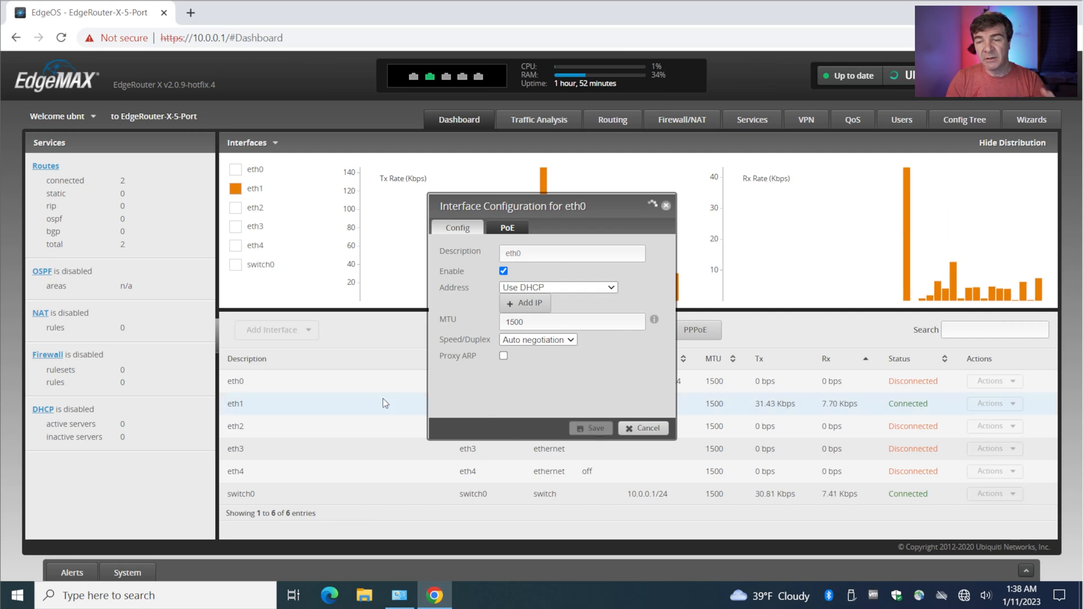
{"action": "left_click", "coordinate": [643, 428]}
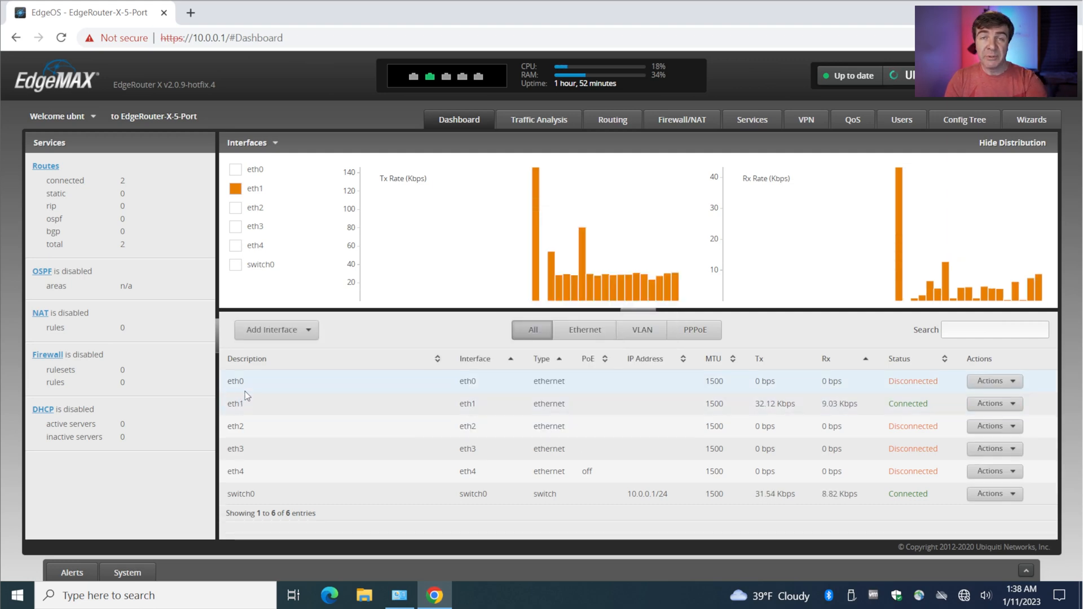
{"action": "mouse_move", "coordinate": [344, 497]}
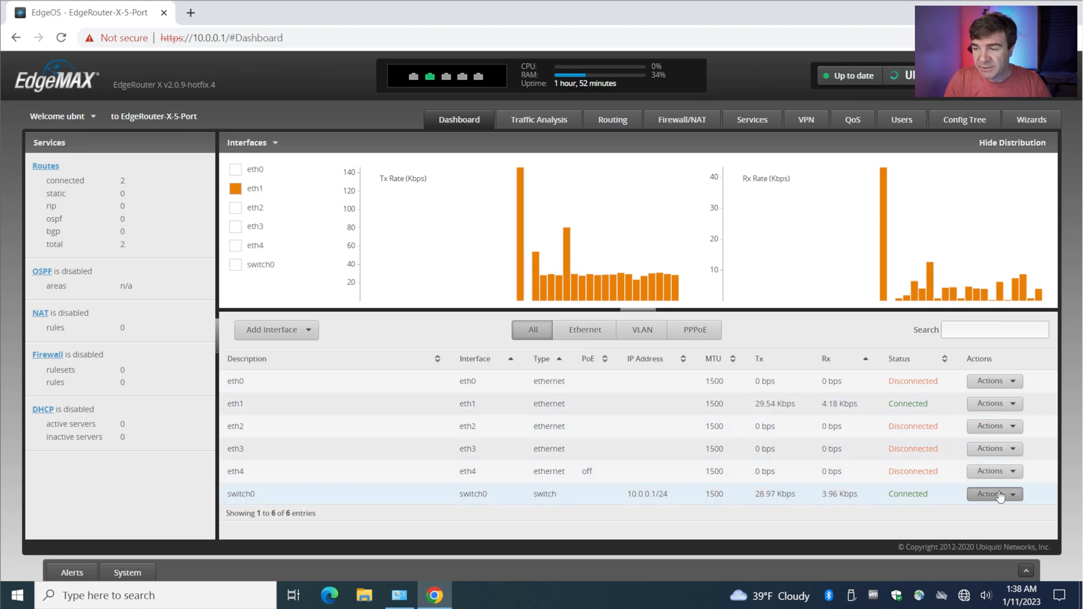
Re-check switch0 (10.0.0.1/24, ports eth1–eth4) and eth0's DHCP config without changing anything.
{"action": "left_click", "coordinate": [994, 494]}
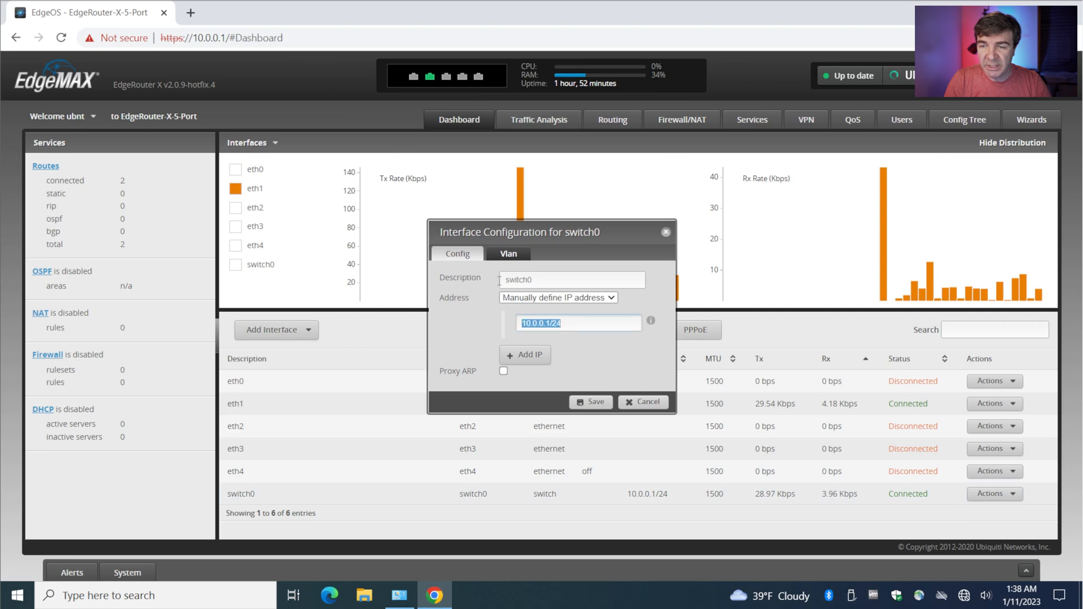
{"action": "left_click", "coordinate": [509, 254]}
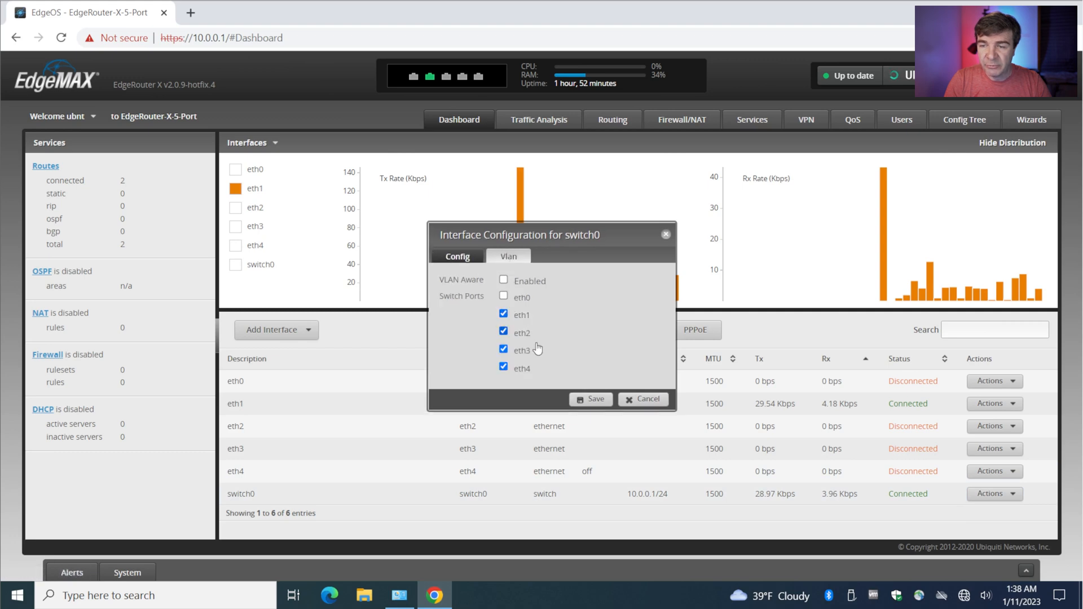
{"action": "left_click", "coordinate": [643, 399]}
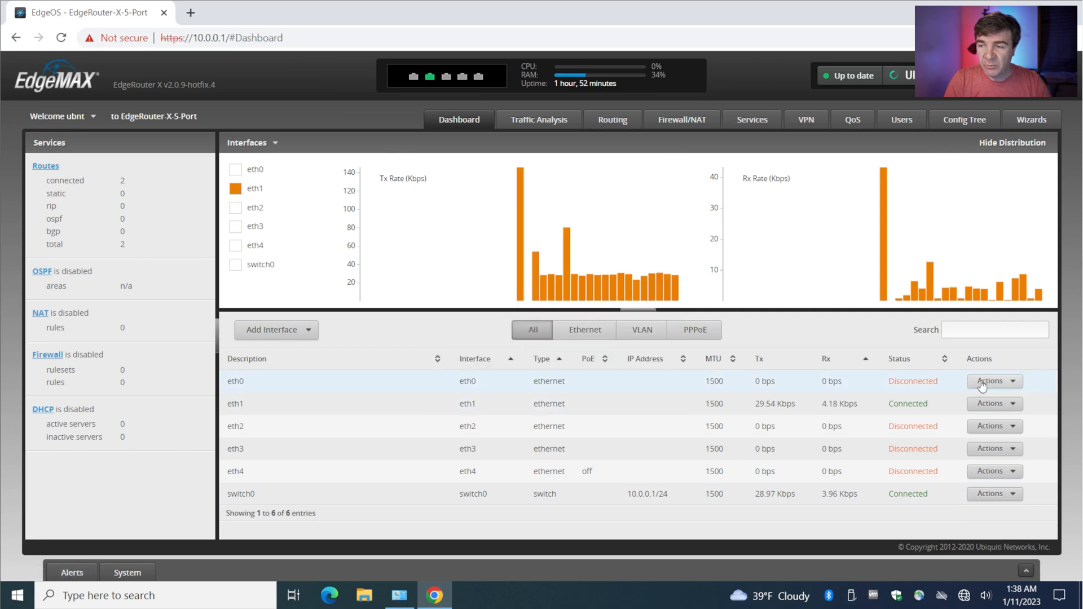
{"action": "left_click", "coordinate": [990, 382]}
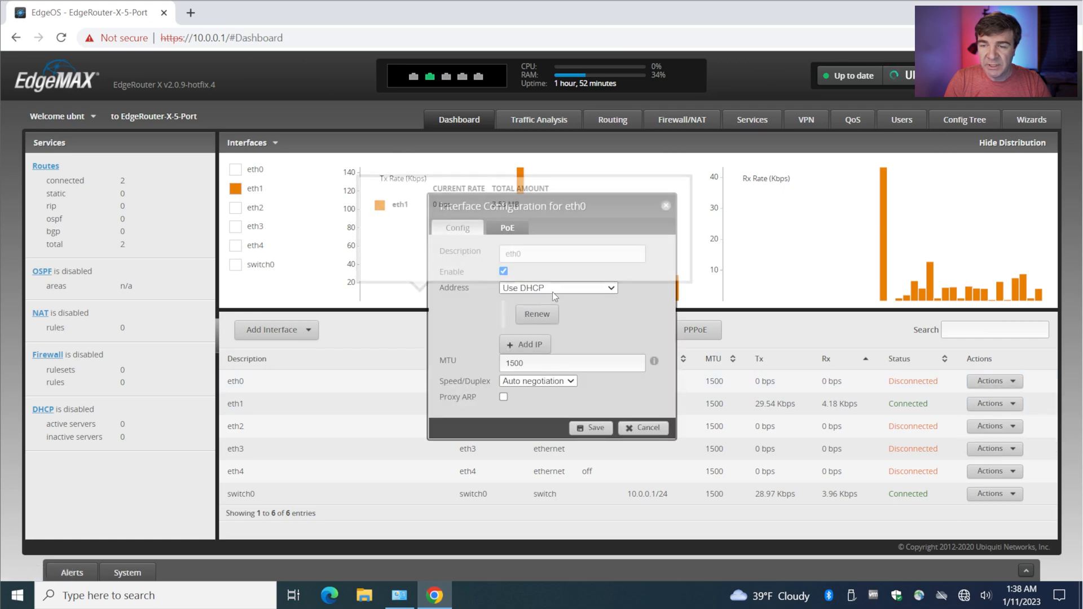
{"action": "left_click", "coordinate": [643, 428]}
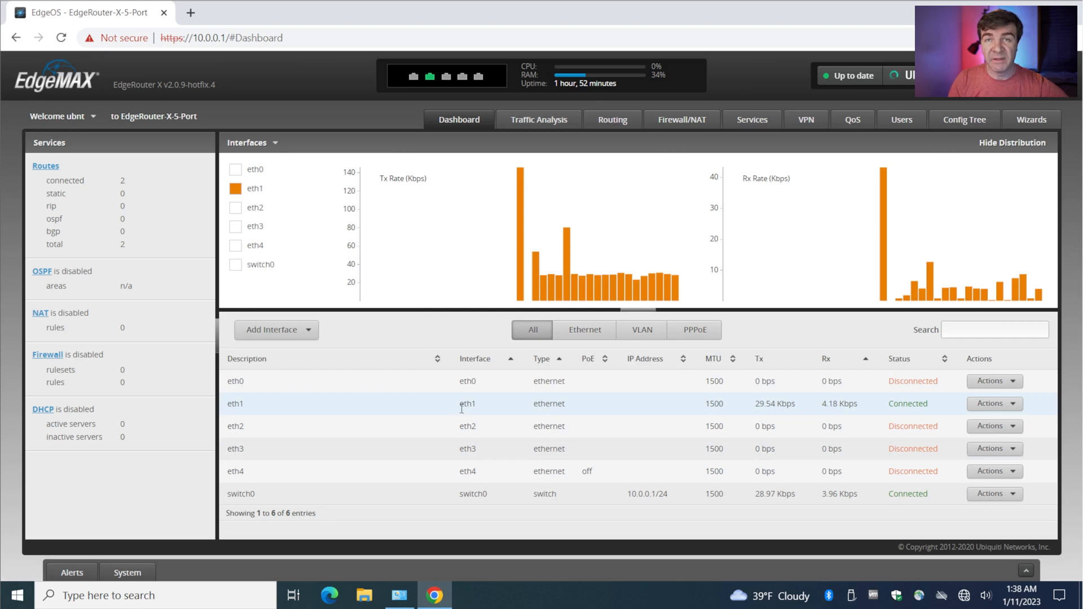
{"action": "mouse_move", "coordinate": [471, 417]}
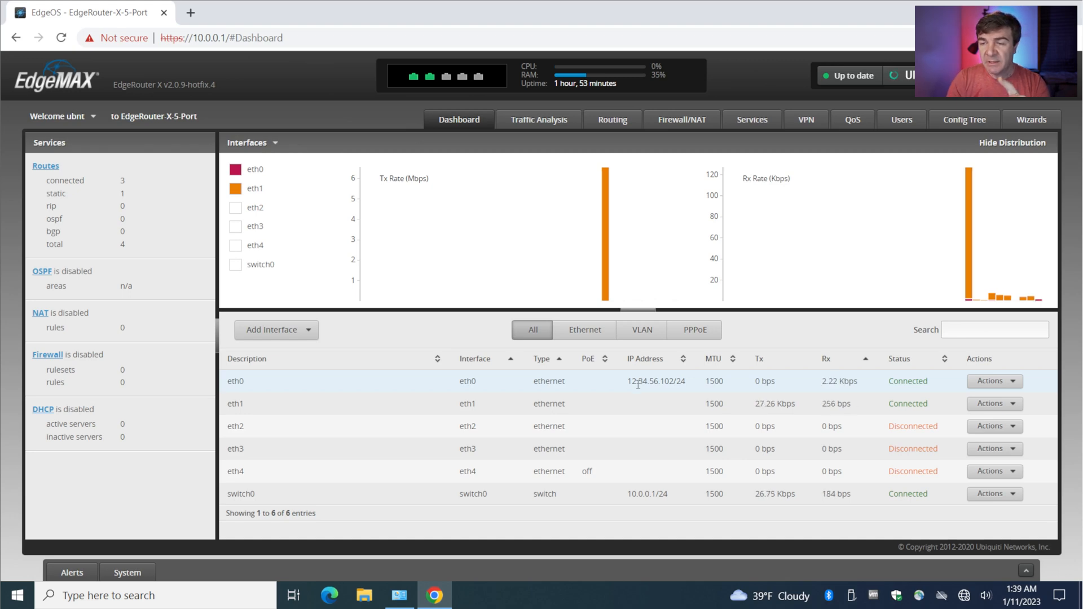
Select eth0's new 12.34.56.102 address, log in to the CLI as ubnt, and ping 8.8.8.8.
{"action": "double_click", "coordinate": [654, 381]}
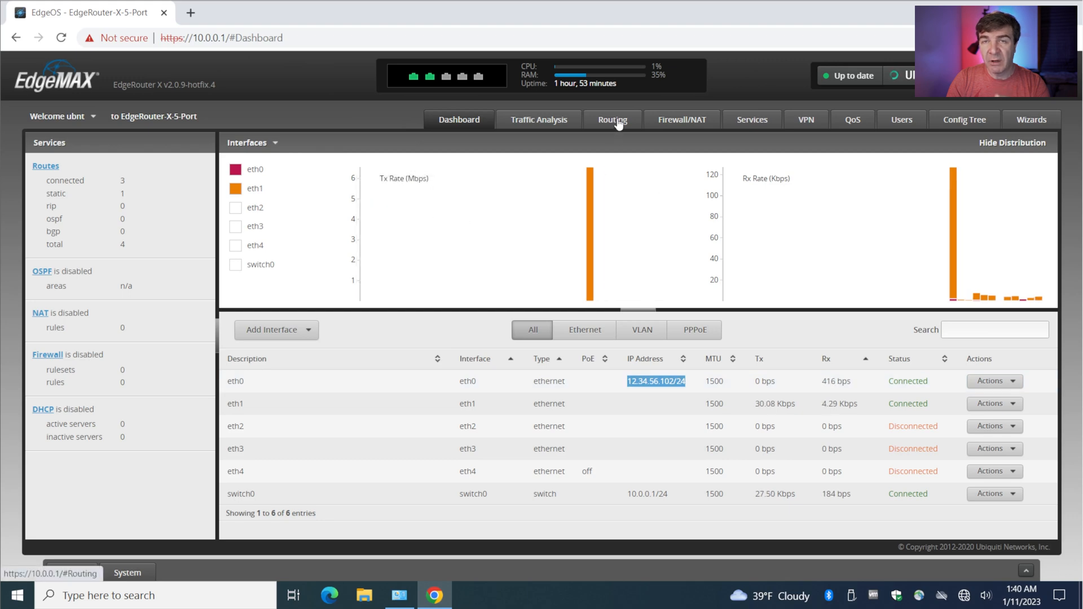
{"action": "left_click", "coordinate": [613, 119]}
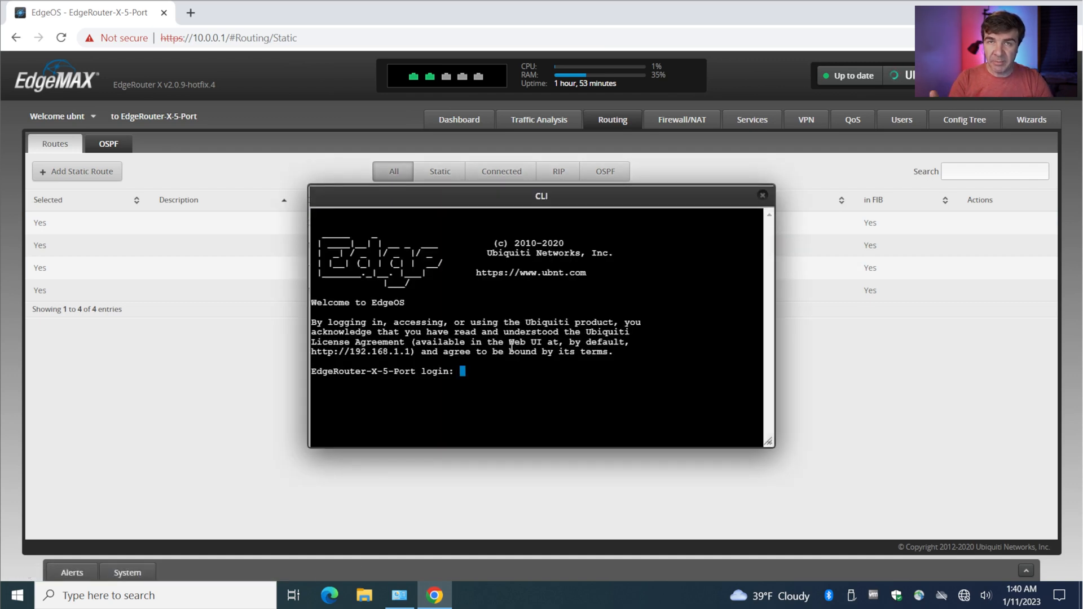
{"action": "type", "text": "ubnt"}
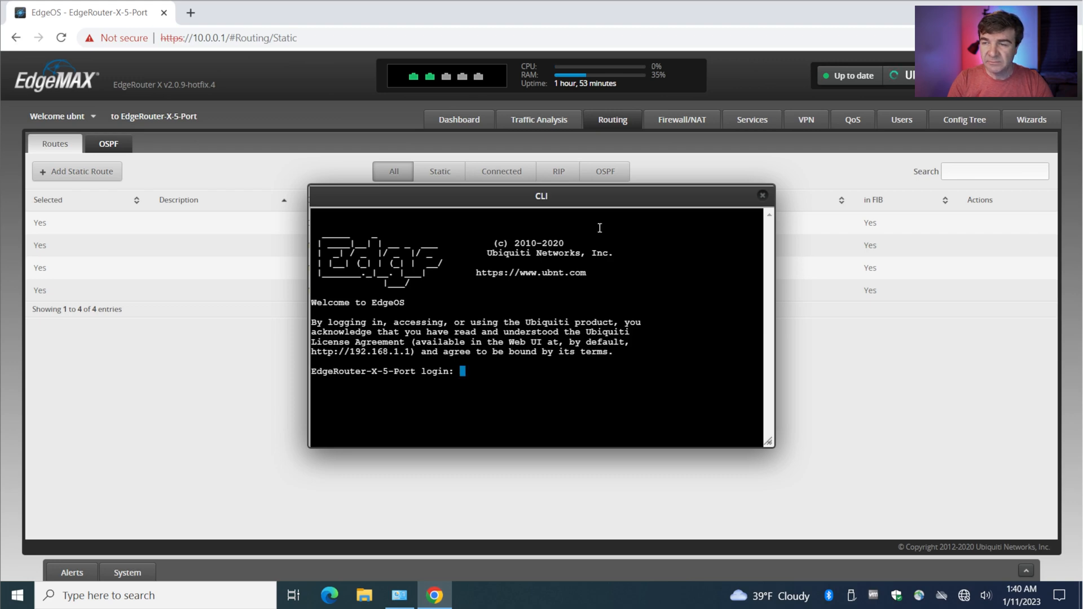
{"action": "left_click", "coordinate": [761, 194]}
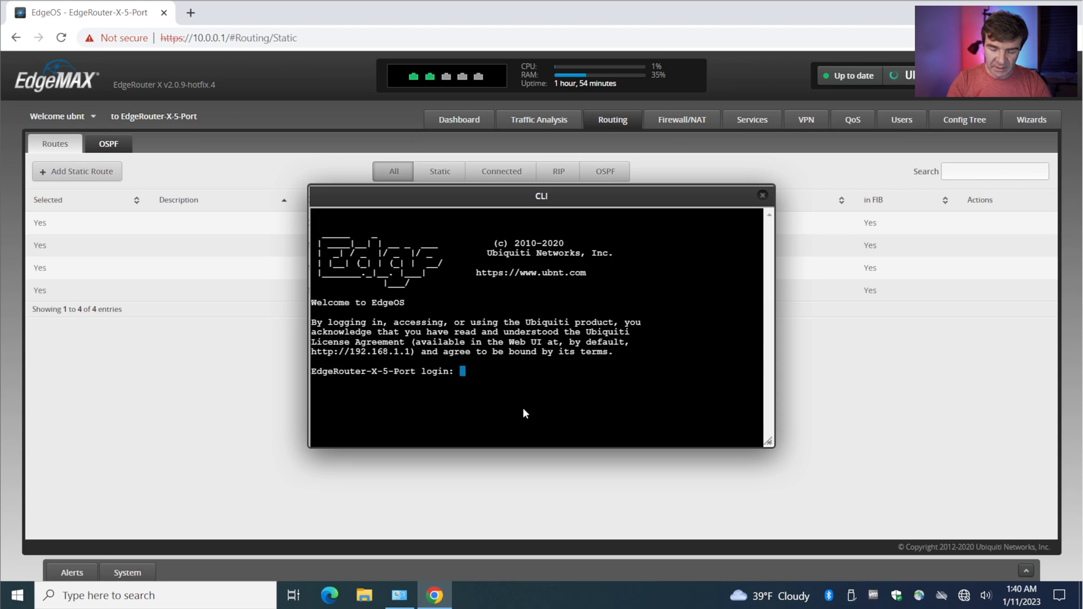
{"action": "type", "text": "ubnt"}
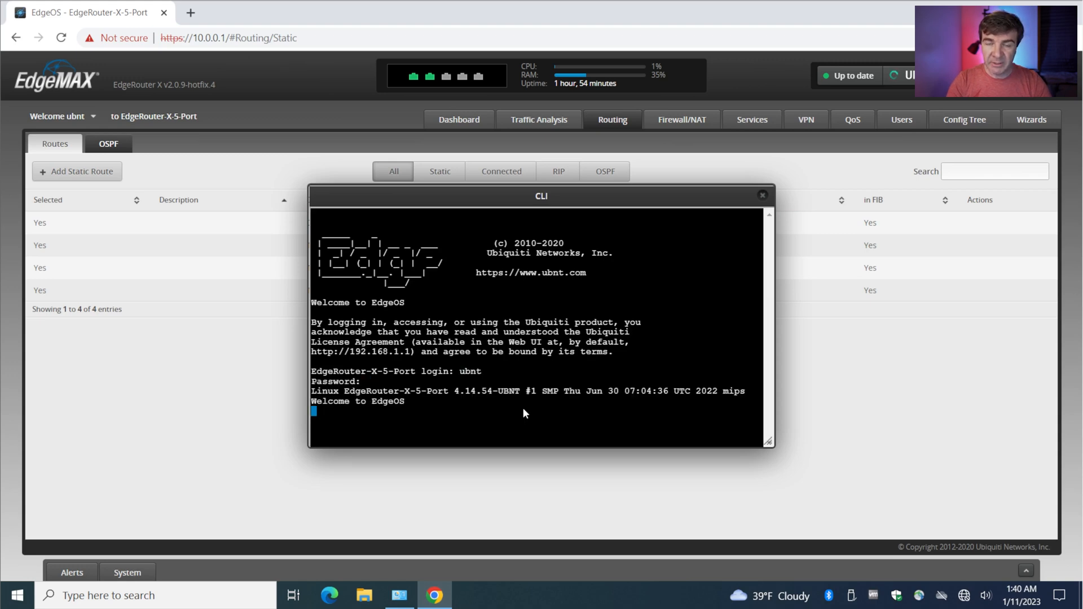
{"action": "type", "text": "ping"}
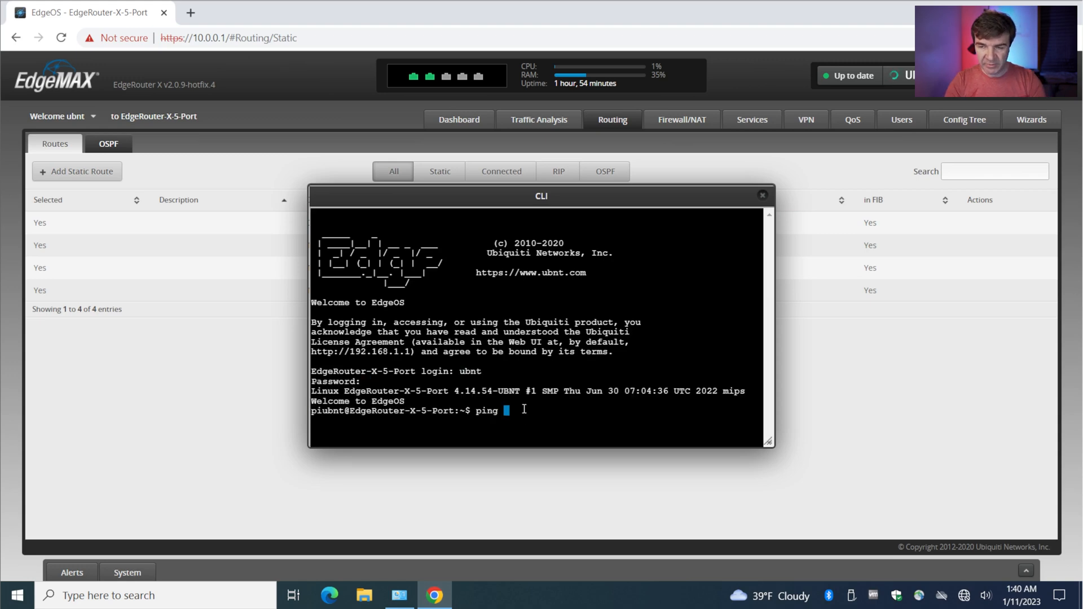
{"action": "type", "text": "8.8.8.8"}
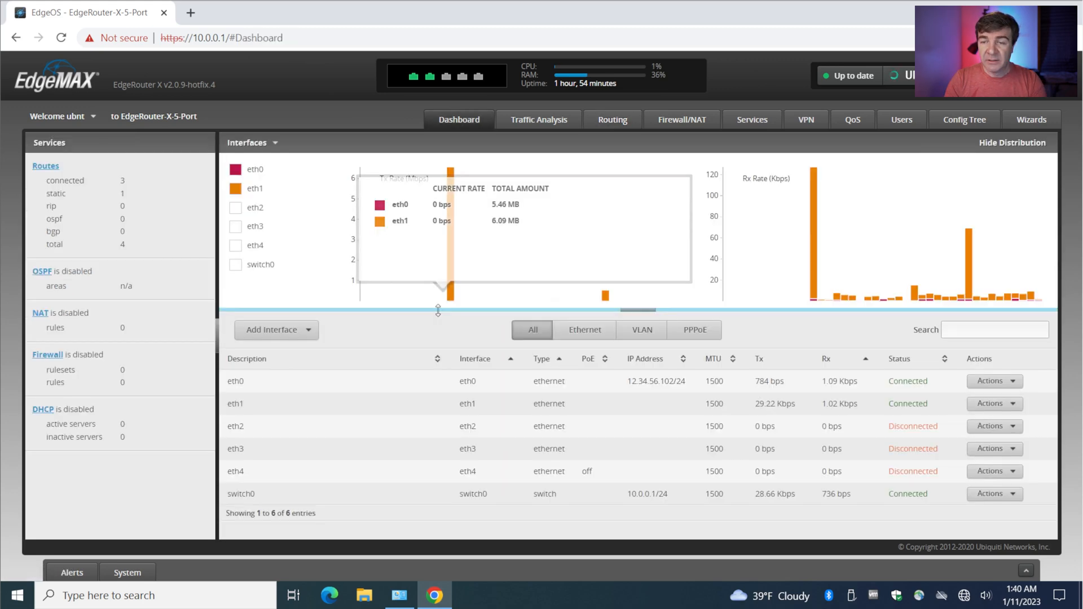
{"action": "mouse_move", "coordinate": [438, 323]}
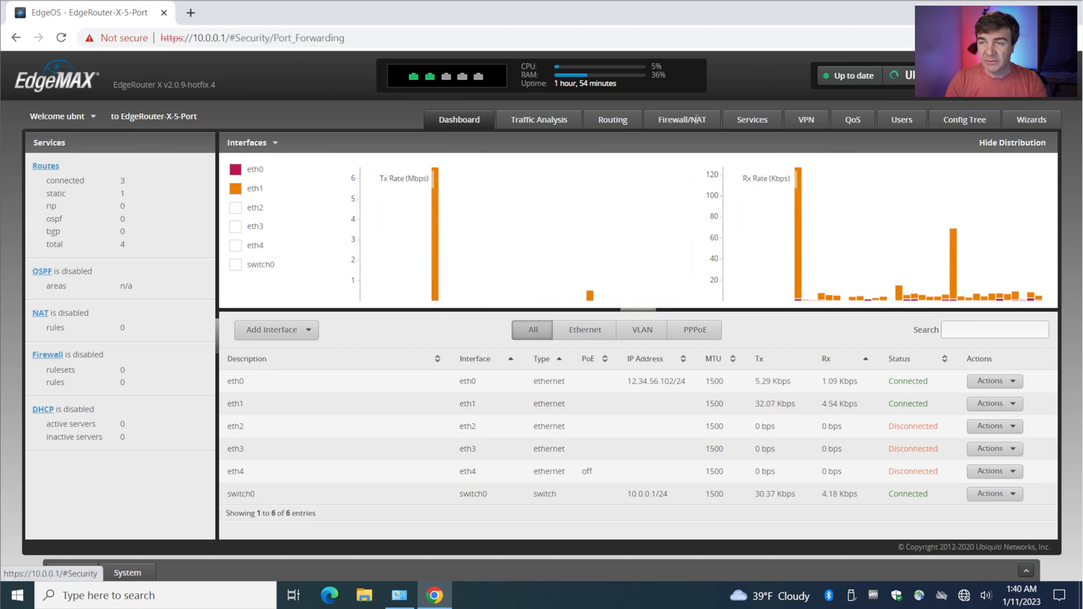
{"action": "left_click", "coordinate": [681, 119]}
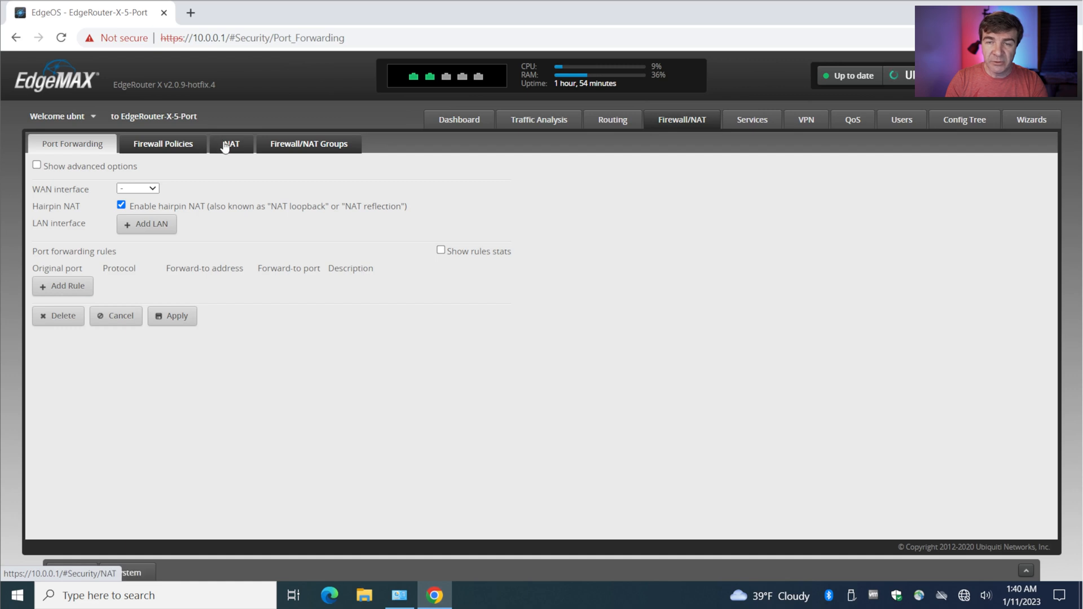
{"action": "left_click", "coordinate": [231, 144]}
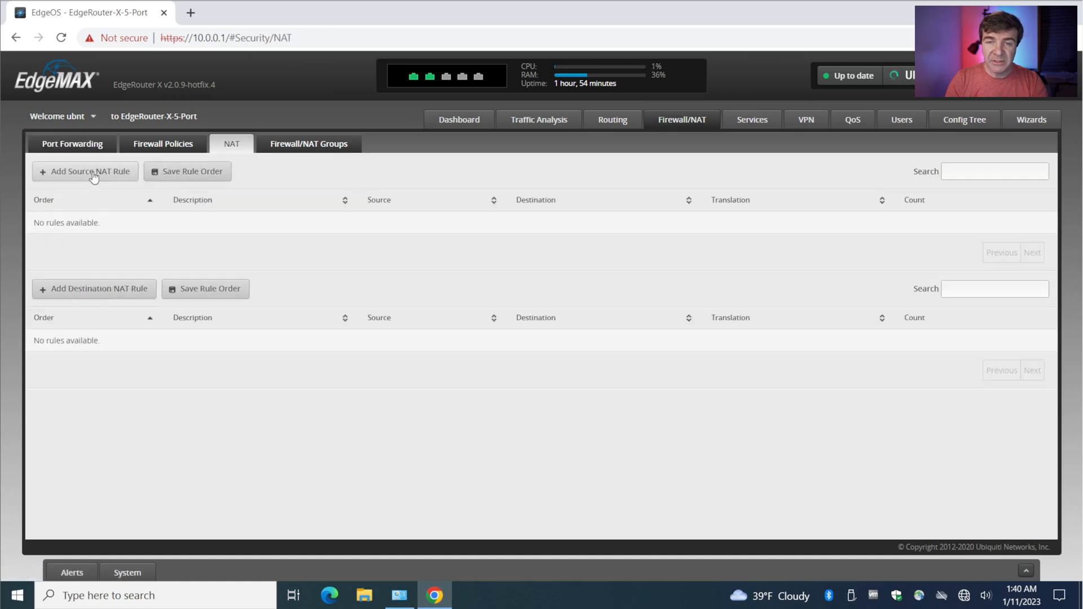
{"action": "left_click", "coordinate": [85, 171]}
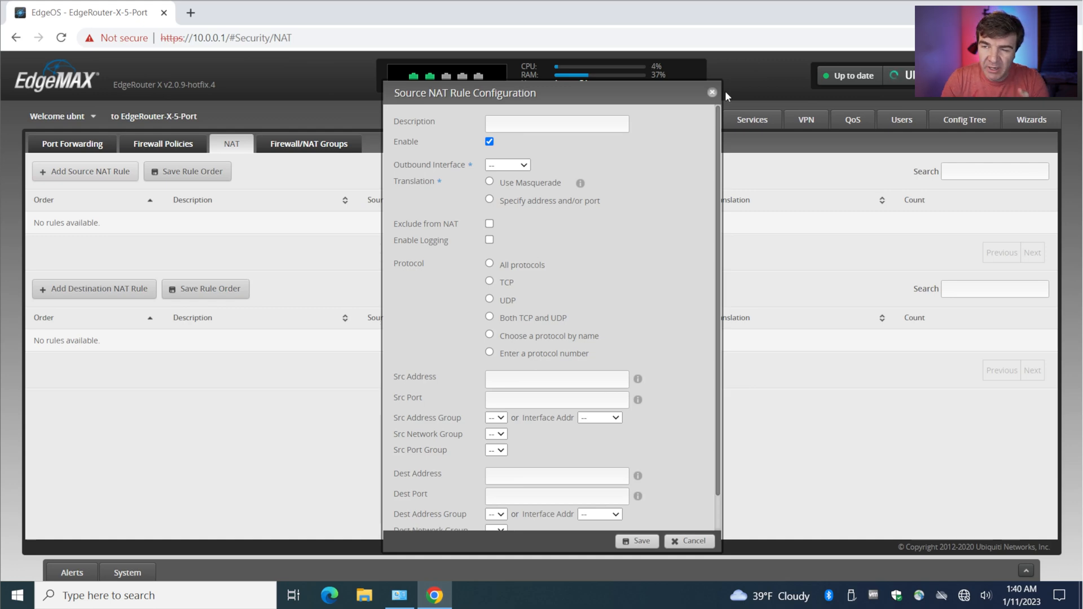
{"action": "left_click", "coordinate": [712, 92]}
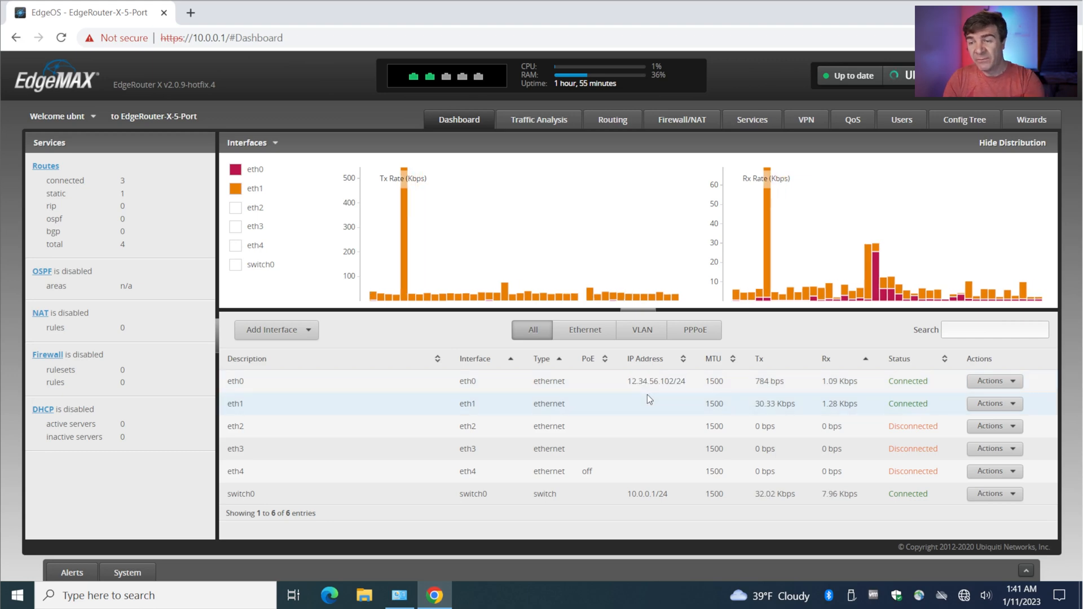
{"action": "double_click", "coordinate": [655, 380]}
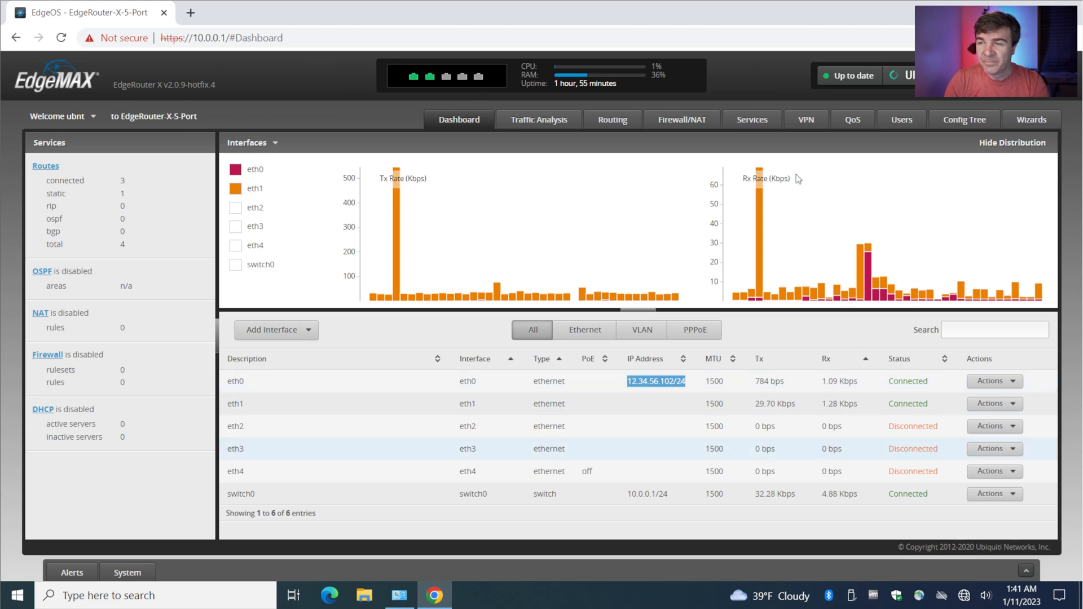
Describe the rule as Internet_NAT, with outbound interface eth0 using masquerade.
{"action": "left_click", "coordinate": [681, 119]}
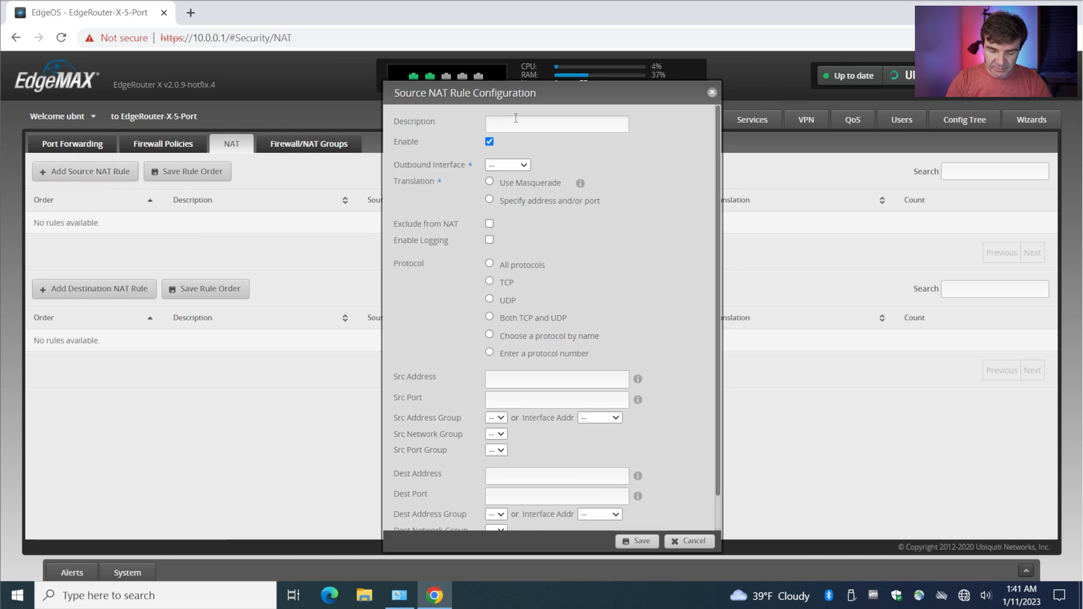
{"action": "type", "text": "Internet_NAT"}
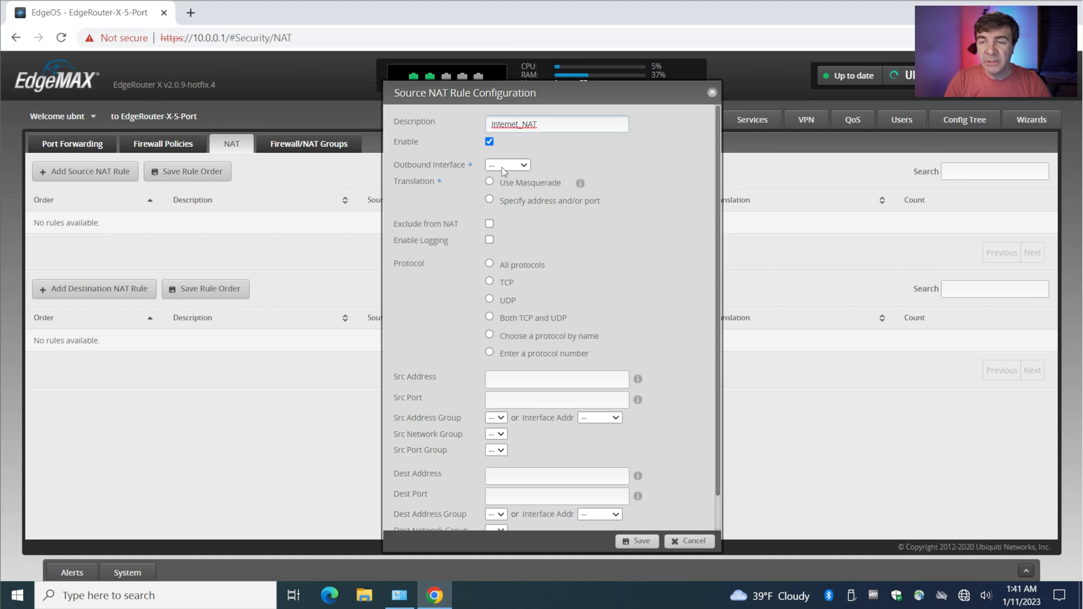
{"action": "left_click", "coordinate": [508, 164]}
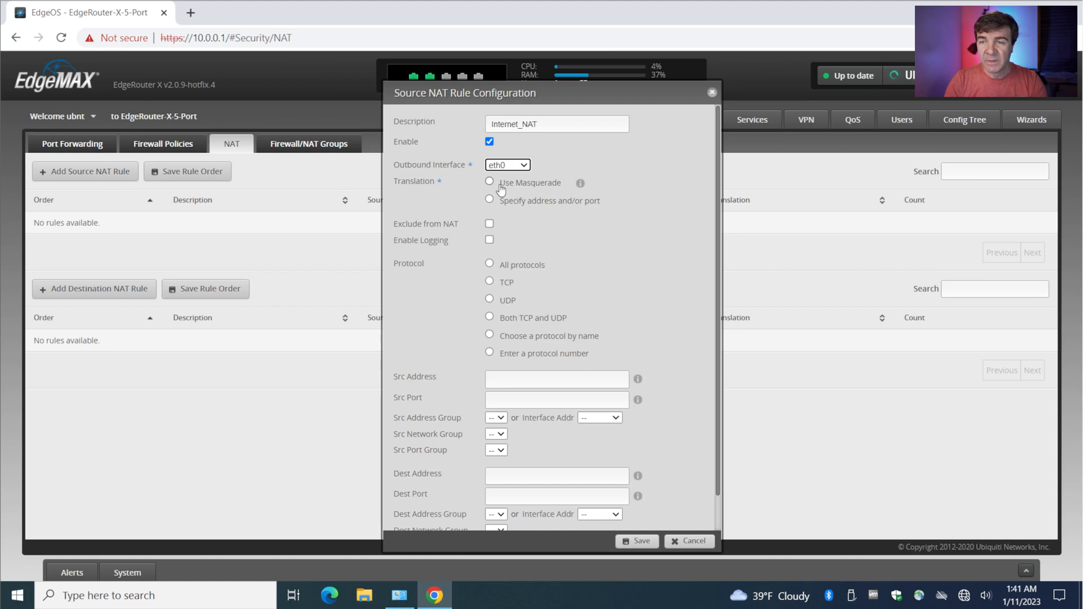
{"action": "left_click", "coordinate": [489, 182]}
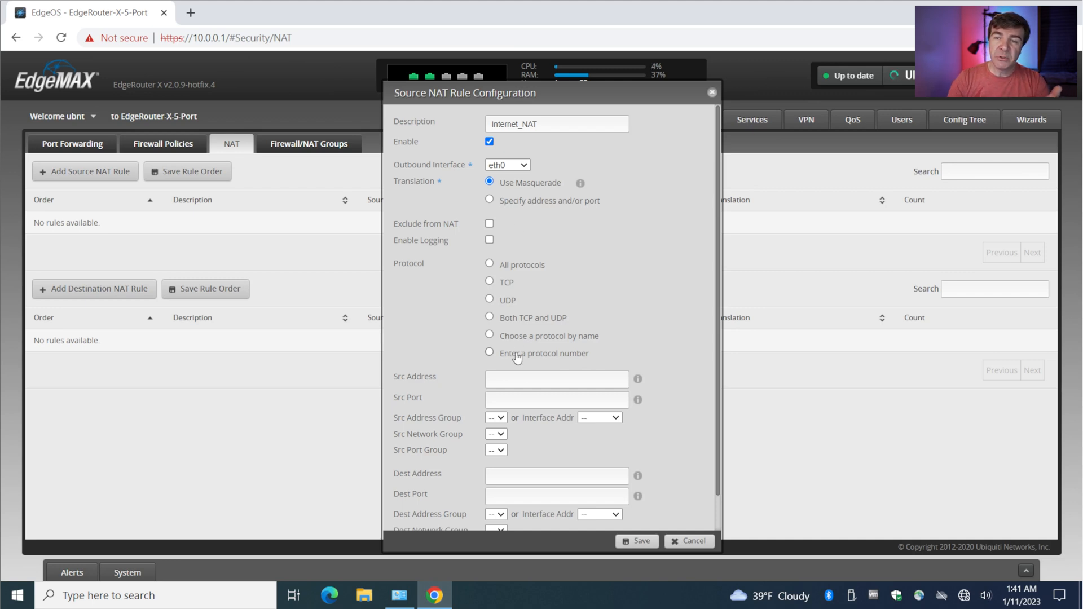
{"action": "left_click", "coordinate": [489, 200]}
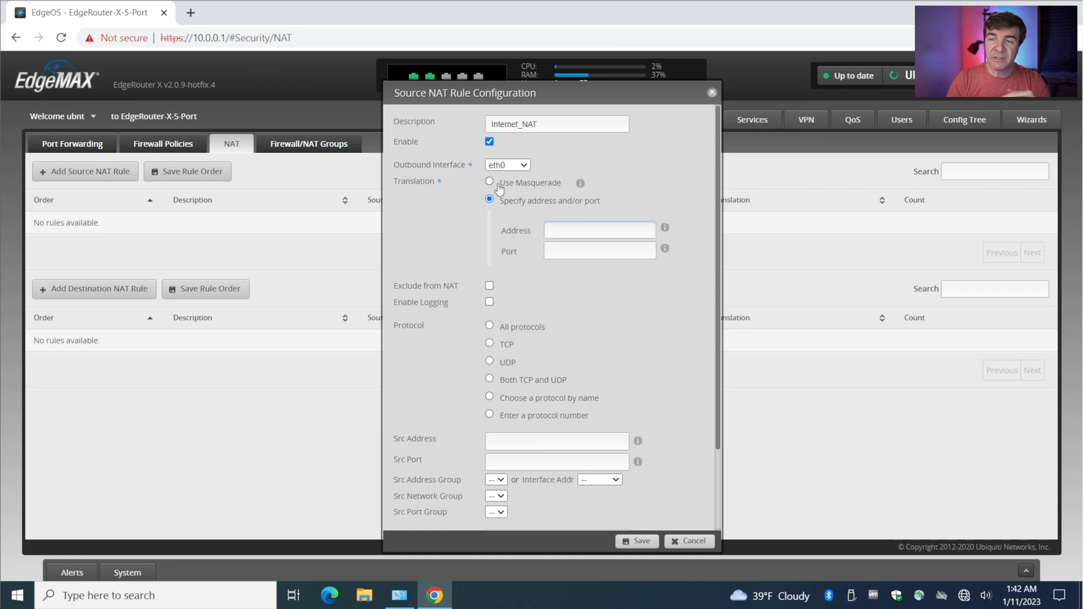
{"action": "left_click", "coordinate": [489, 182]}
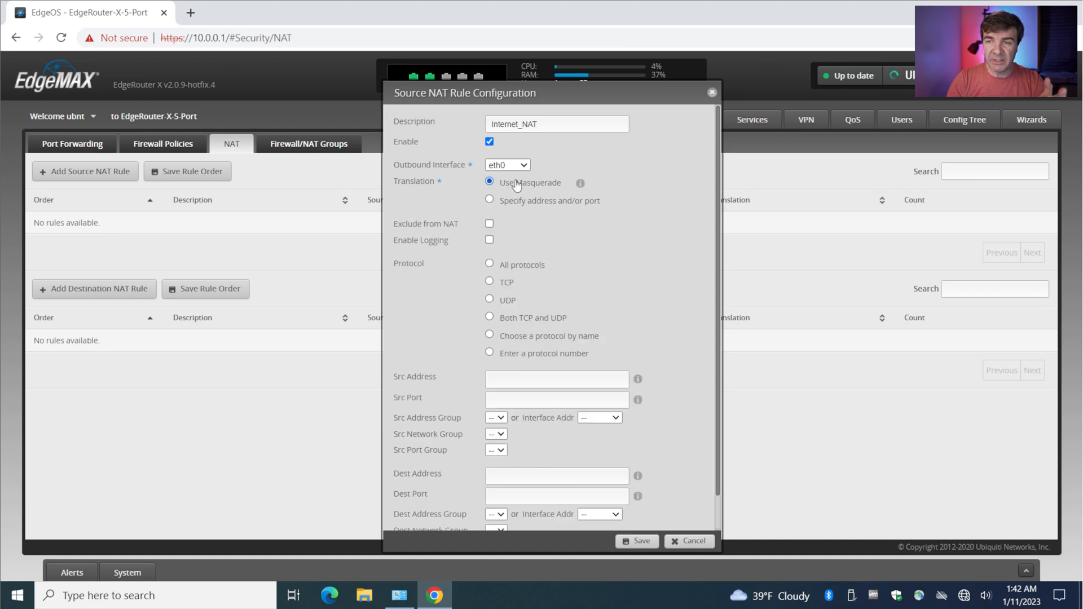
Set source address 10.0.0.0/24 for all protocols and save the rule.
{"action": "type", "text": "10.0.0.0"}
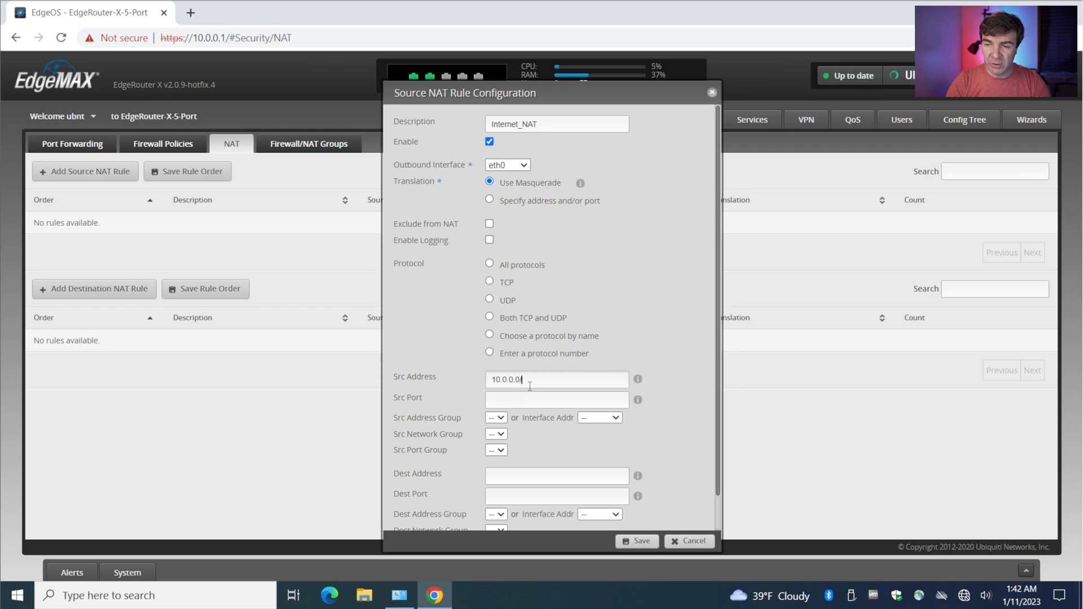
{"action": "type", "text": "/24"}
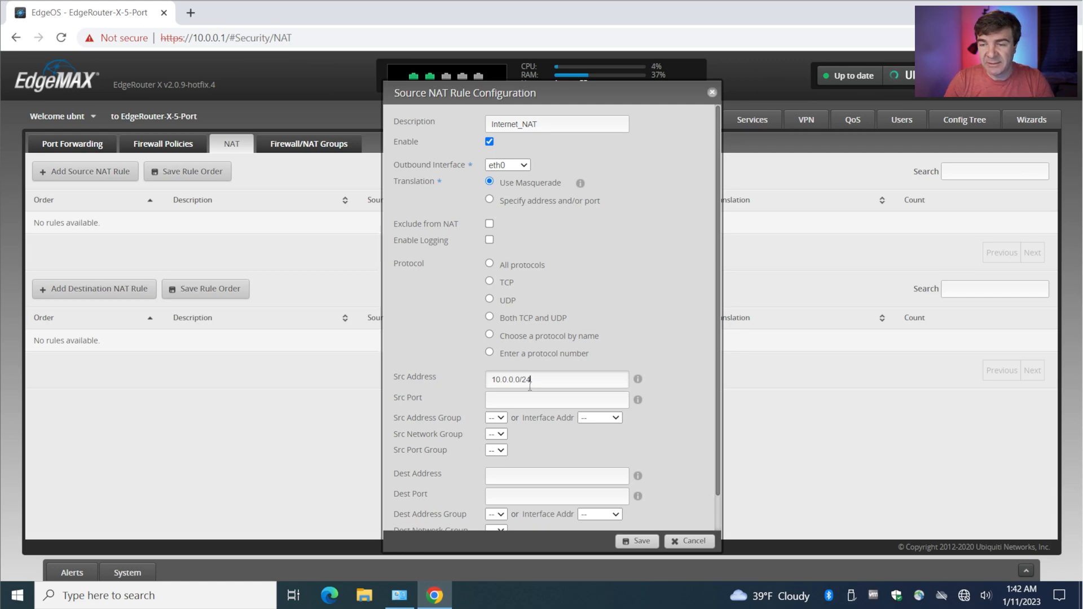
{"action": "triple_click", "coordinate": [555, 379]}
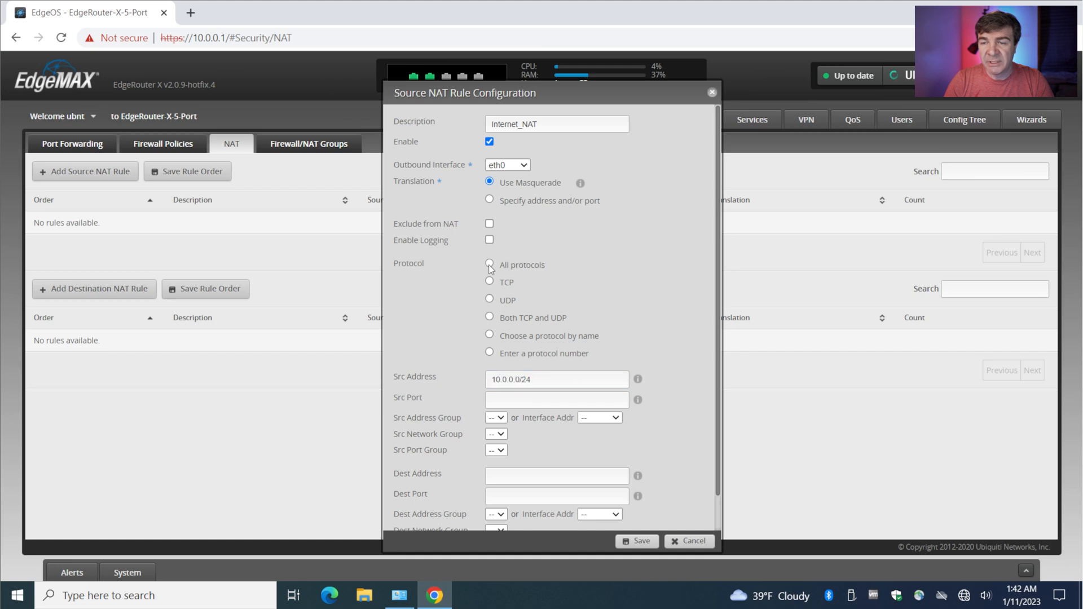
{"action": "left_click", "coordinate": [489, 265]}
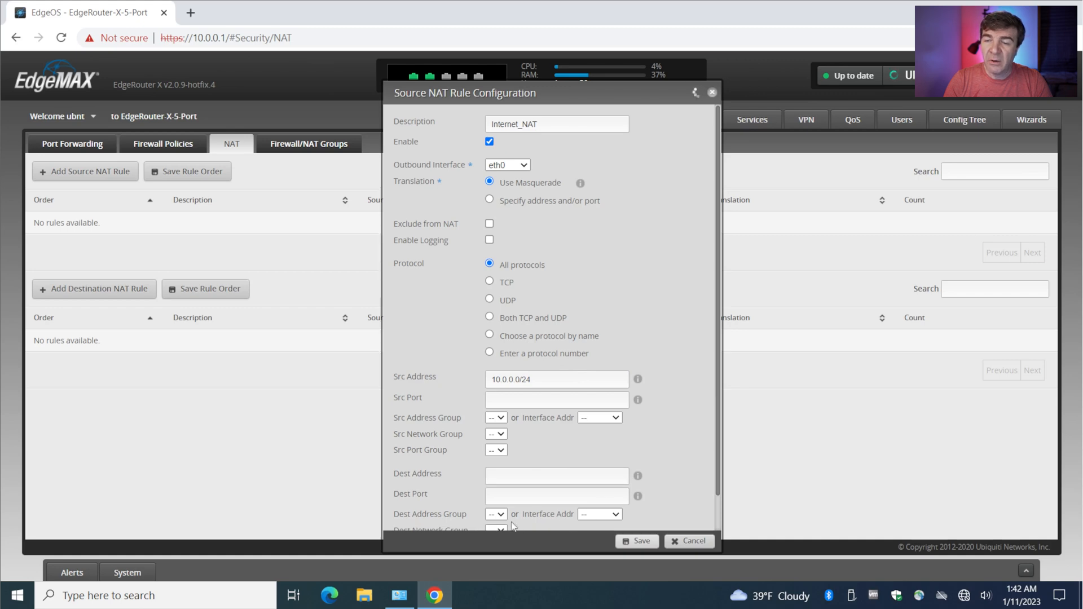
{"action": "left_click", "coordinate": [636, 541]}
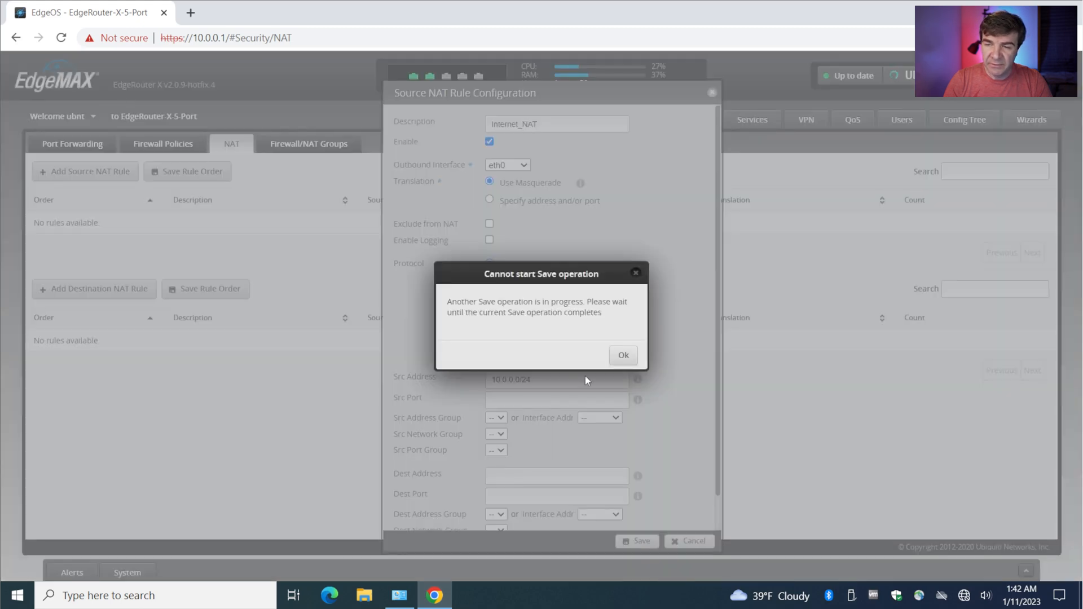
{"action": "left_click", "coordinate": [624, 356]}
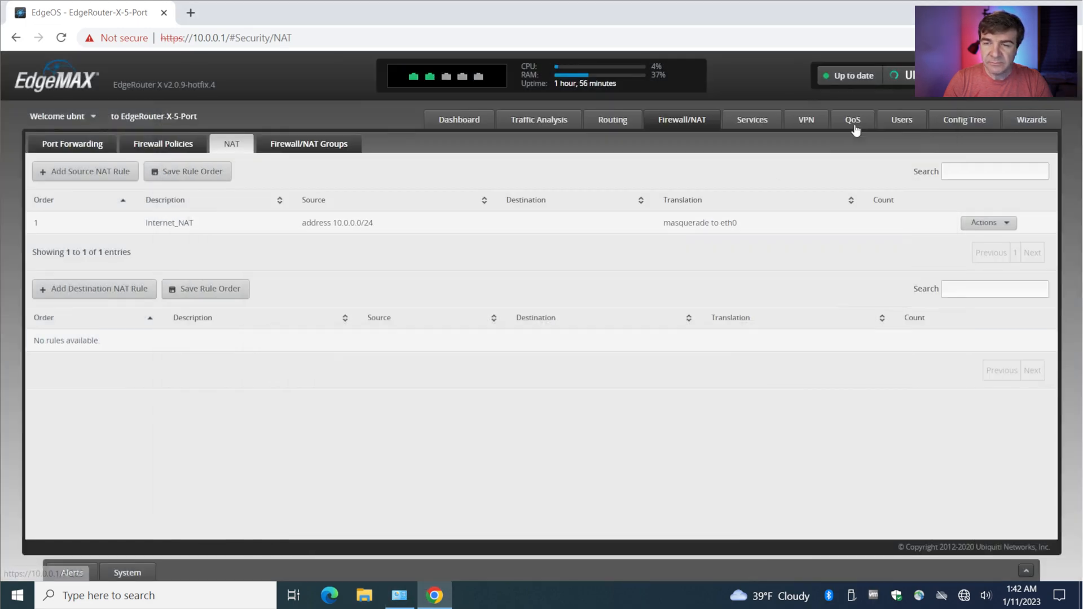
Switch to the Dashboard tab, now showing one NAT rule and eth0 at 12.34.56.102/24.
{"action": "left_click", "coordinate": [459, 120]}
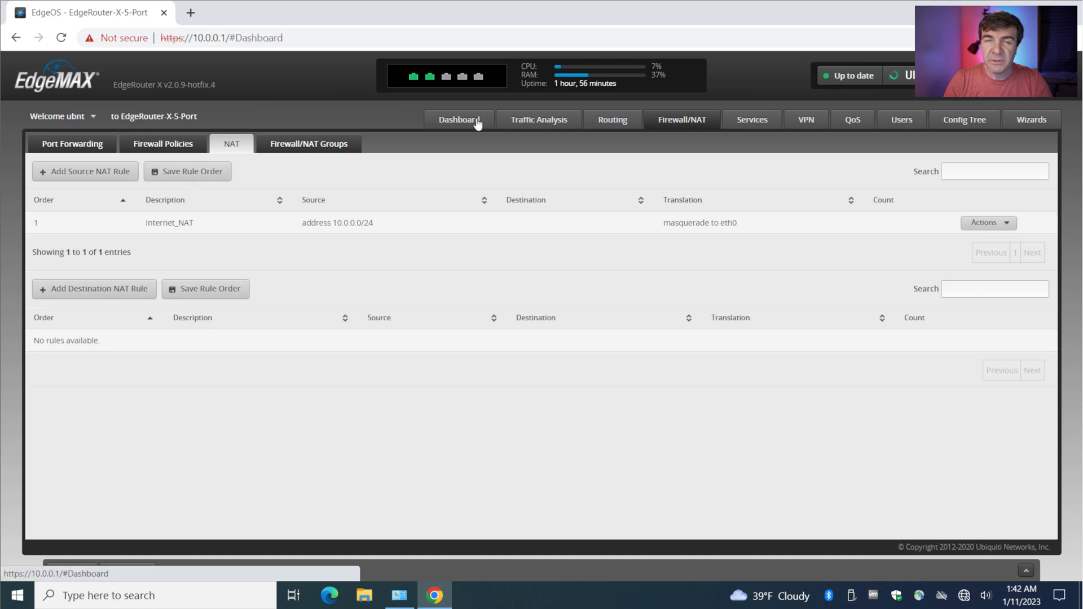
{"action": "left_click", "coordinate": [458, 120]}
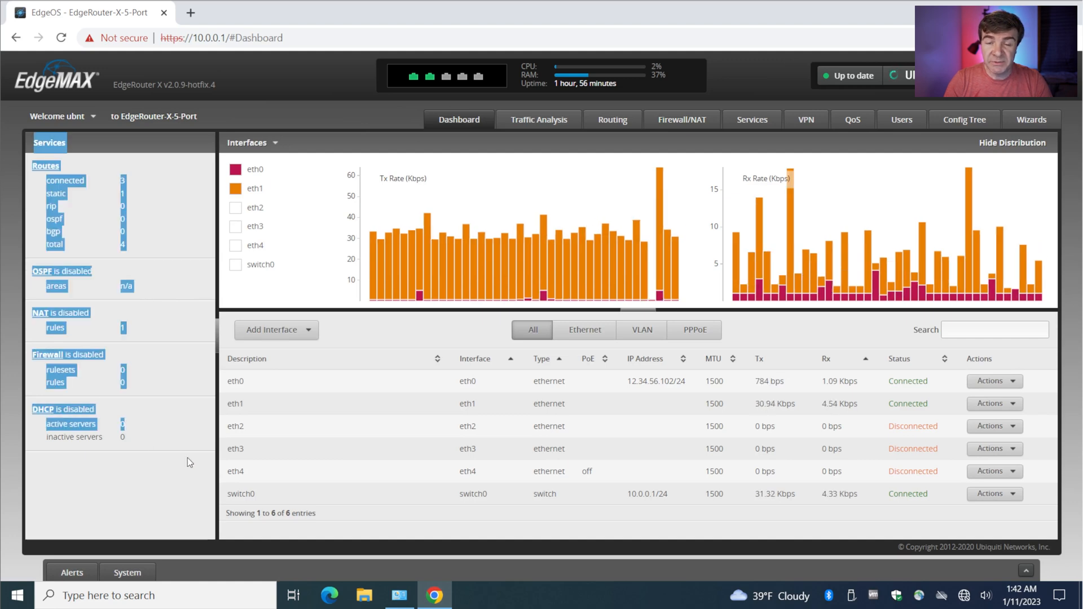
{"action": "mouse_move", "coordinate": [777, 202]}
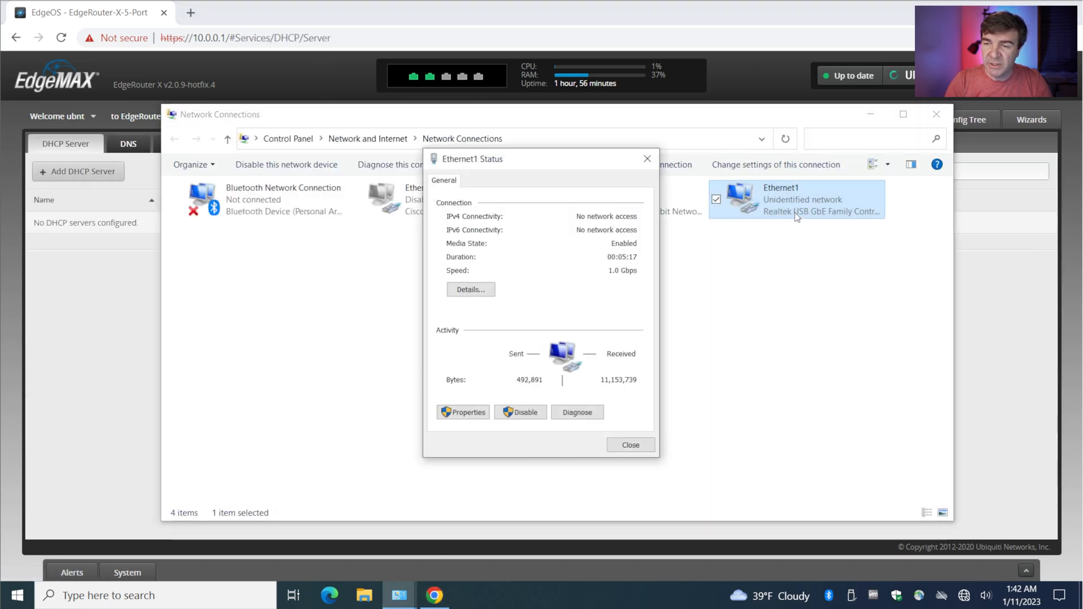
Check Ethernet1's details (IPv4 10.0.0.2, no gateway) and close both dialogs.
{"action": "left_click", "coordinate": [471, 289]}
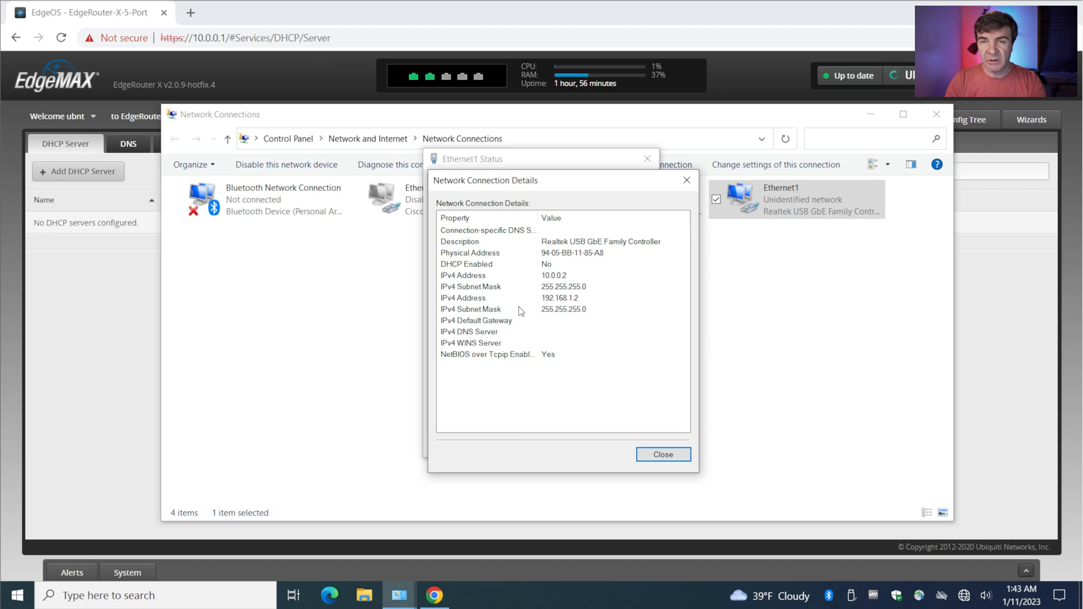
{"action": "mouse_move", "coordinate": [515, 314]}
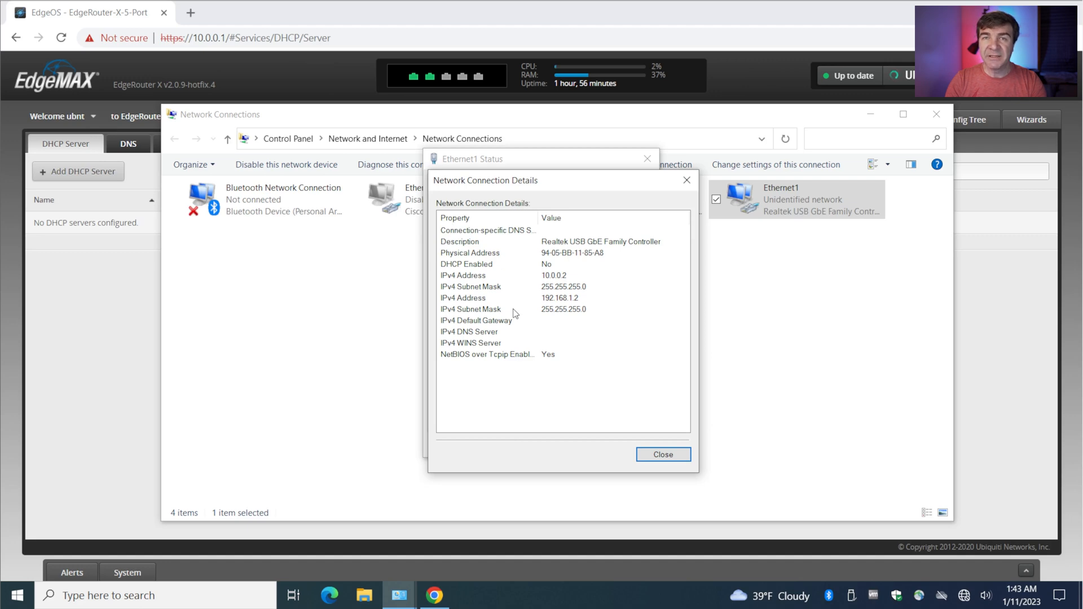
{"action": "mouse_move", "coordinate": [515, 323]}
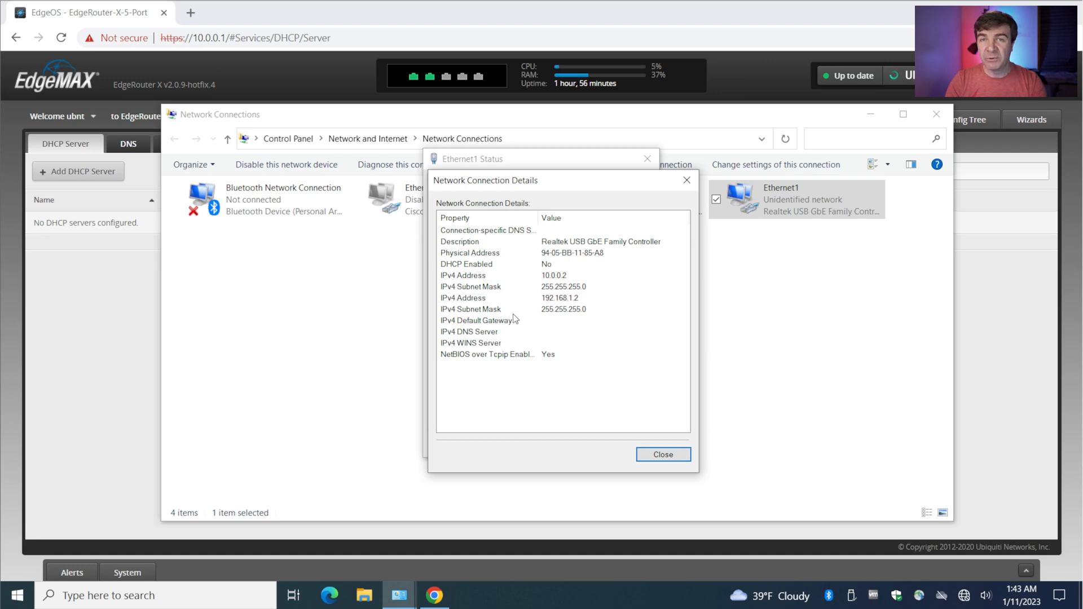
{"action": "left_click", "coordinate": [662, 455]}
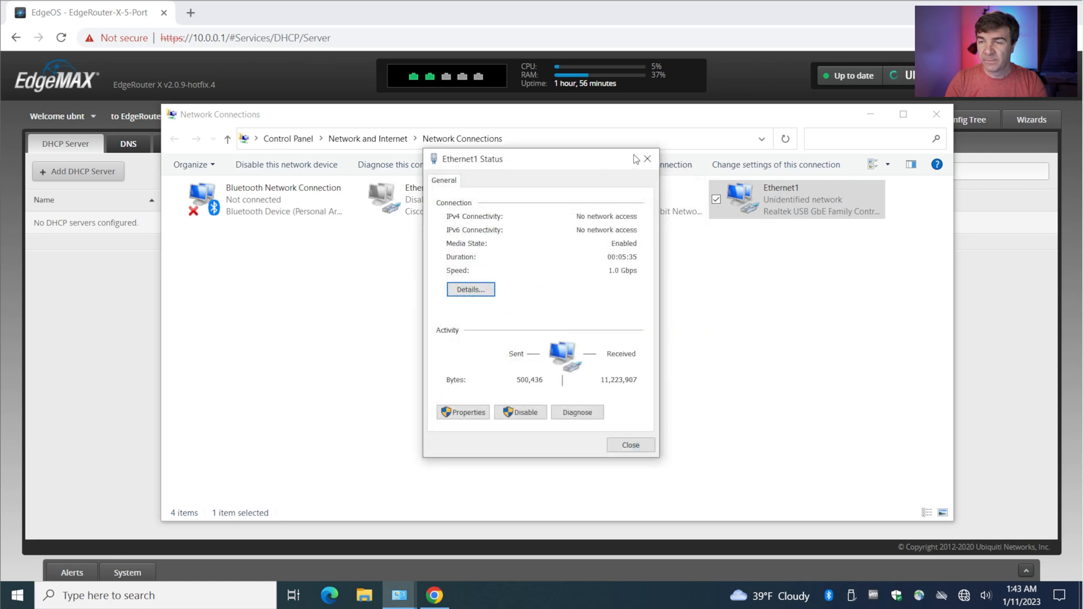
{"action": "left_click", "coordinate": [647, 159]}
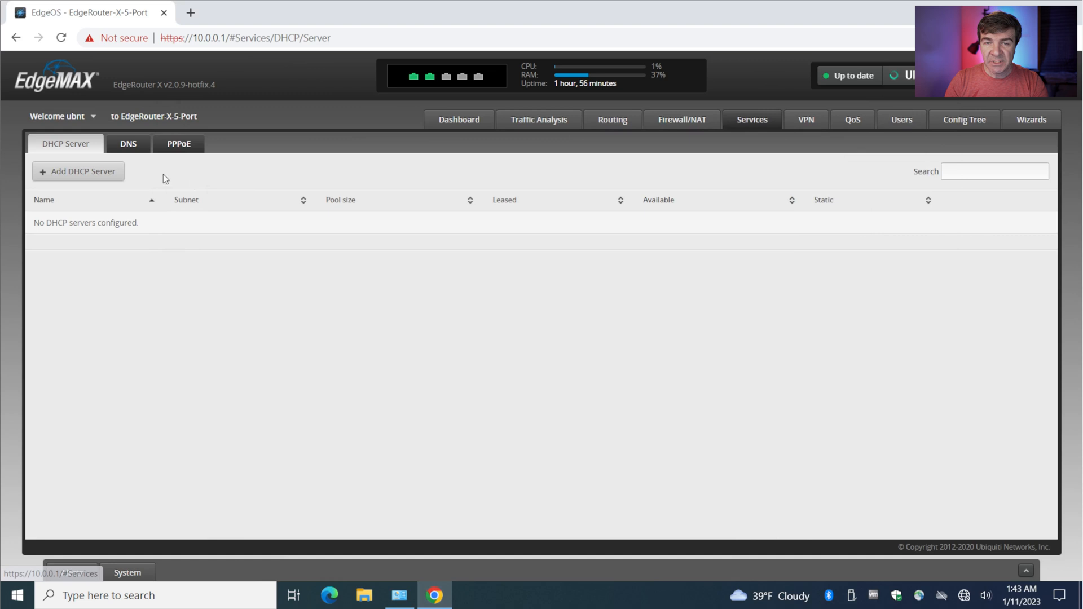
Start a new DHCP server named LAN_DHCP_SERVER for subnet 10.0.0.0/24.
{"action": "left_click", "coordinate": [78, 170]}
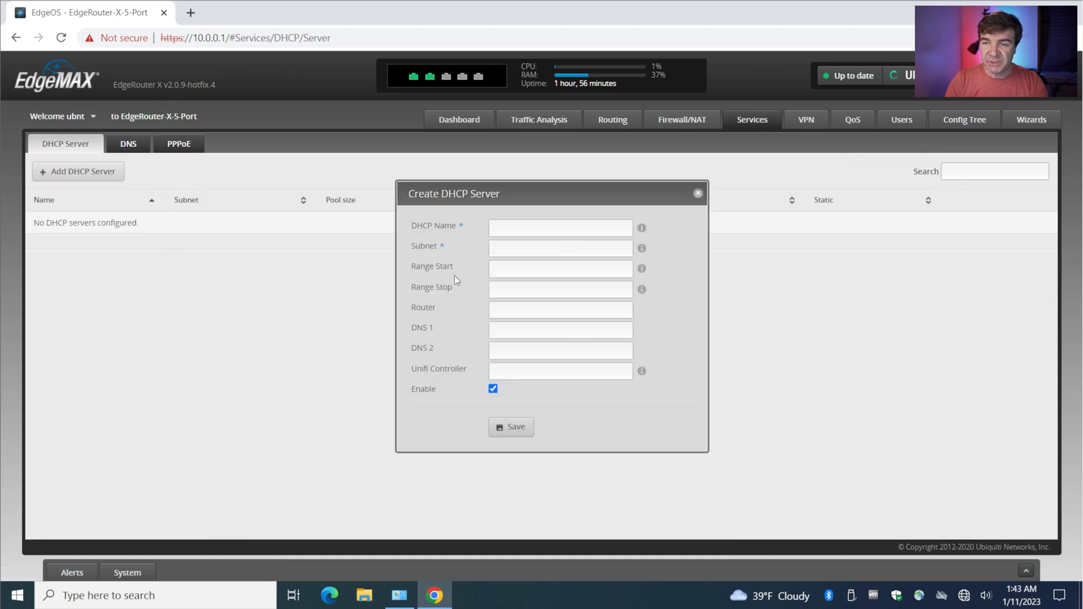
{"action": "left_click", "coordinate": [560, 228]}
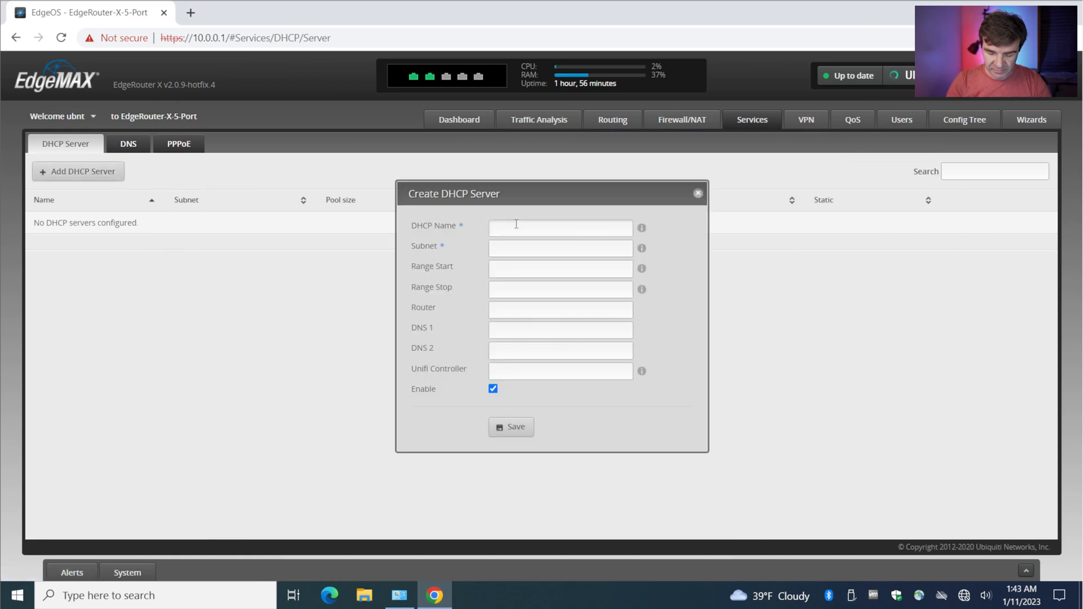
{"action": "type", "text": "LAN_DHCP_SERVER"}
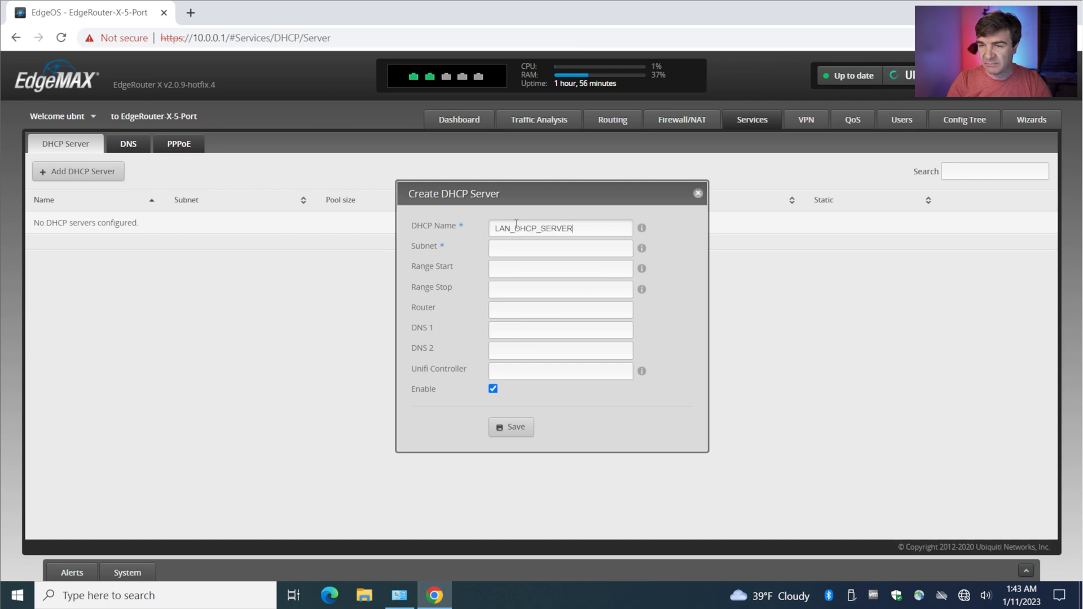
{"action": "left_click", "coordinate": [560, 248]}
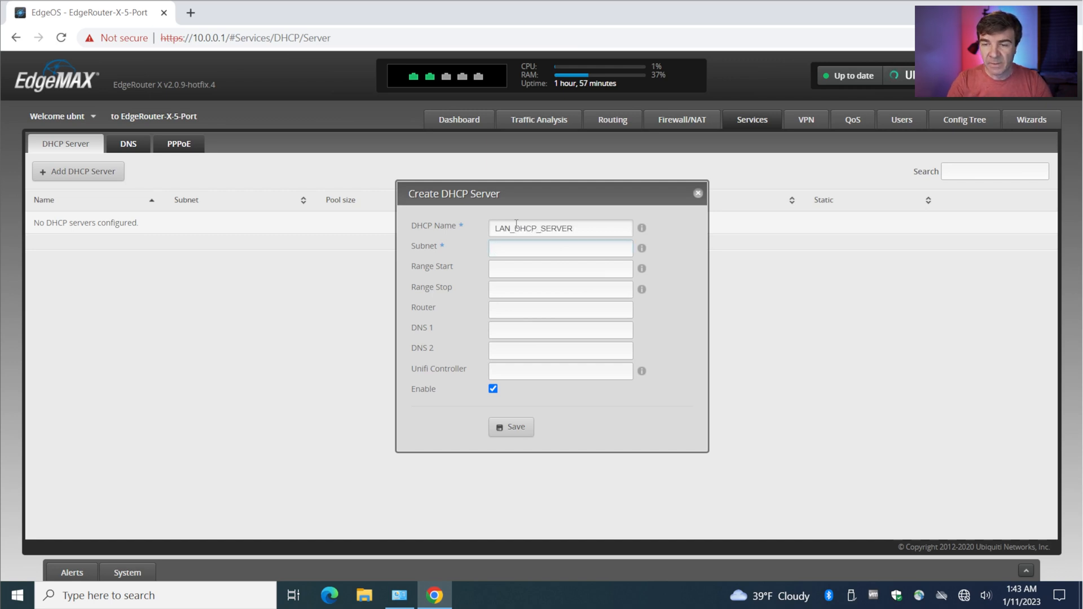
{"action": "type", "text": "10.0.0.0/24"}
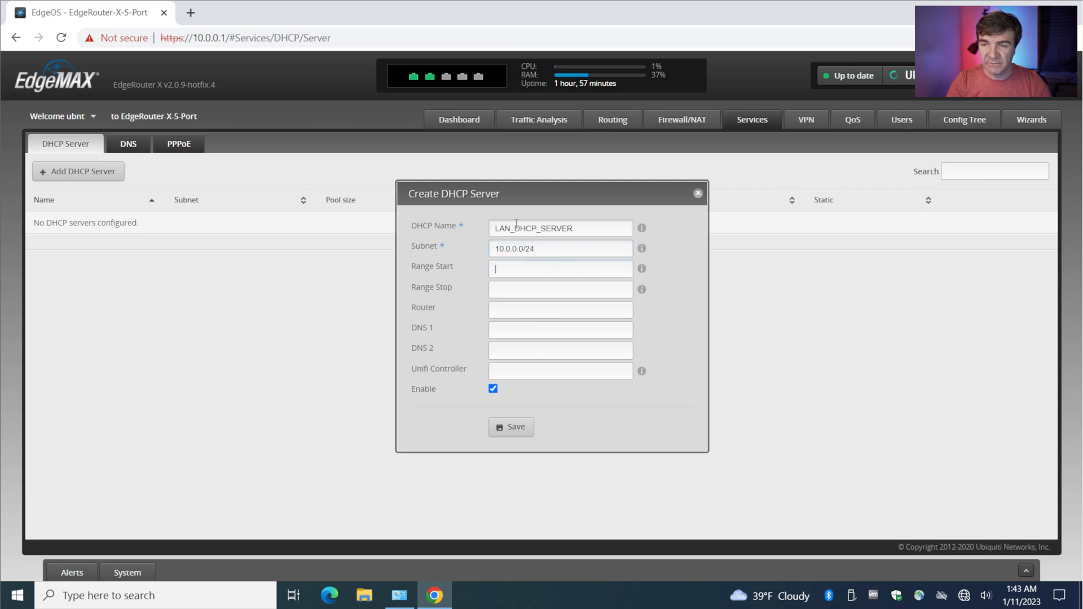
{"action": "type", "text": "10.0.0.10"}
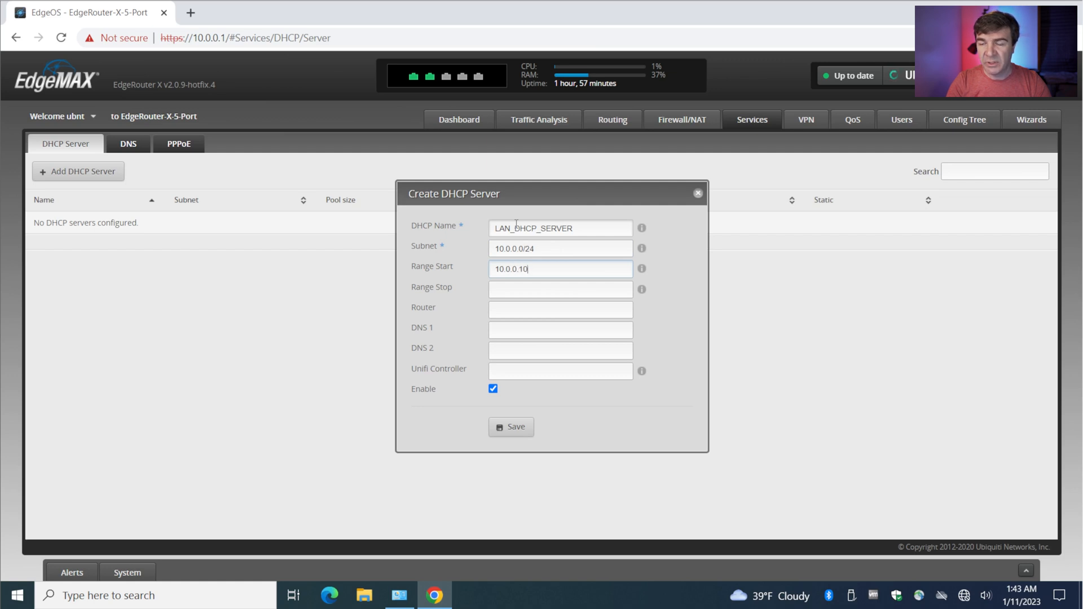
Enter range 10.0.0.10–10.0.0.100, router 10.0.0.1, DNS 8.8.8.8 and 1.1.1.1, and save.
{"action": "left_click", "coordinate": [560, 289]}
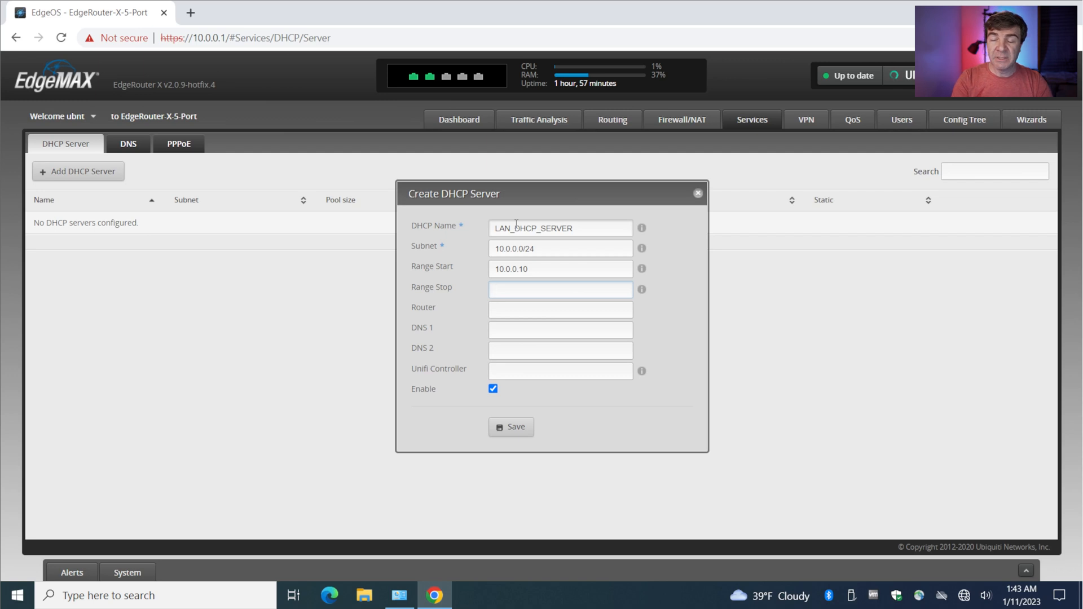
{"action": "left_click", "coordinate": [560, 289]}
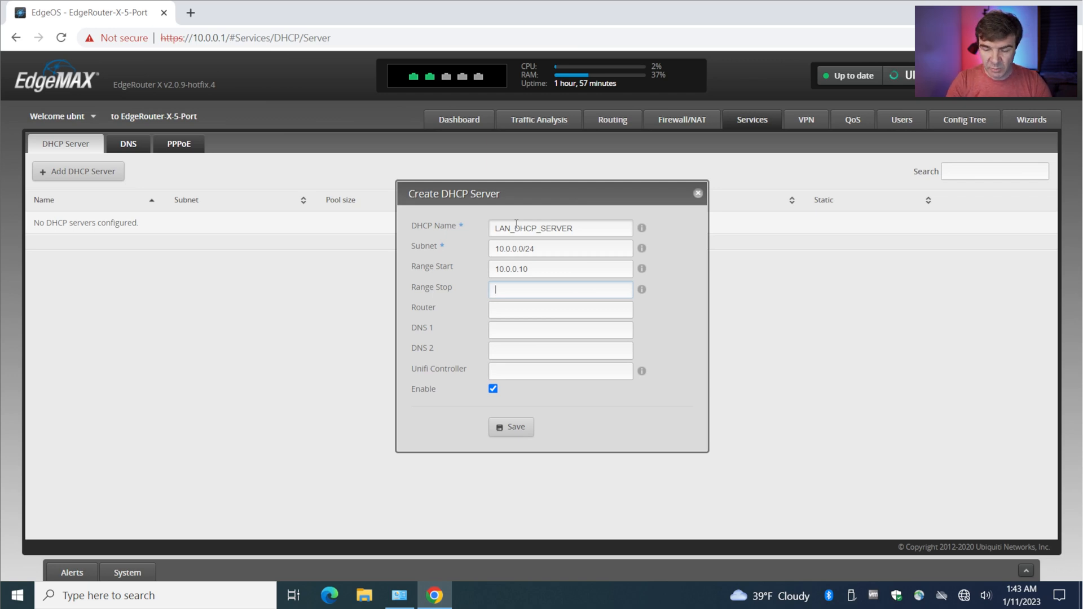
{"action": "type", "text": "10.0.0.100"}
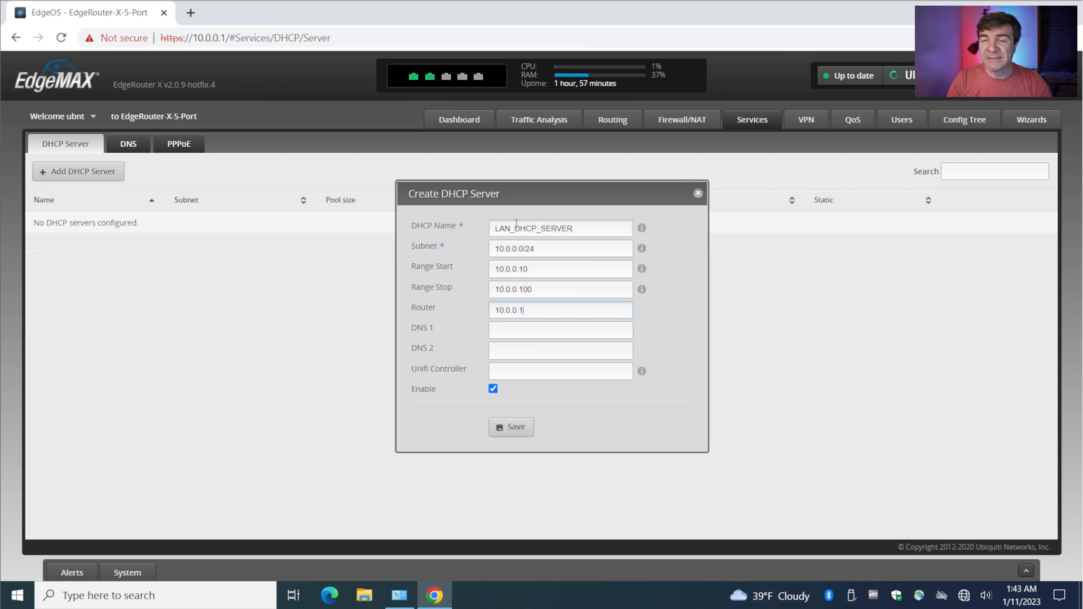
{"action": "double_click", "coordinate": [508, 310]}
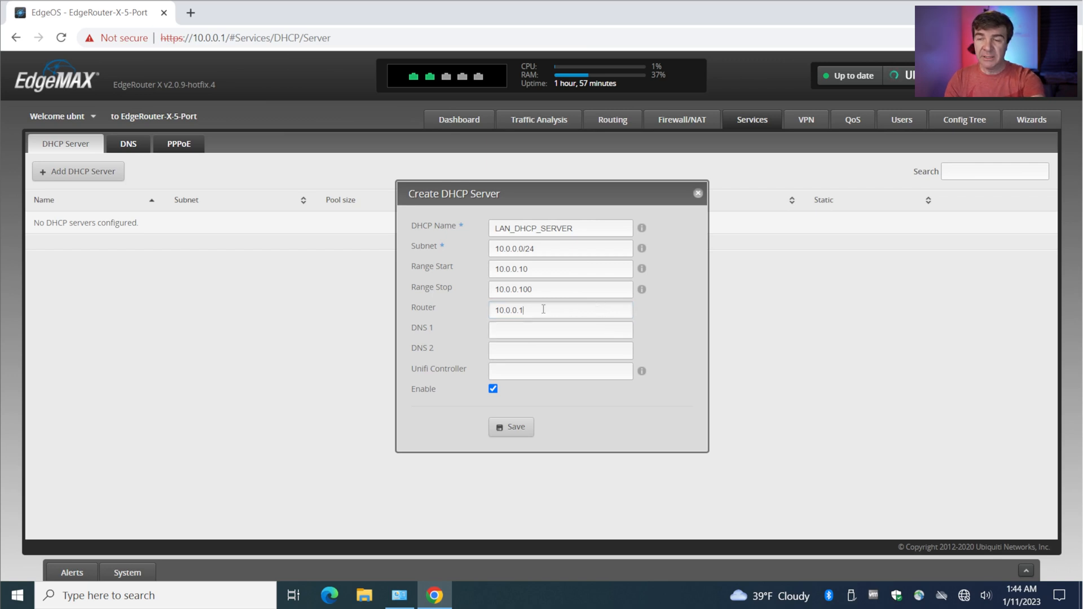
{"action": "double_click", "coordinate": [508, 310]}
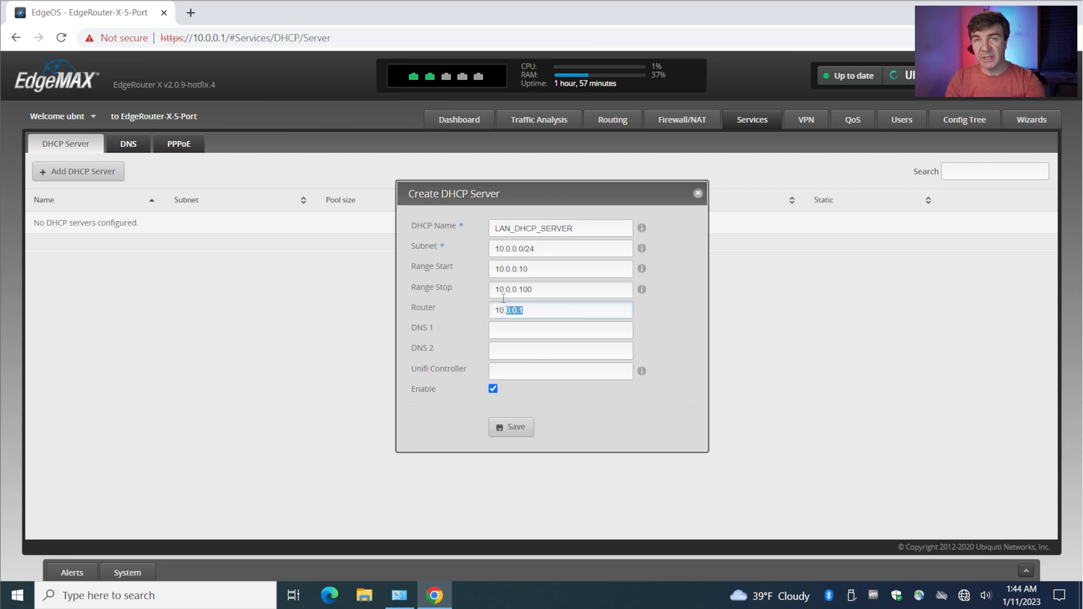
{"action": "left_click", "coordinate": [559, 330]}
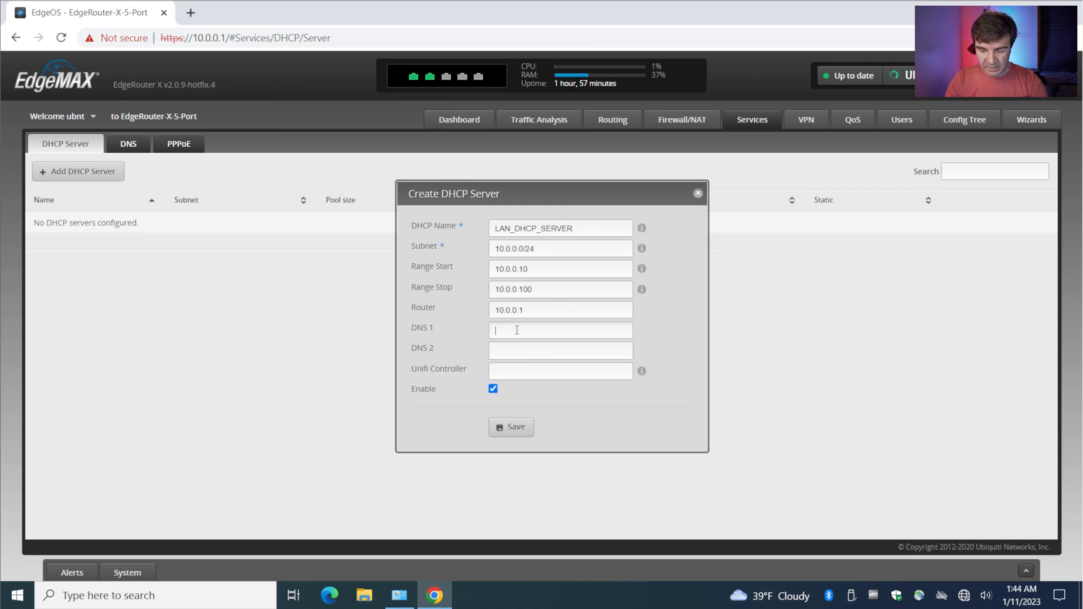
{"action": "type", "text": "8.8.8.8"}
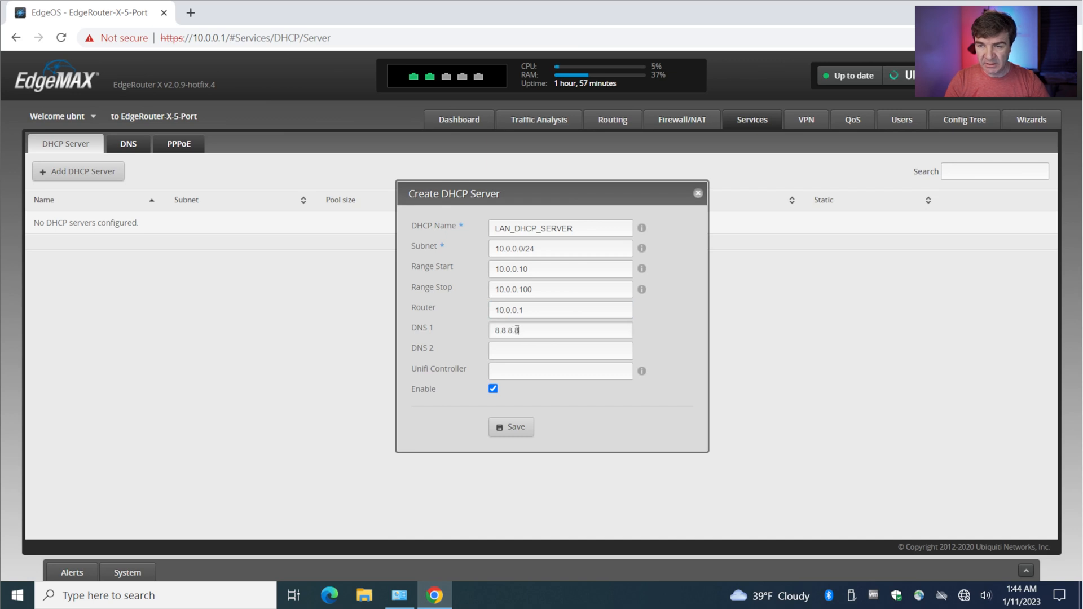
{"action": "type", "text": "1.1.1.1"}
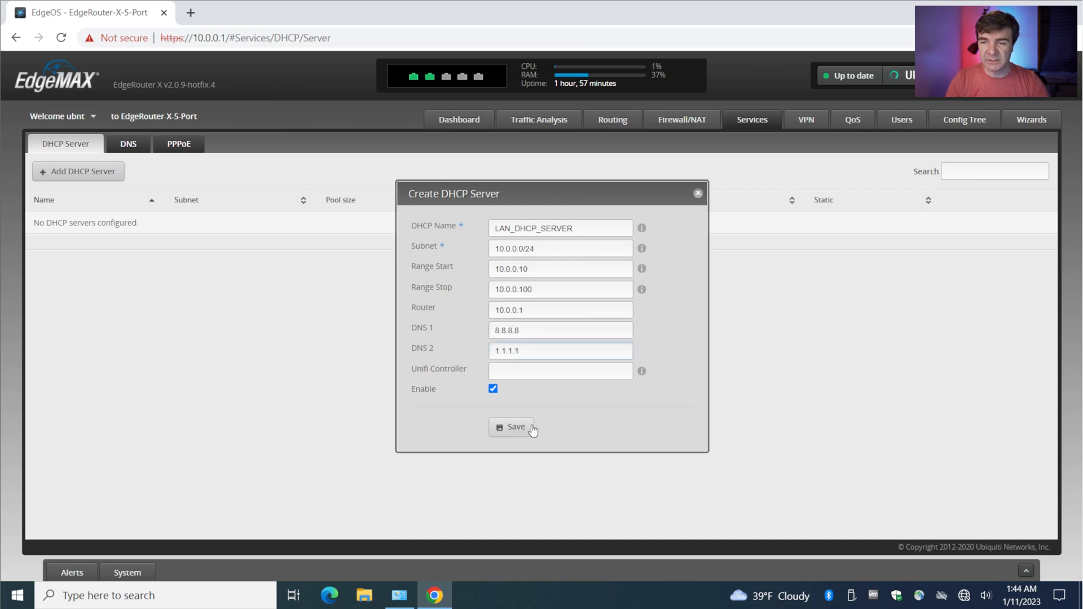
{"action": "left_click", "coordinate": [511, 427]}
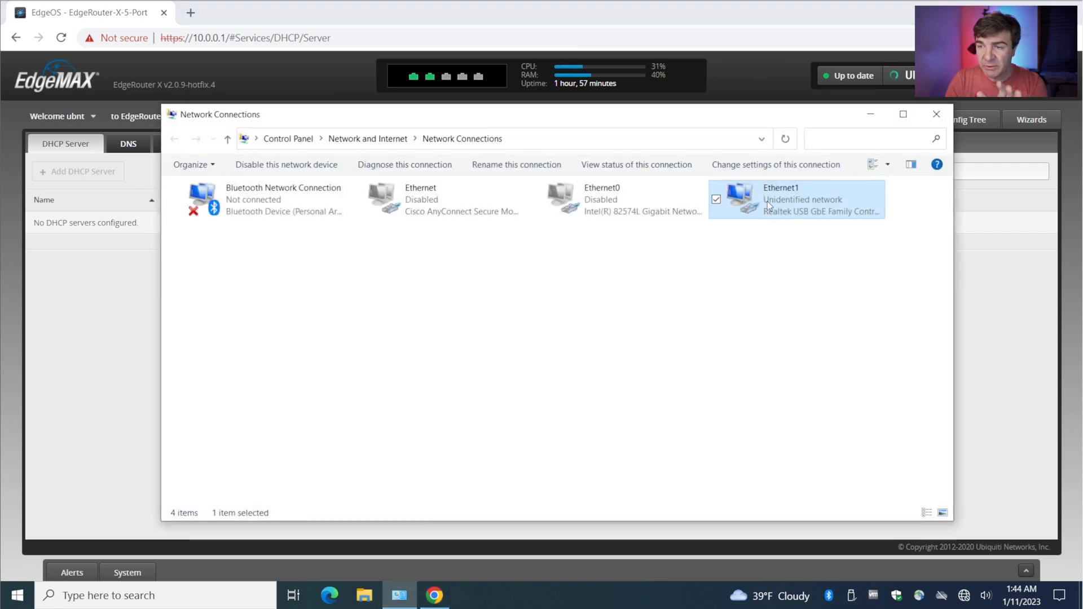
Set Ethernet1's IPv4 to obtain its address automatically.
{"action": "double_click", "coordinate": [794, 199]}
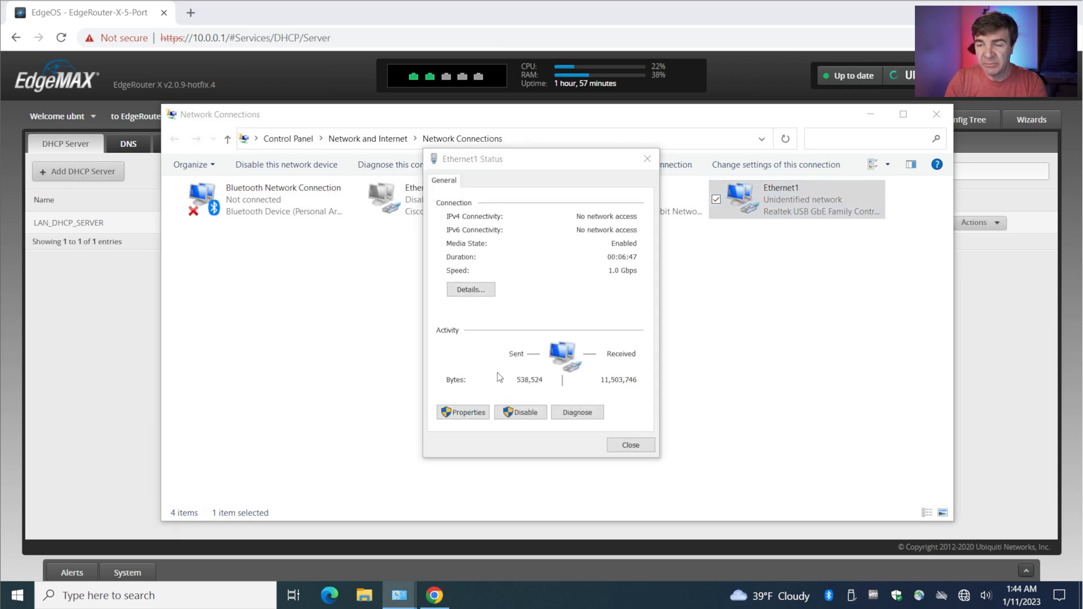
{"action": "left_click", "coordinate": [463, 412]}
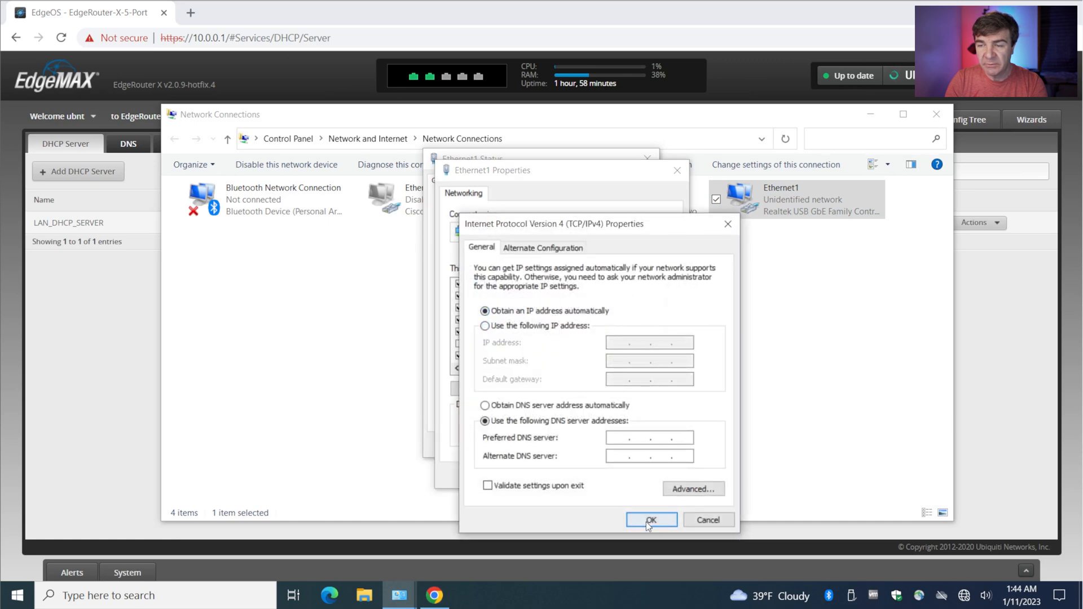
{"action": "left_click", "coordinate": [651, 520]}
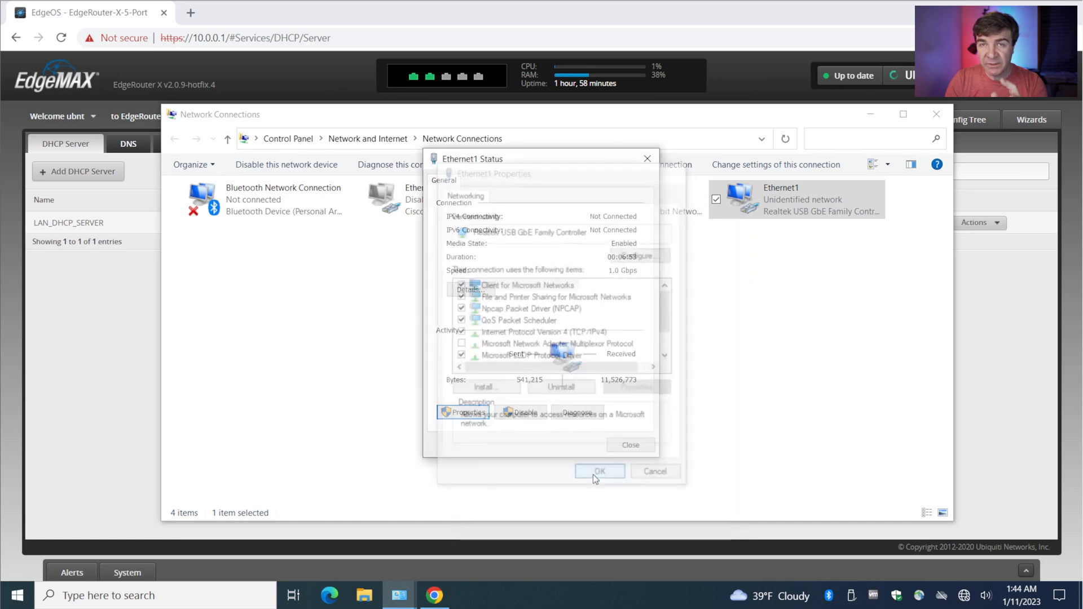
{"action": "left_click", "coordinate": [599, 471]}
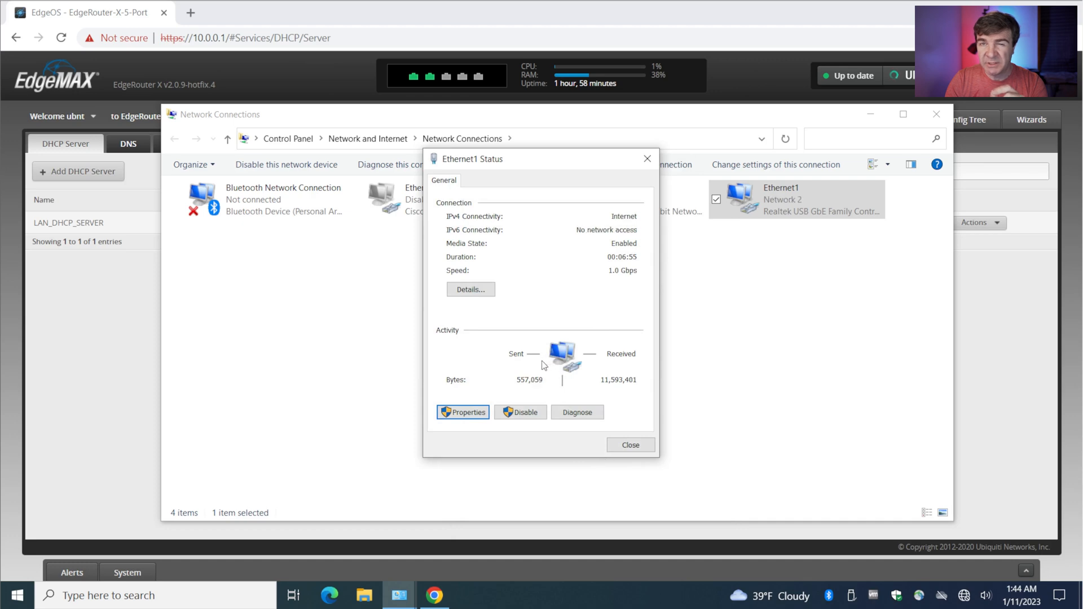
{"action": "mouse_move", "coordinate": [517, 344]}
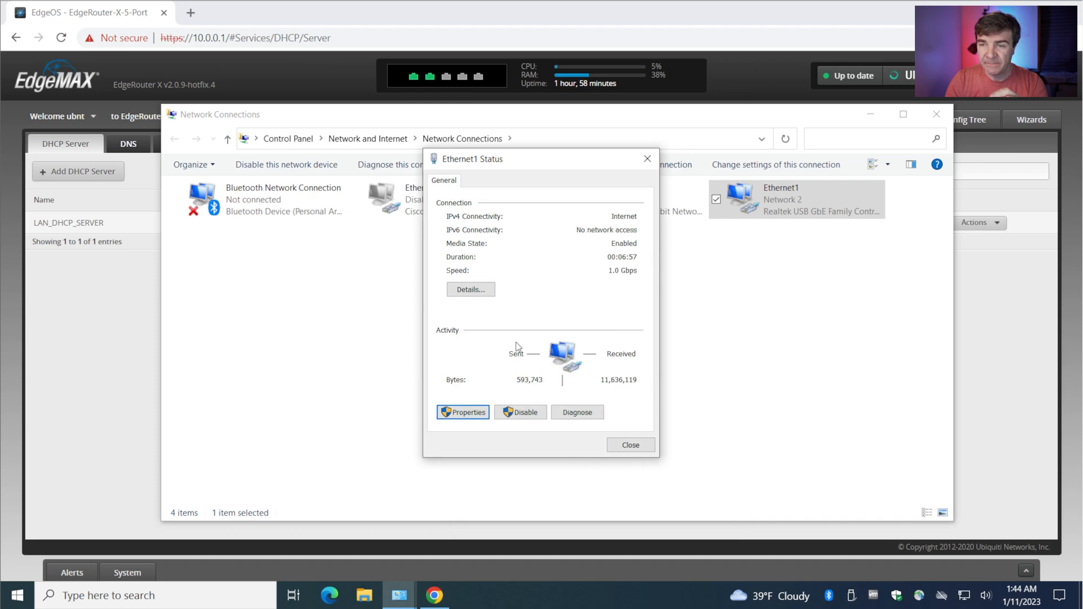
{"action": "mouse_move", "coordinate": [465, 278]}
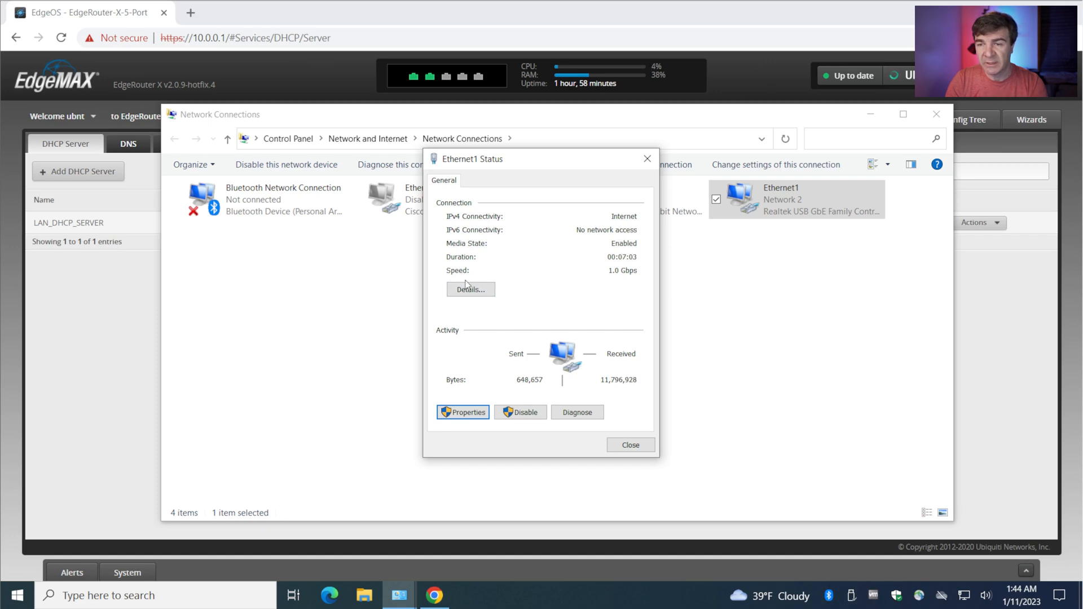
Verify the lease: 10.0.0.10/24, DHCP server 10.0.0.1, DNS 1.1.1.1, then close details.
{"action": "left_click", "coordinate": [471, 288]}
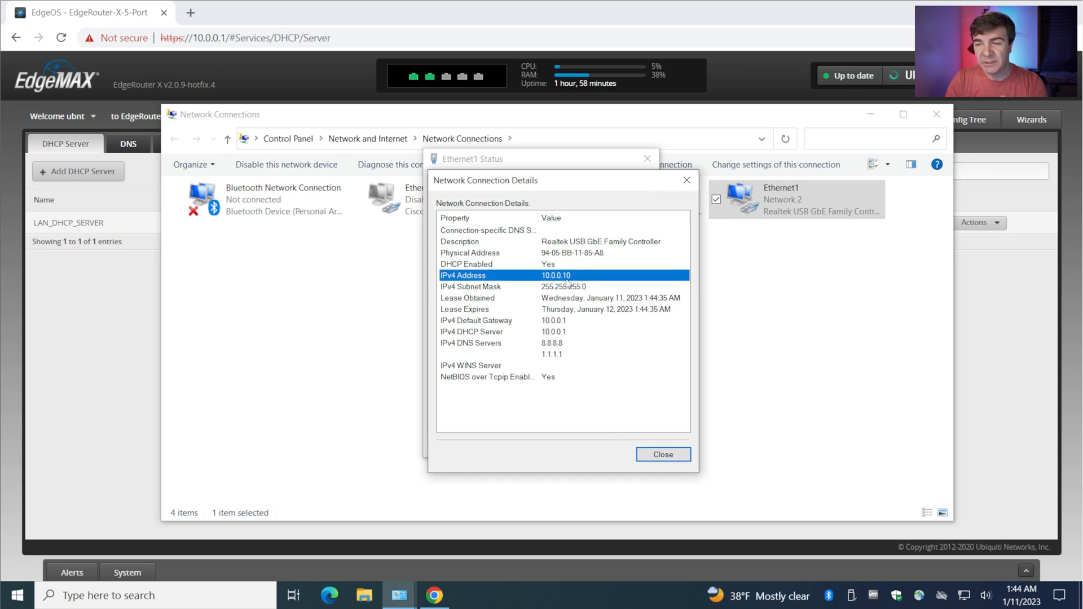
{"action": "left_click", "coordinate": [563, 286]}
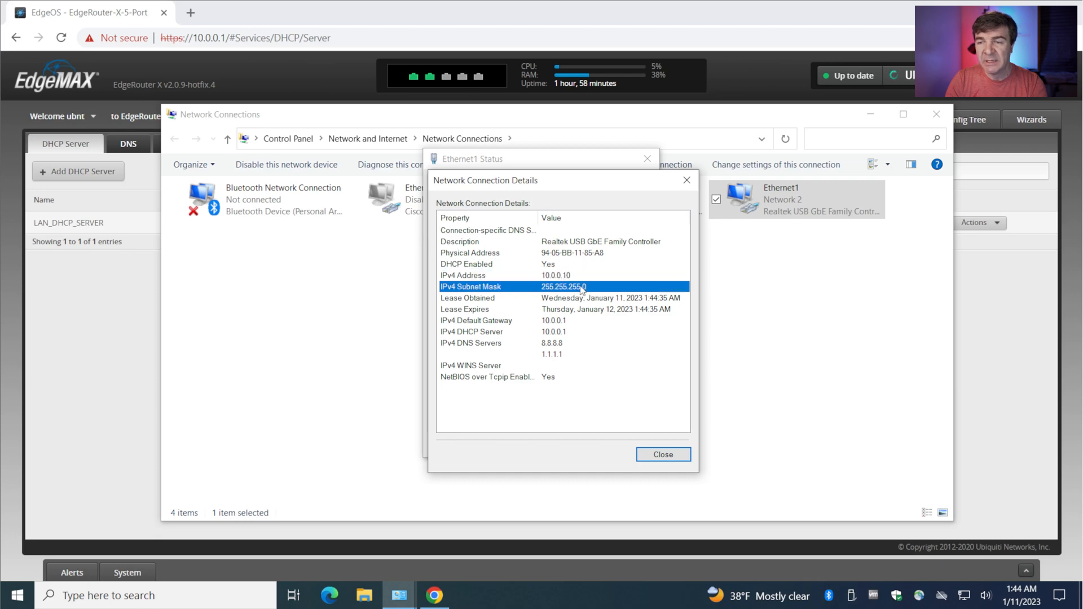
{"action": "left_click", "coordinate": [476, 320]}
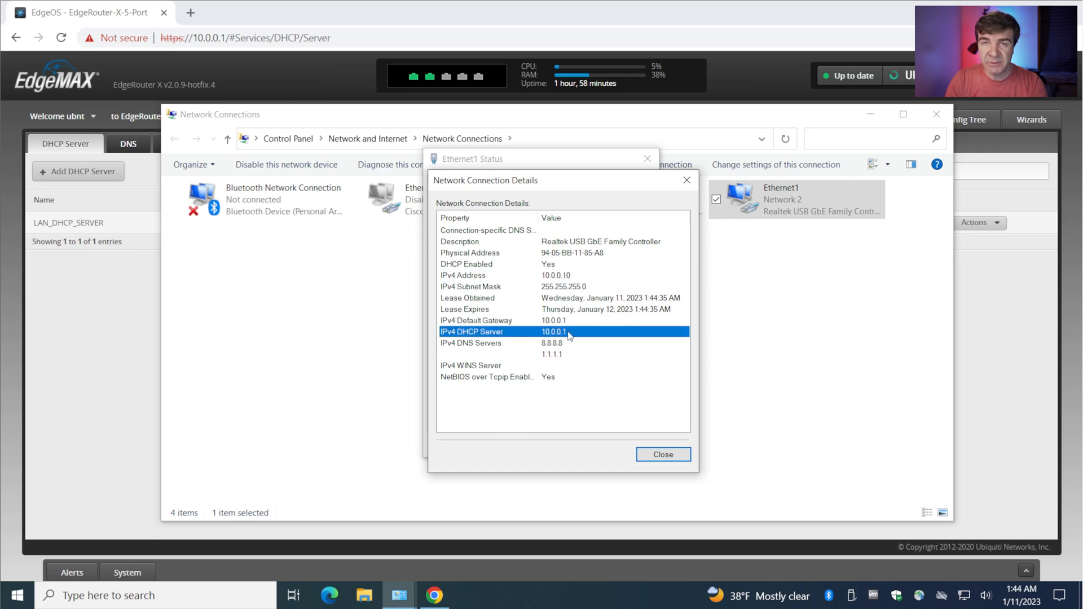
{"action": "left_click", "coordinate": [552, 354]}
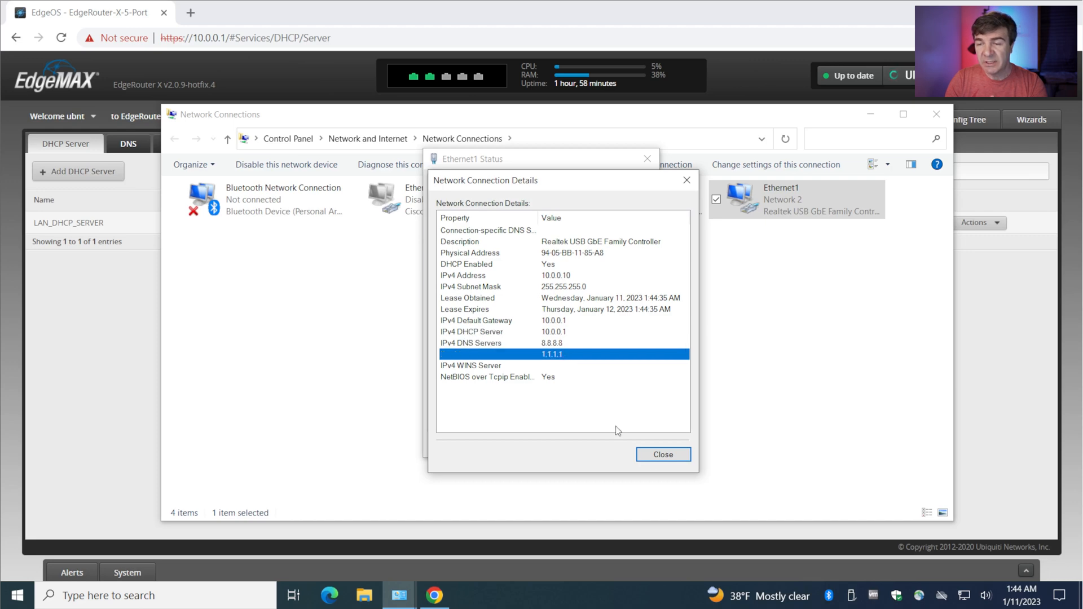
{"action": "left_click", "coordinate": [663, 455]}
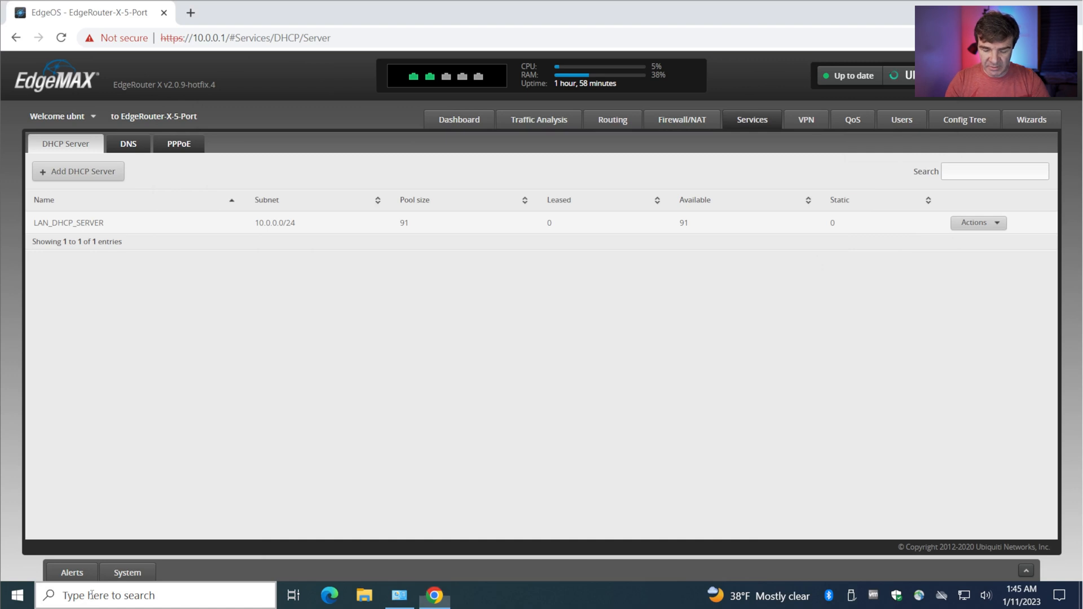
Open Command Prompt and ping 8.8.8.8 successfully.
{"action": "type", "text": "cmd"}
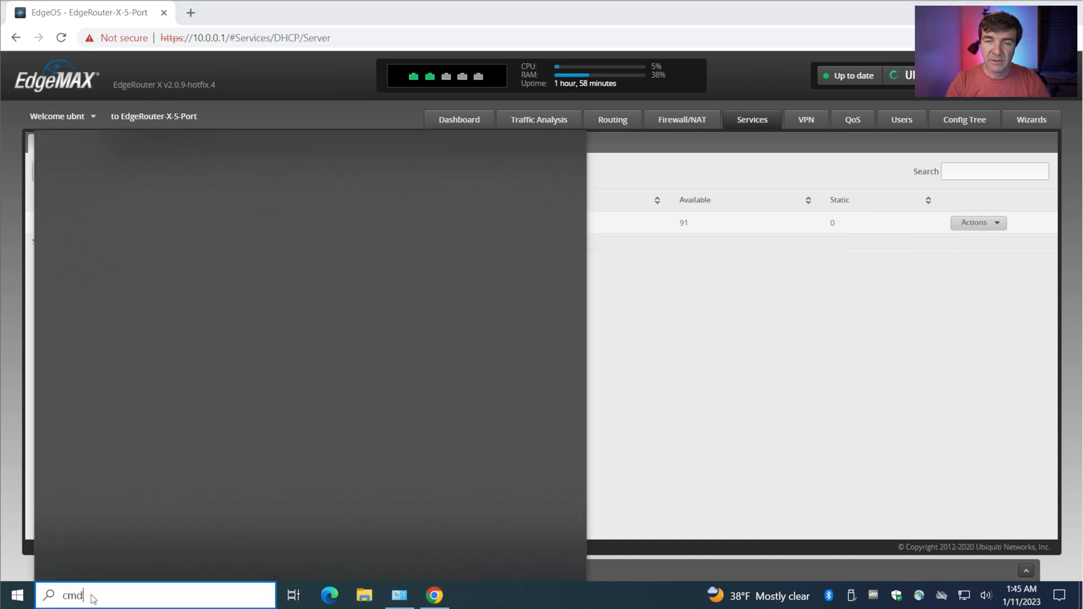
{"action": "left_click", "coordinate": [366, 364]}
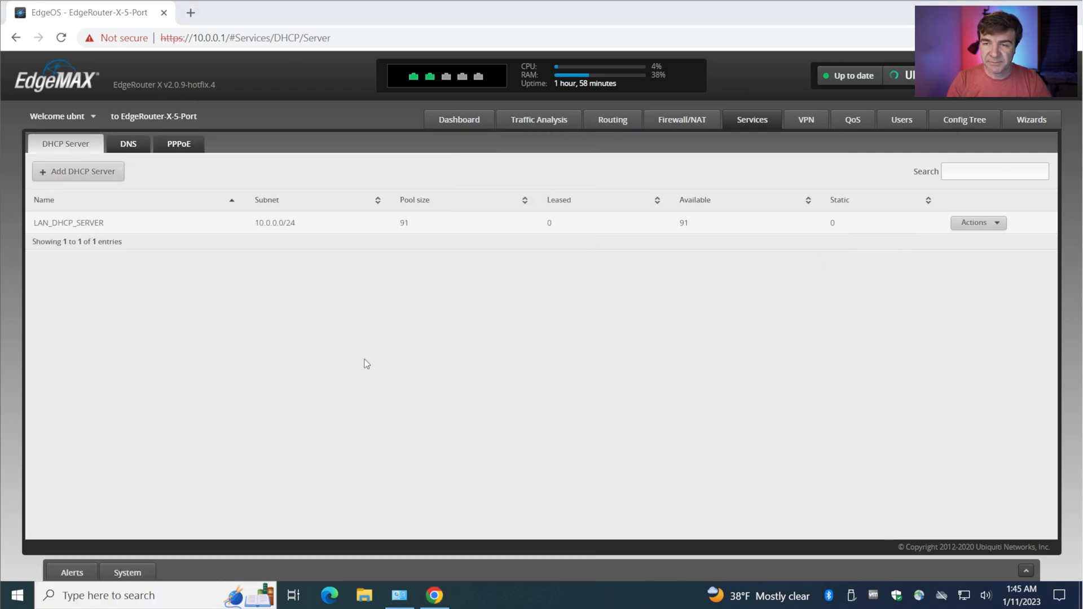
{"action": "left_click", "coordinate": [465, 595]}
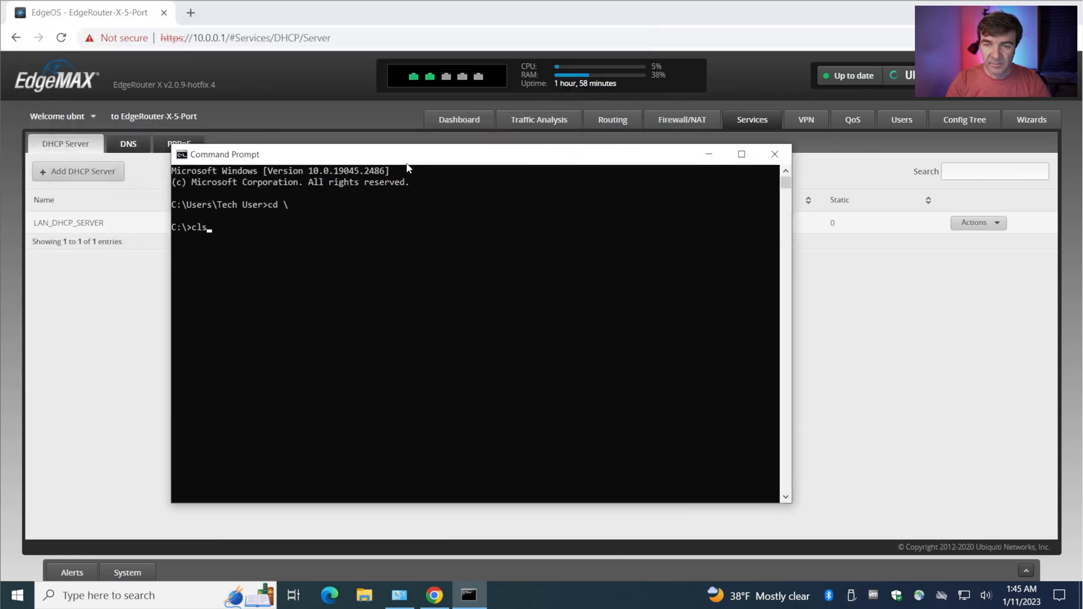
{"action": "type", "text": "ping 8.8.8."}
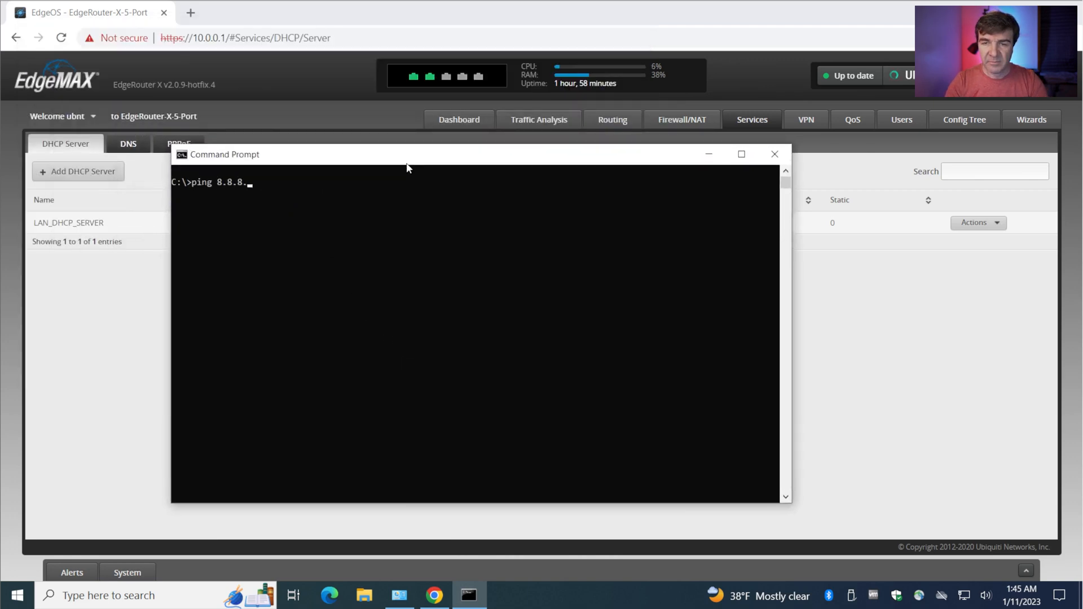
{"action": "key", "text": "Enter"}
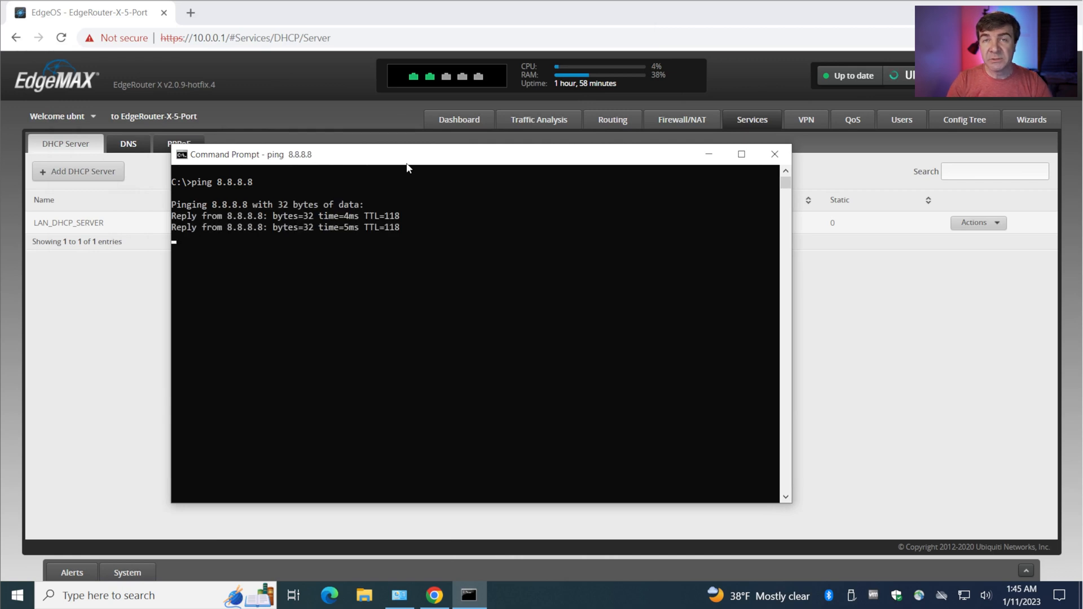
{"action": "key", "text": "Ctrl+c"}
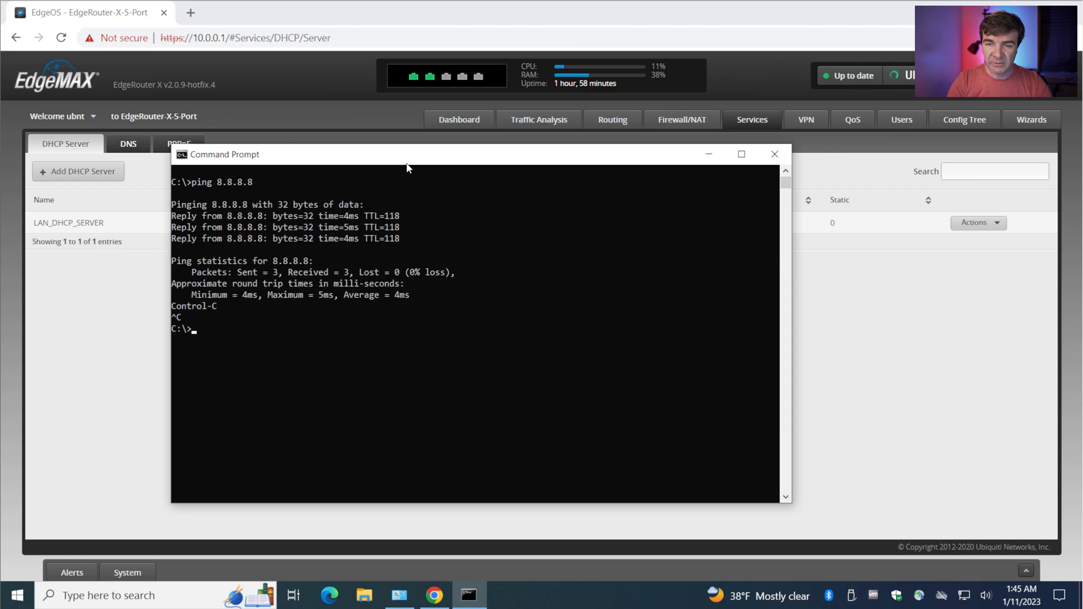
{"action": "type", "text": "ping www.google.com"}
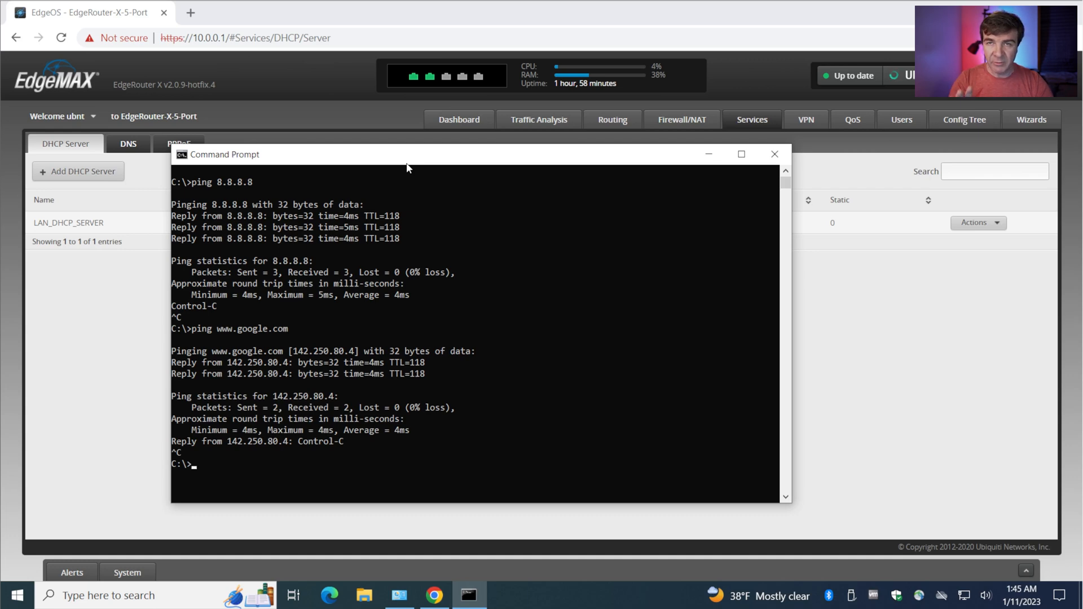
{"action": "type", "text": "ipconfig"}
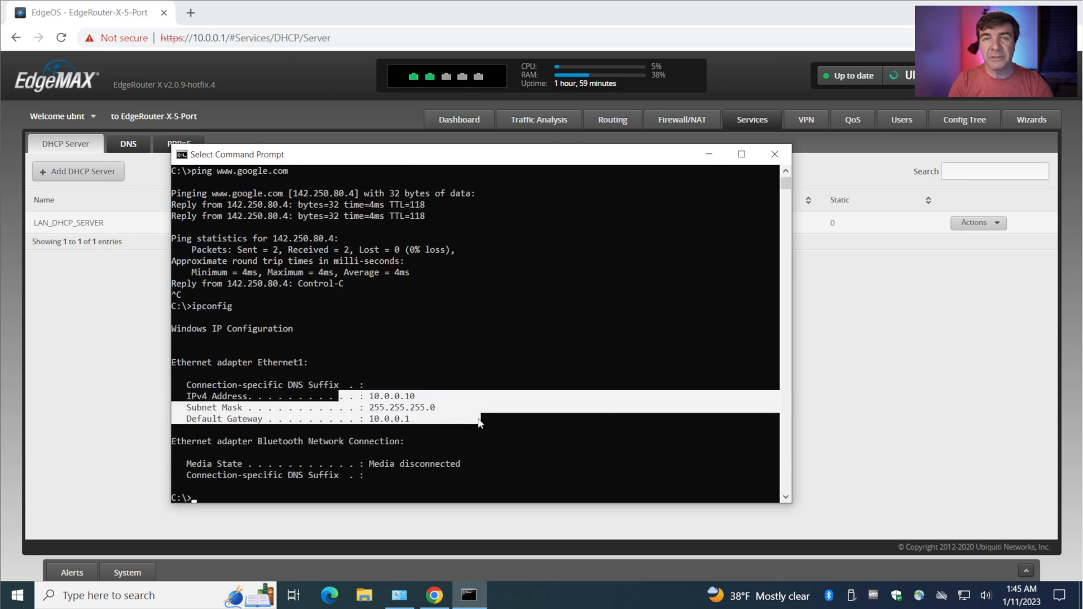
{"action": "mouse_move", "coordinate": [481, 419]}
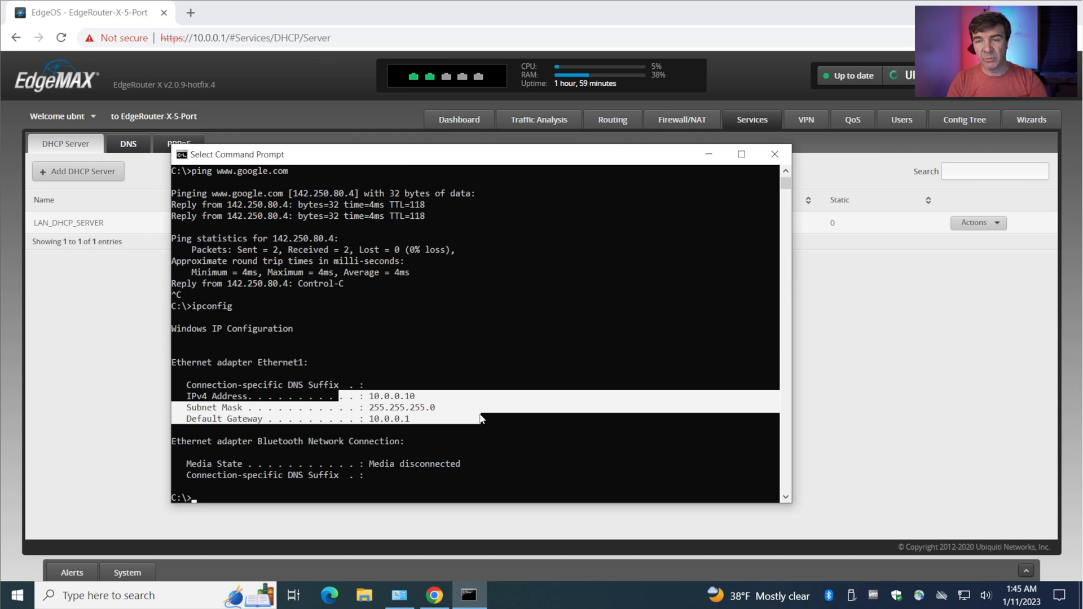
{"action": "left_click", "coordinate": [191, 13]}
{"action": "type", "text": "ww"}
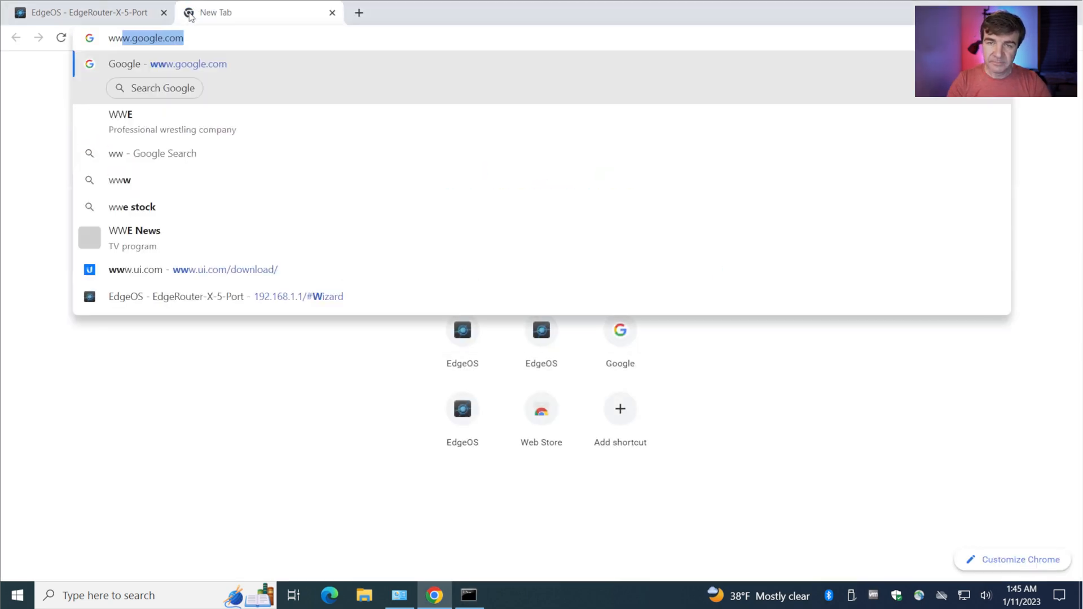
{"action": "key", "text": "Enter"}
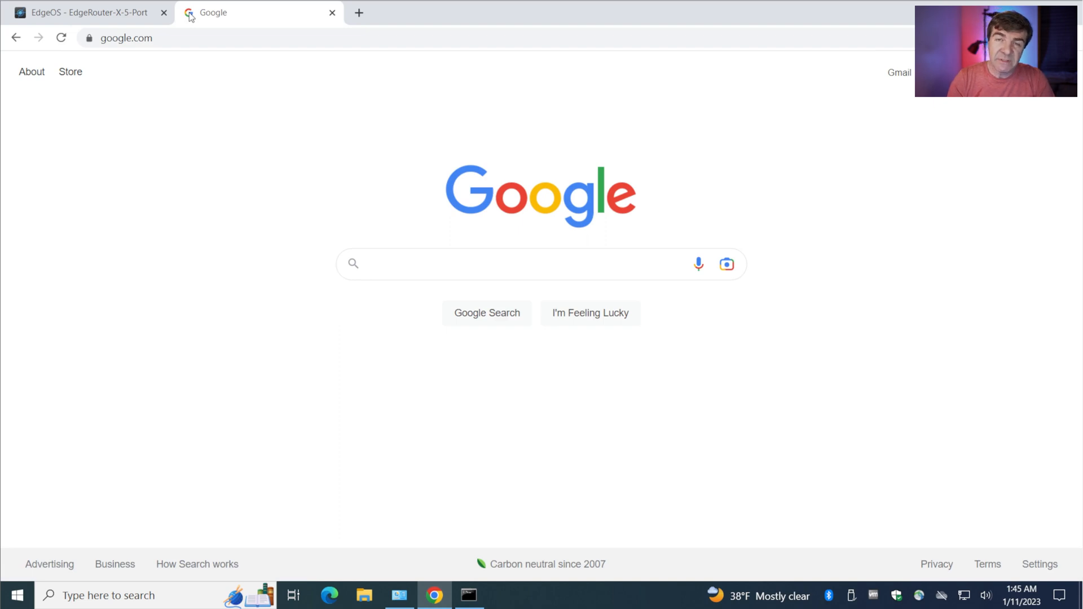
{"action": "left_click", "coordinate": [90, 12]}
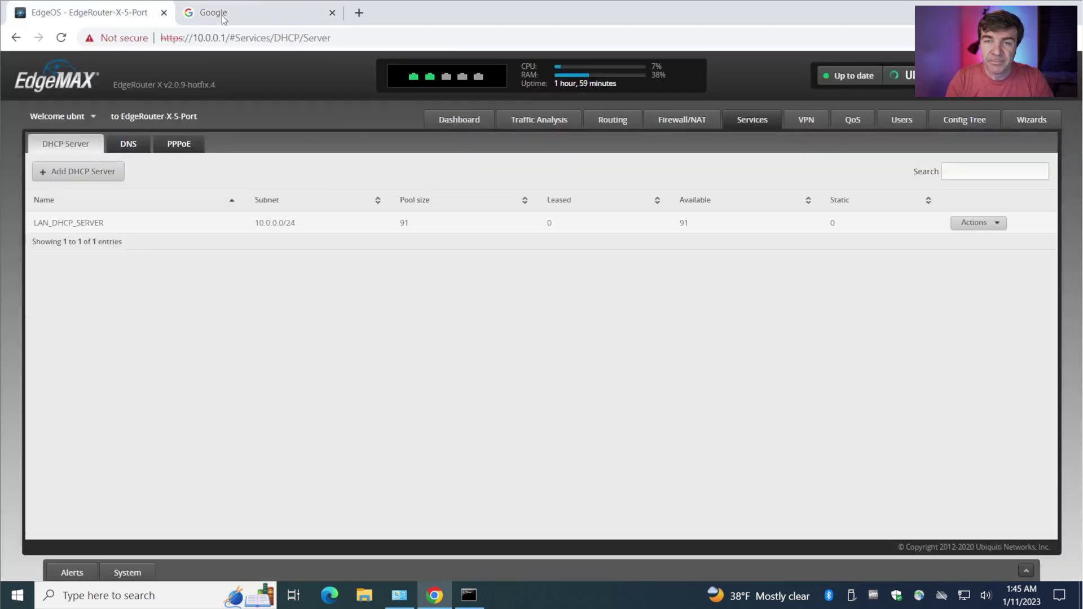
Close the Google tab and go to Firewall/NAT > Firewall Policies, currently empty.
{"action": "left_click", "coordinate": [333, 12]}
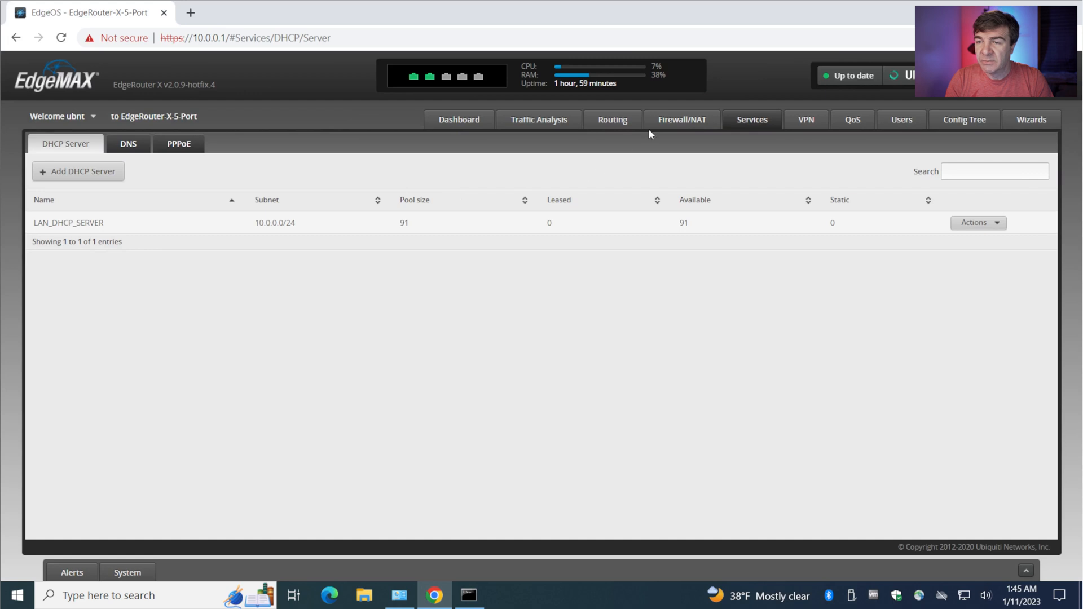
{"action": "left_click", "coordinate": [681, 120]}
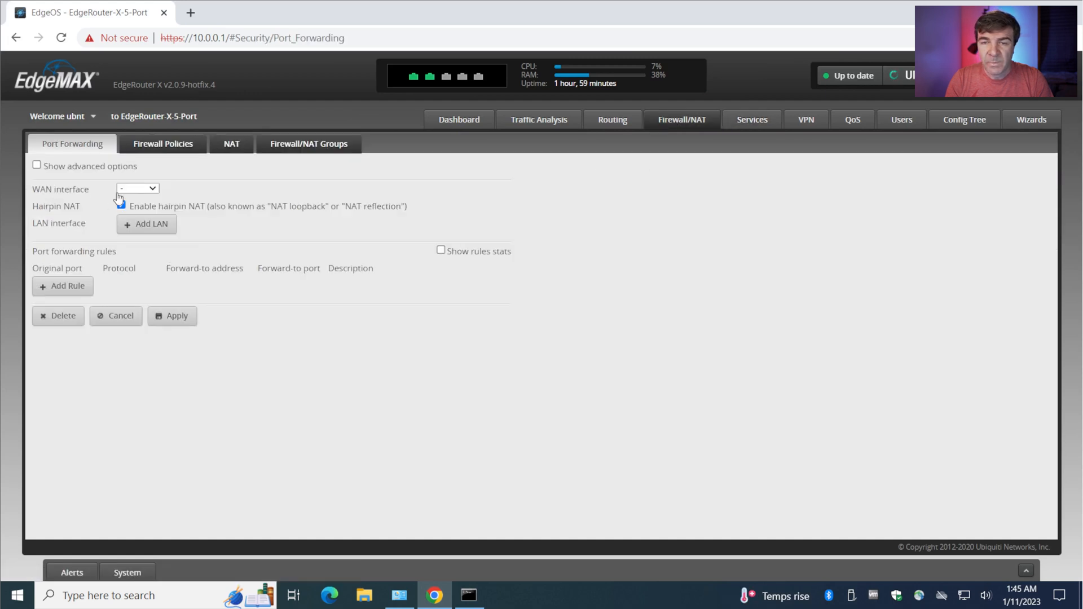
{"action": "left_click", "coordinate": [121, 205]}
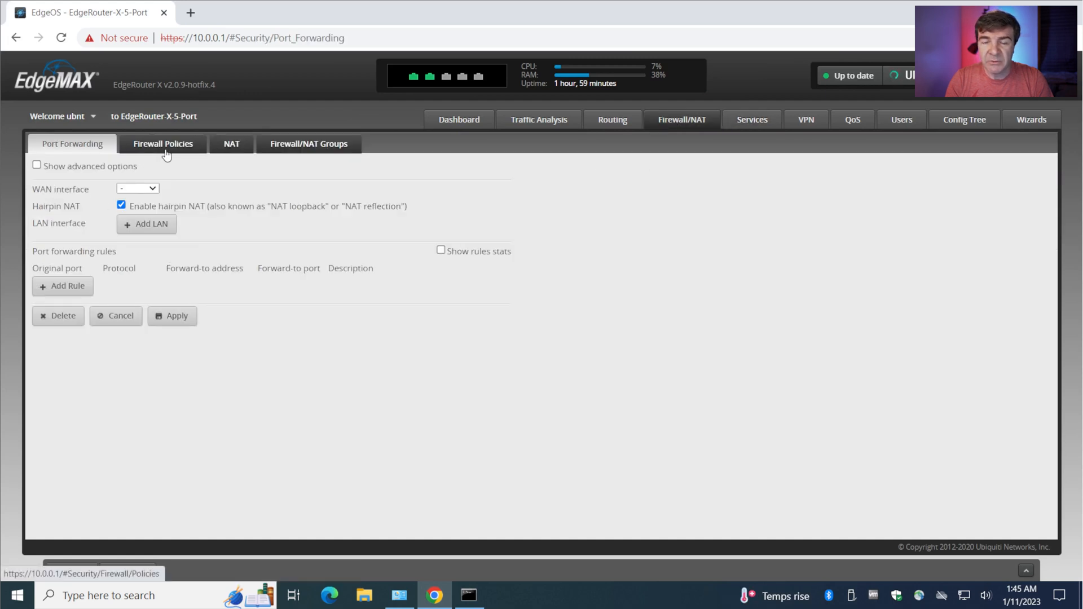
{"action": "left_click", "coordinate": [162, 143]}
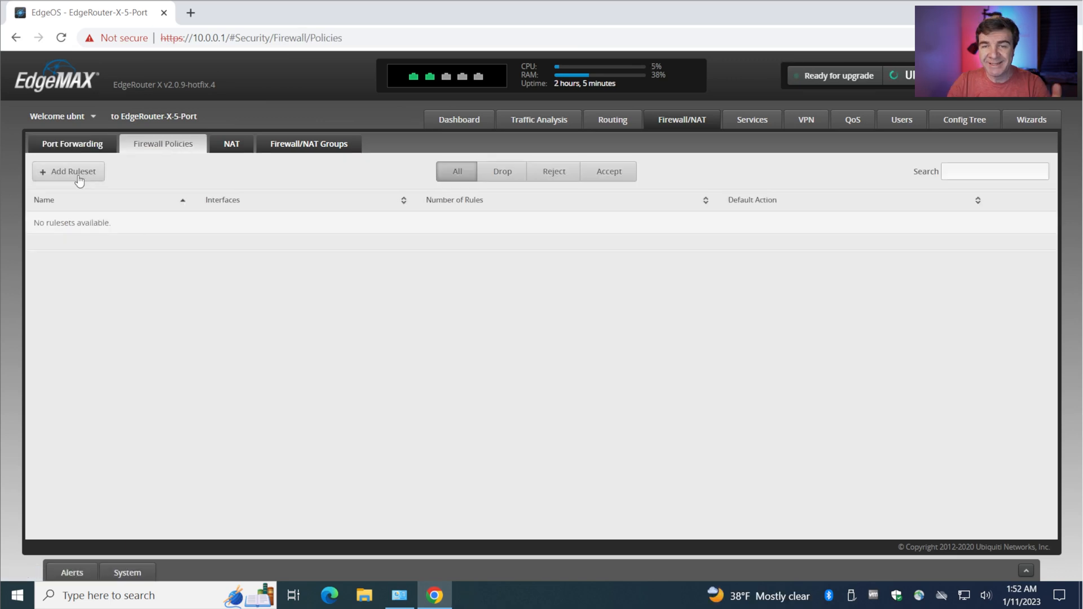
Create ruleset WAN_TO_IN, described 'Internet to Inside', with default action accept.
{"action": "left_click", "coordinate": [69, 171]}
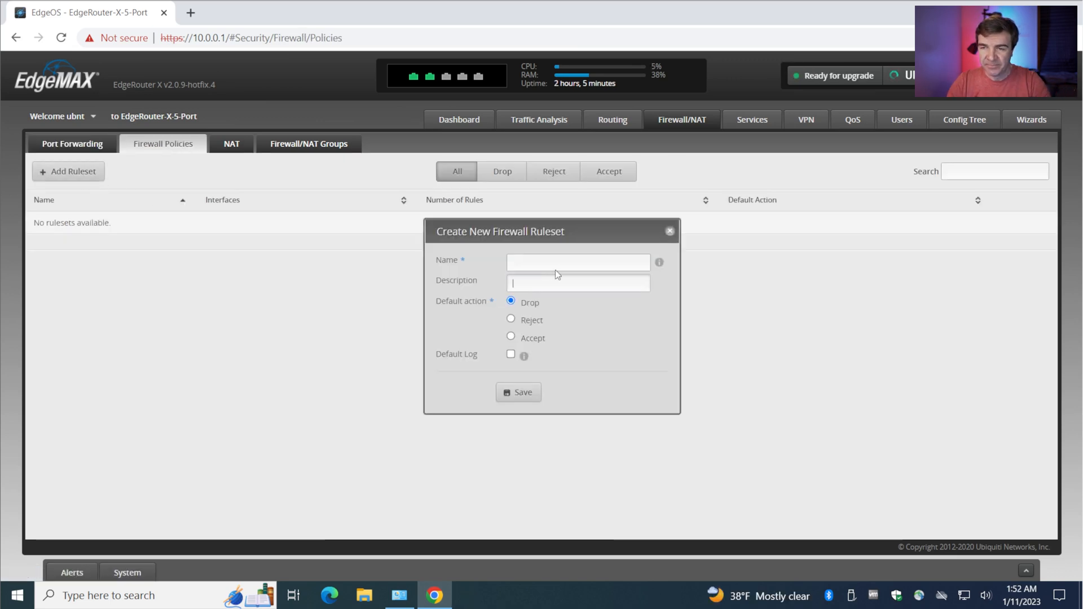
{"action": "type", "text": "W"}
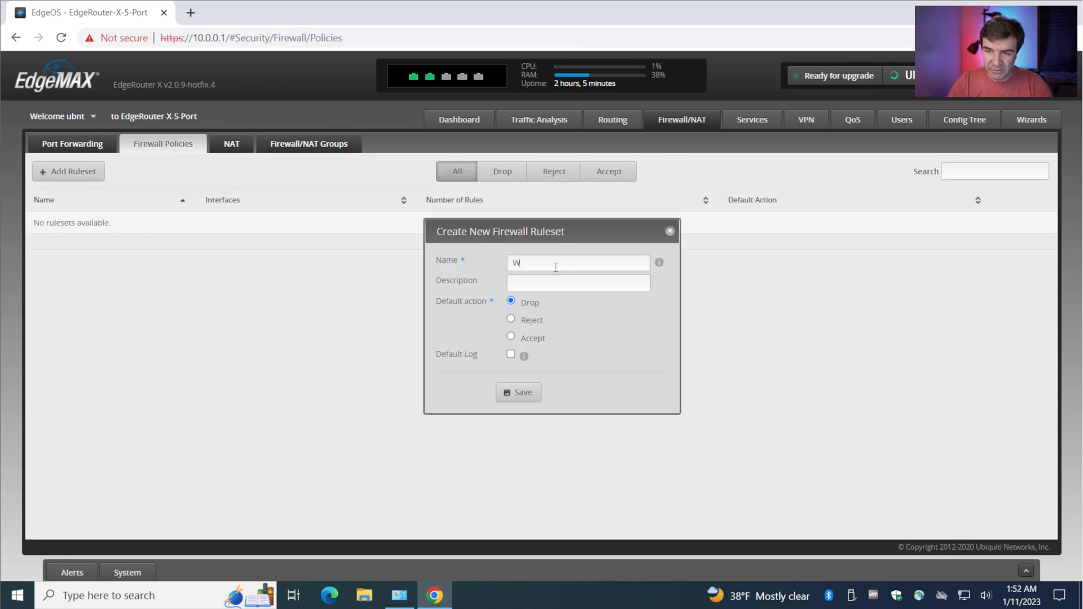
{"action": "type", "text": "an_TO_IN"}
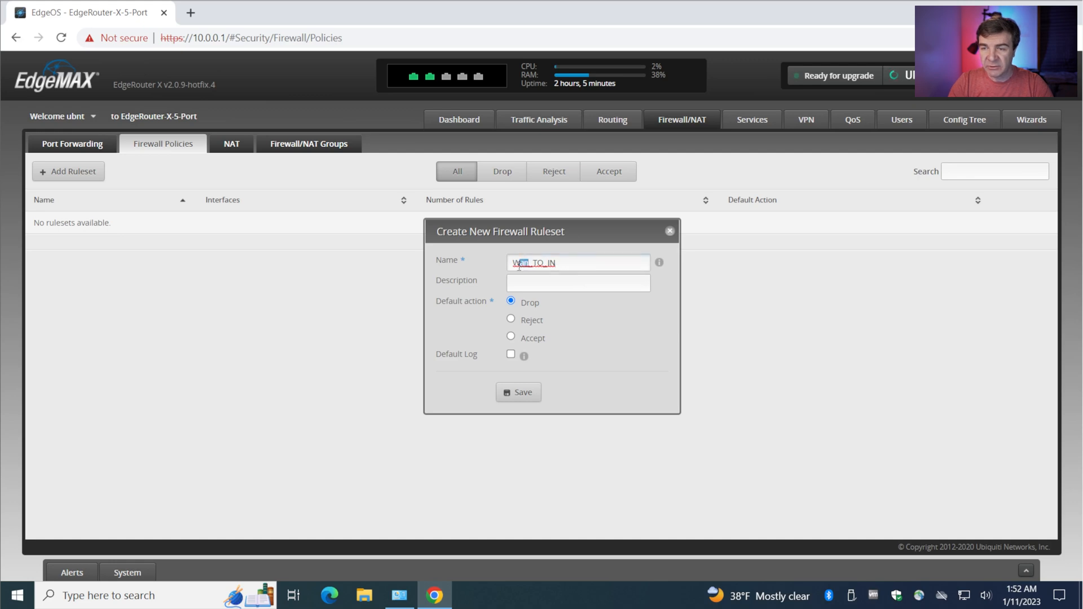
{"action": "left_click", "coordinate": [578, 282]}
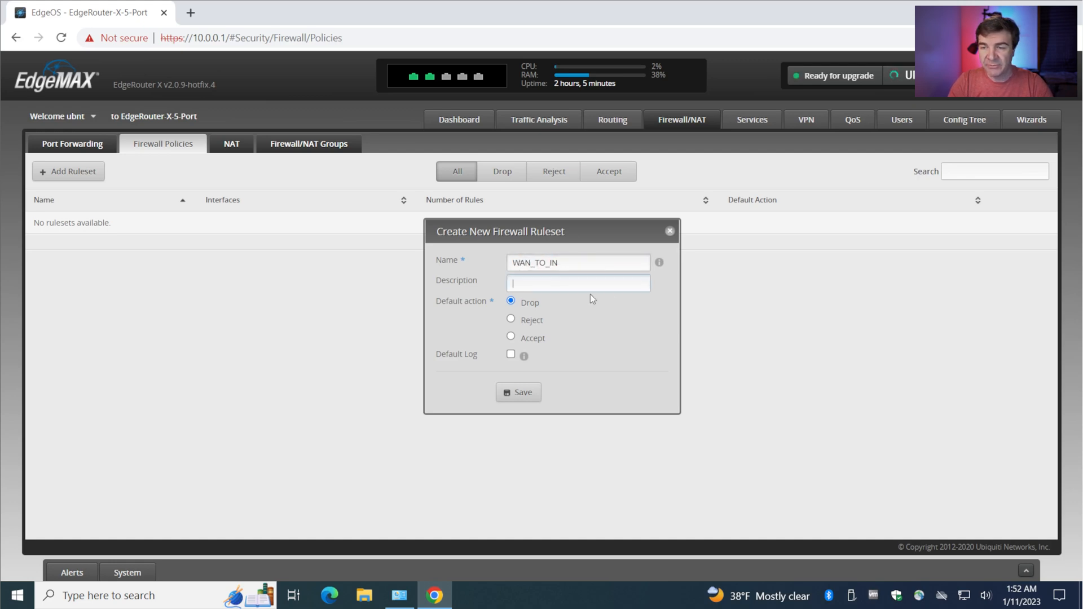
{"action": "type", "text": "Internet to Inside"}
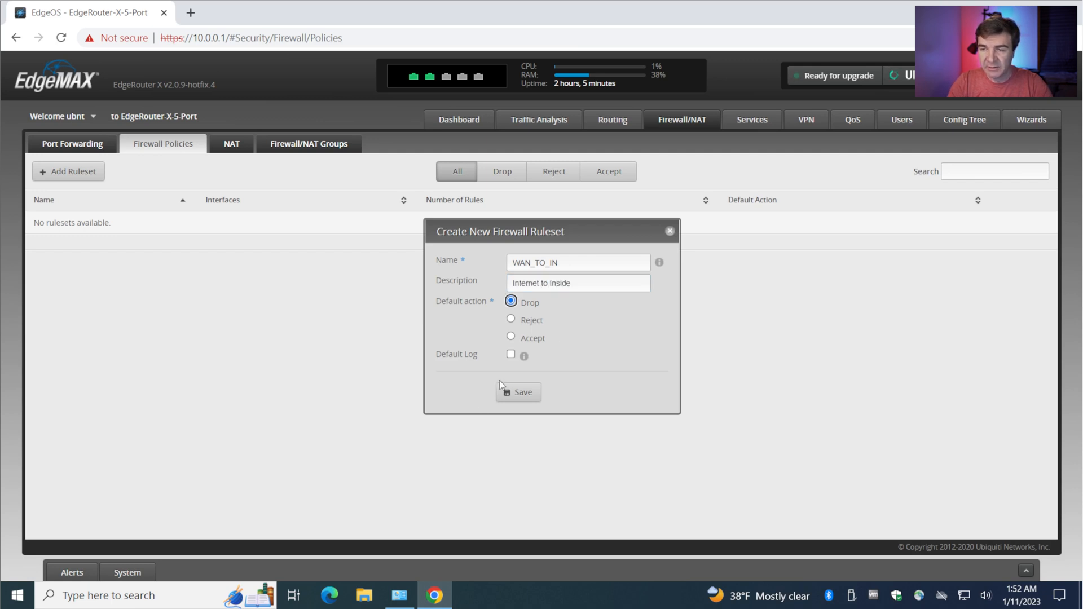
{"action": "left_click", "coordinate": [511, 338]}
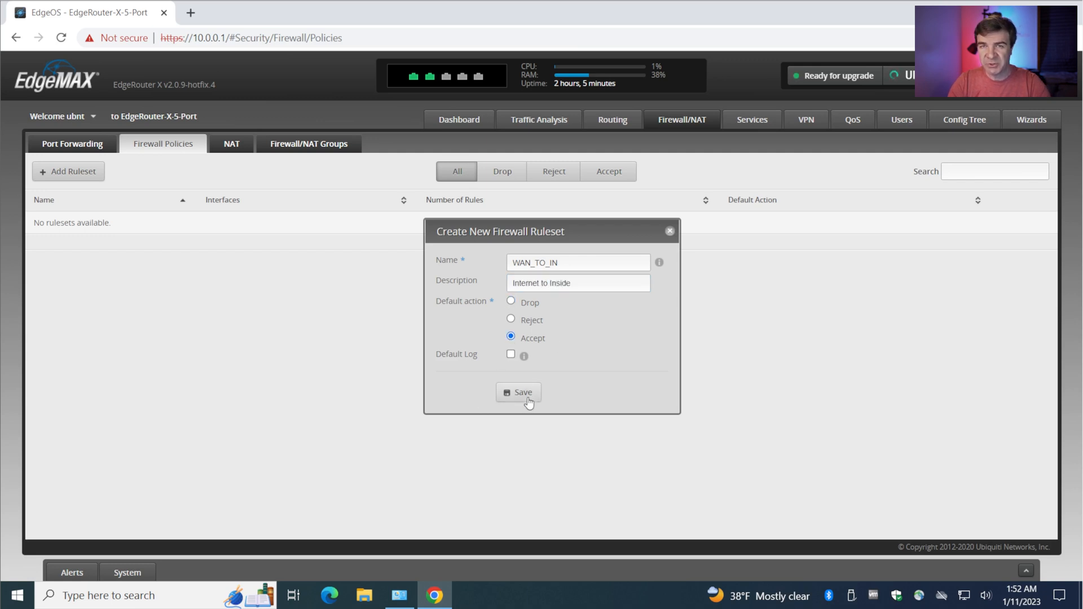
{"action": "left_click", "coordinate": [518, 392]}
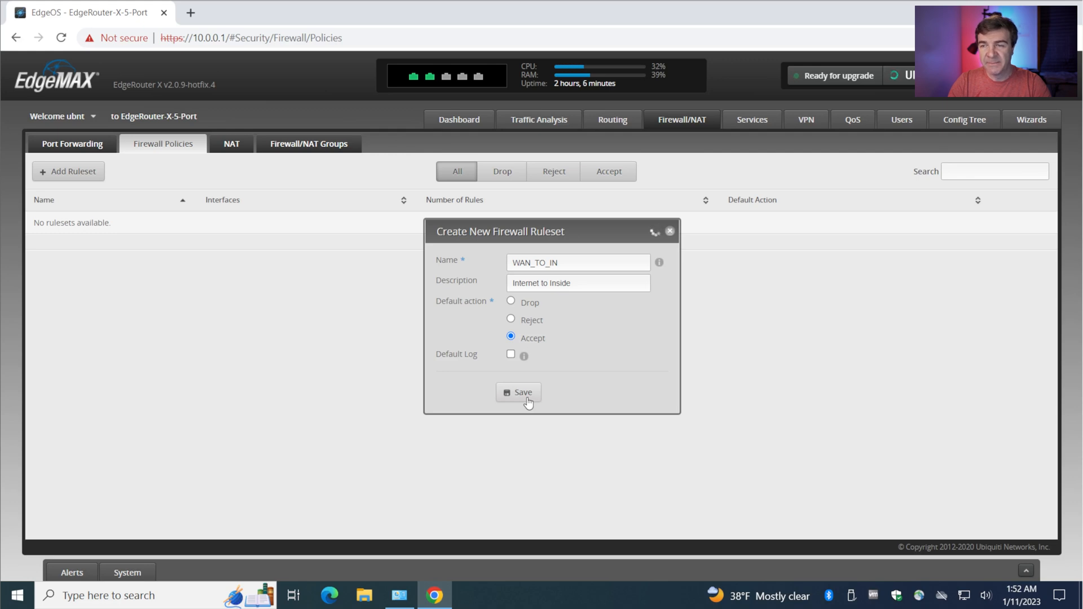
{"action": "mouse_move", "coordinate": [392, 374]}
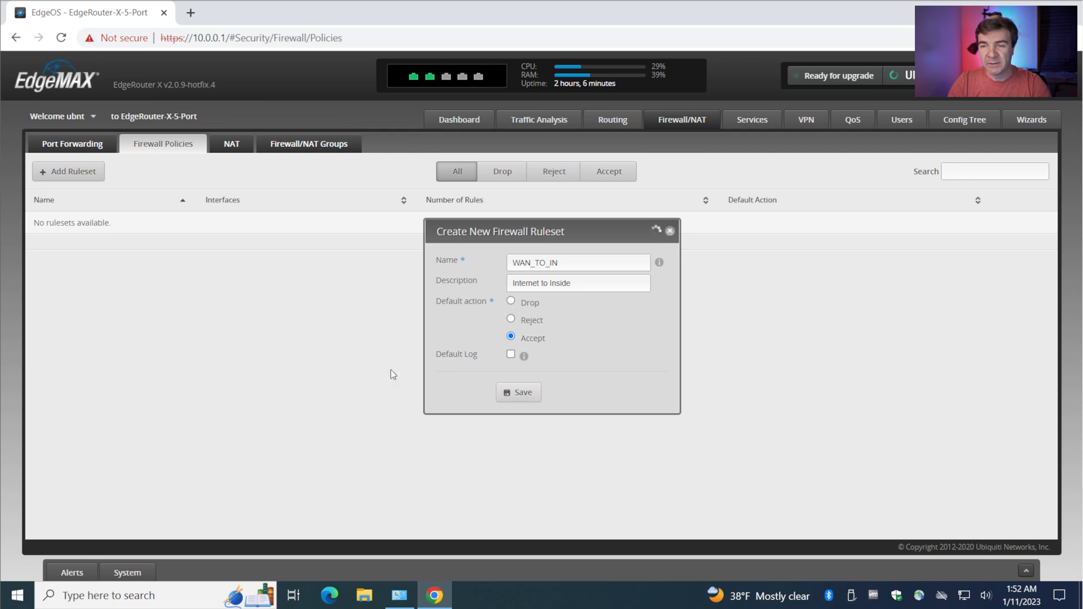
{"action": "left_click", "coordinate": [519, 392]}
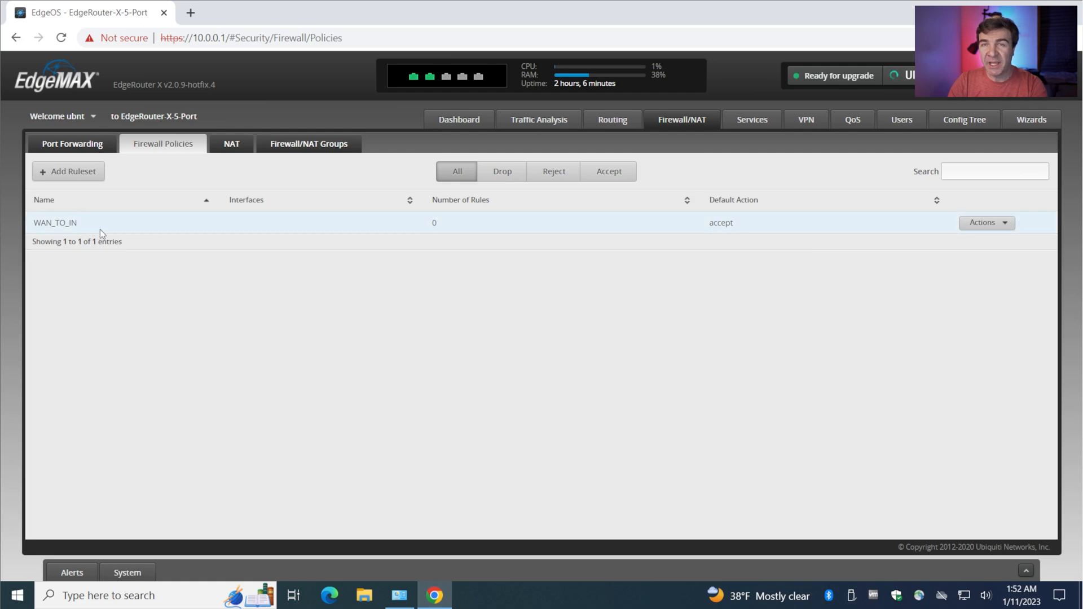
Open the WAN_TO_IN ruleset's configuration from its Actions menu.
{"action": "left_click", "coordinate": [987, 223]}
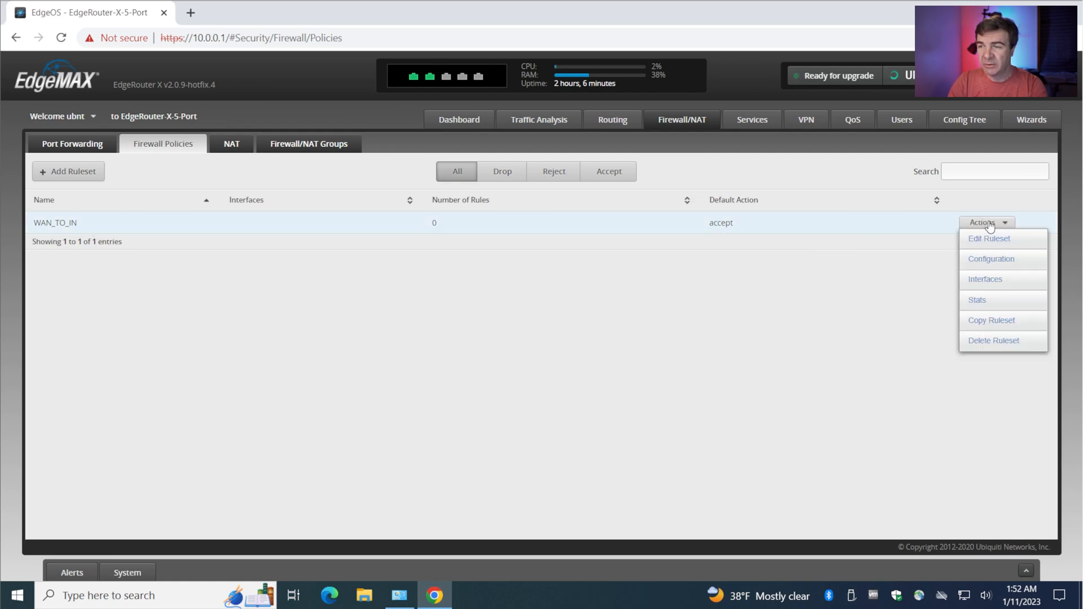
{"action": "left_click", "coordinate": [989, 238]}
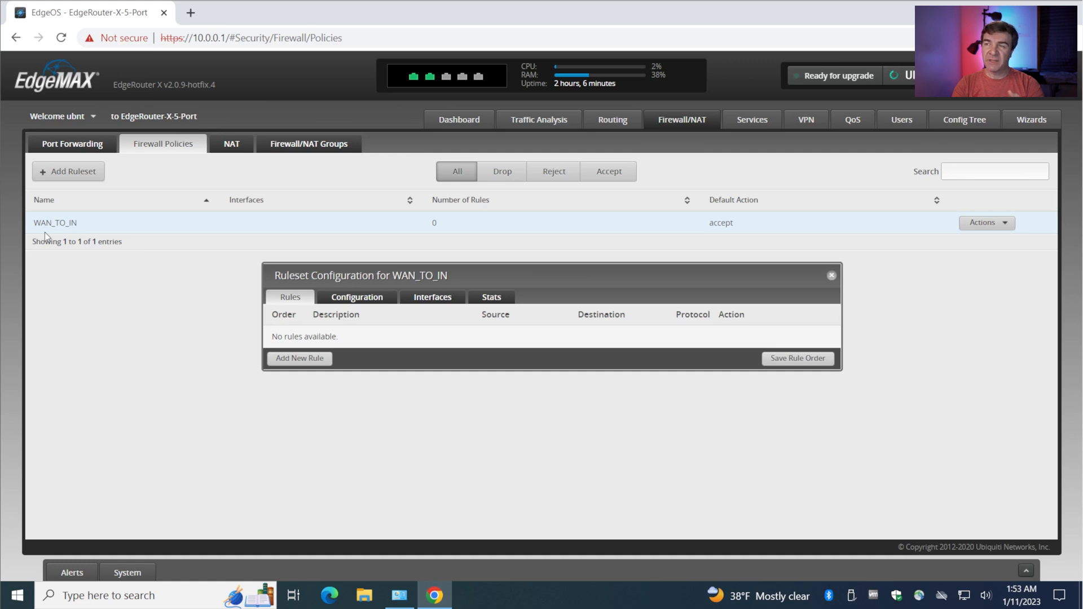
{"action": "mouse_move", "coordinate": [54, 53]}
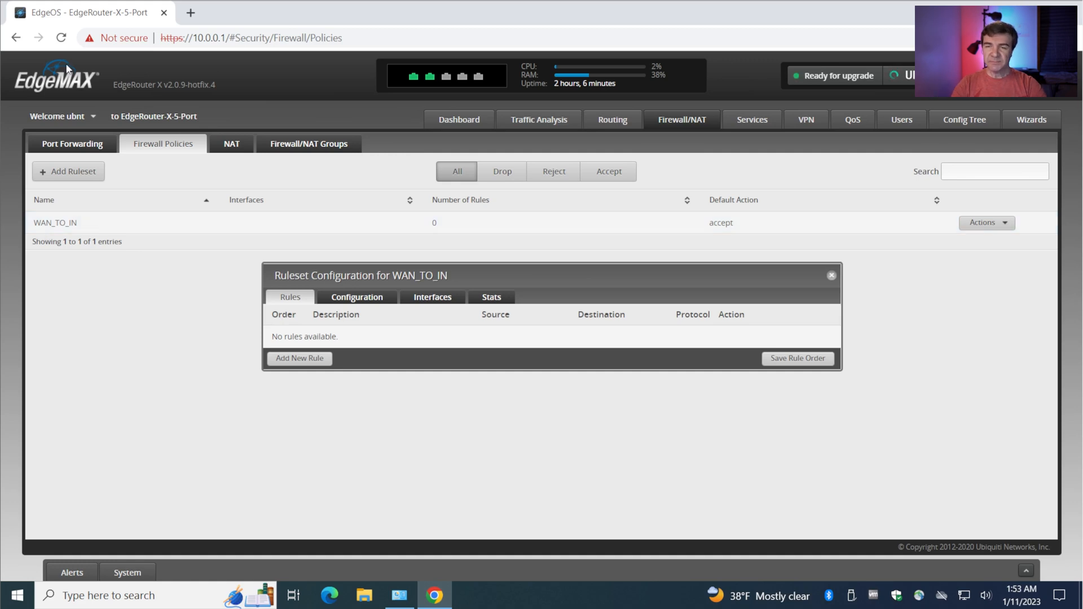
Add rule 'Allow Established' accepting established connections for all protocols.
{"action": "left_click", "coordinate": [299, 358]}
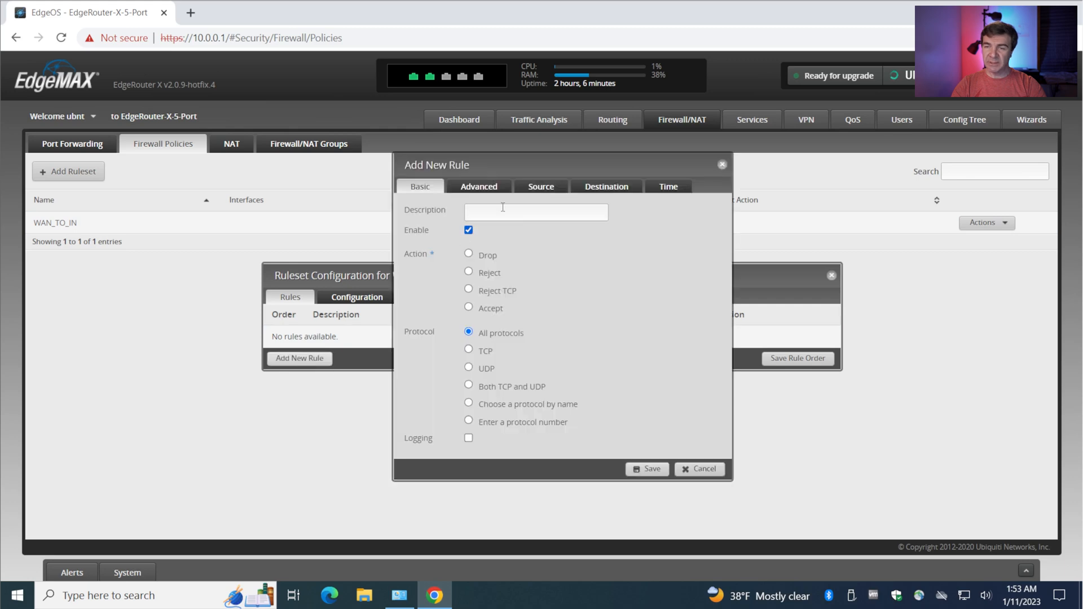
{"action": "left_click", "coordinate": [468, 307]}
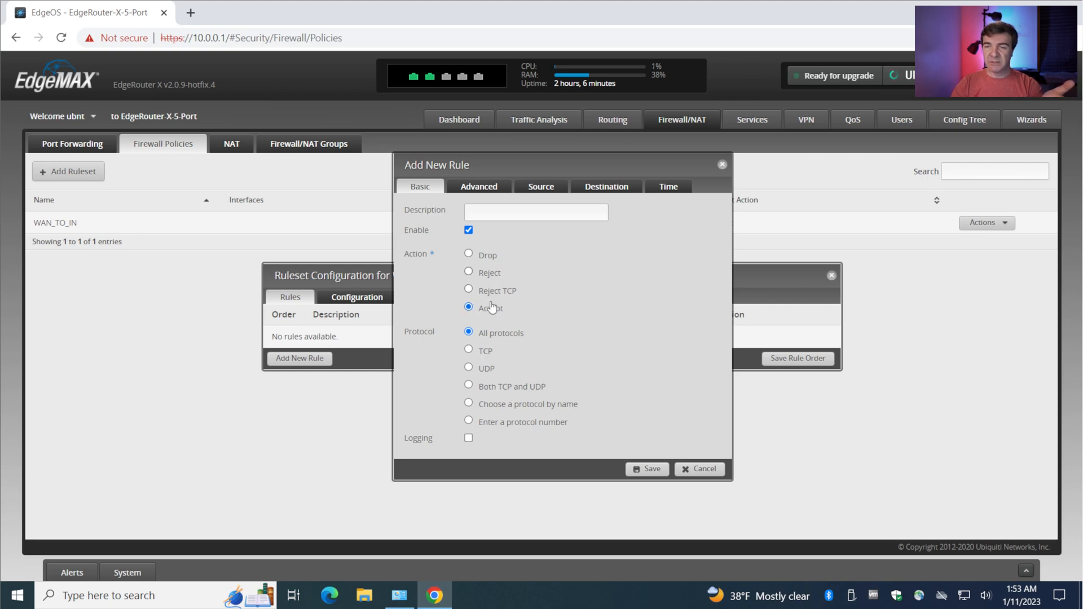
{"action": "left_click", "coordinate": [478, 186]}
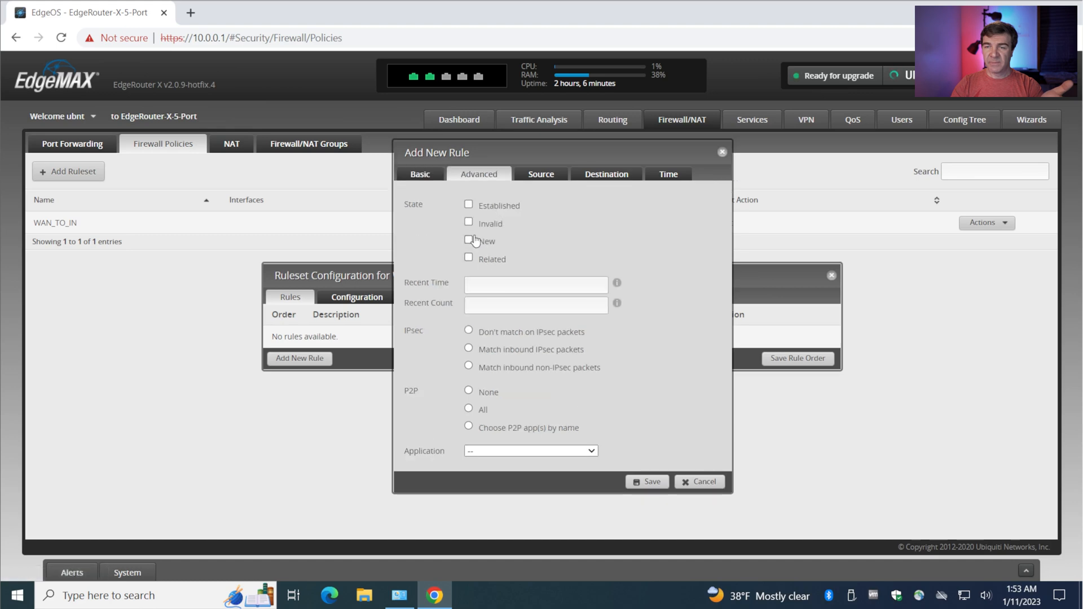
{"action": "left_click", "coordinate": [468, 206]}
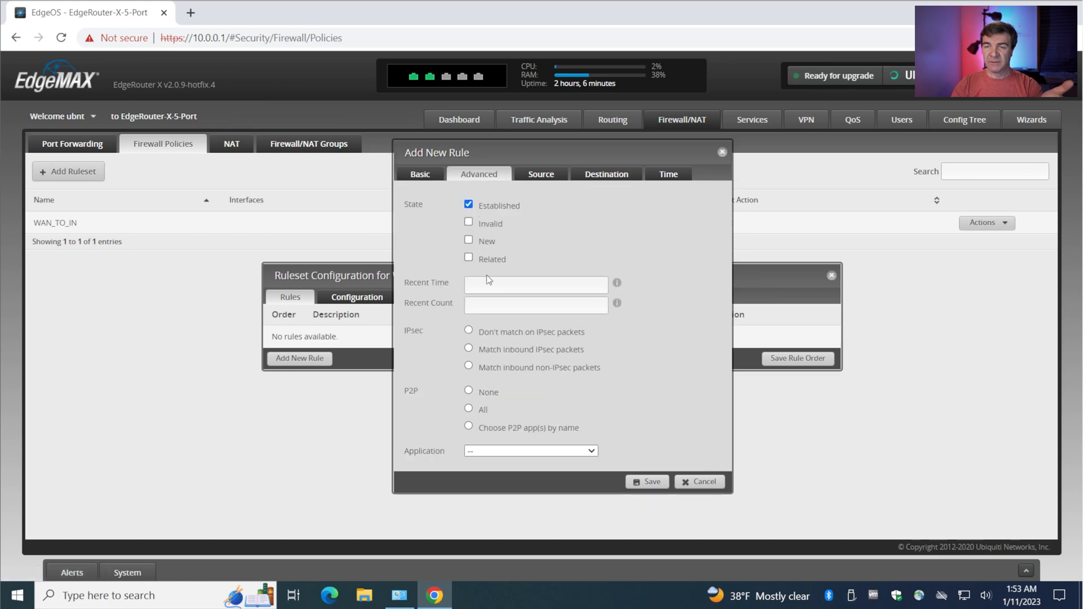
{"action": "left_click", "coordinate": [468, 204]}
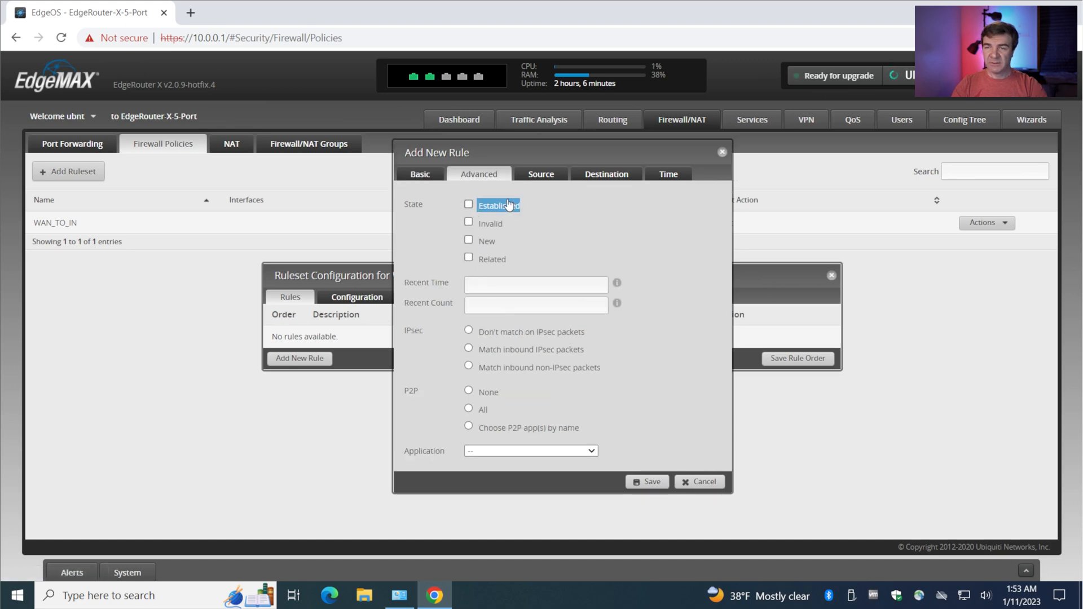
{"action": "left_click", "coordinate": [420, 186]}
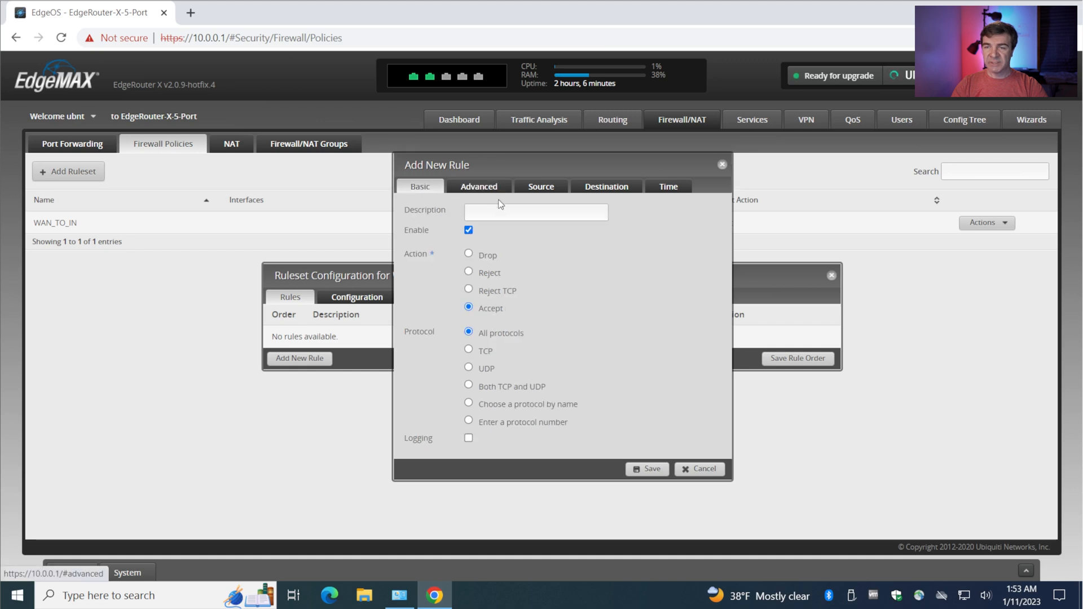
{"action": "type", "text": "Allow"}
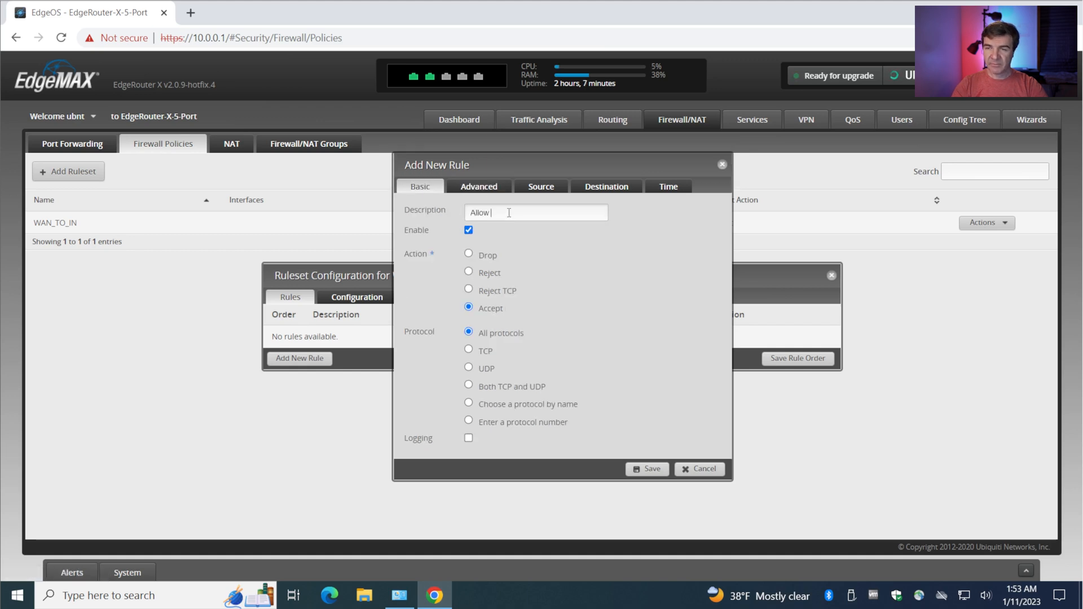
{"action": "type", "text": "Established"}
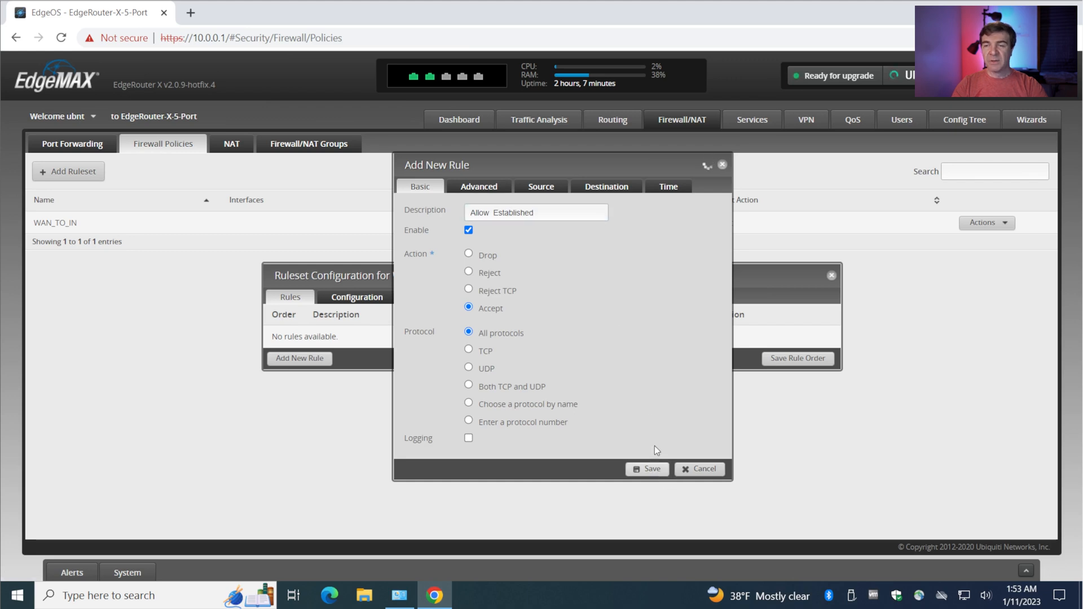
{"action": "left_click", "coordinate": [648, 469]}
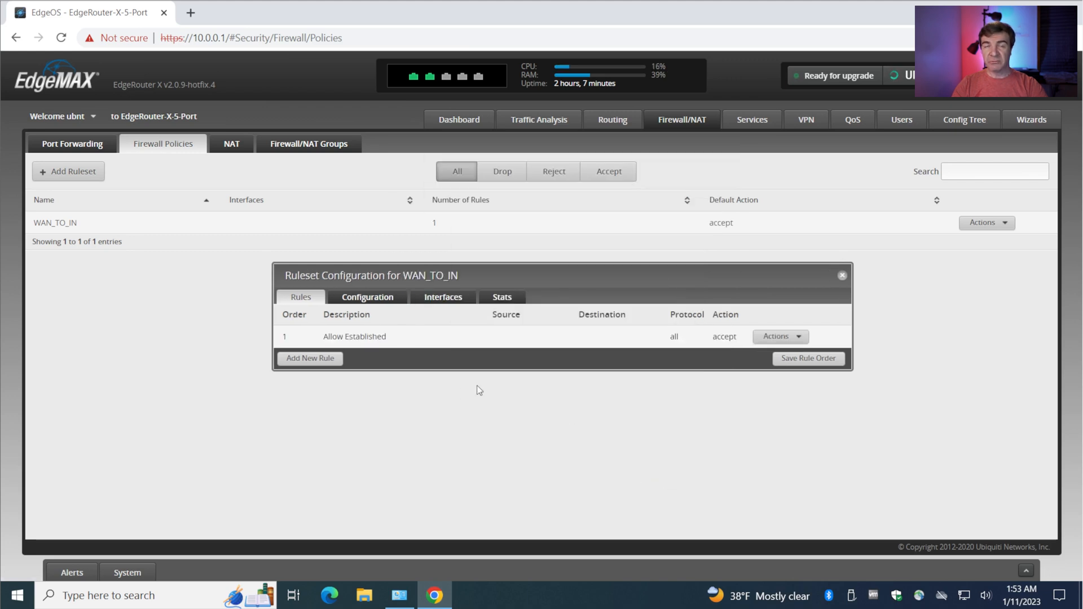
Add rule 'Allow Related' accepting related traffic for all protocols.
{"action": "left_click", "coordinate": [309, 359]}
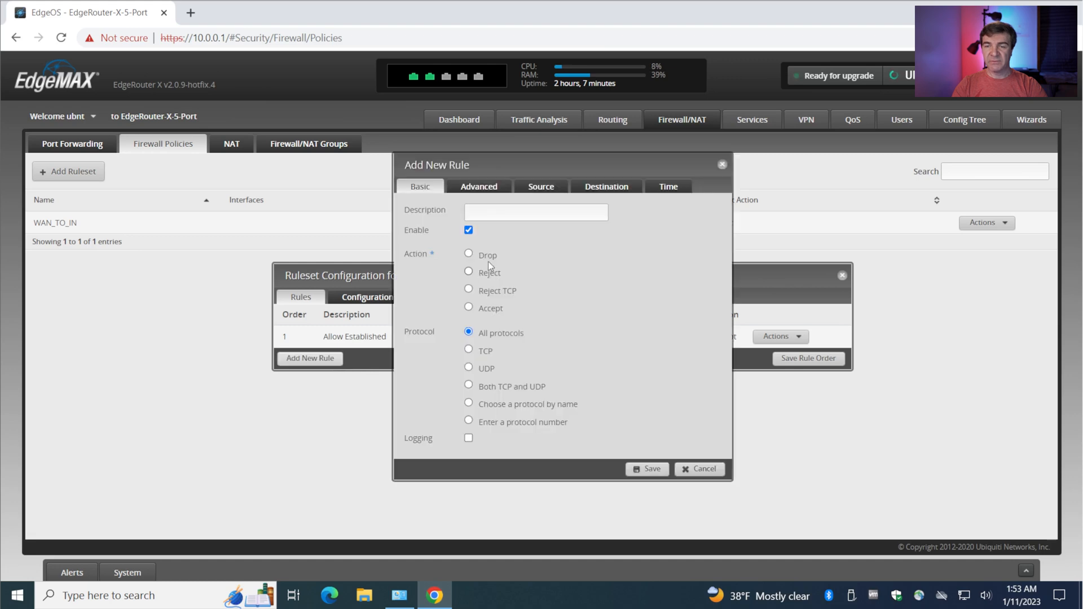
{"action": "left_click", "coordinate": [468, 308]}
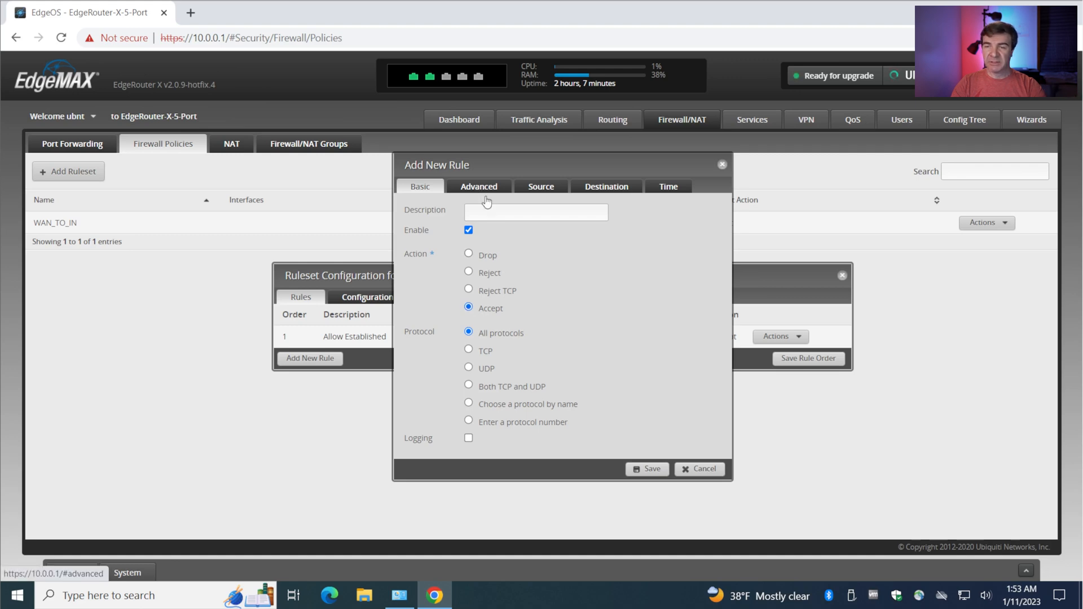
{"action": "left_click", "coordinate": [479, 187]}
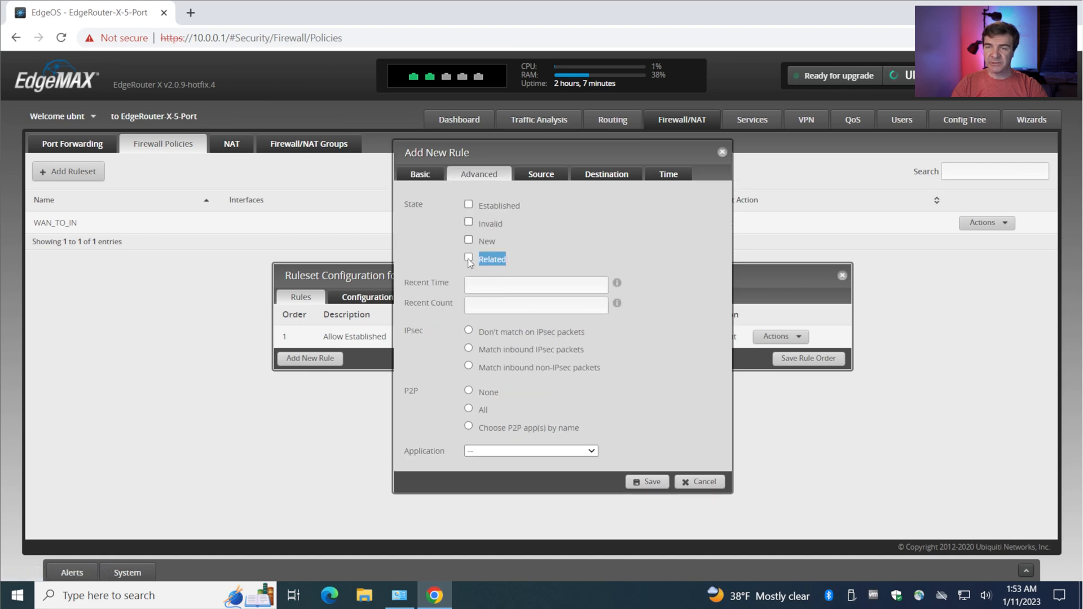
{"action": "left_click", "coordinate": [419, 174]}
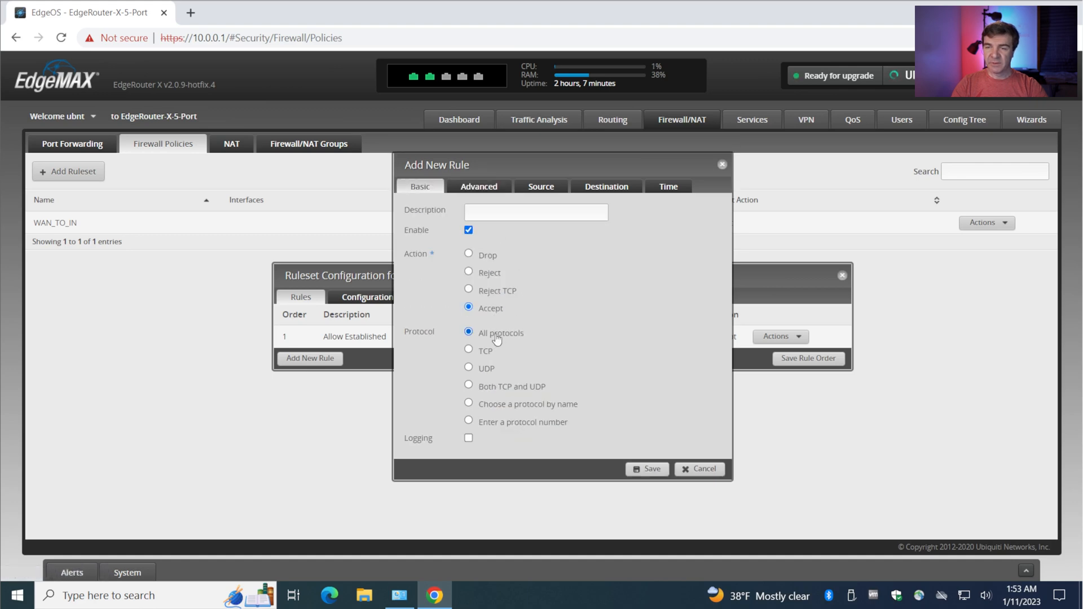
{"action": "type", "text": "A"}
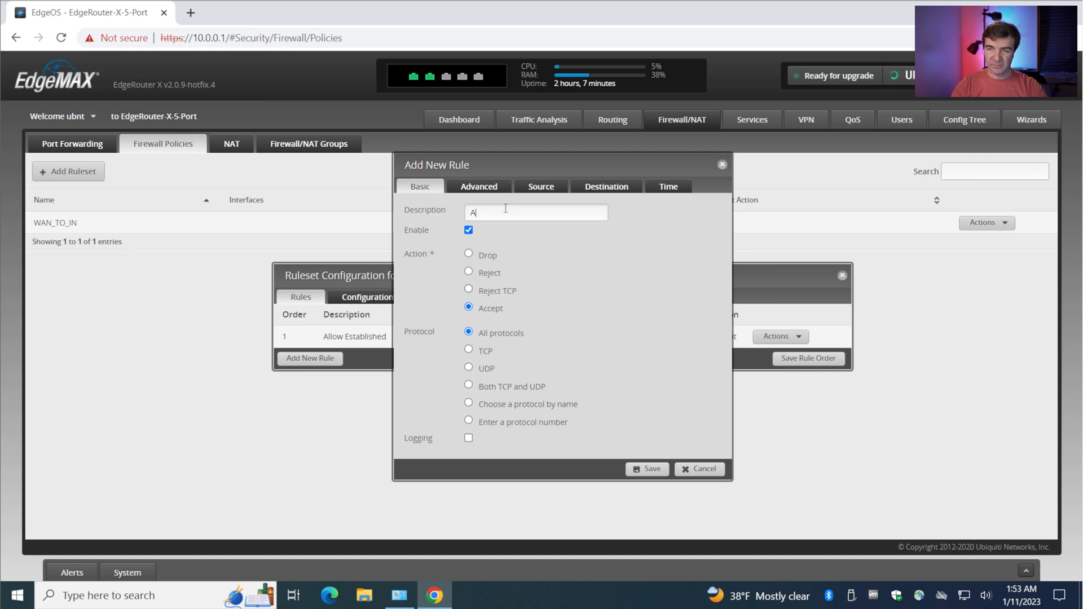
{"action": "type", "text": "llow Related"}
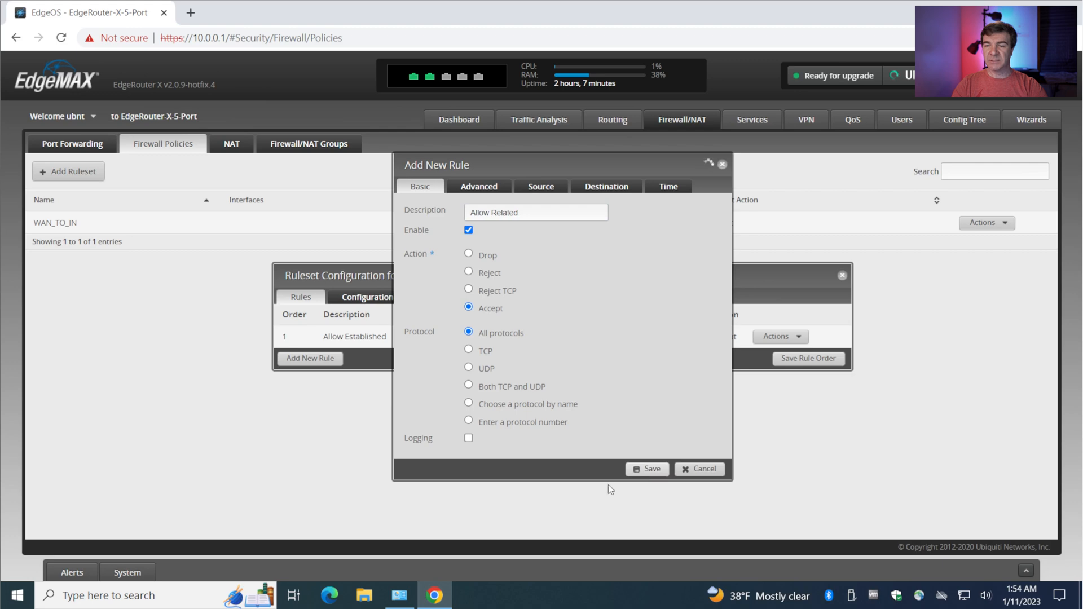
{"action": "left_click", "coordinate": [647, 469]}
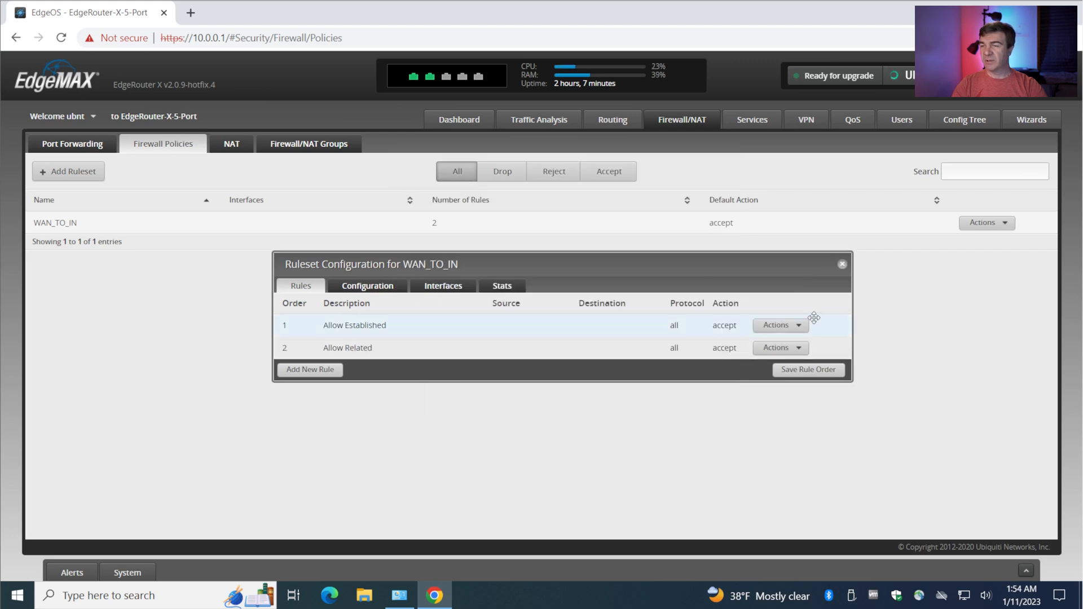
{"action": "mouse_move", "coordinate": [689, 347]}
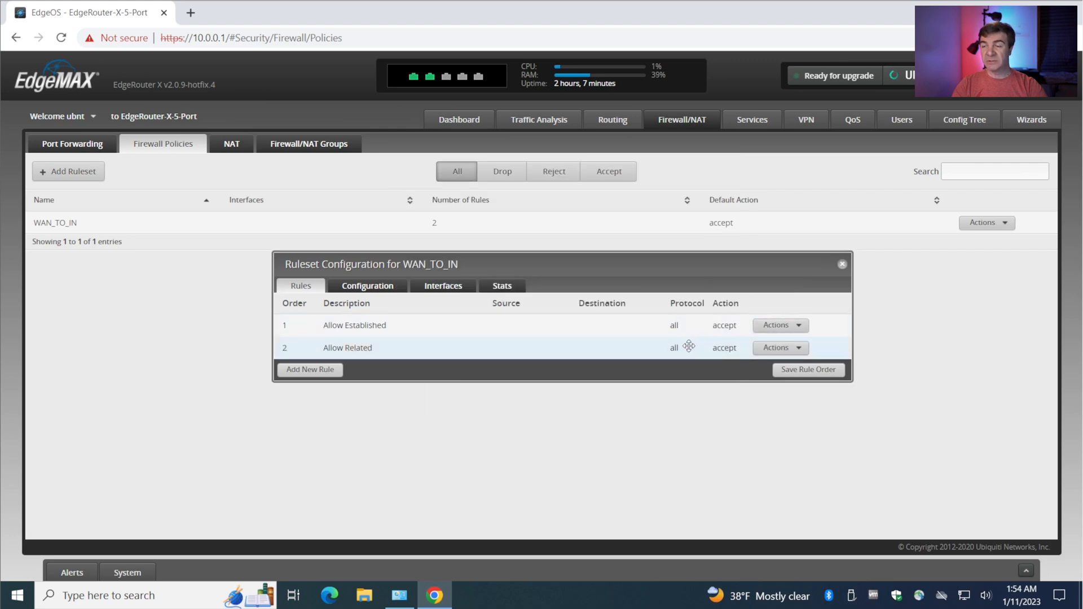
{"action": "mouse_move", "coordinate": [371, 337]}
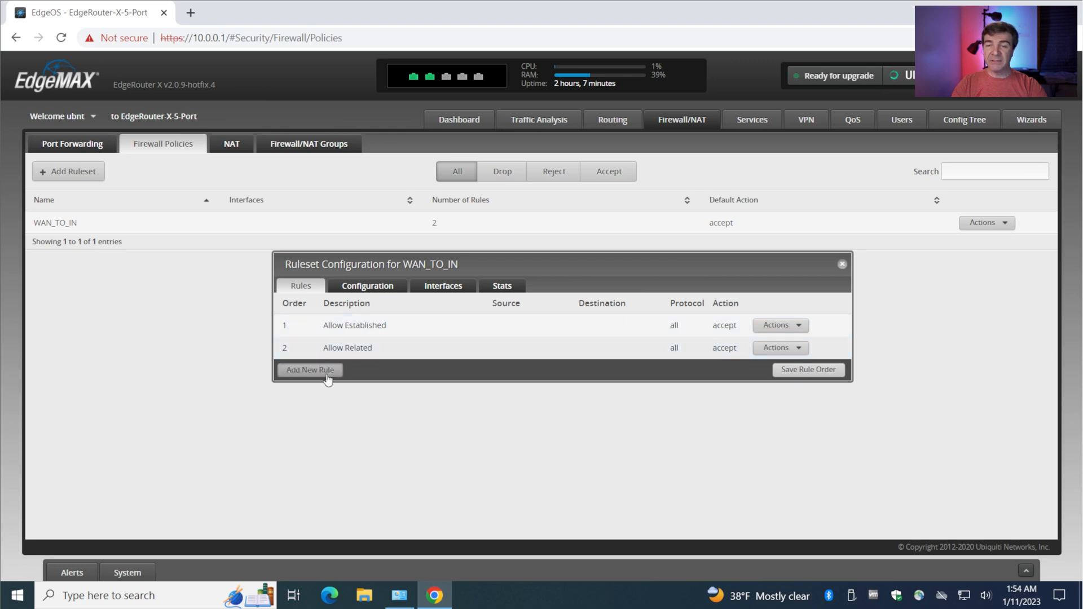
Add rule 'Drop Invalid' dropping invalid traffic for all protocols.
{"action": "left_click", "coordinate": [309, 370]}
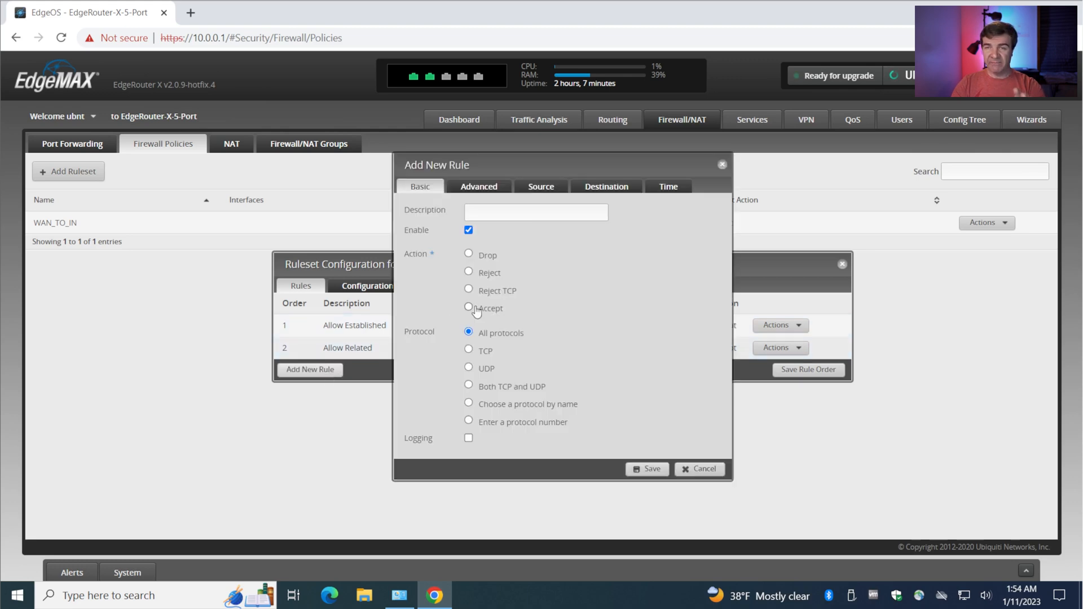
{"action": "left_click", "coordinate": [468, 308]}
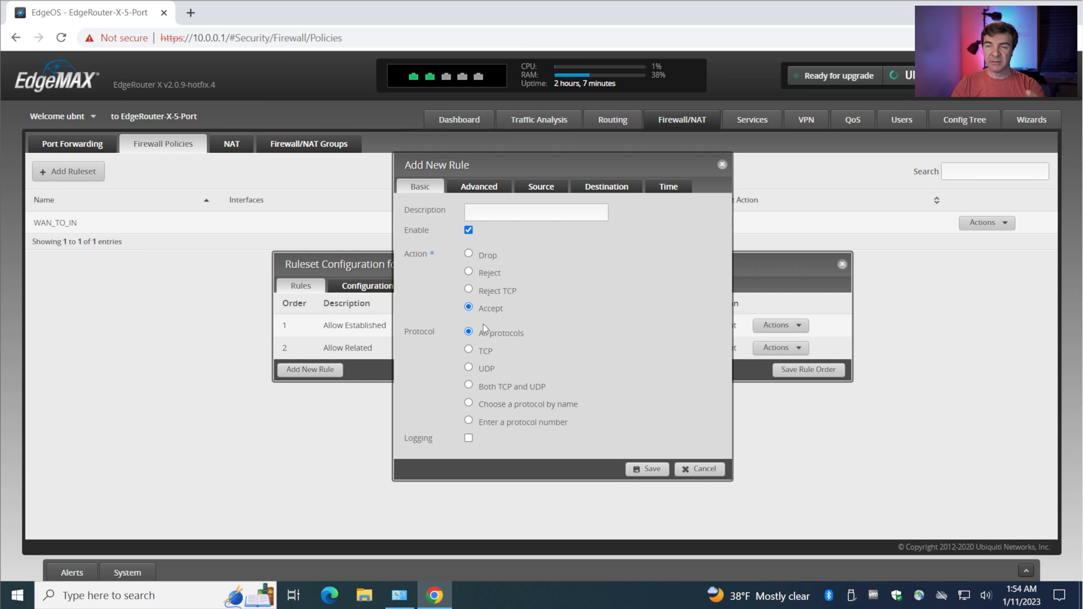
{"action": "left_click", "coordinate": [468, 255]}
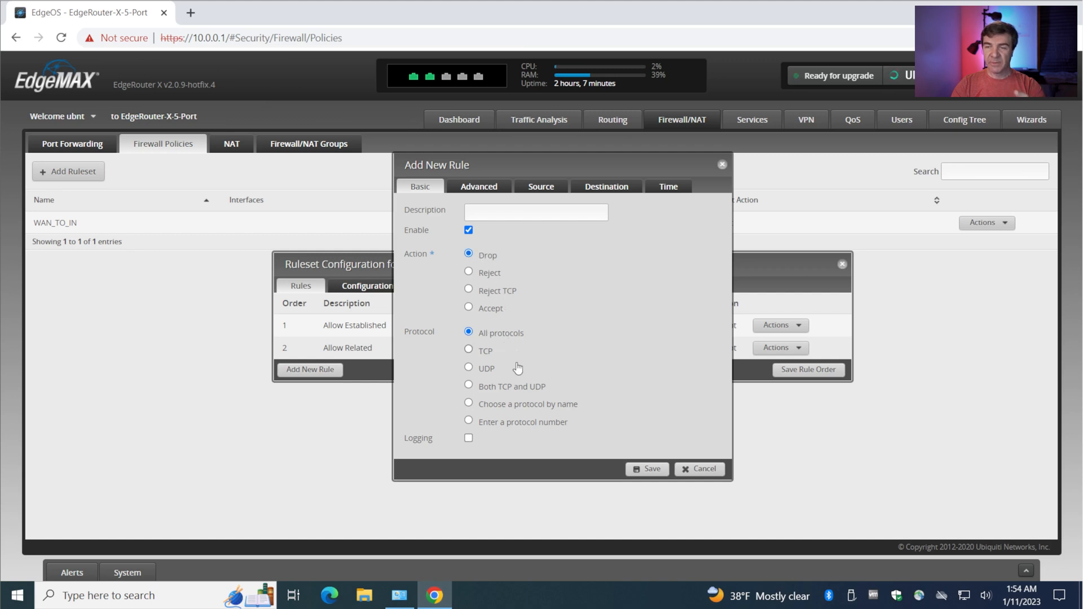
{"action": "left_click", "coordinate": [479, 186]}
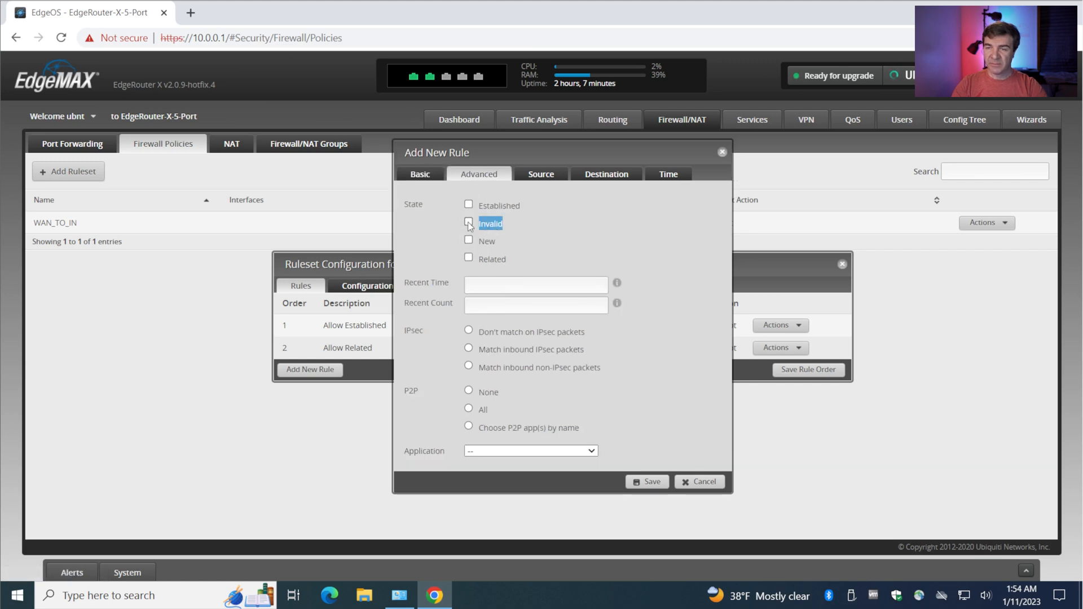
{"action": "left_click", "coordinate": [420, 173]}
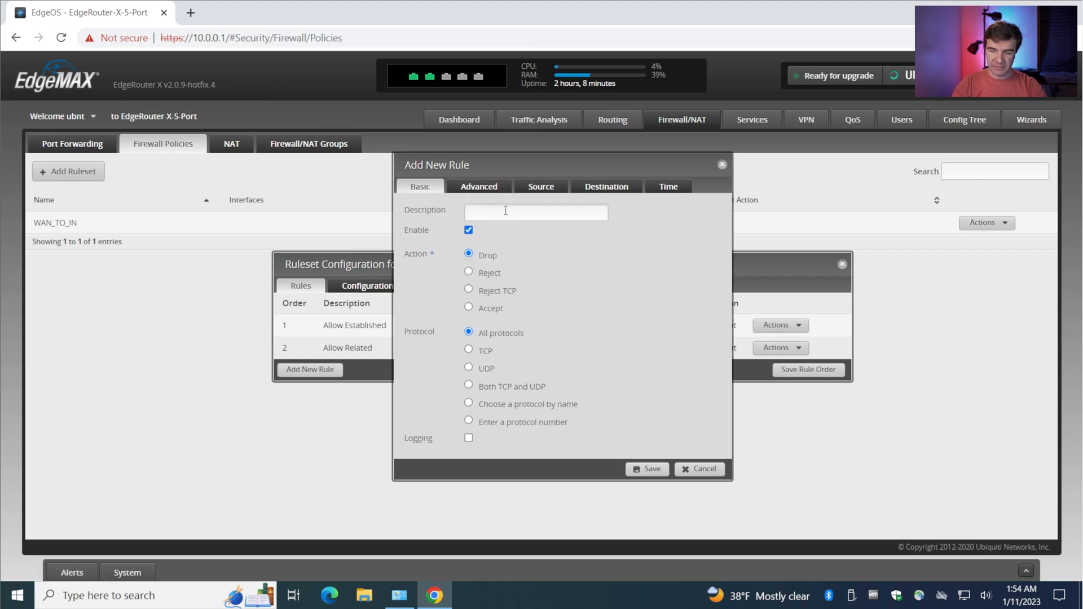
{"action": "type", "text": "Drop Invalid"}
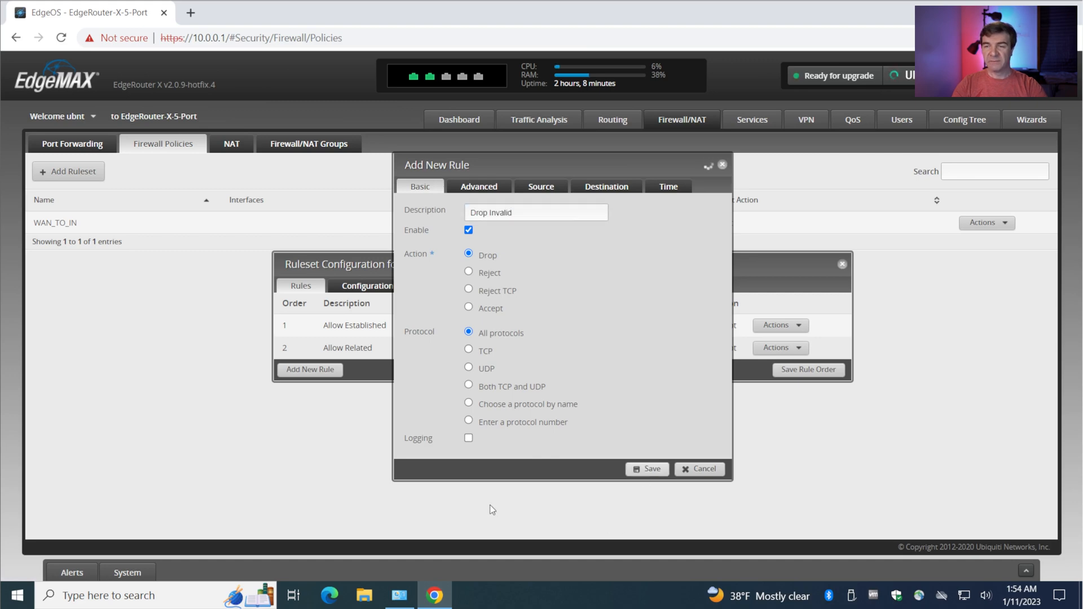
{"action": "left_click", "coordinate": [648, 469]}
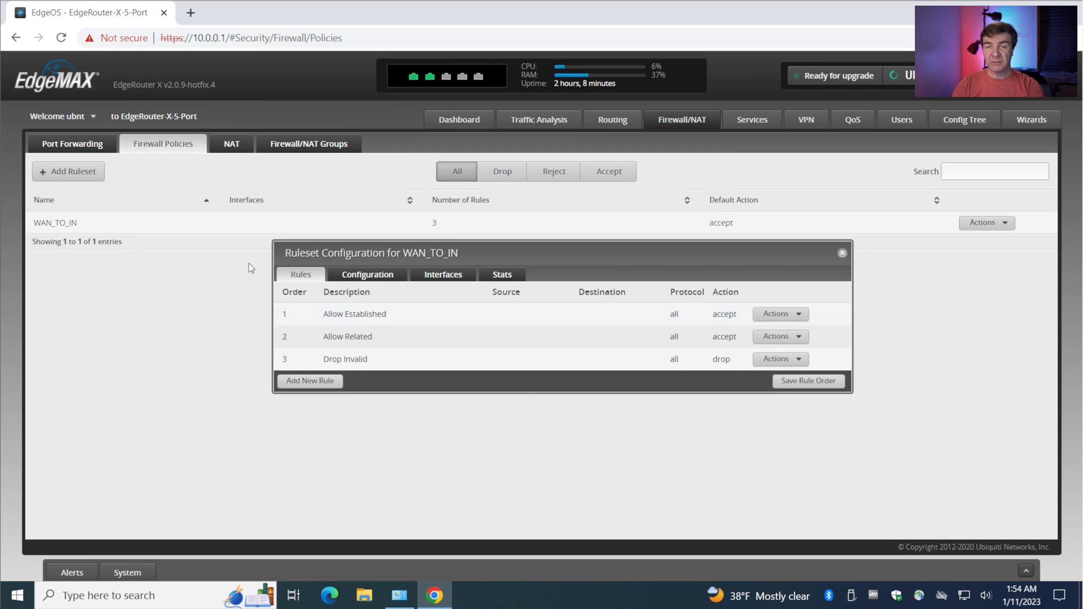
{"action": "mouse_move", "coordinate": [471, 281]}
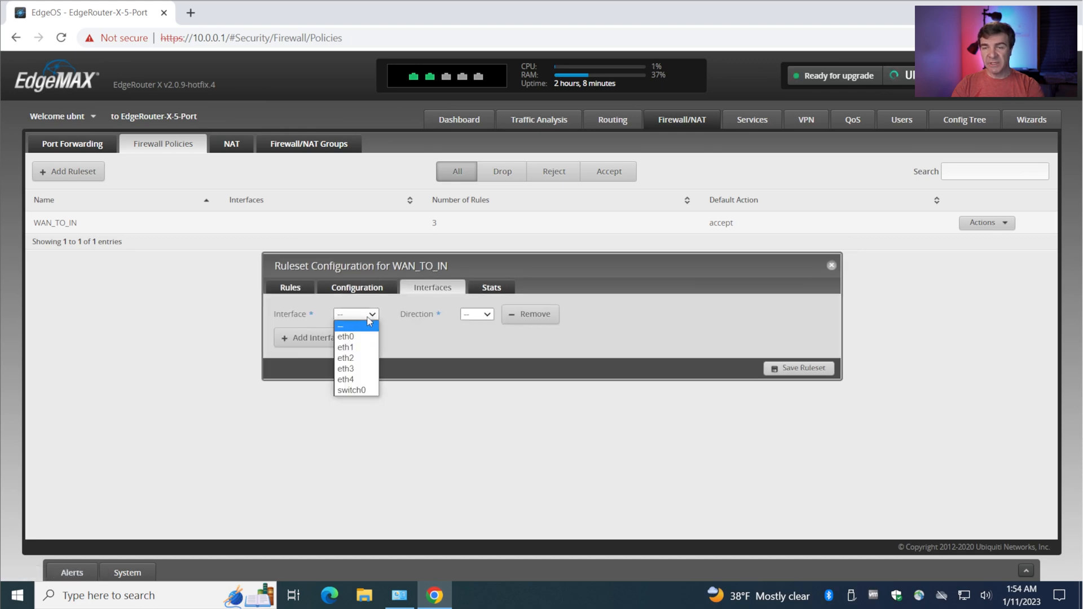
Apply WAN_TO_IN to eth0 with direction 'in', after trying out and local.
{"action": "left_click", "coordinate": [345, 336]}
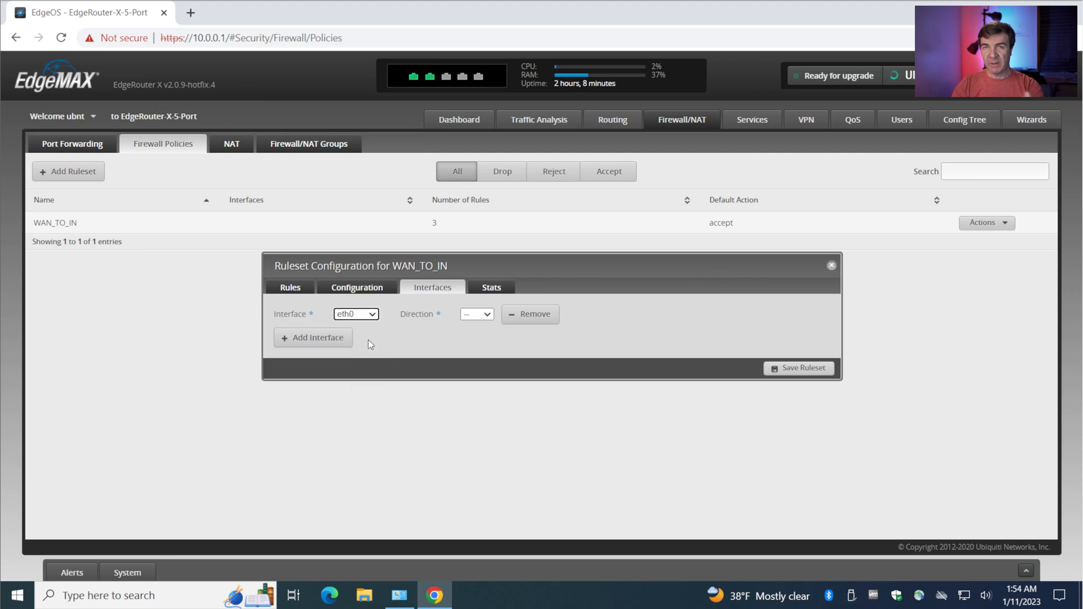
{"action": "mouse_move", "coordinate": [363, 348]}
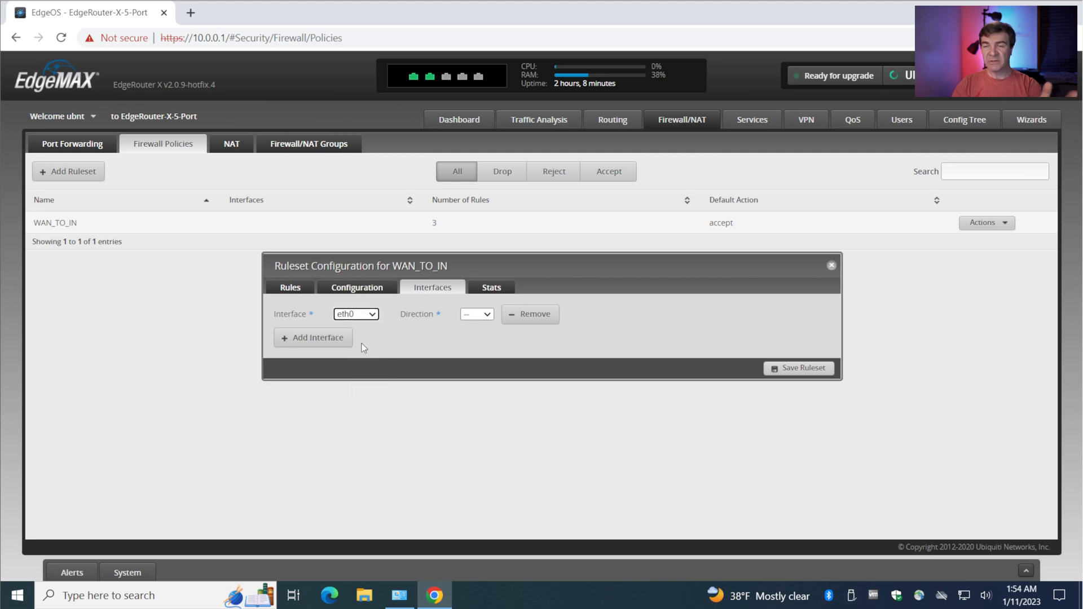
{"action": "left_click", "coordinate": [476, 314]}
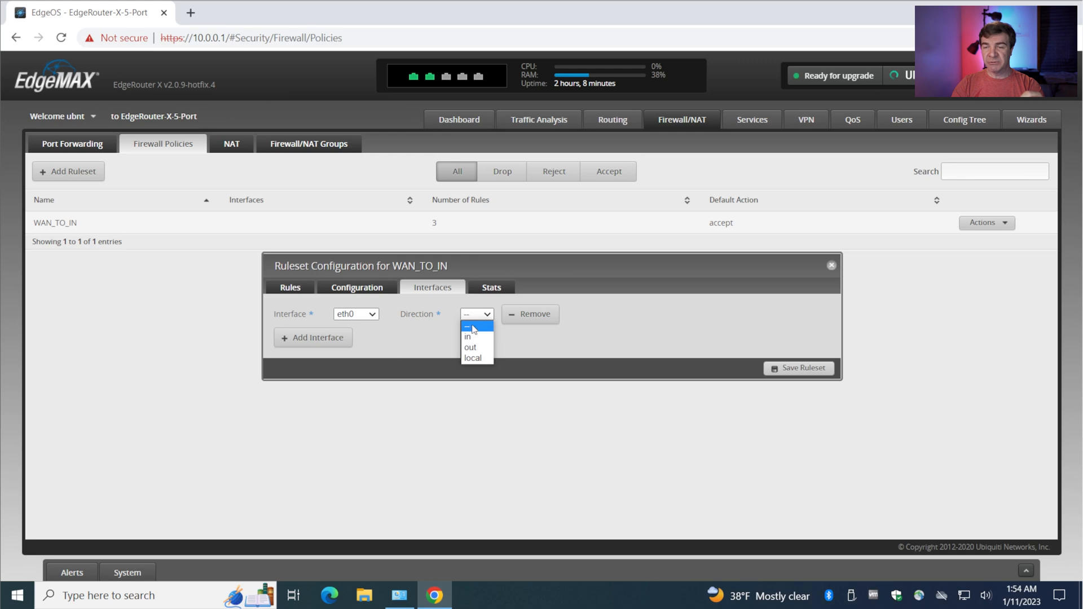
{"action": "left_click", "coordinate": [466, 336]}
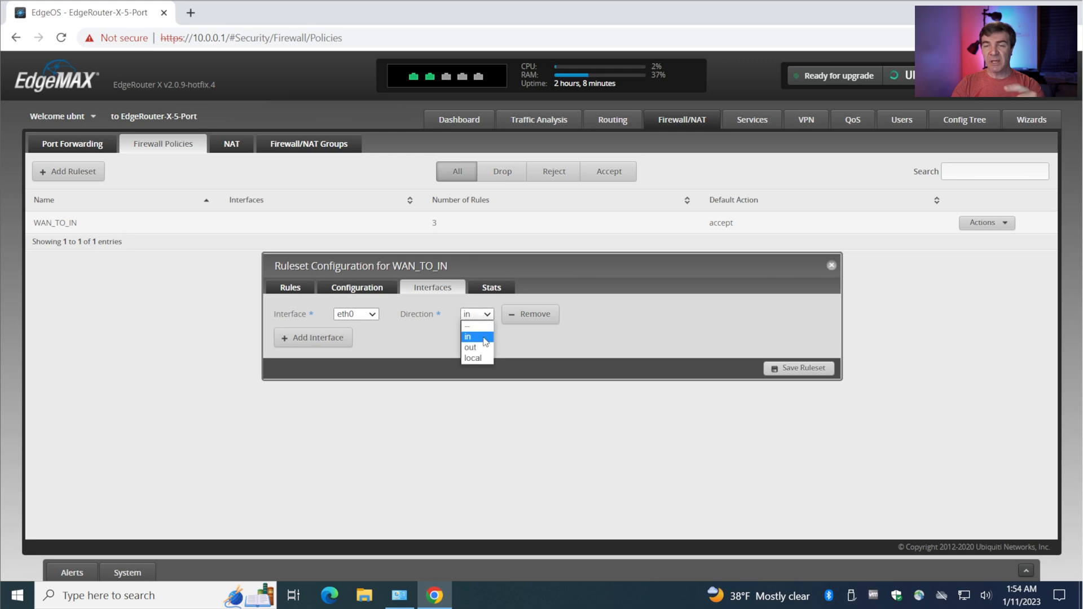
{"action": "left_click", "coordinate": [470, 346]}
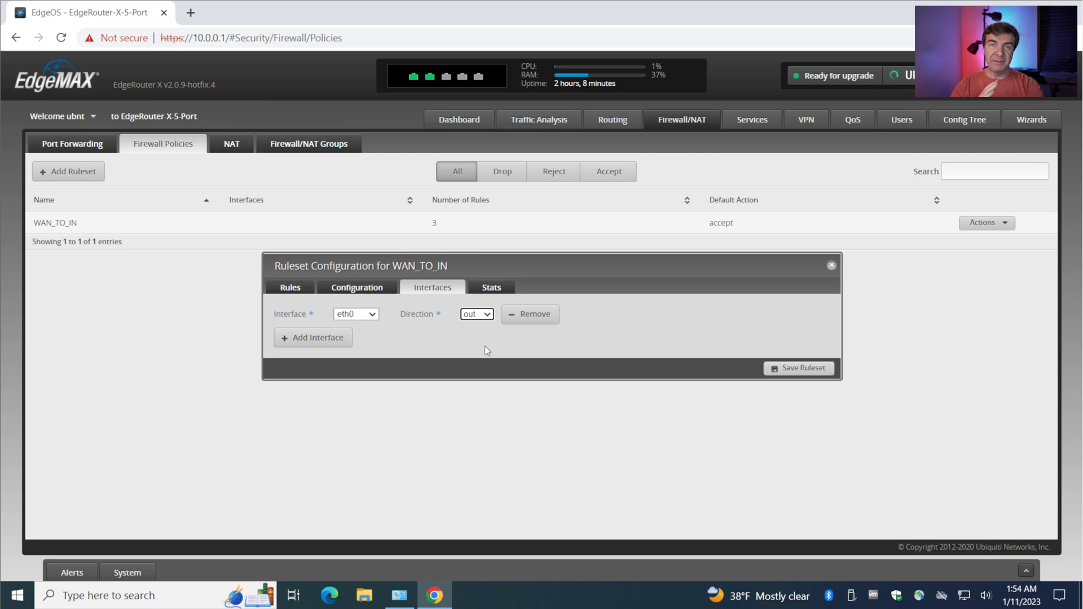
{"action": "mouse_move", "coordinate": [488, 345]}
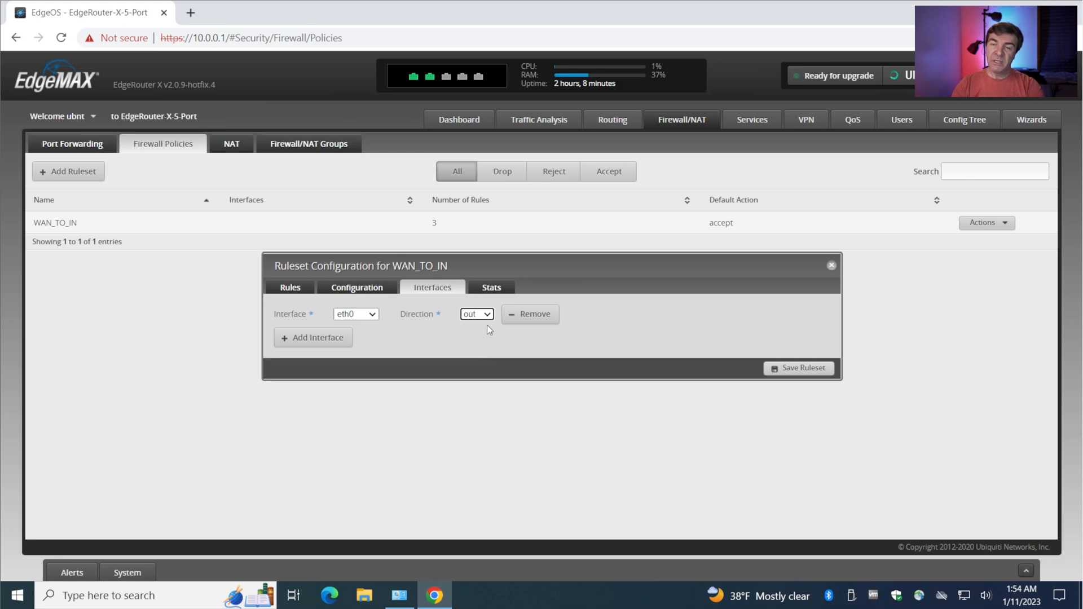
{"action": "left_click", "coordinate": [476, 314]}
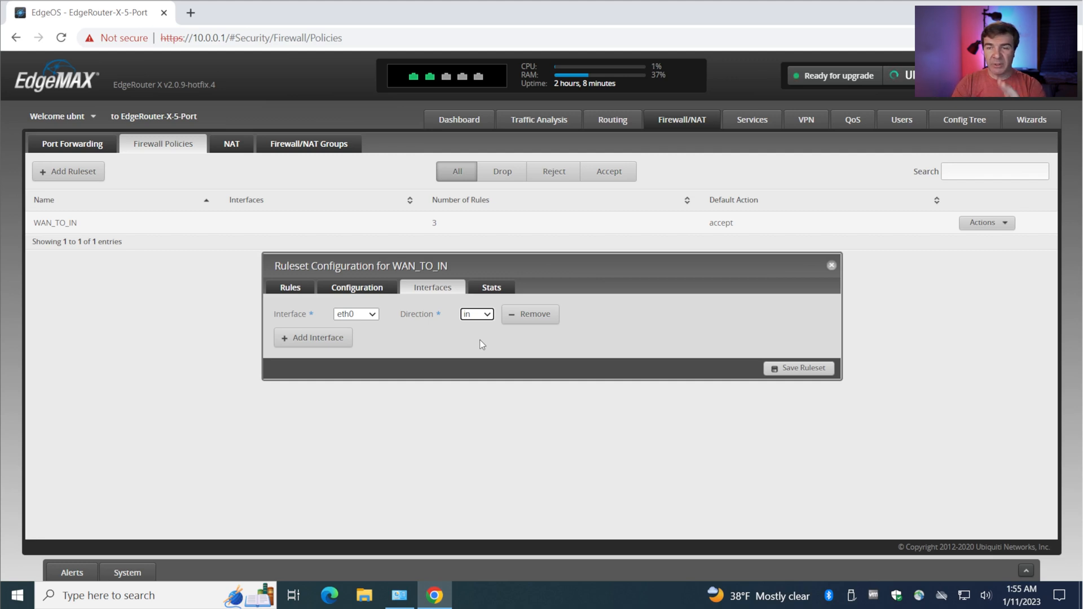
{"action": "mouse_move", "coordinate": [476, 351]}
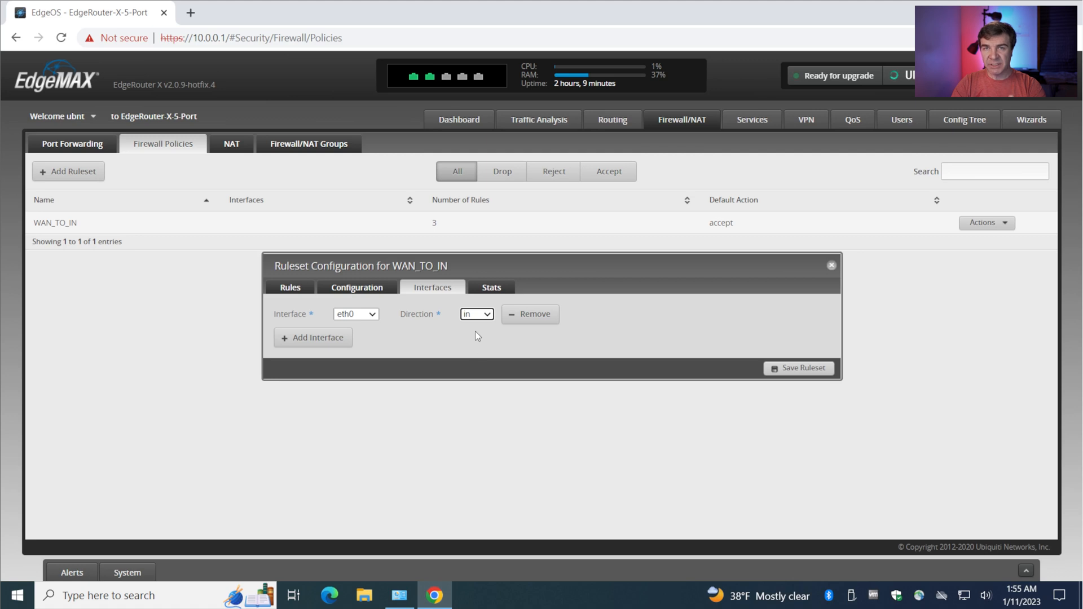
{"action": "left_click", "coordinate": [477, 314]}
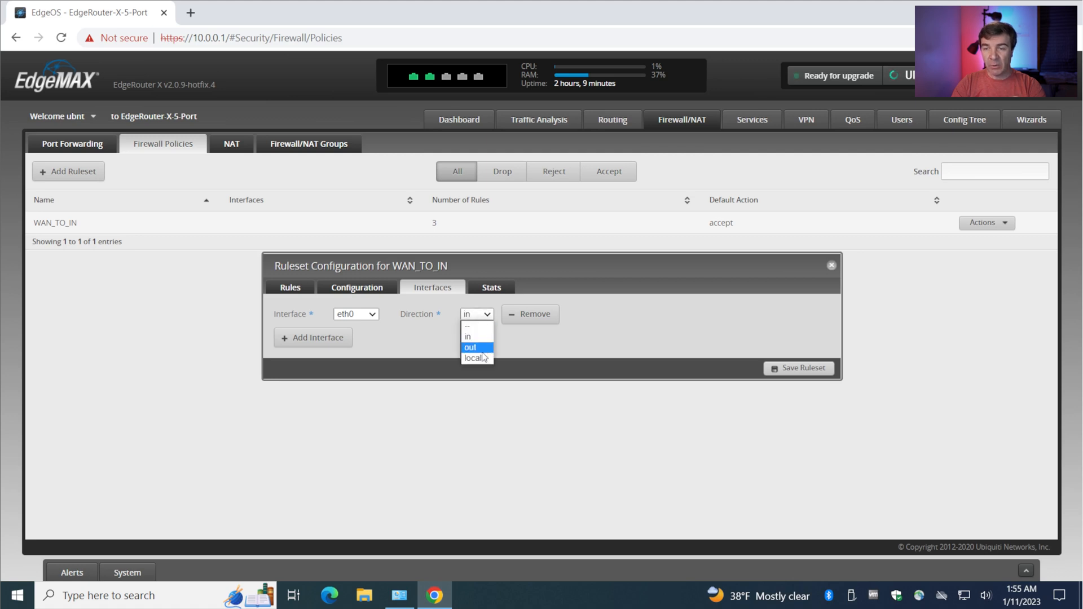
{"action": "left_click", "coordinate": [474, 358]}
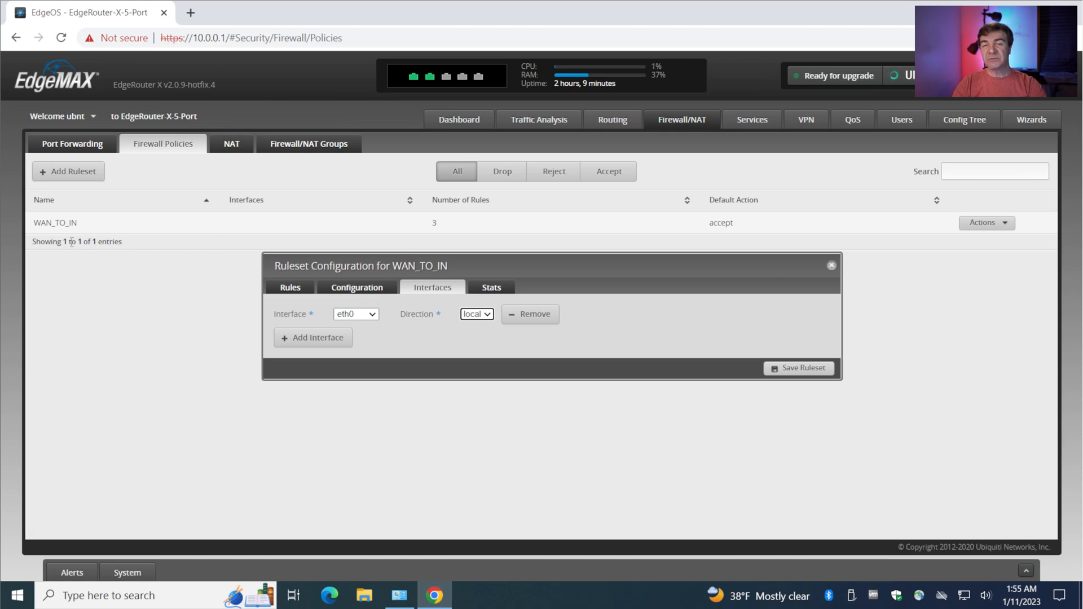
{"action": "mouse_move", "coordinate": [410, 388]}
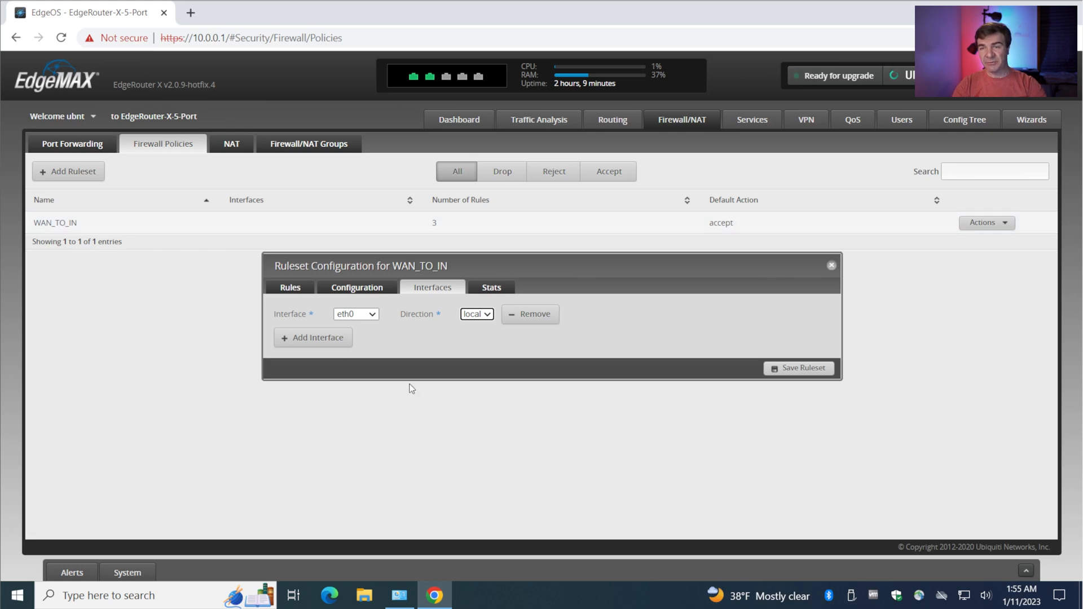
{"action": "left_click", "coordinate": [477, 314]}
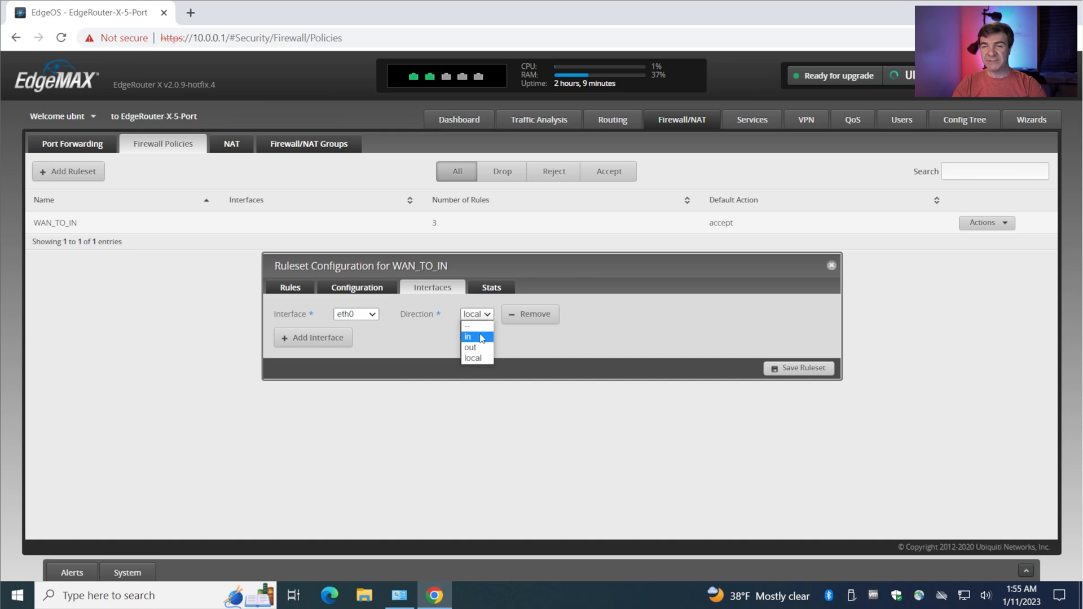
{"action": "left_click", "coordinate": [468, 337]}
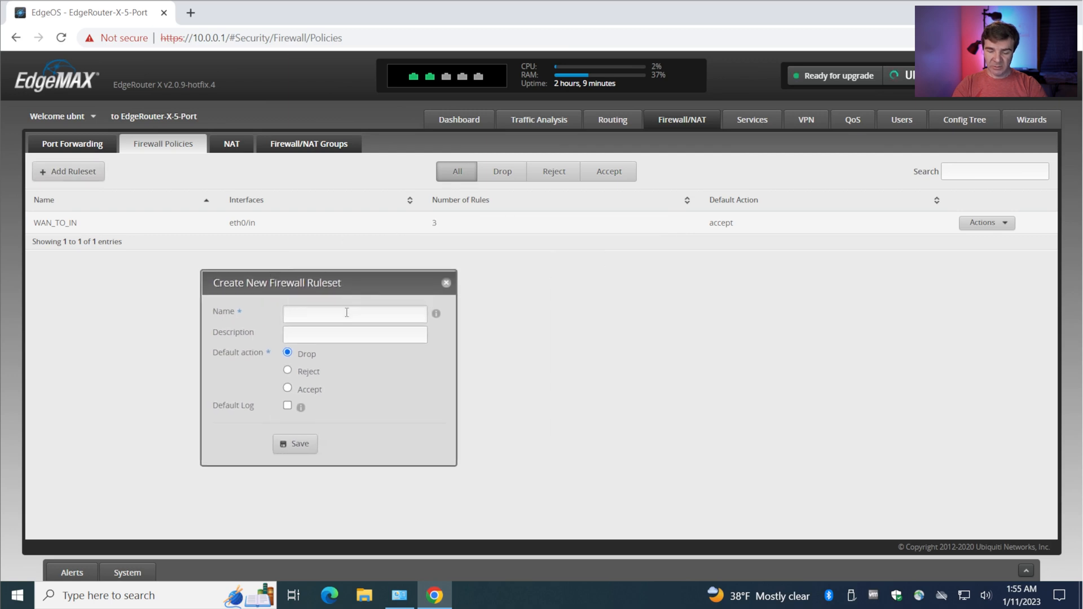
Start a WAN_TO_LOCAL ruleset, then inspect its empty rule list.
{"action": "type", "text": "WAN_TO_LOC"}
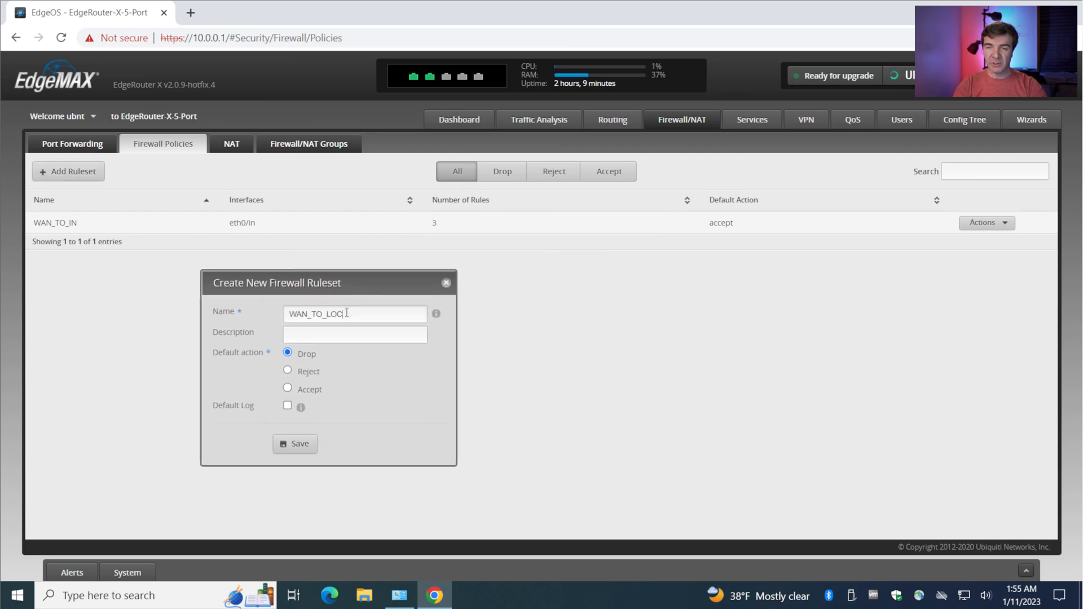
{"action": "type", "text": "Internet to Router"}
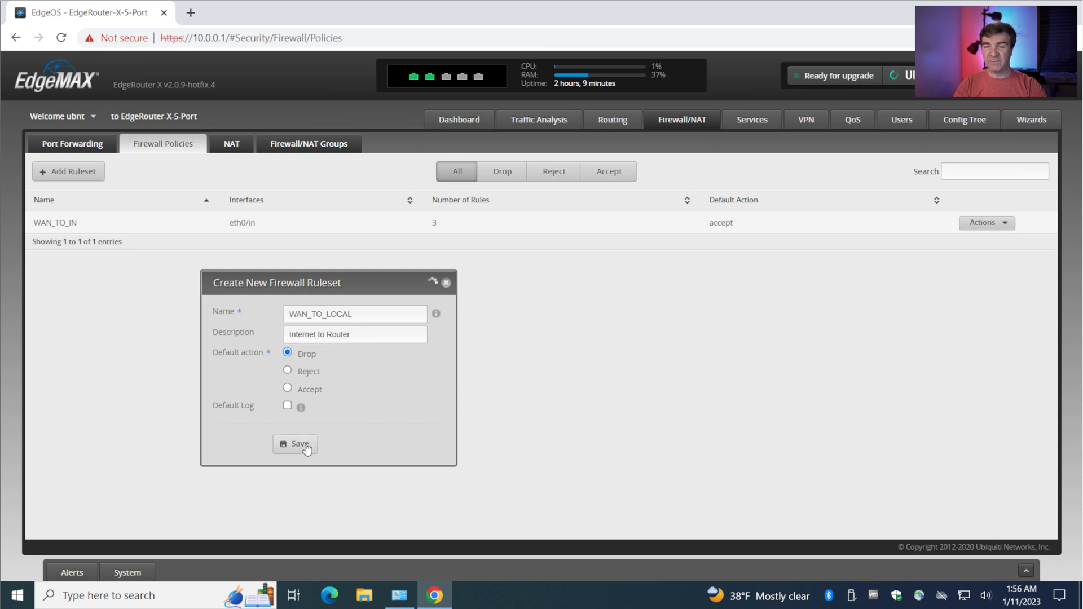
{"action": "left_click", "coordinate": [295, 444]}
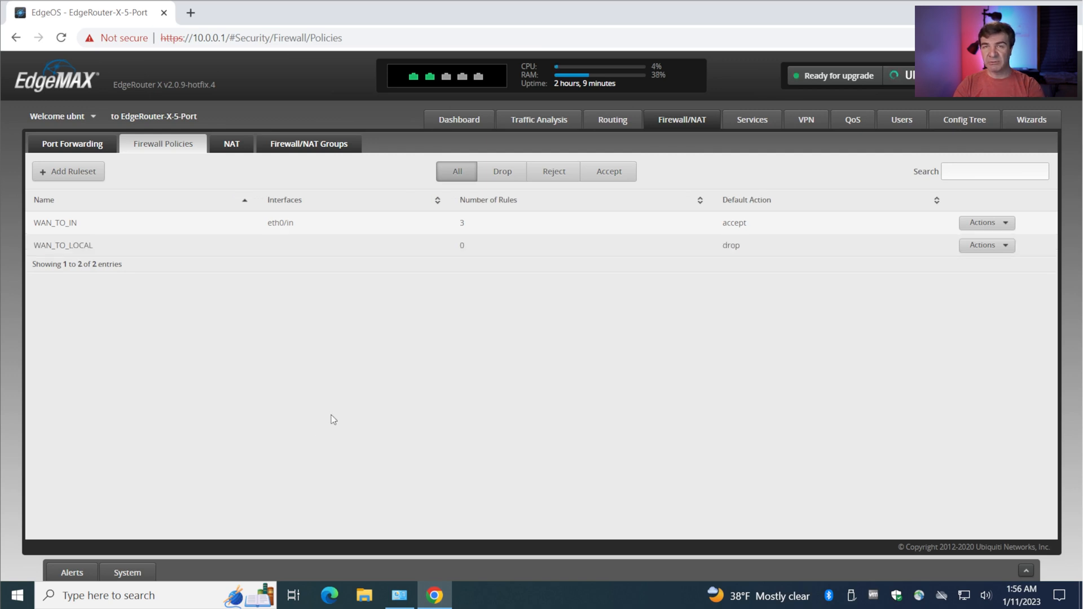
{"action": "mouse_move", "coordinate": [495, 414]}
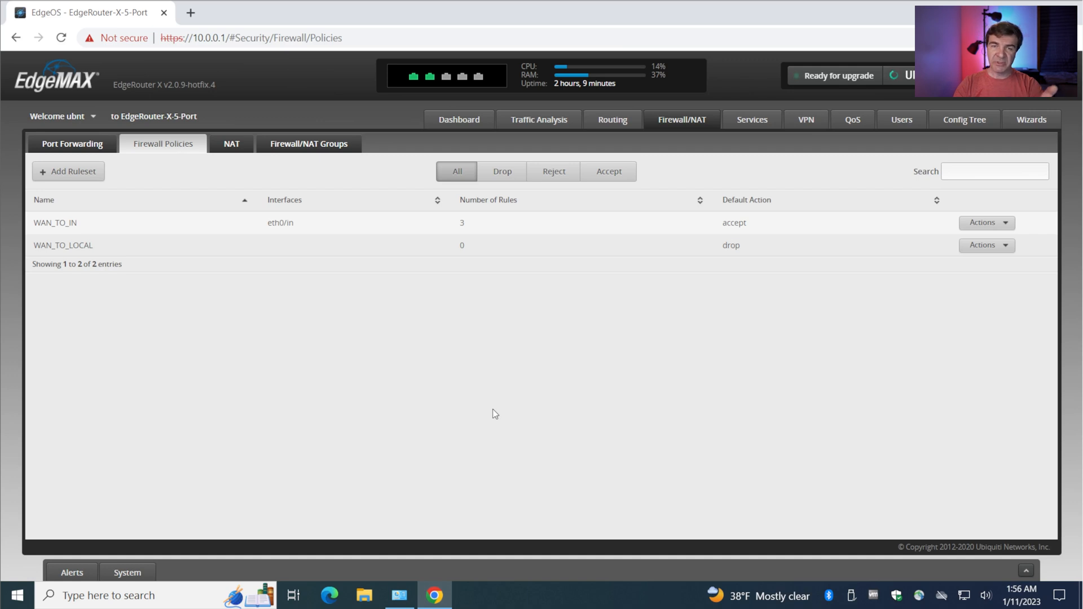
{"action": "mouse_move", "coordinate": [516, 251]}
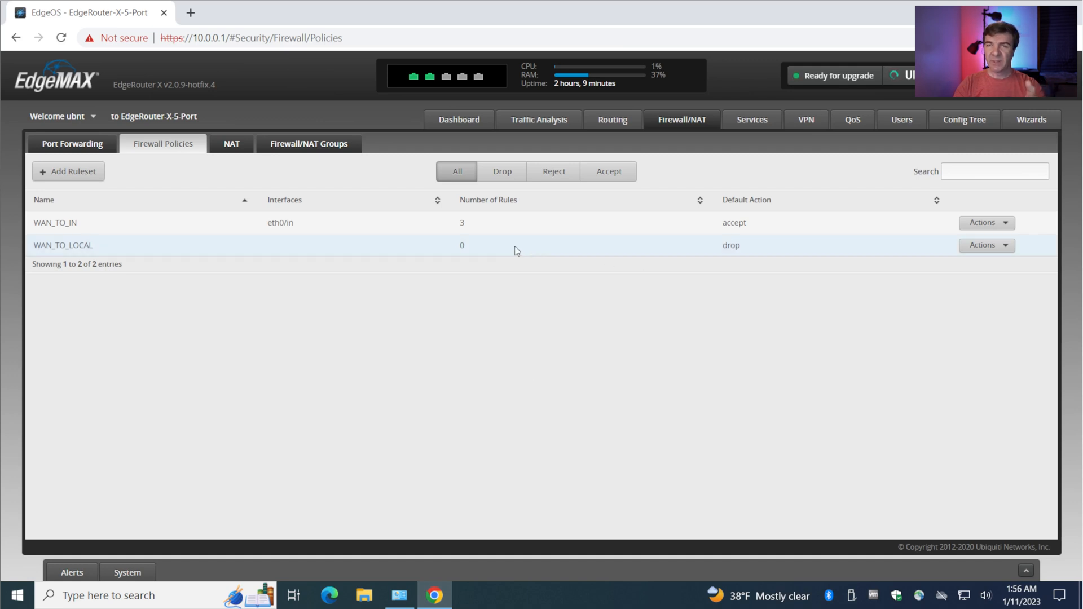
{"action": "left_click", "coordinate": [986, 245]}
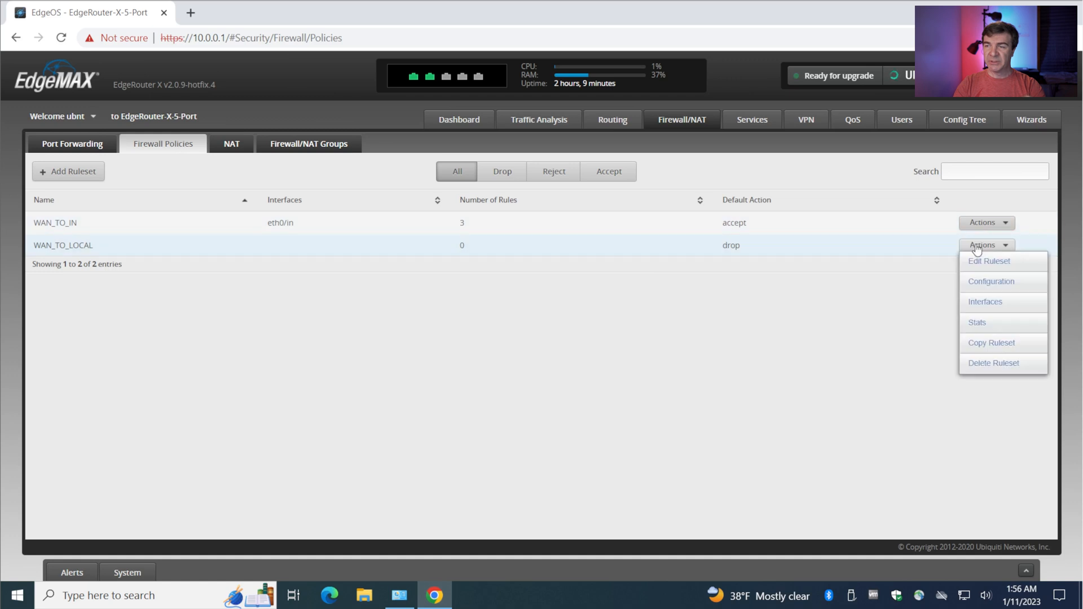
{"action": "left_click", "coordinate": [989, 261]}
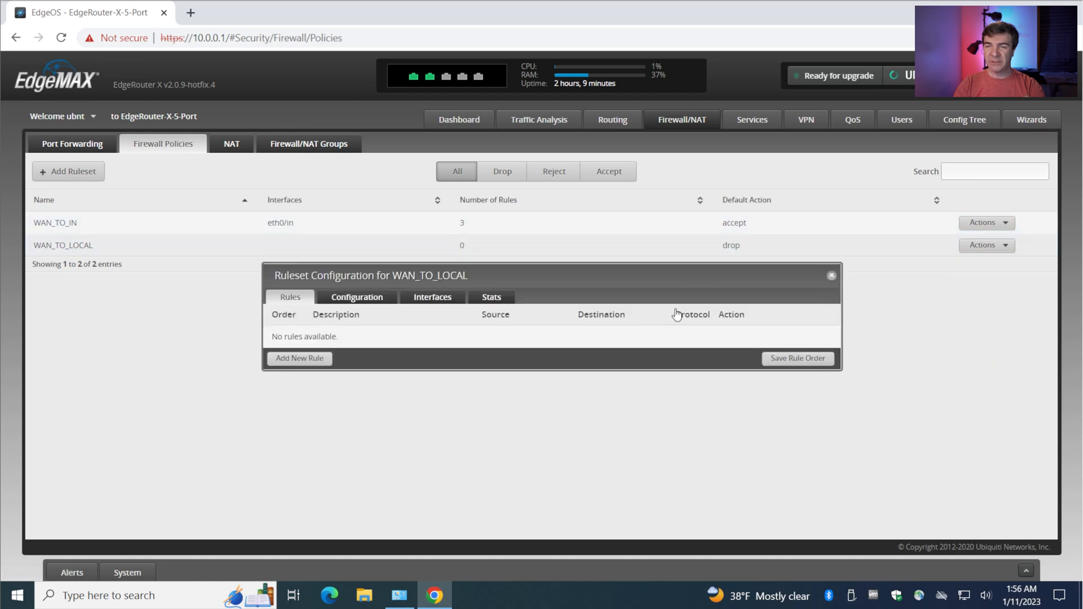
{"action": "left_click", "coordinate": [986, 222]}
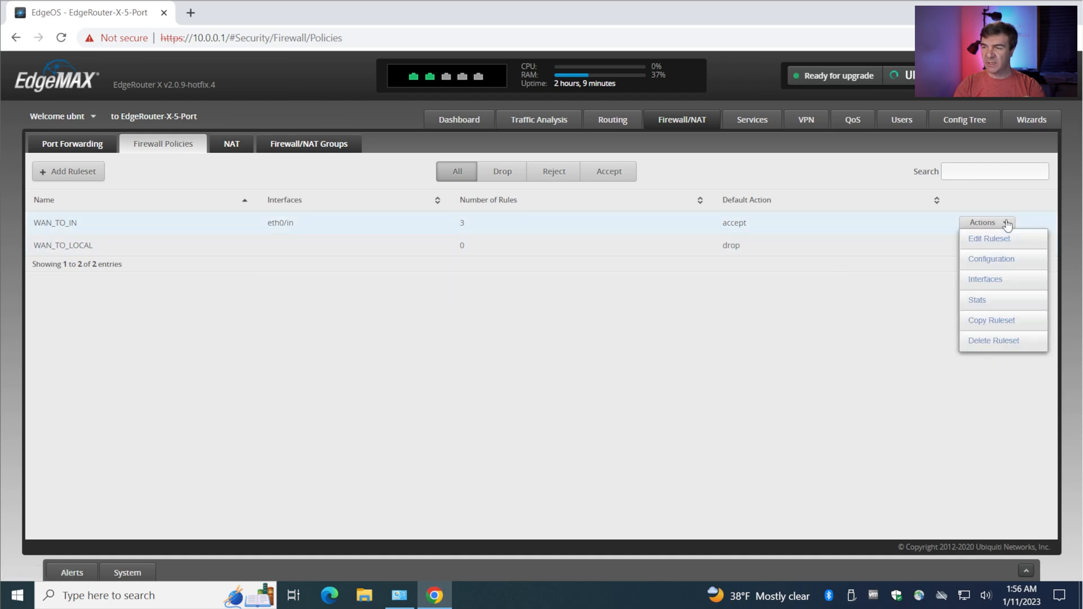
{"action": "mouse_move", "coordinate": [1026, 348]}
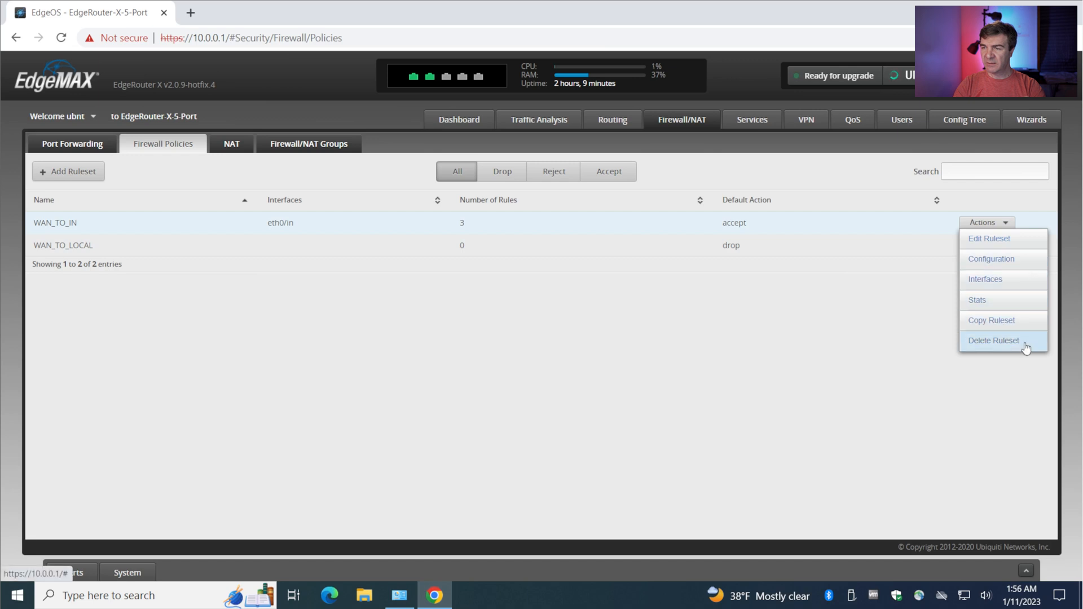
Delete the empty WAN_TO_LOCAL ruleset and confirm.
{"action": "left_click", "coordinate": [990, 319]}
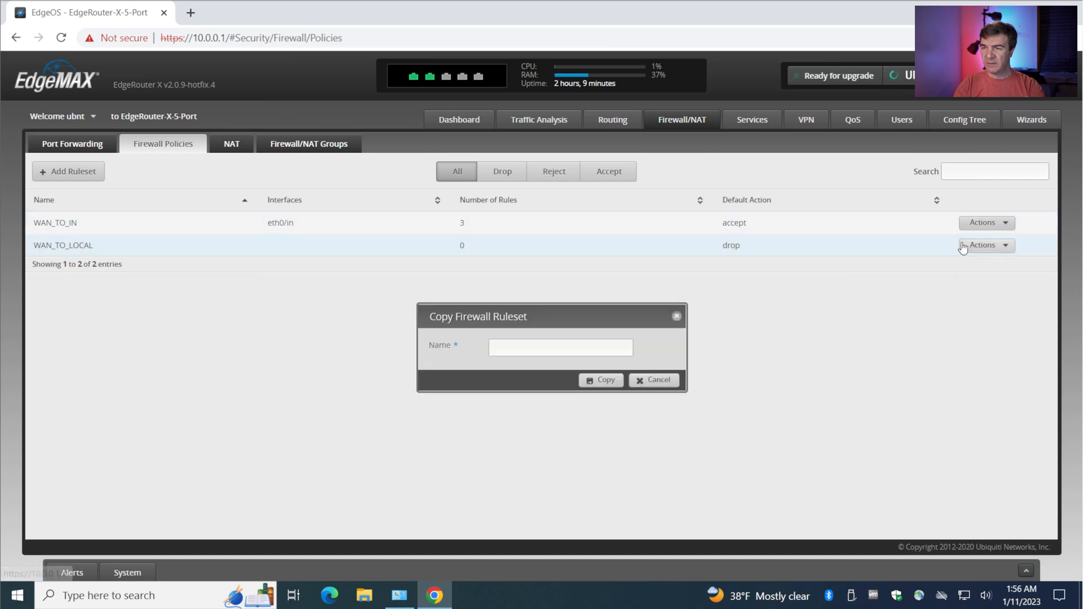
{"action": "mouse_move", "coordinate": [661, 358]}
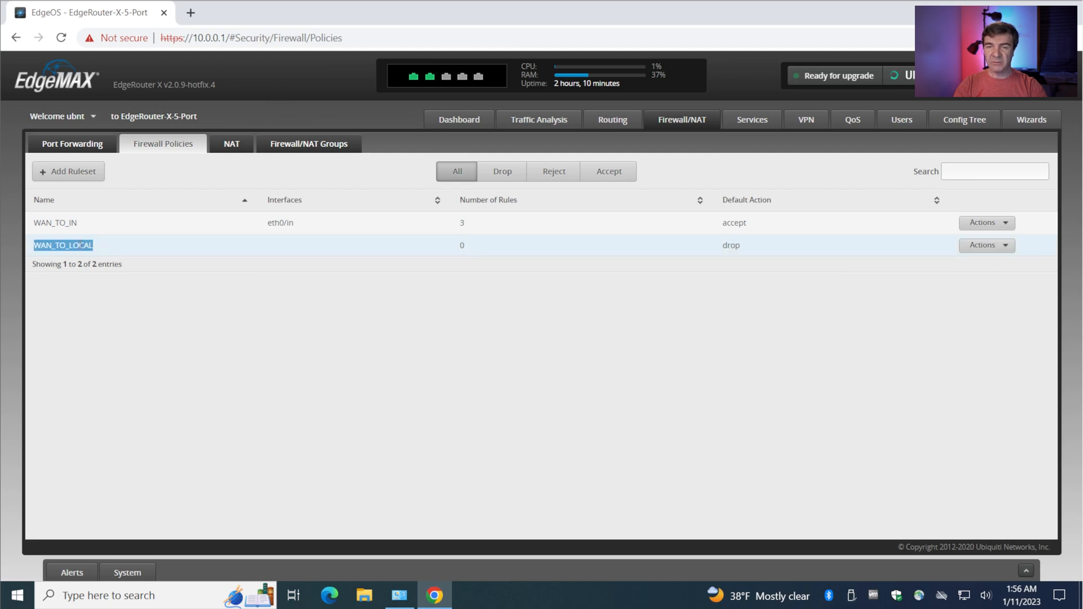
{"action": "left_click", "coordinate": [986, 245]}
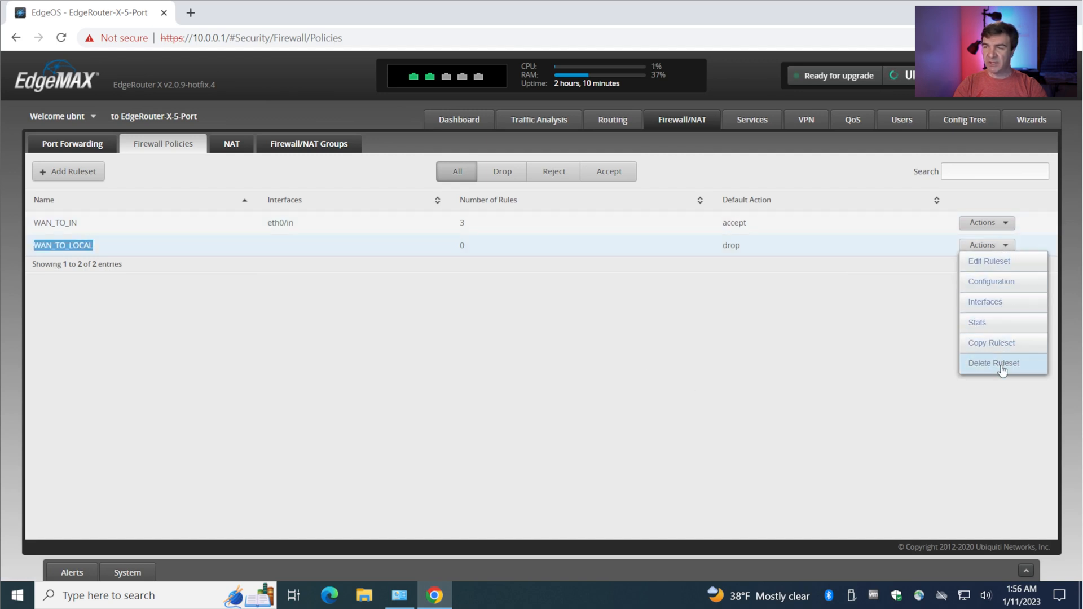
{"action": "left_click", "coordinate": [993, 362]}
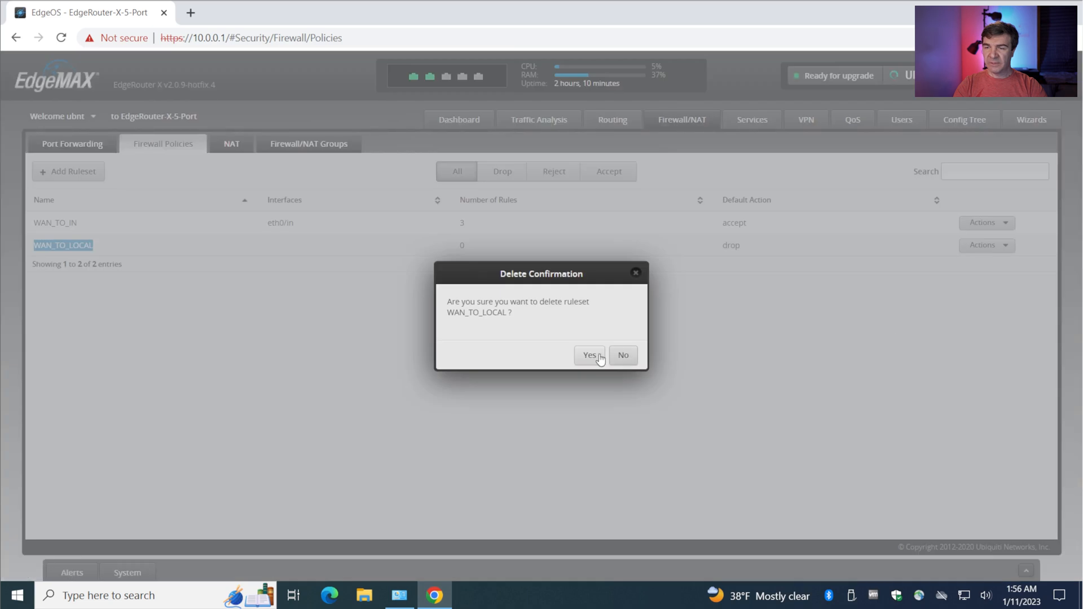
{"action": "left_click", "coordinate": [589, 355]}
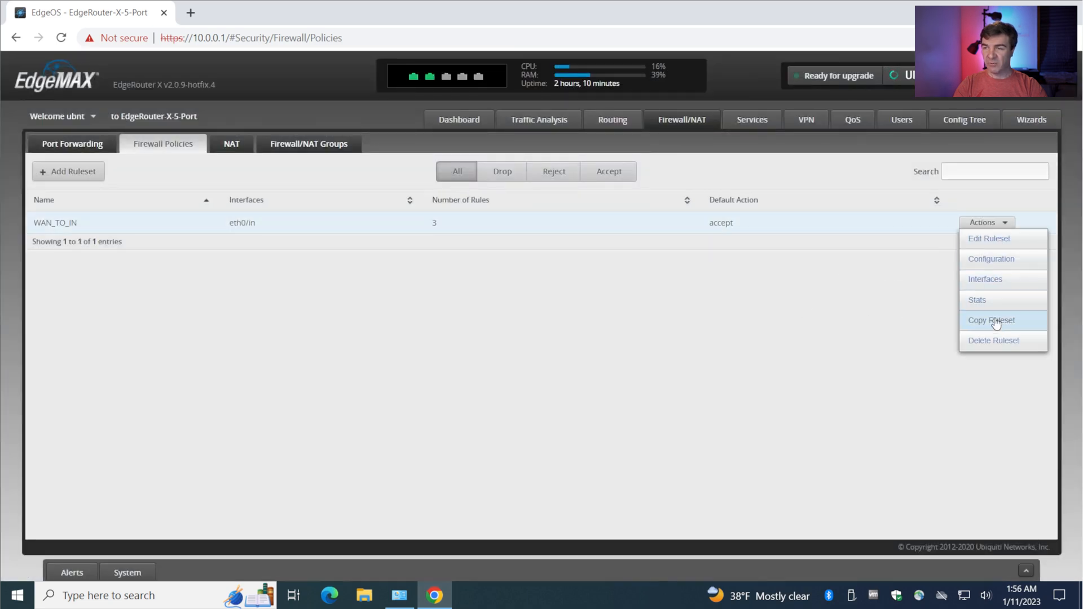
Copy WAN_TO_IN into a new ruleset named WAN_TO_LOCAL.
{"action": "left_click", "coordinate": [991, 320]}
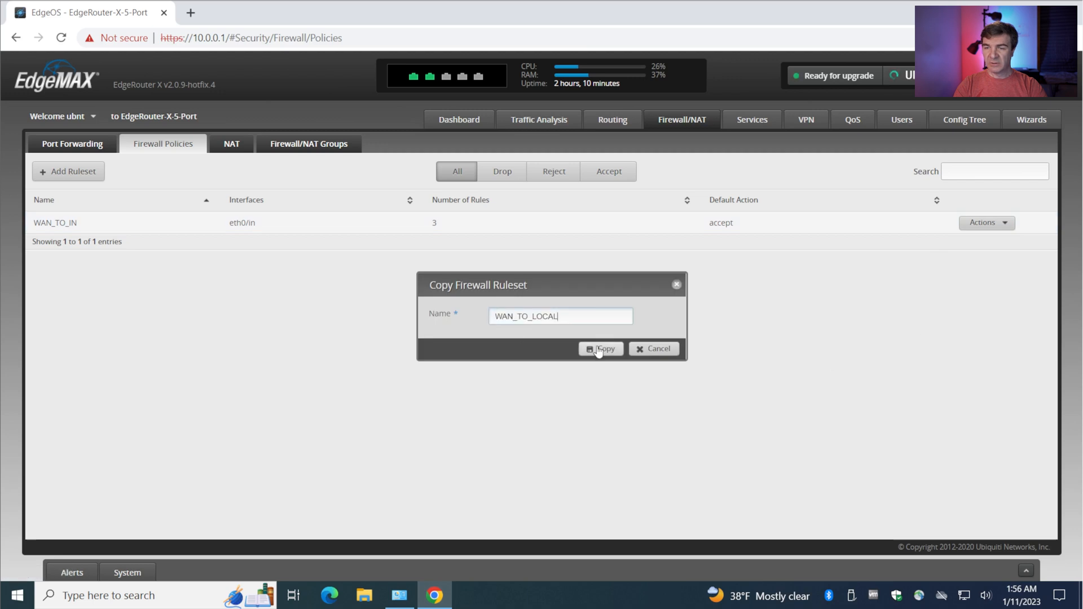
{"action": "left_click", "coordinate": [601, 349]}
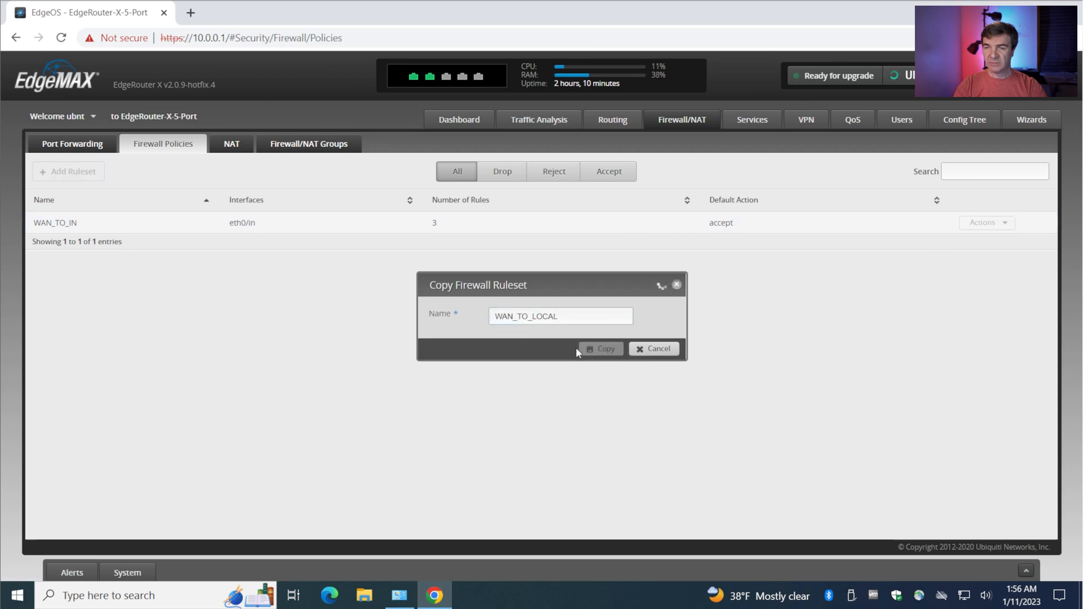
{"action": "left_click", "coordinate": [601, 348]}
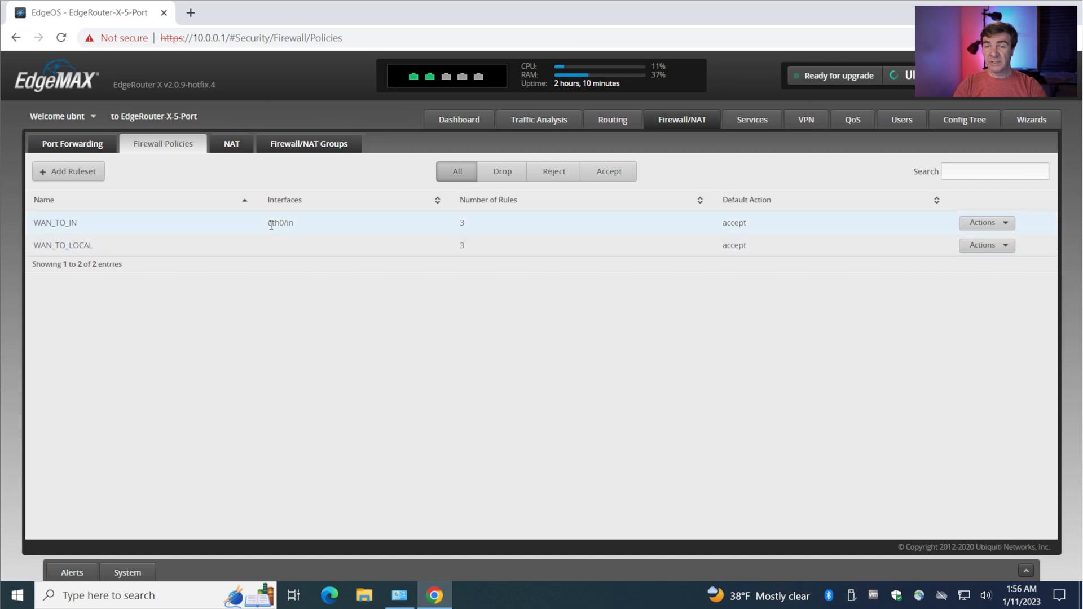
Apply WAN_TO_LOCAL to eth0 in the local direction and save it.
{"action": "double_click", "coordinate": [273, 223]}
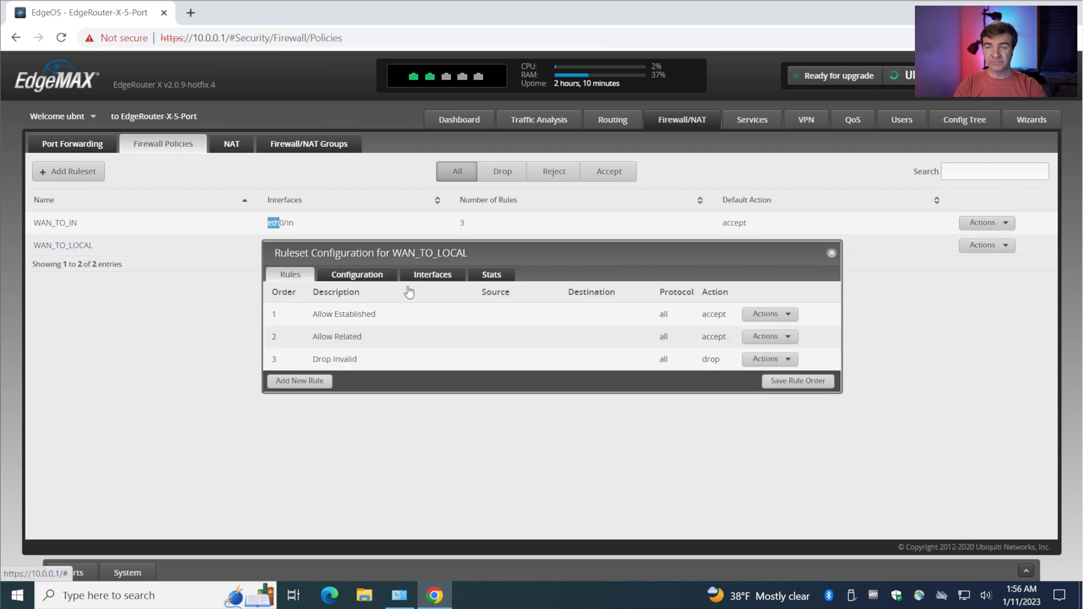
{"action": "left_click", "coordinate": [432, 274]}
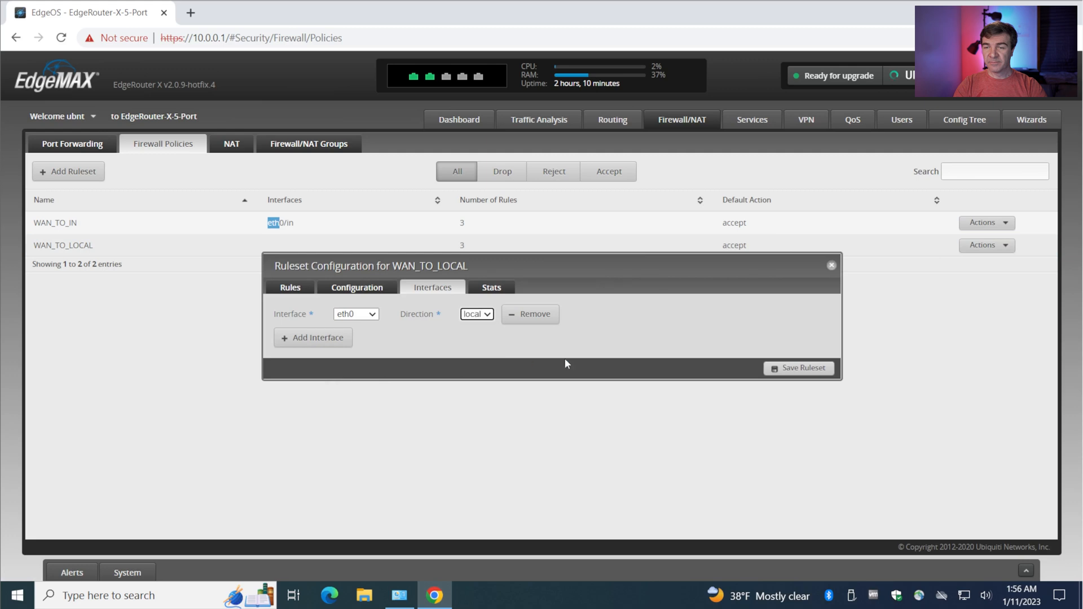
{"action": "left_click", "coordinate": [798, 368]}
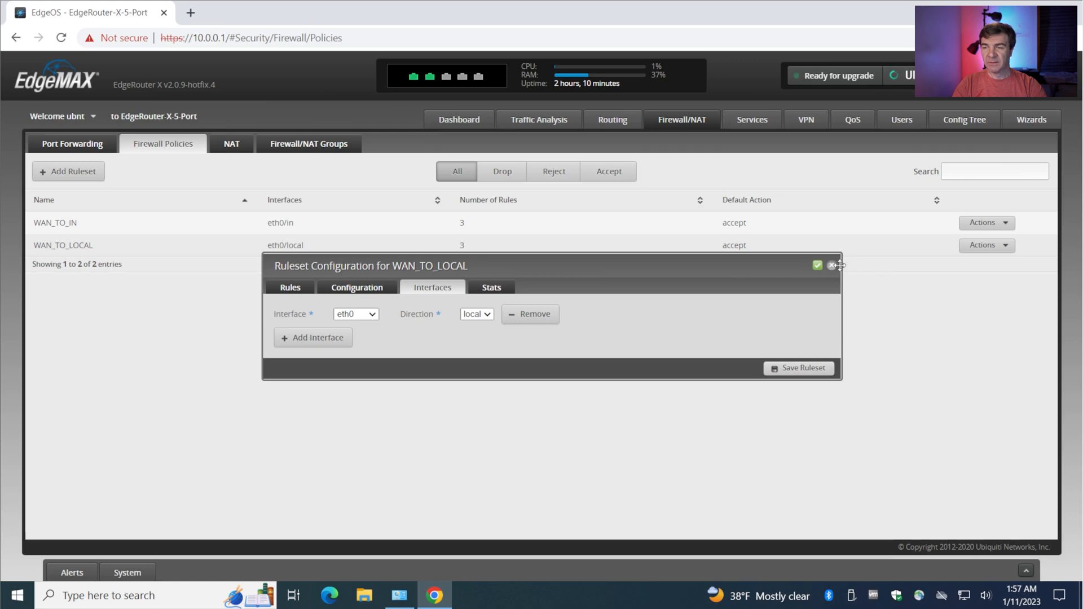
{"action": "left_click", "coordinate": [832, 266]}
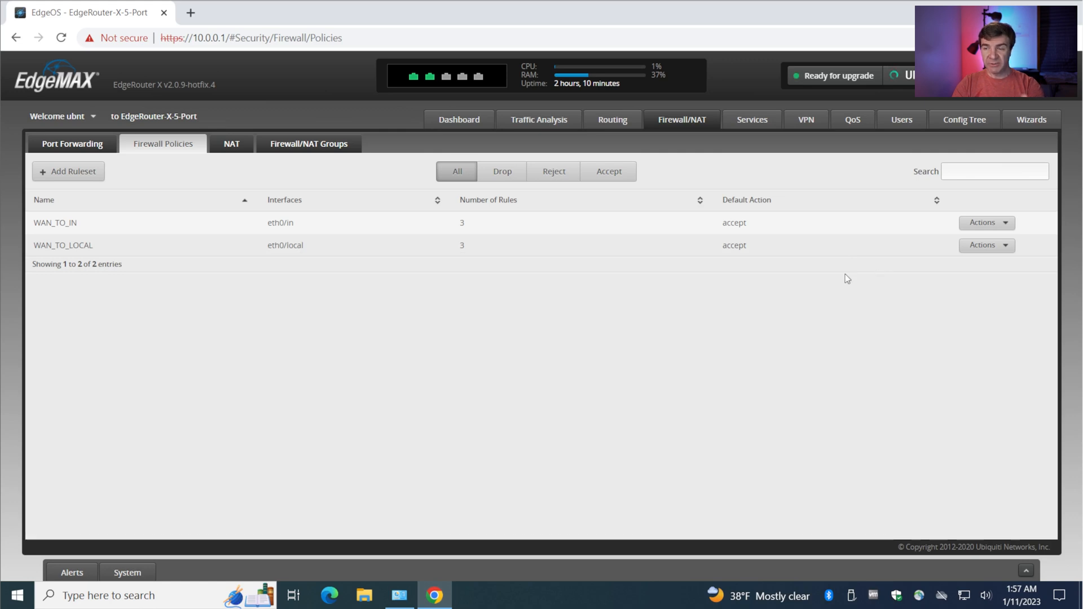
{"action": "mouse_move", "coordinate": [1068, 534]}
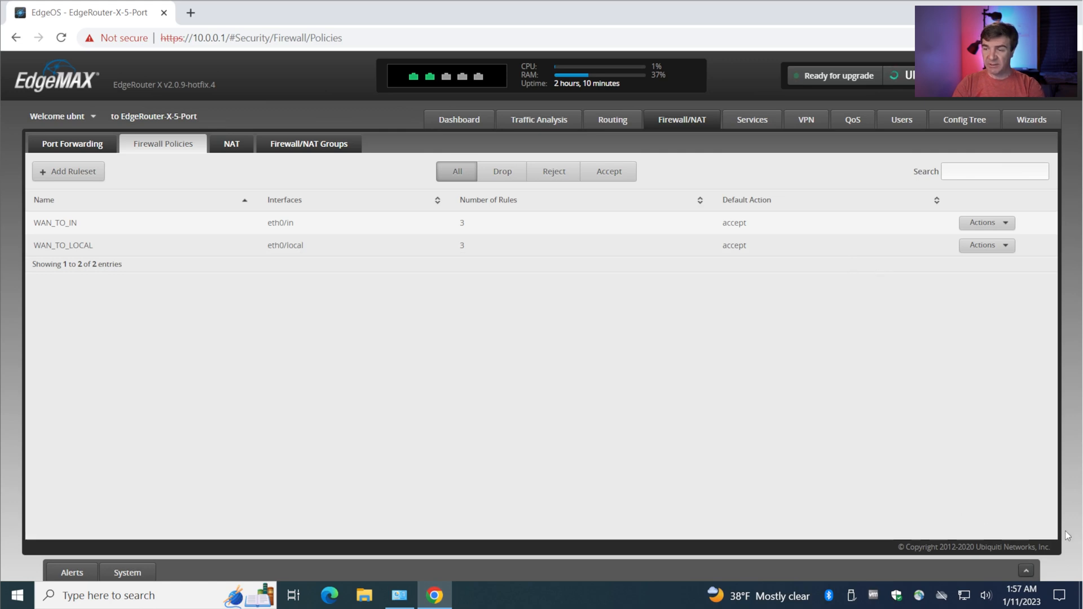
Open System settings from the Alerts panel and disable the UISP connection.
{"action": "left_click", "coordinate": [72, 572]}
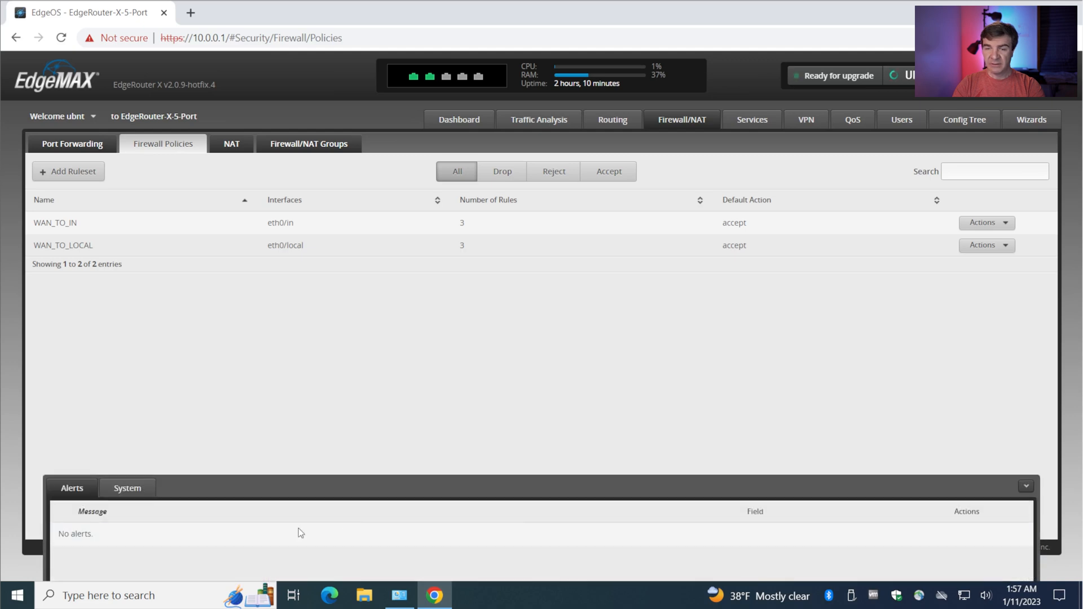
{"action": "left_click", "coordinate": [127, 201]}
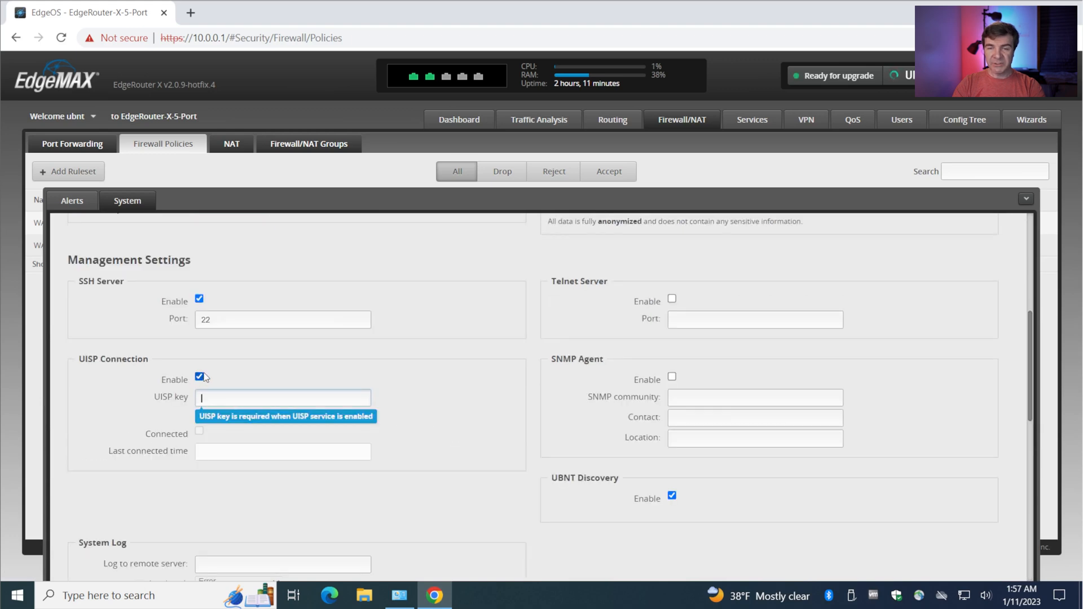
{"action": "left_click", "coordinate": [199, 377]}
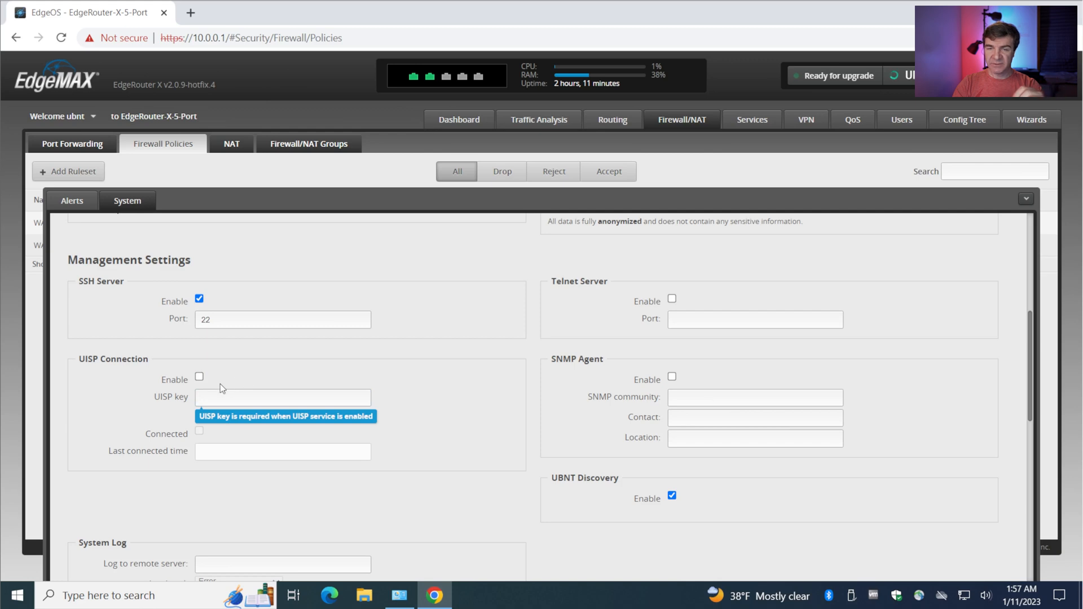
{"action": "left_click", "coordinate": [281, 398]}
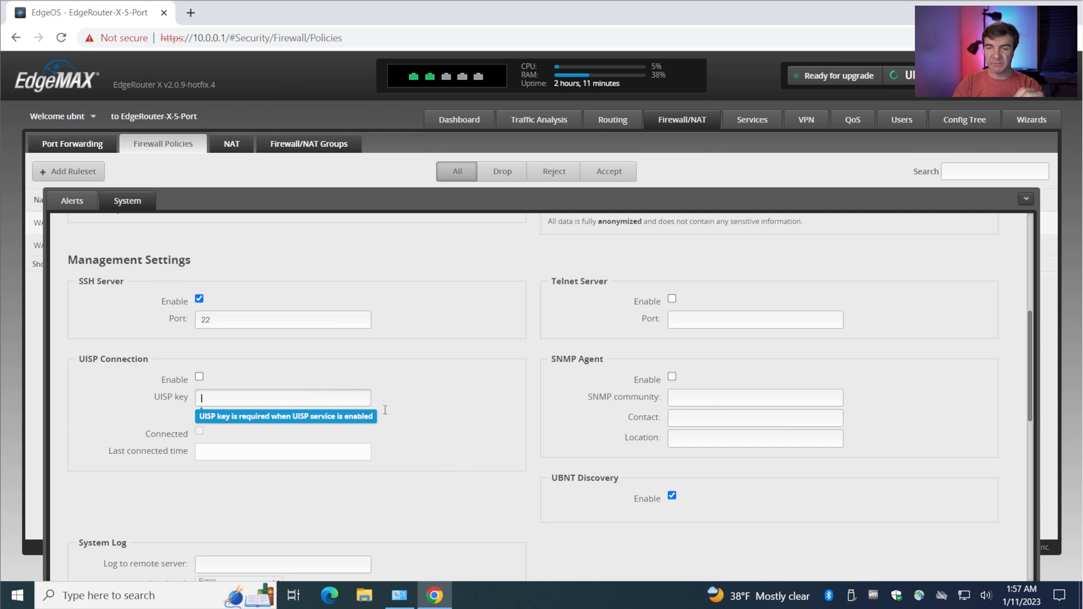
{"action": "scroll", "scroll_direction": "down", "scroll_amount": 3}
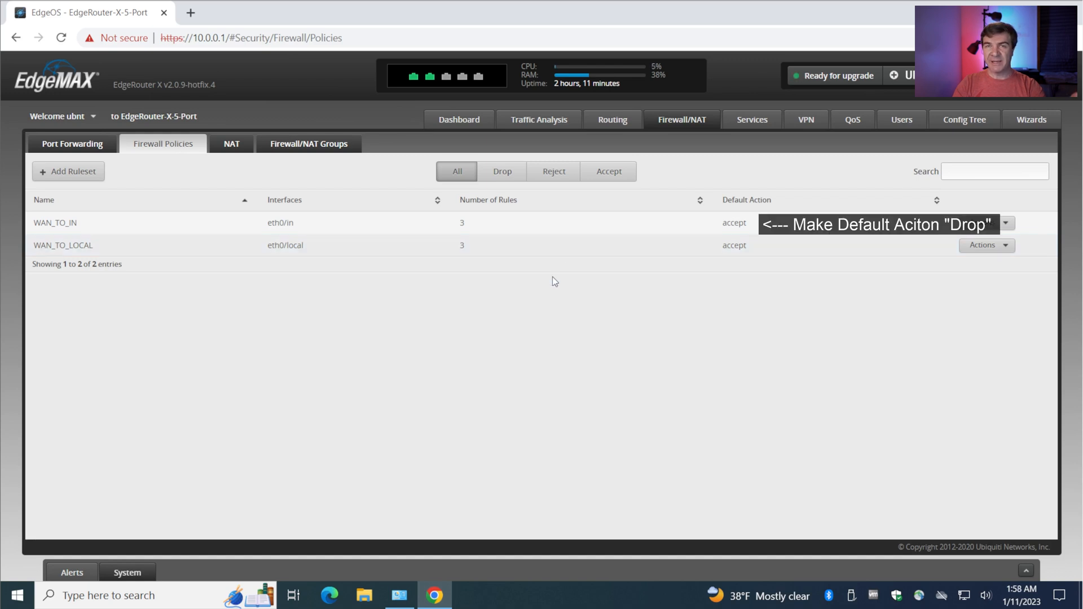
{"action": "mouse_move", "coordinate": [538, 143]}
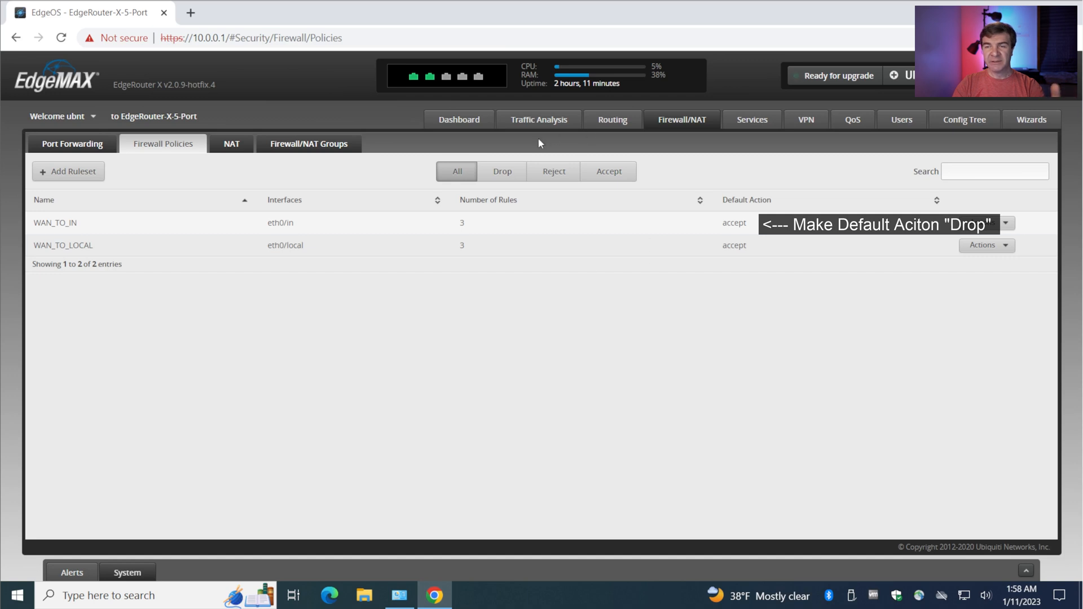
Switch to the Dashboard to view interface traffic rates and ports.
{"action": "left_click", "coordinate": [459, 120]}
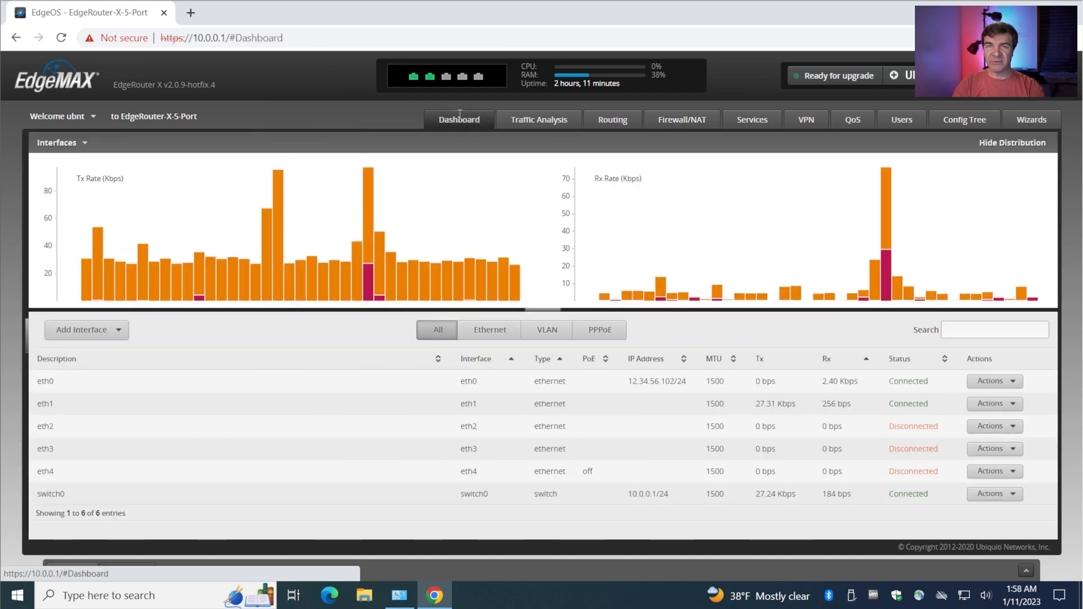